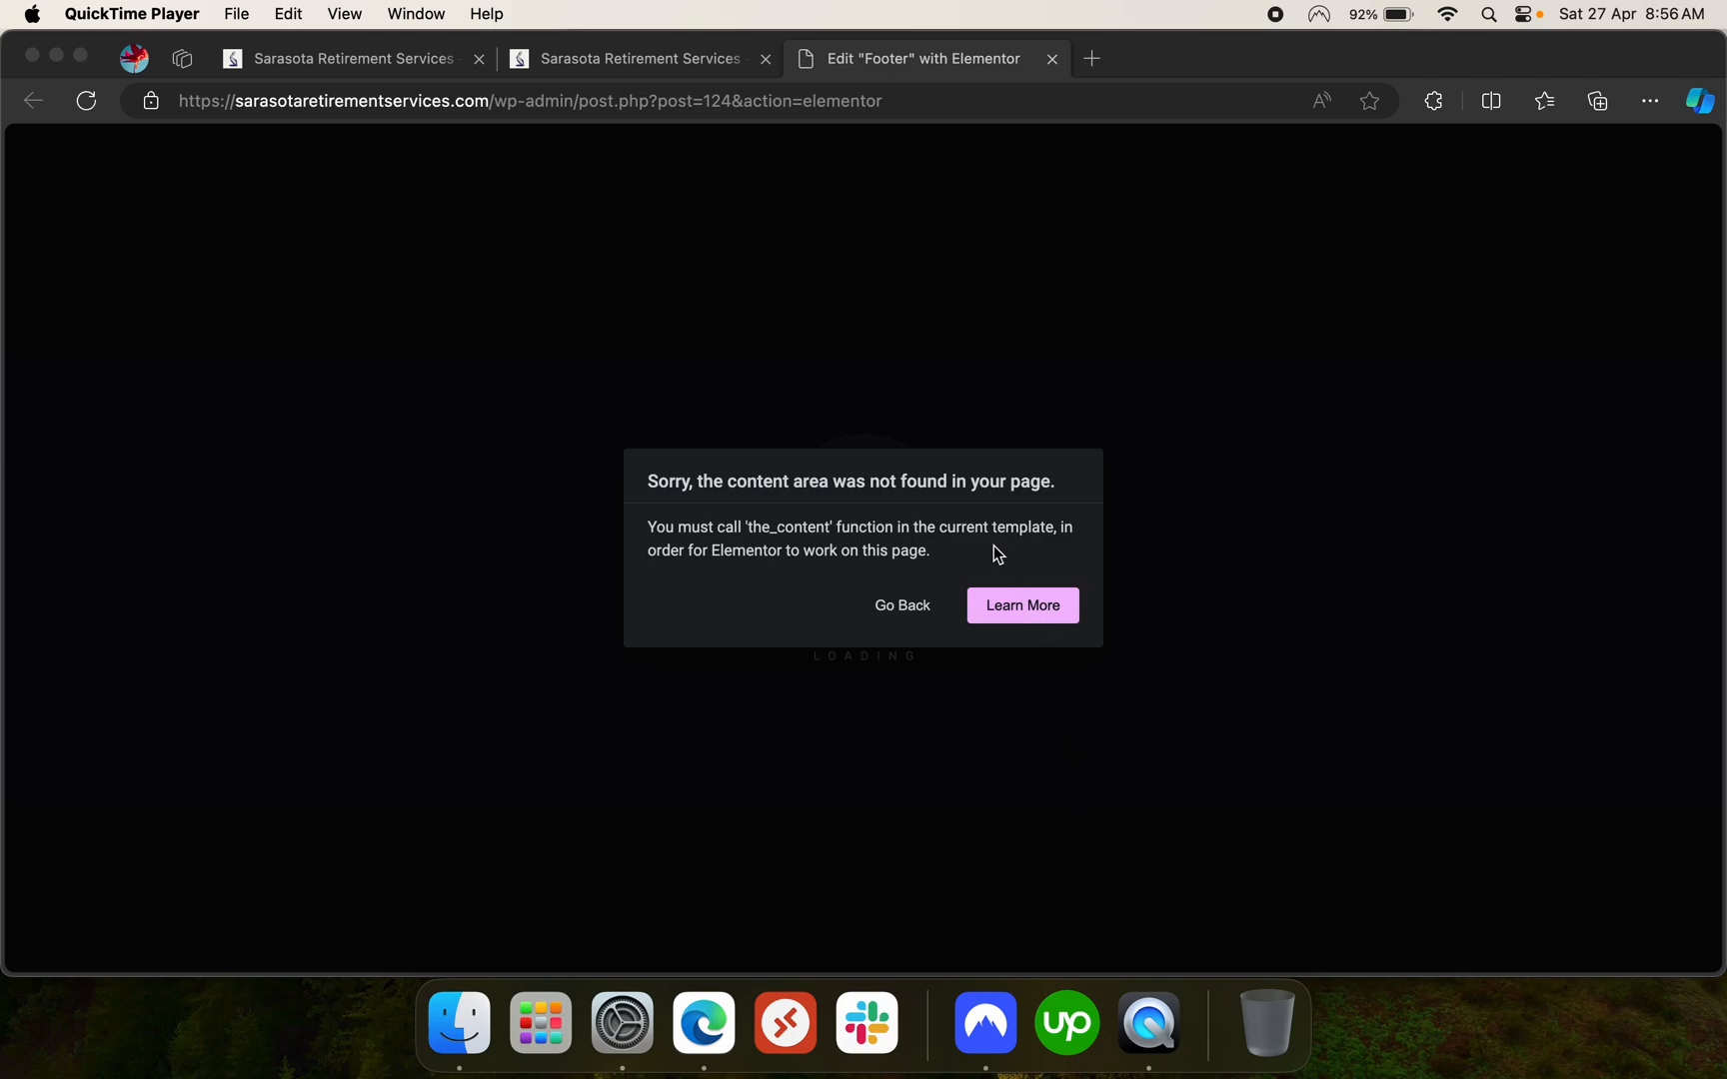
pyautogui.moveTo(911, 485)
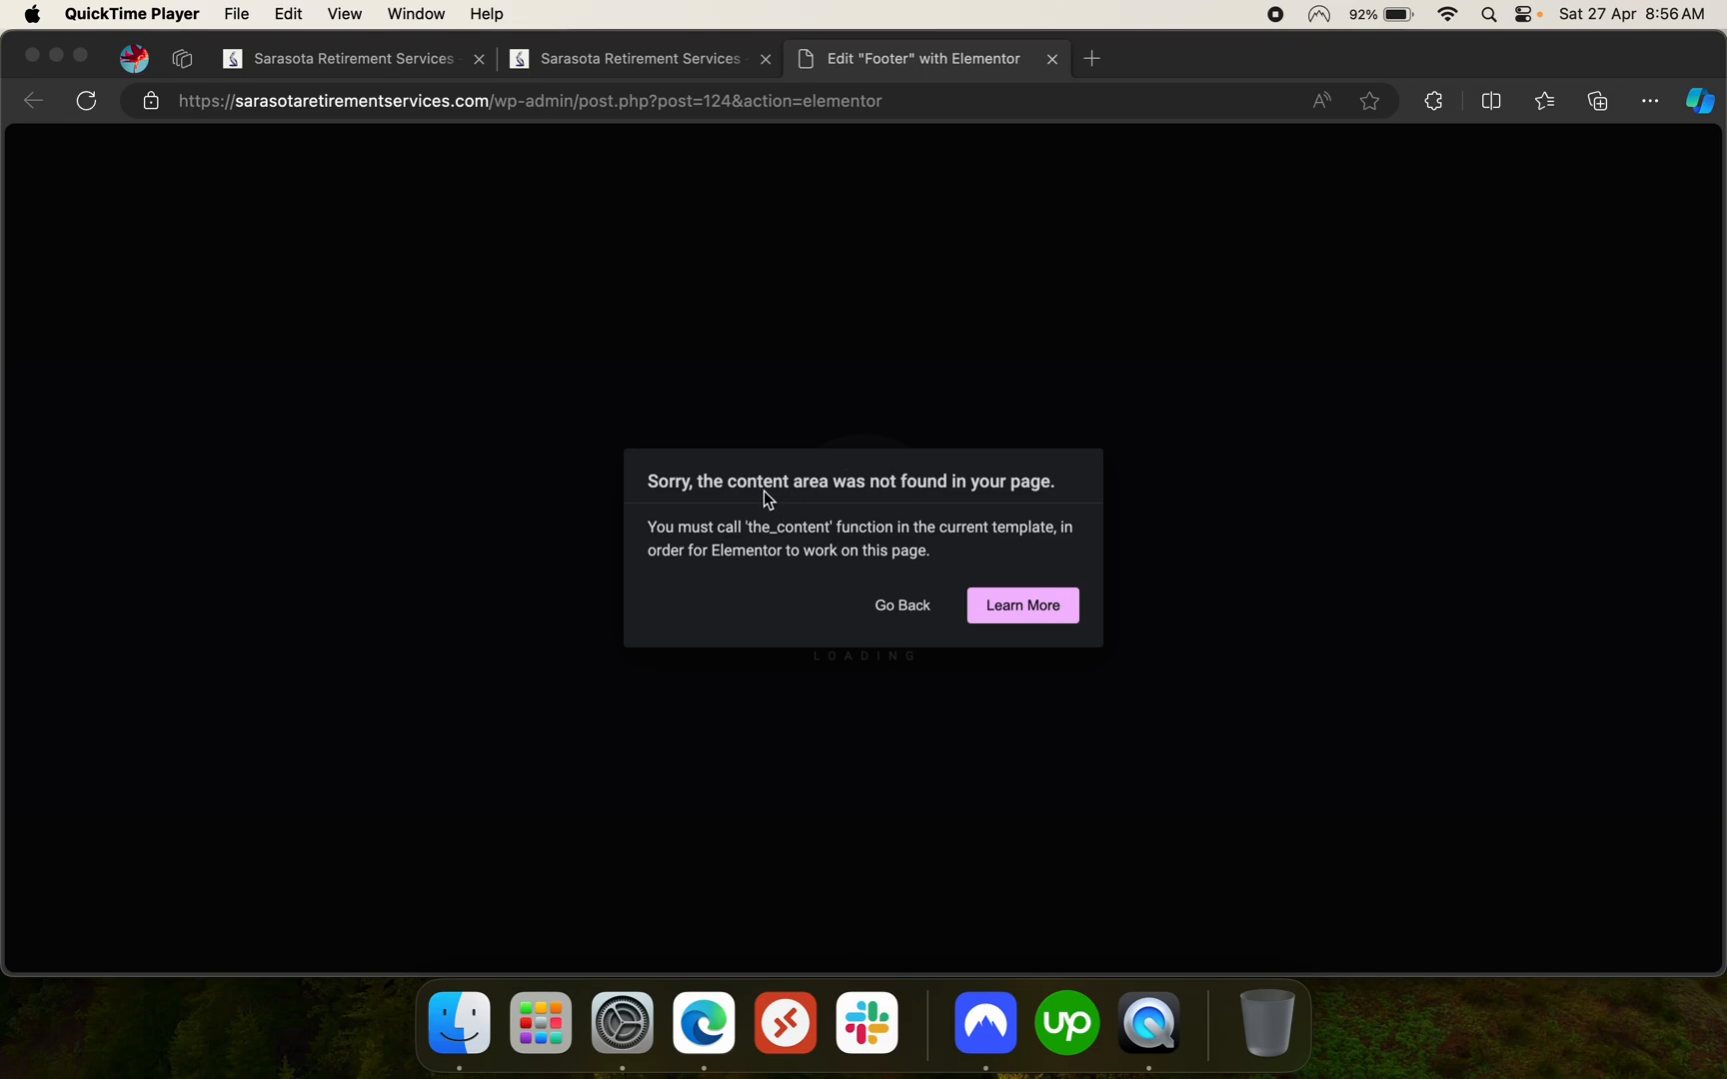
pyautogui.moveTo(887, 507)
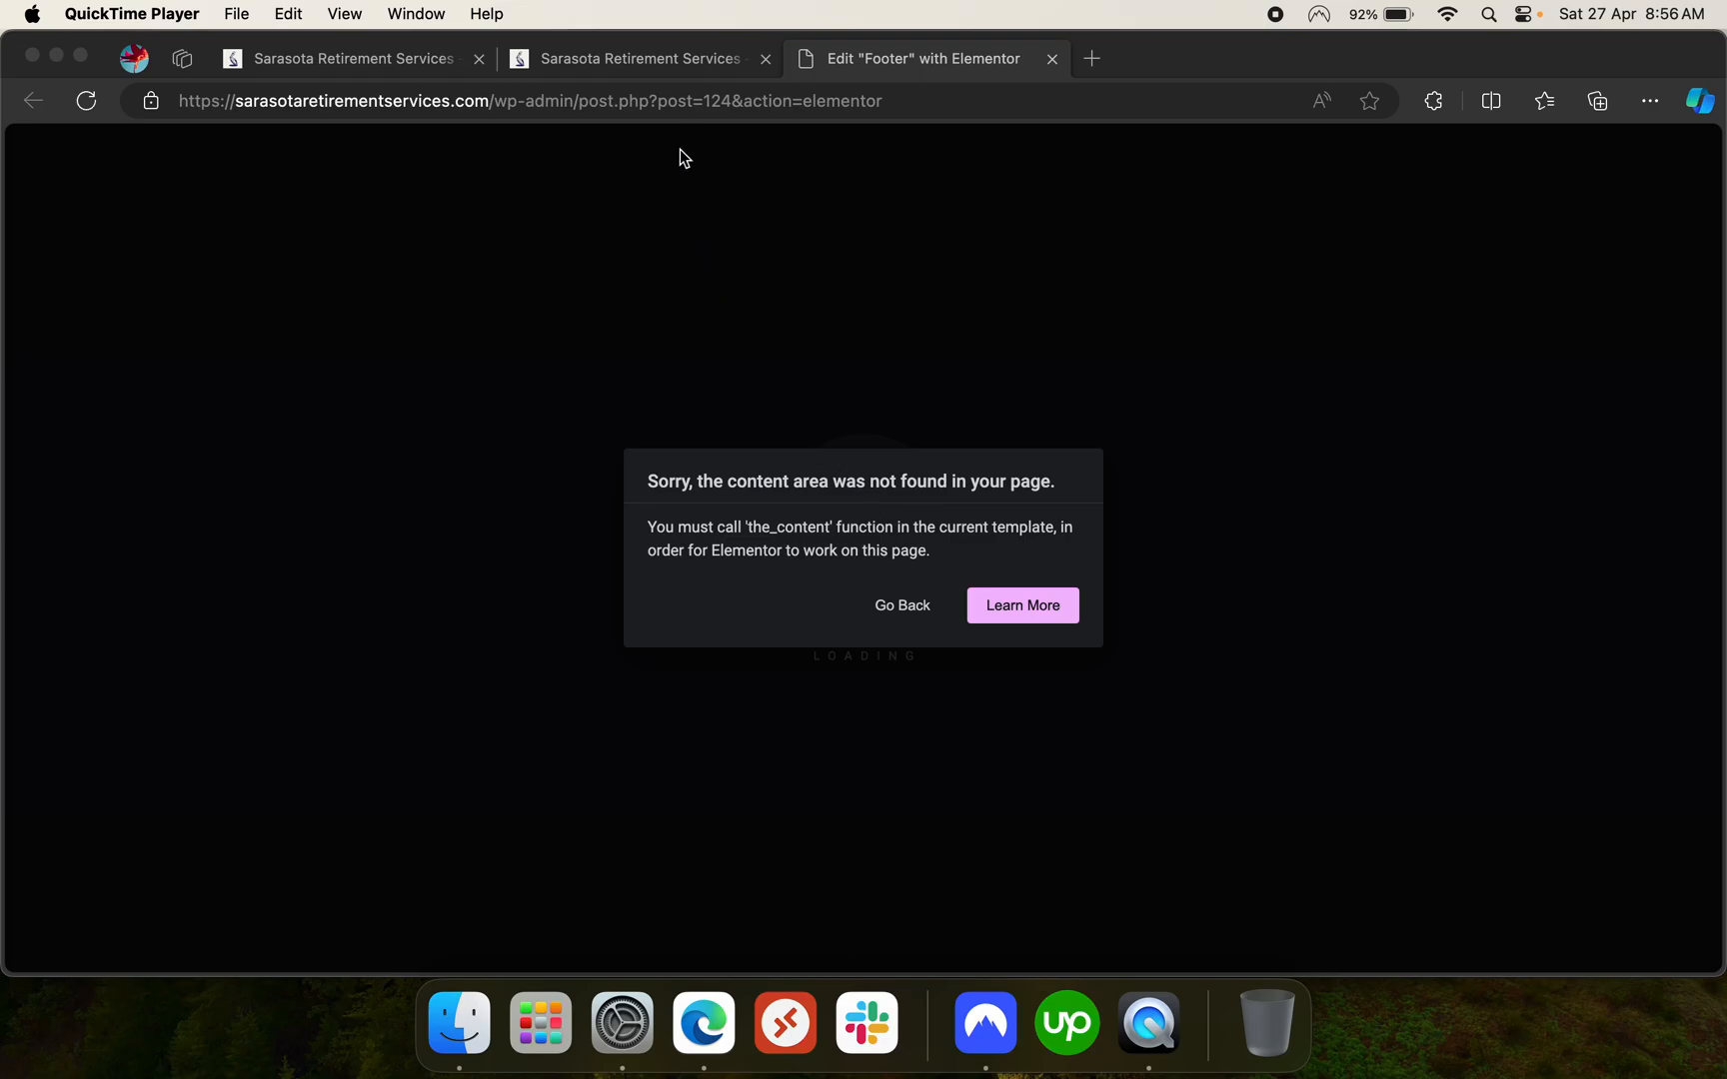
# Switch from the Elementor error page to the live Sarasota Retirement Services homepage tab
pyautogui.click(636, 58)
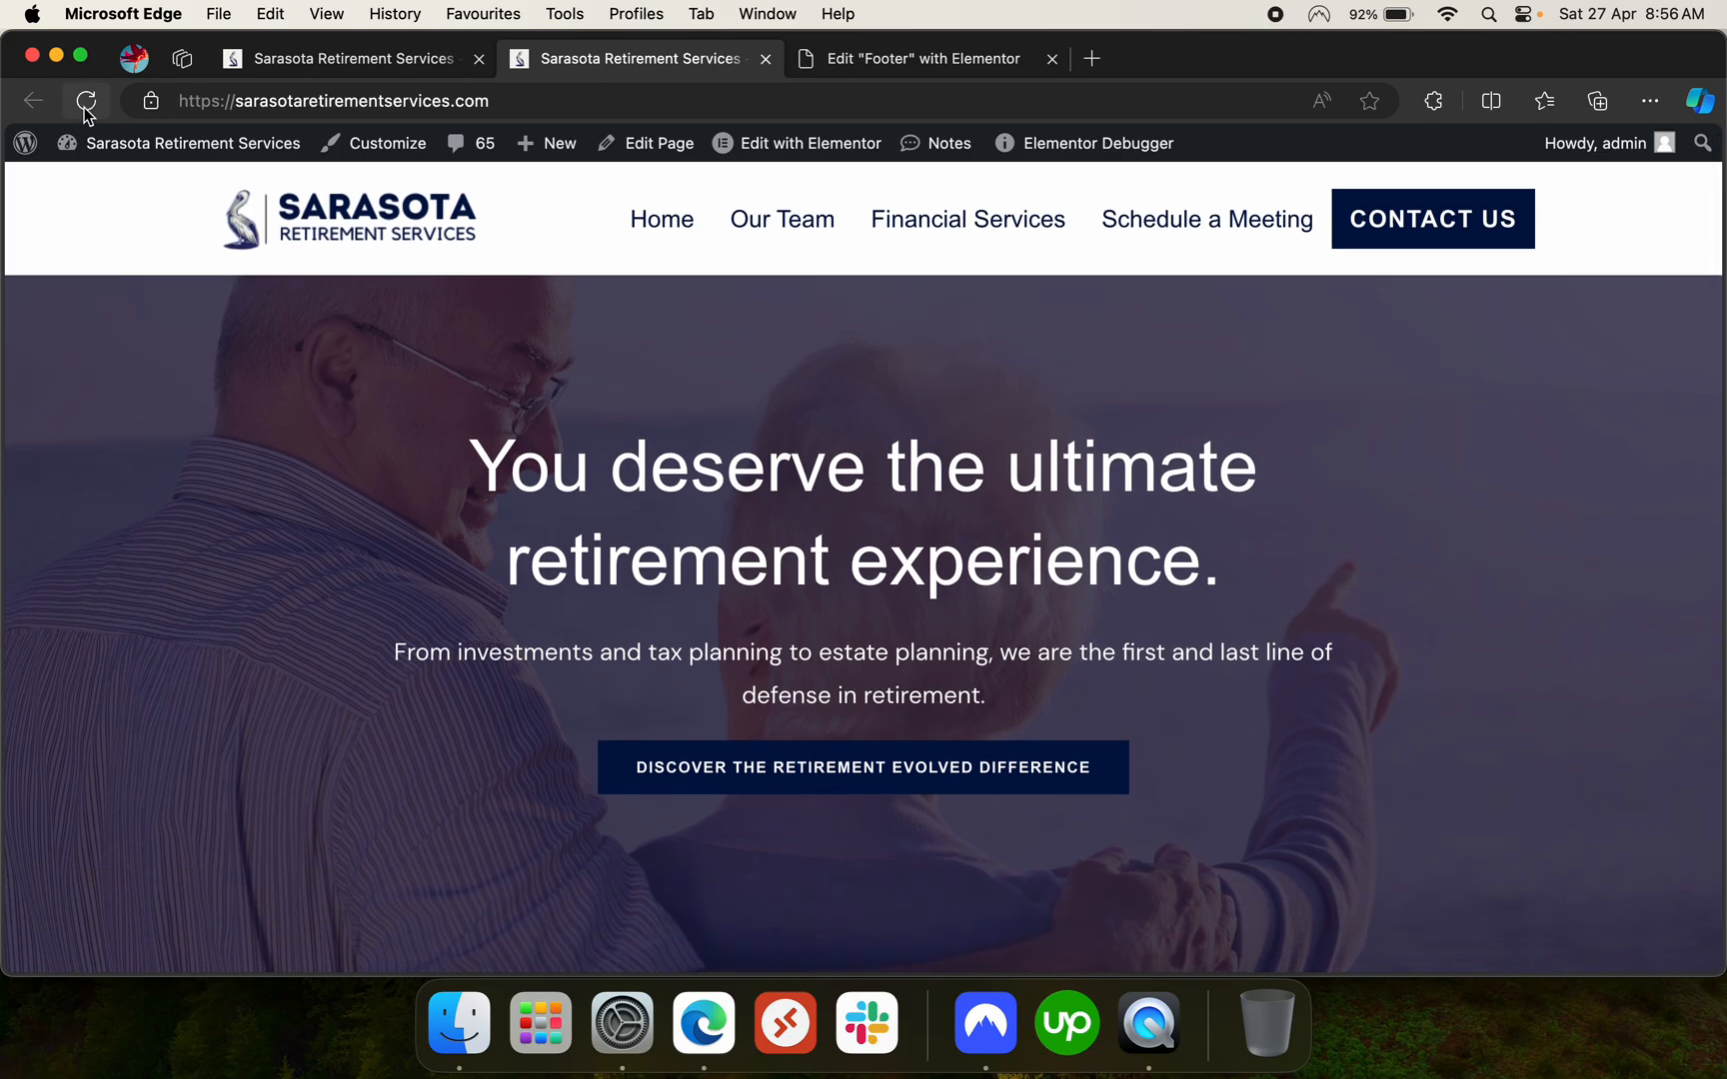
# Reload and scroll the homepage, then retry the Edit Footer with Elementor tab
pyautogui.click(87, 100)
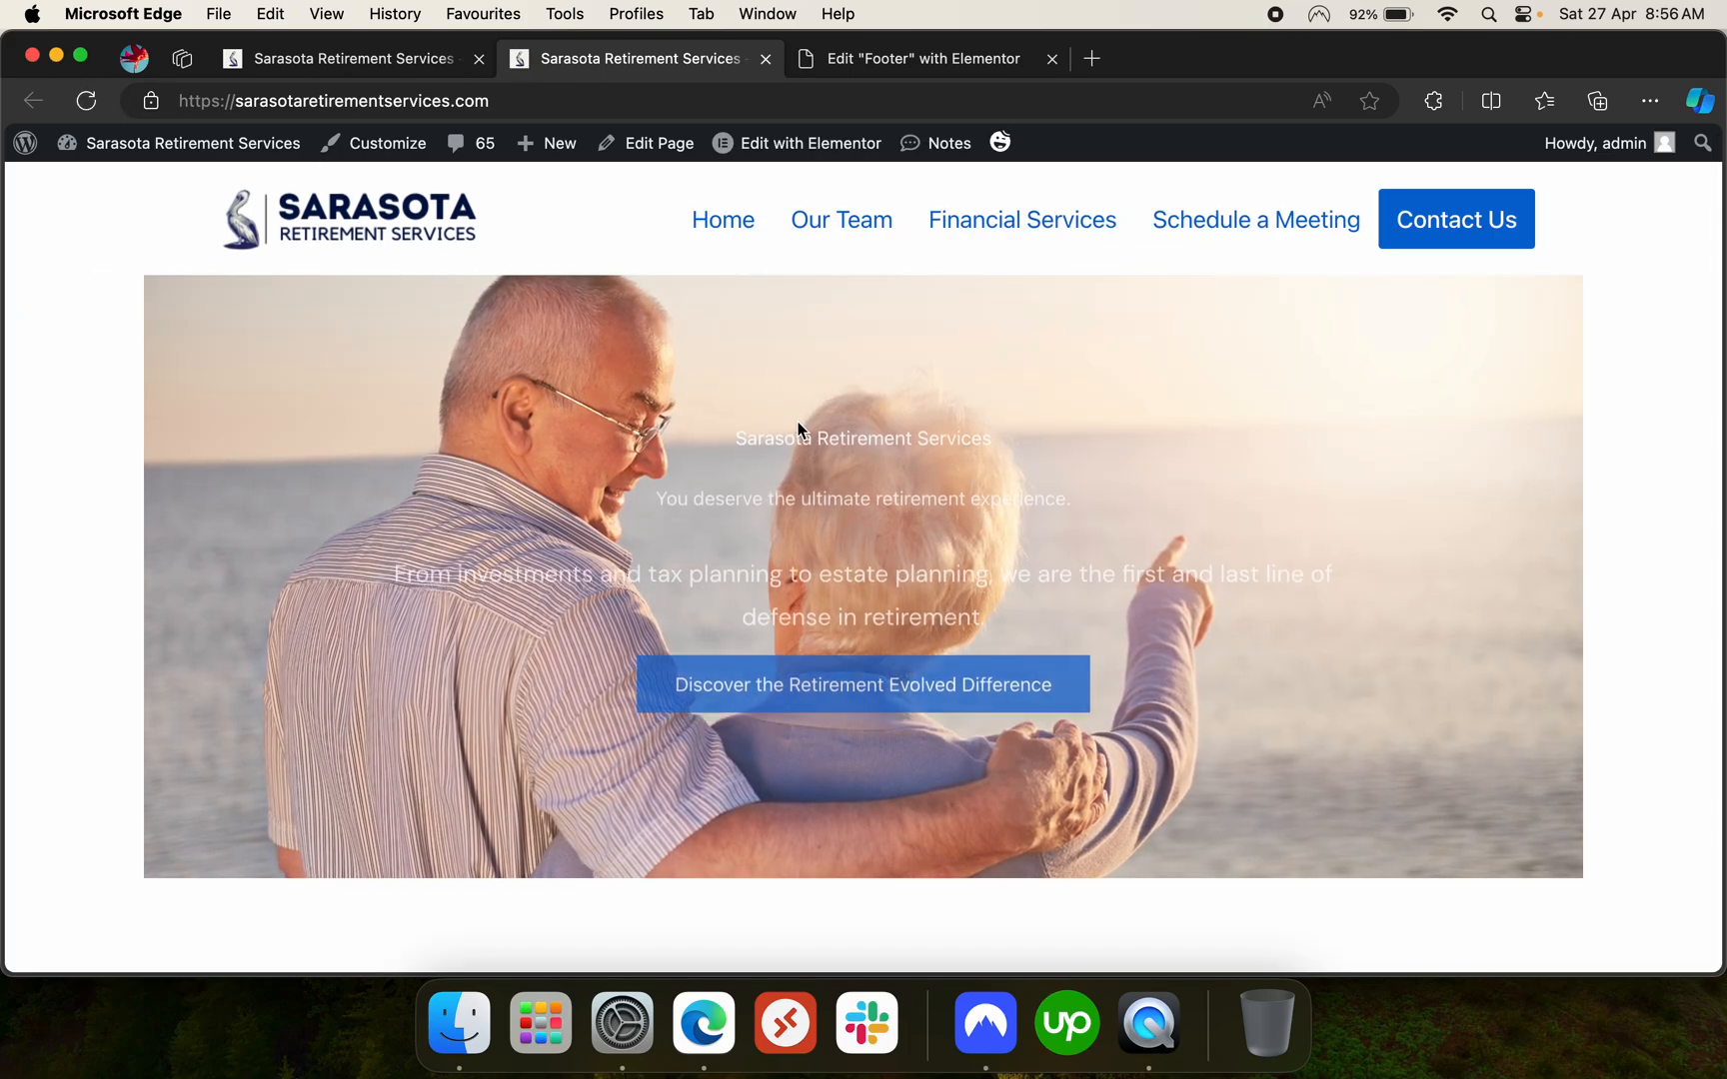
pyautogui.scroll(-3)
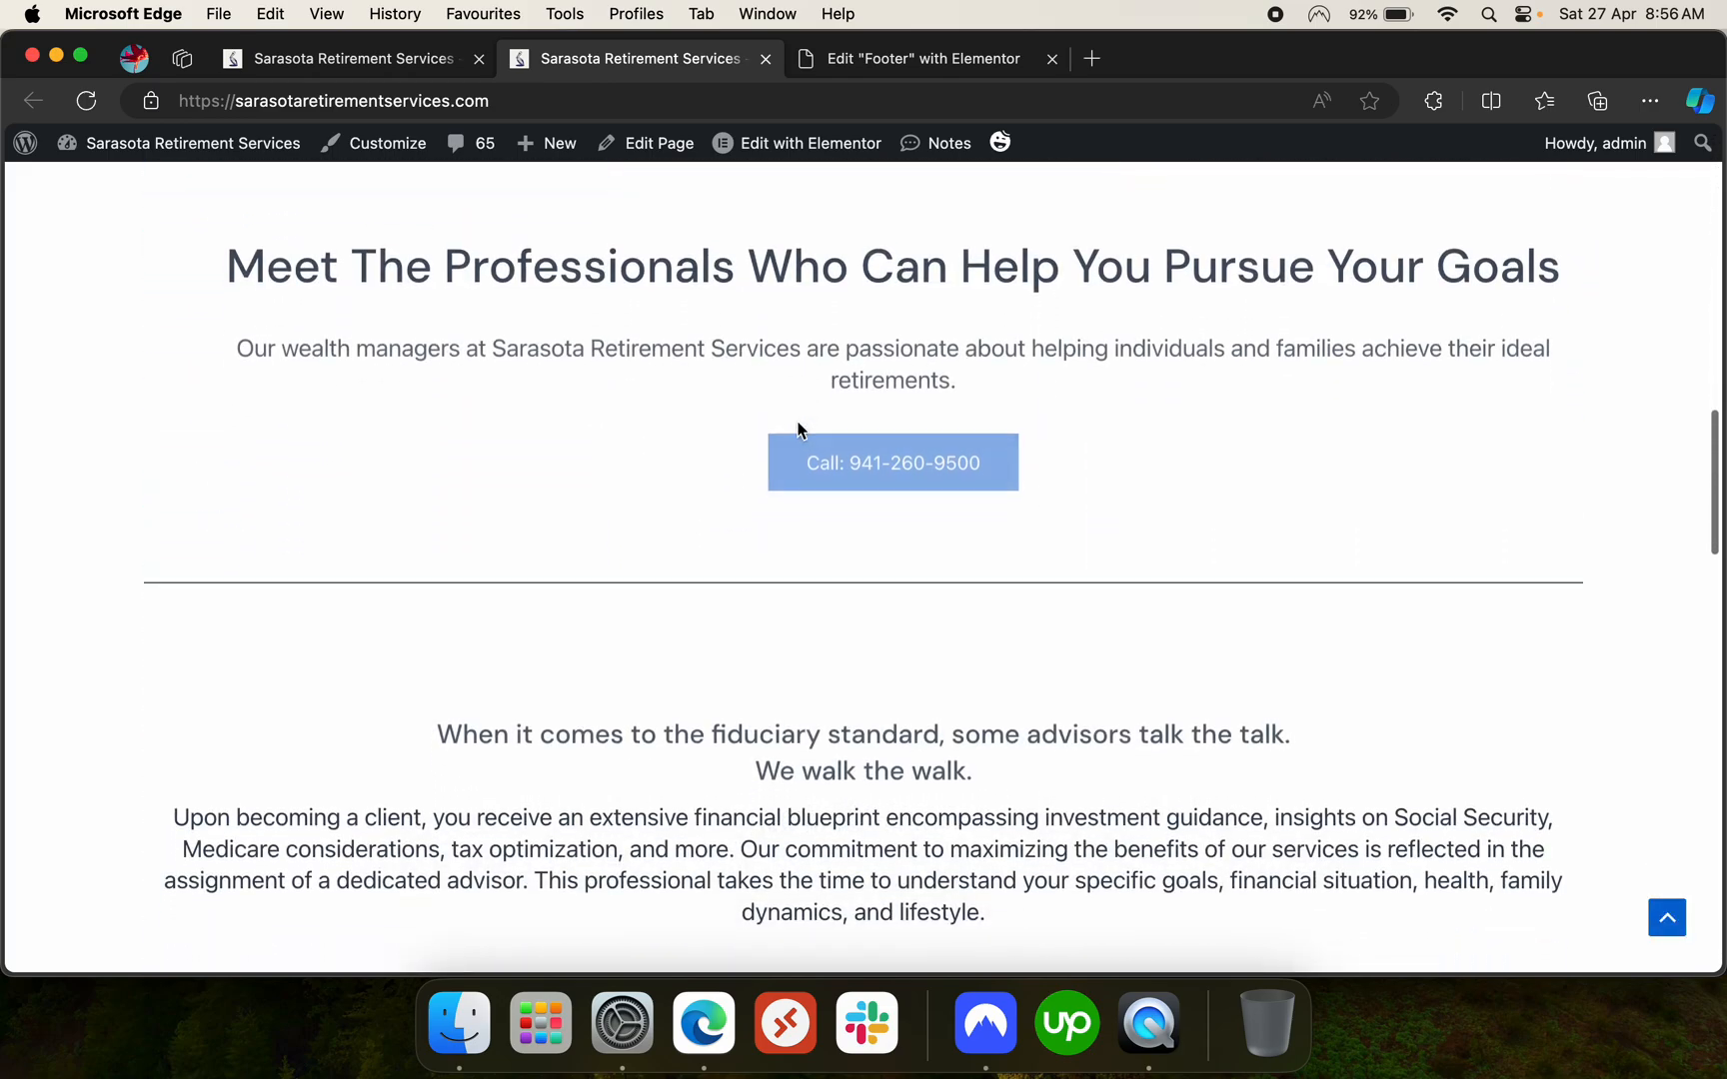
pyautogui.scroll(3)
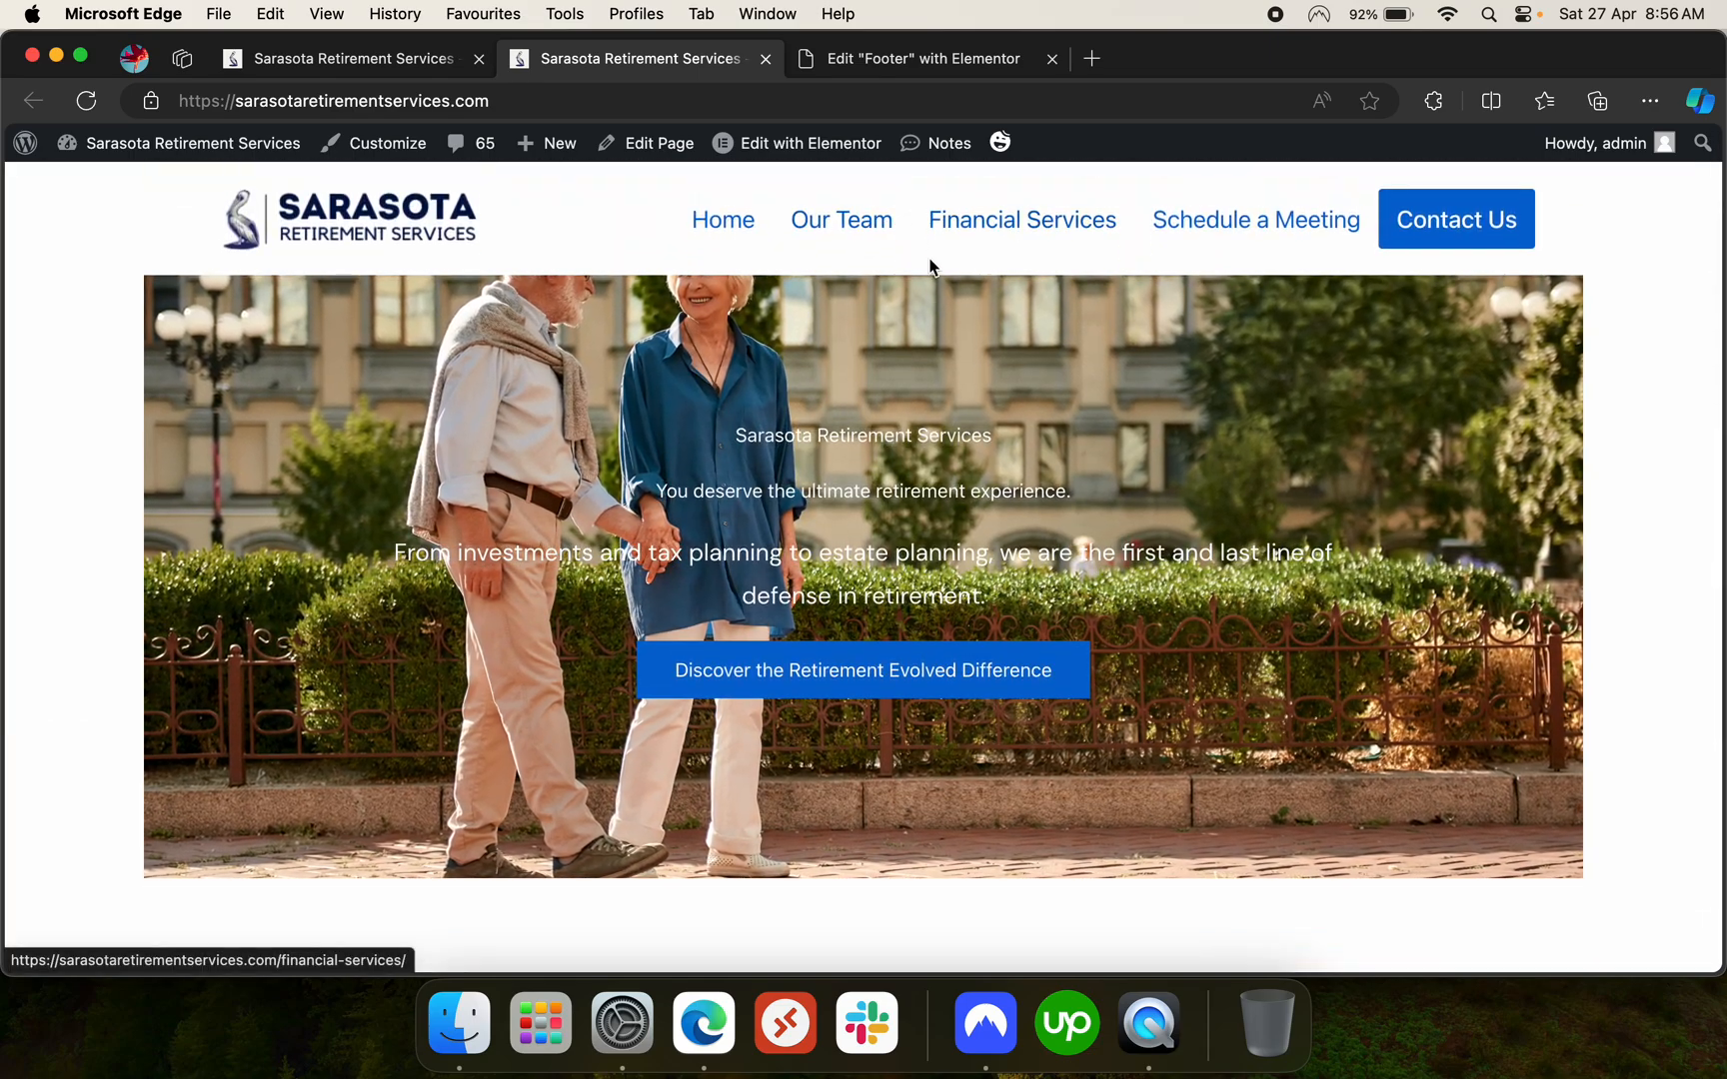
pyautogui.click(811, 143)
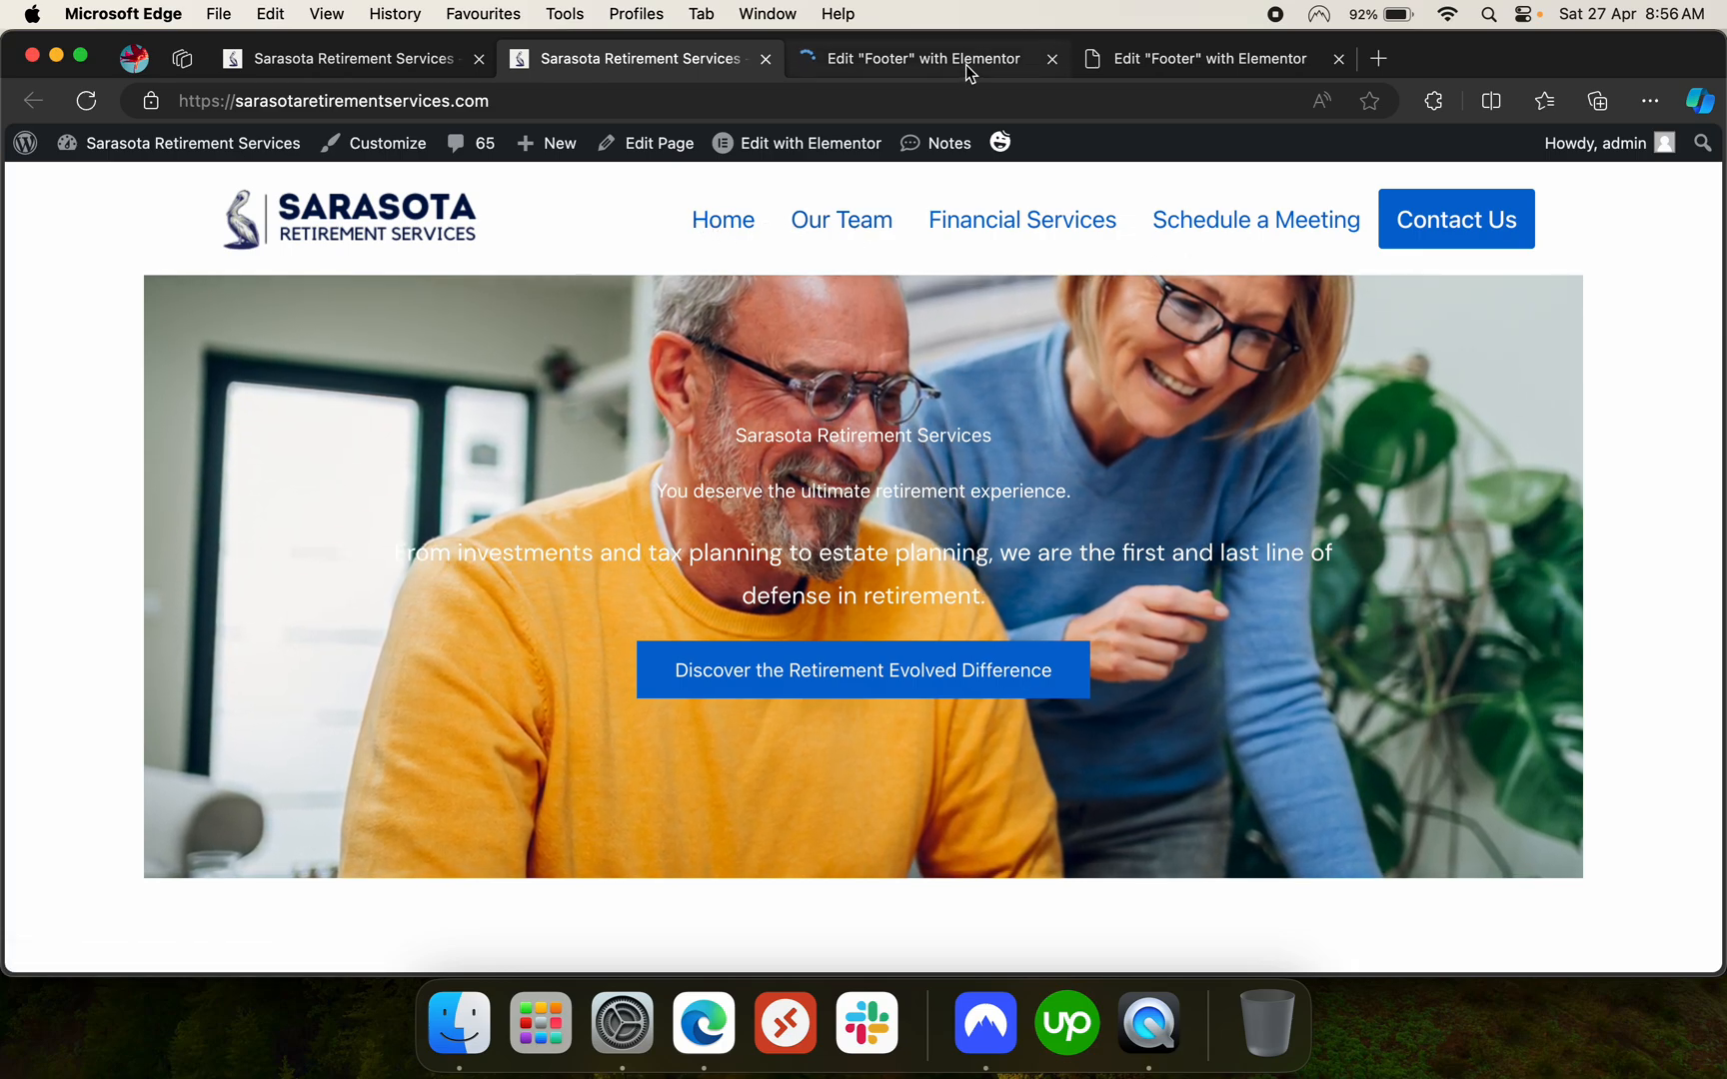
pyautogui.click(924, 58)
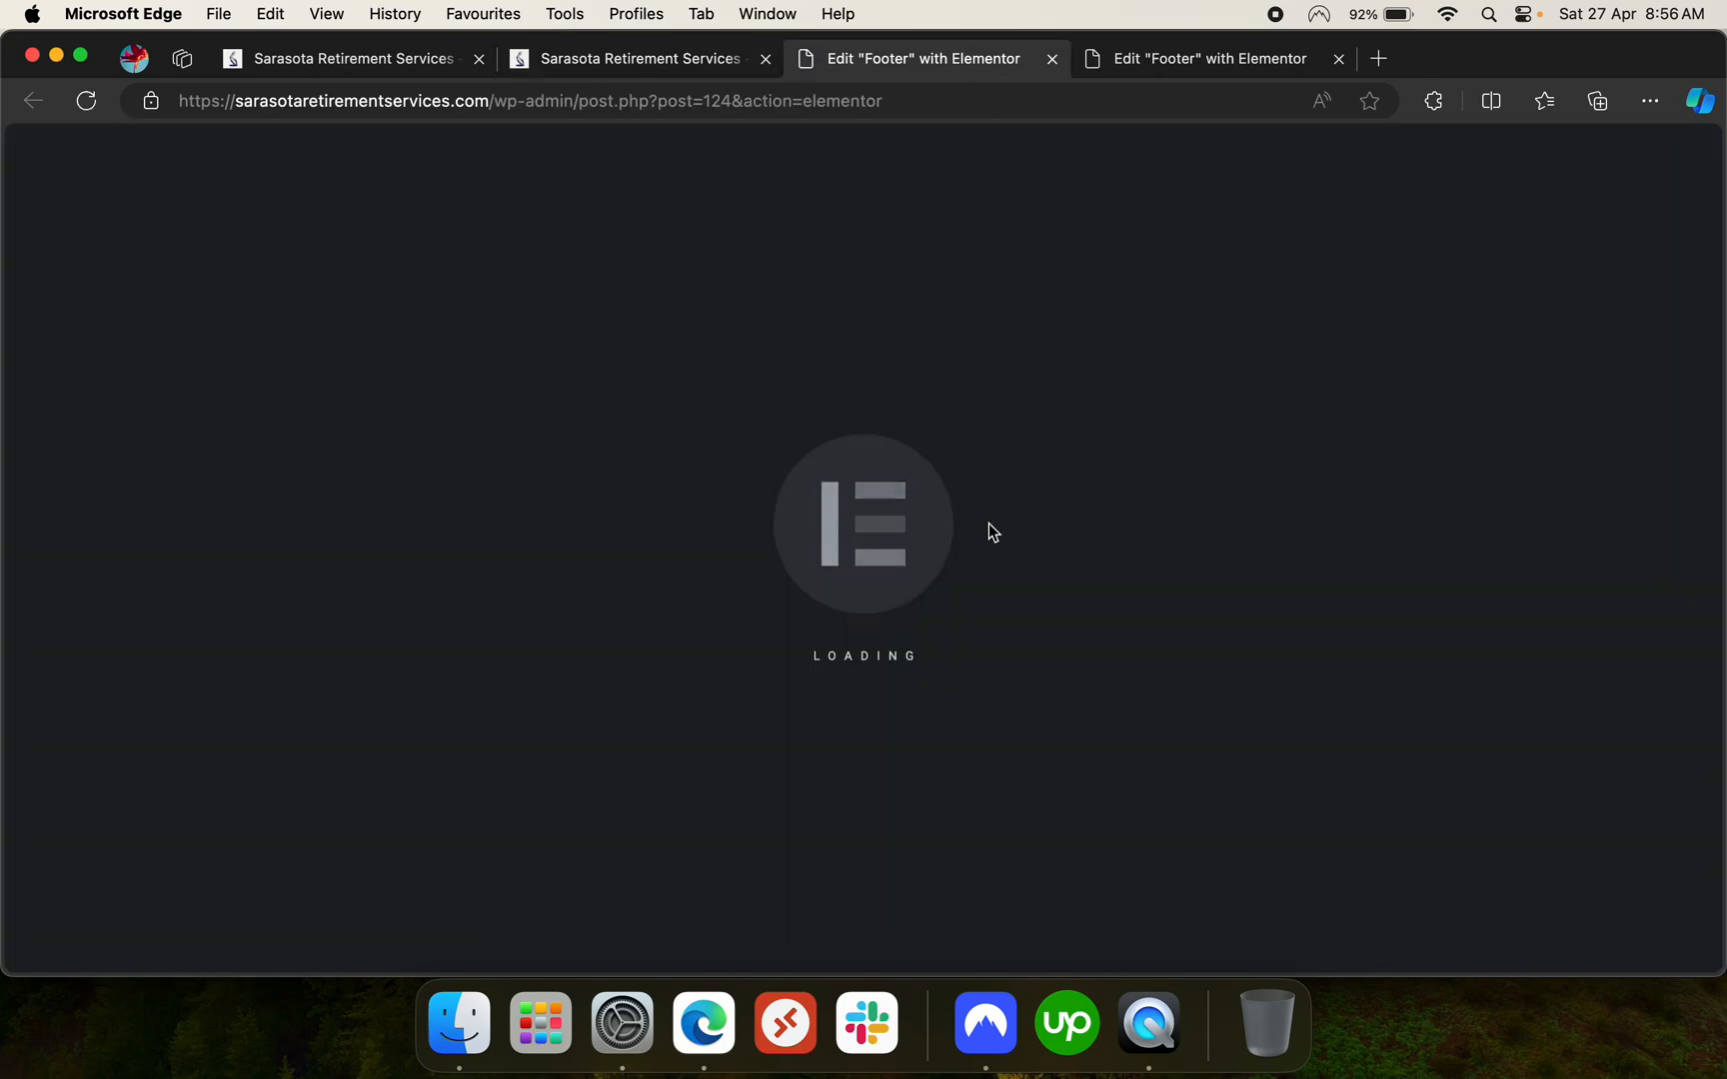
pyautogui.click(349, 58)
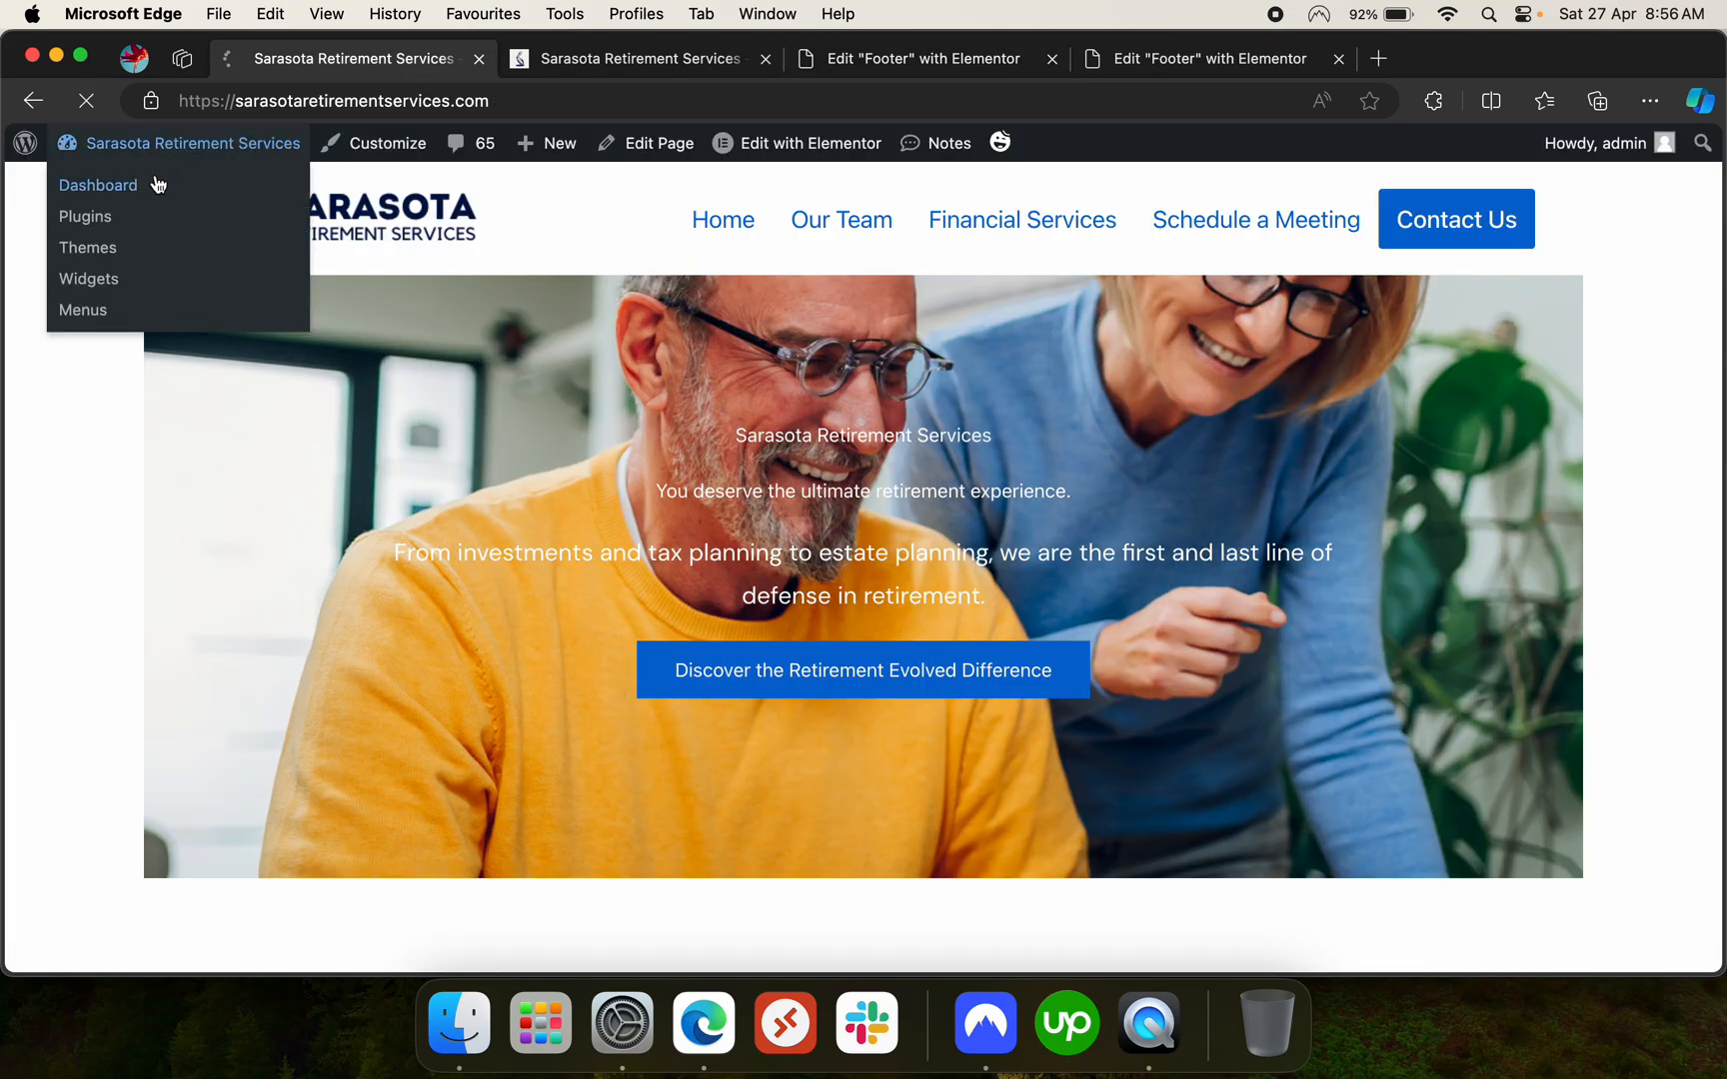
# In Elementor Tools, set Debug Bar to Enable alongside Safe Mode and save
pyautogui.click(98, 185)
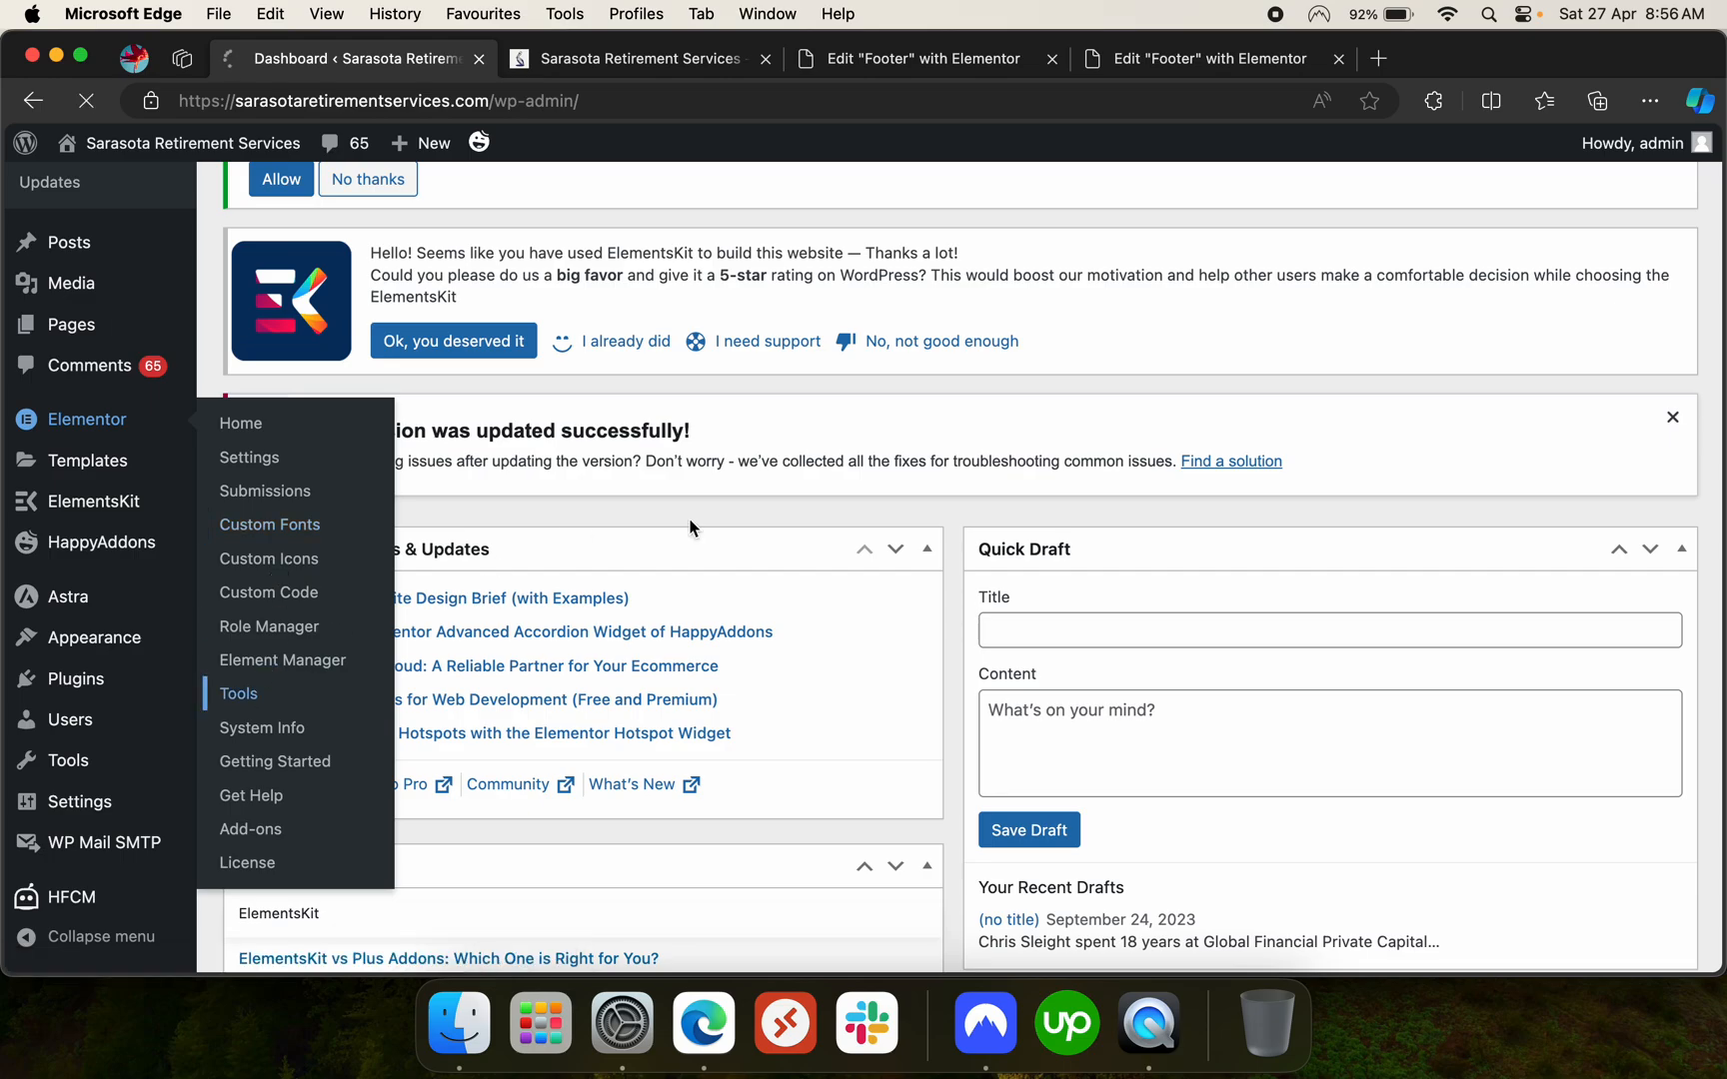
pyautogui.click(237, 693)
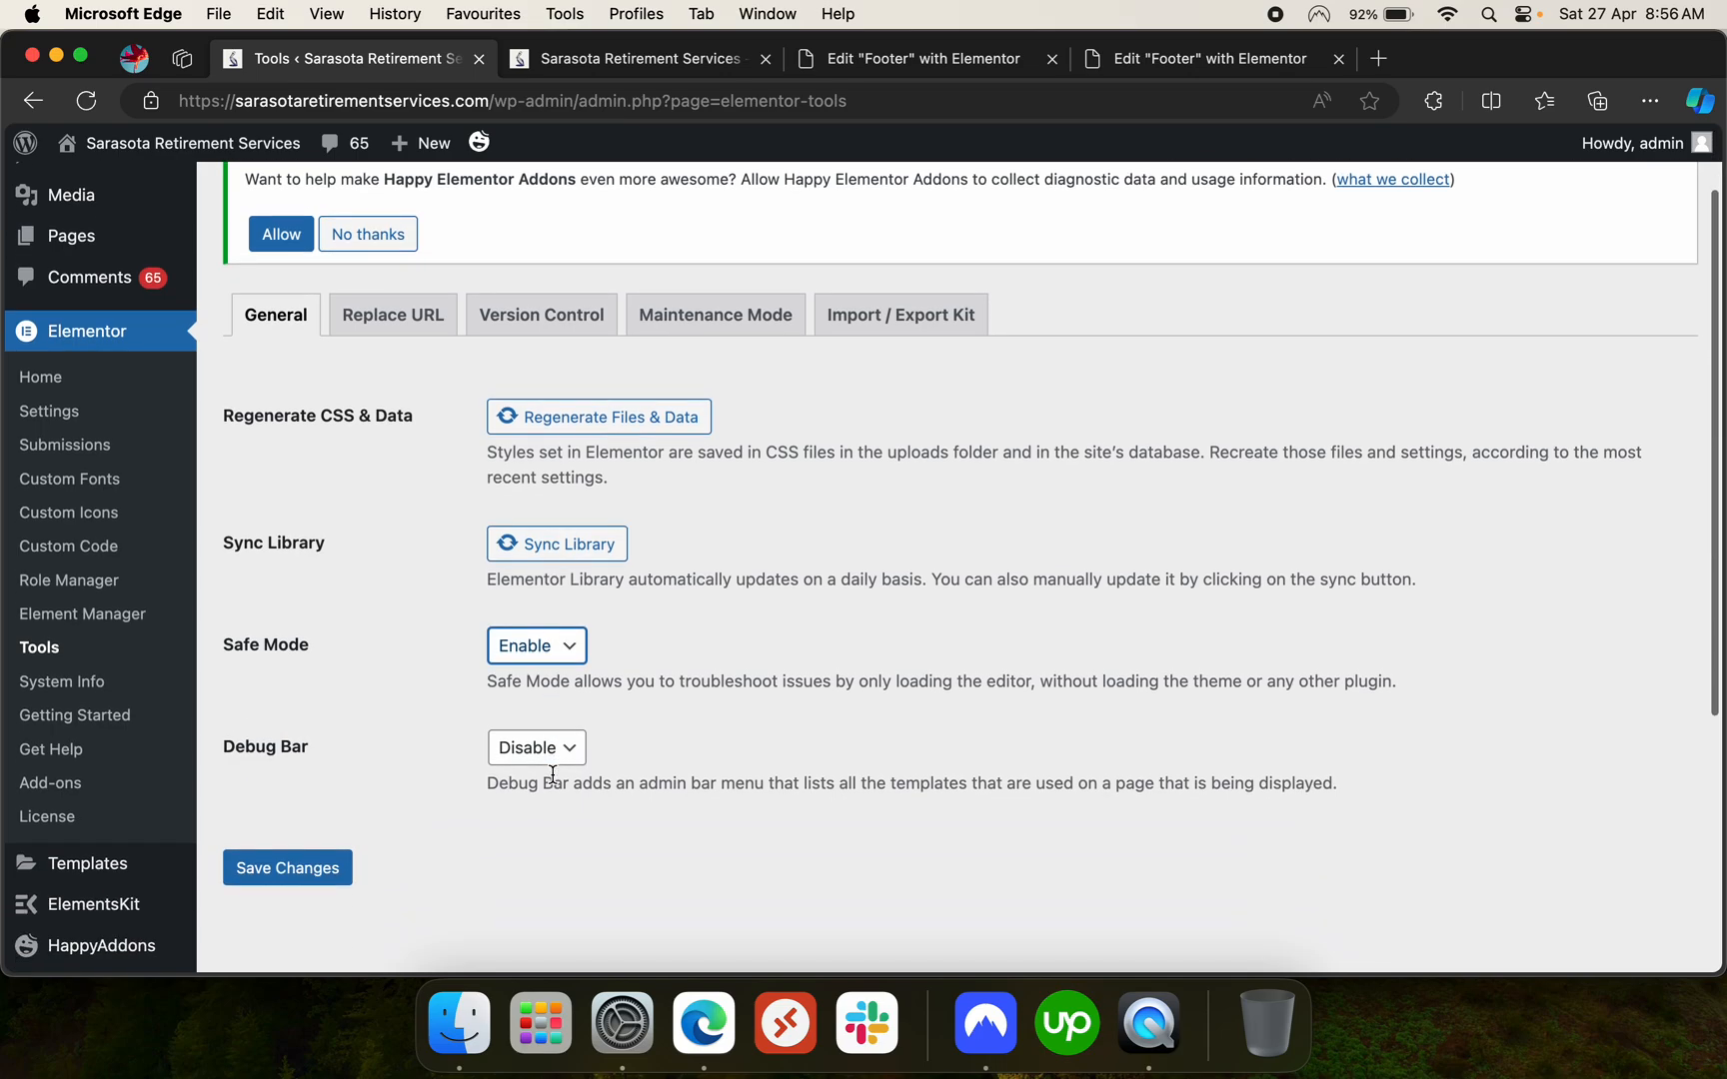
pyautogui.click(536, 746)
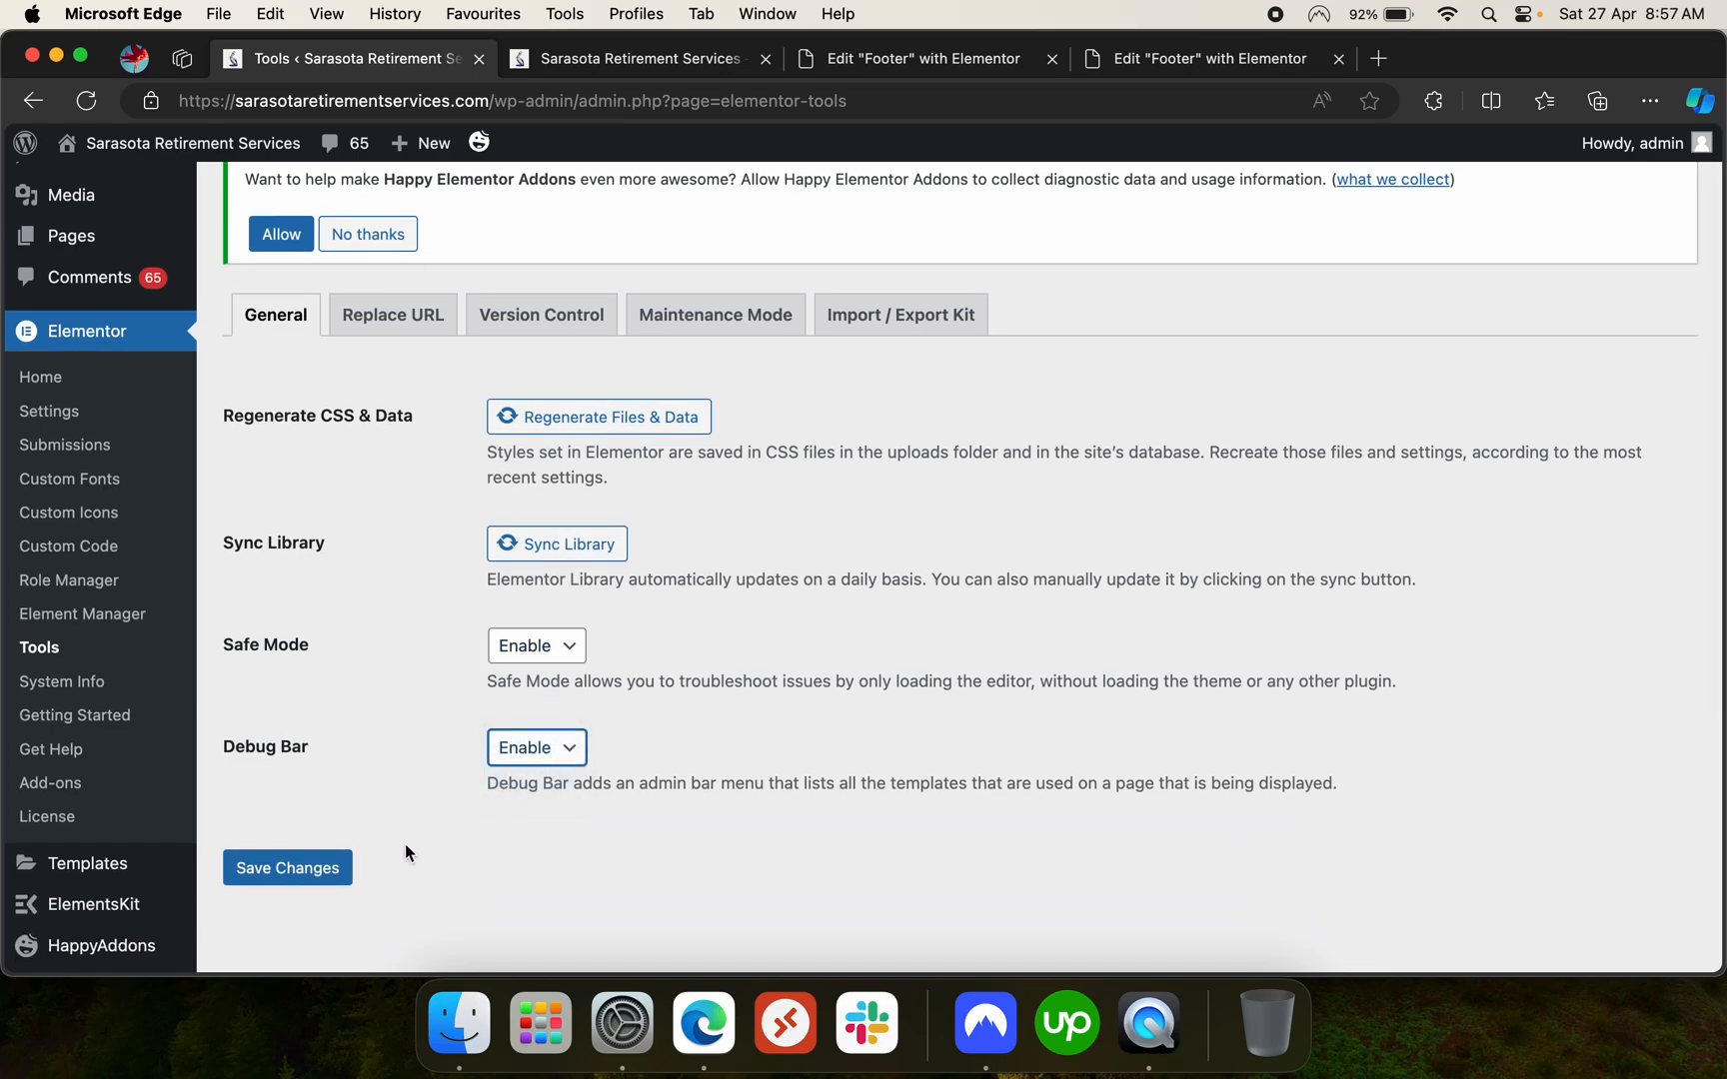
pyautogui.click(287, 867)
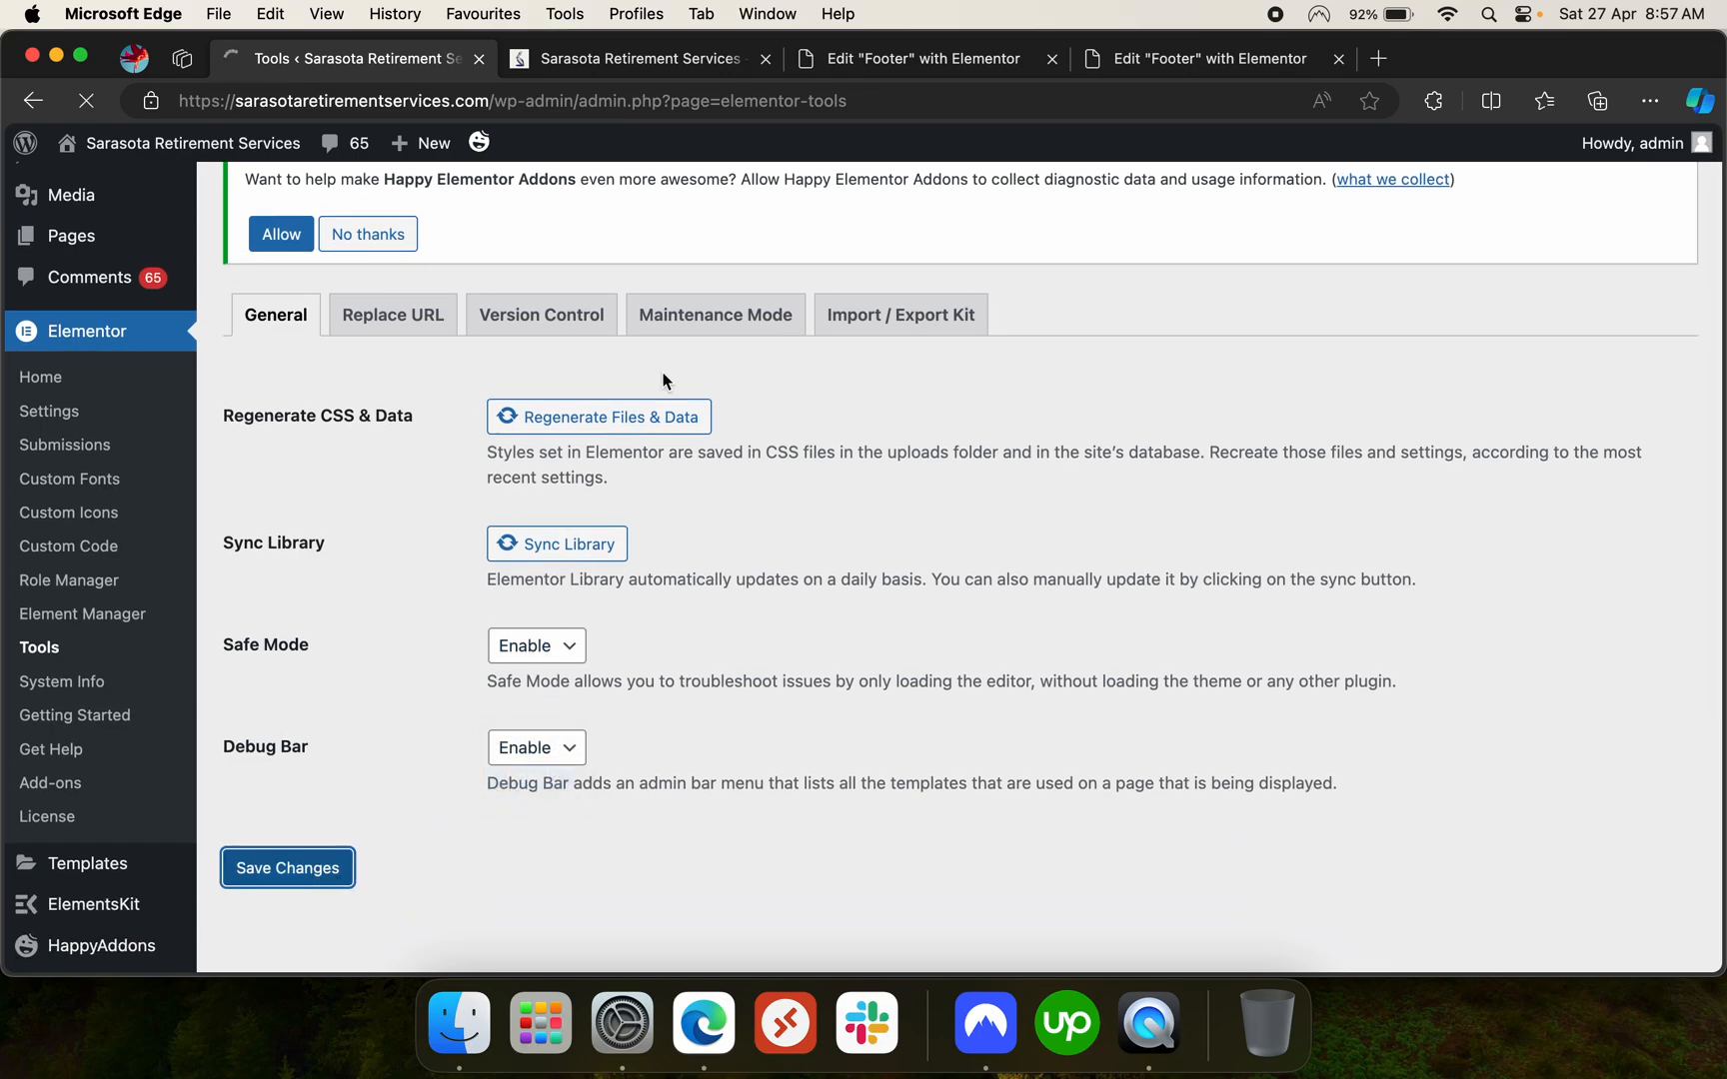
pyautogui.click(637, 58)
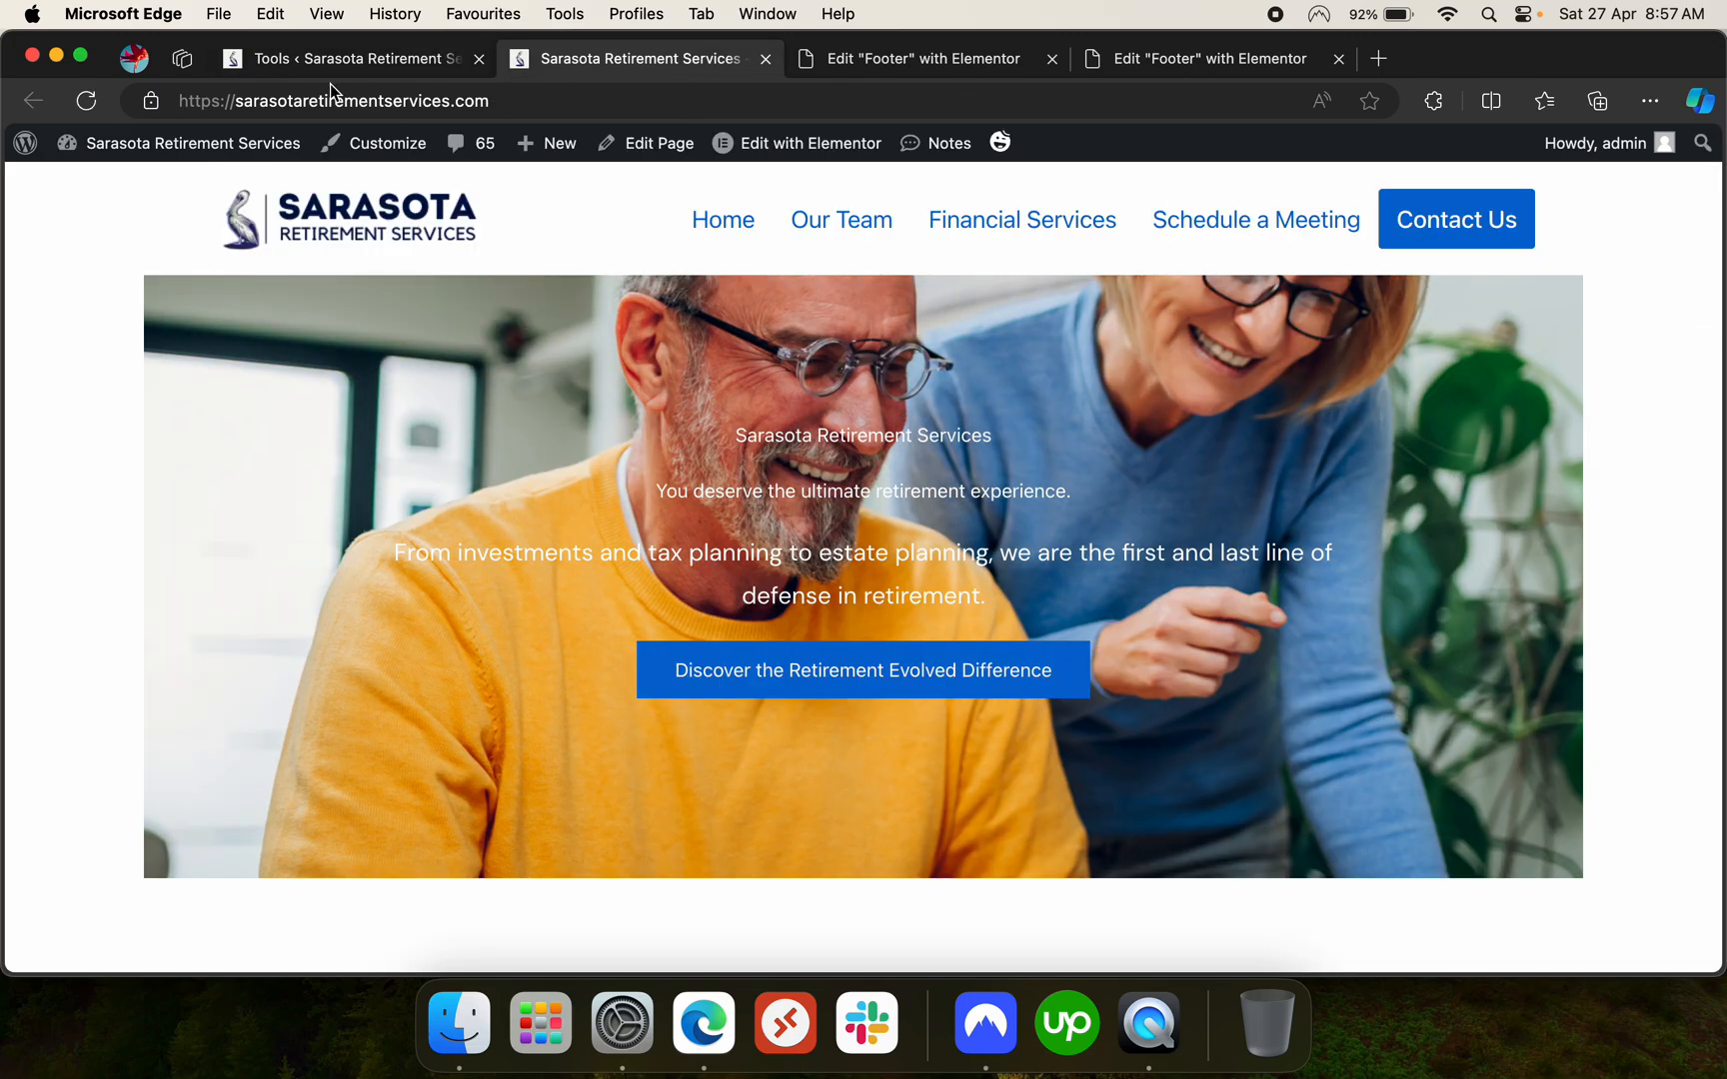
# Reload the site to view the debugger, then set Safe Mode and Debug Bar to Disable
pyautogui.click(86, 100)
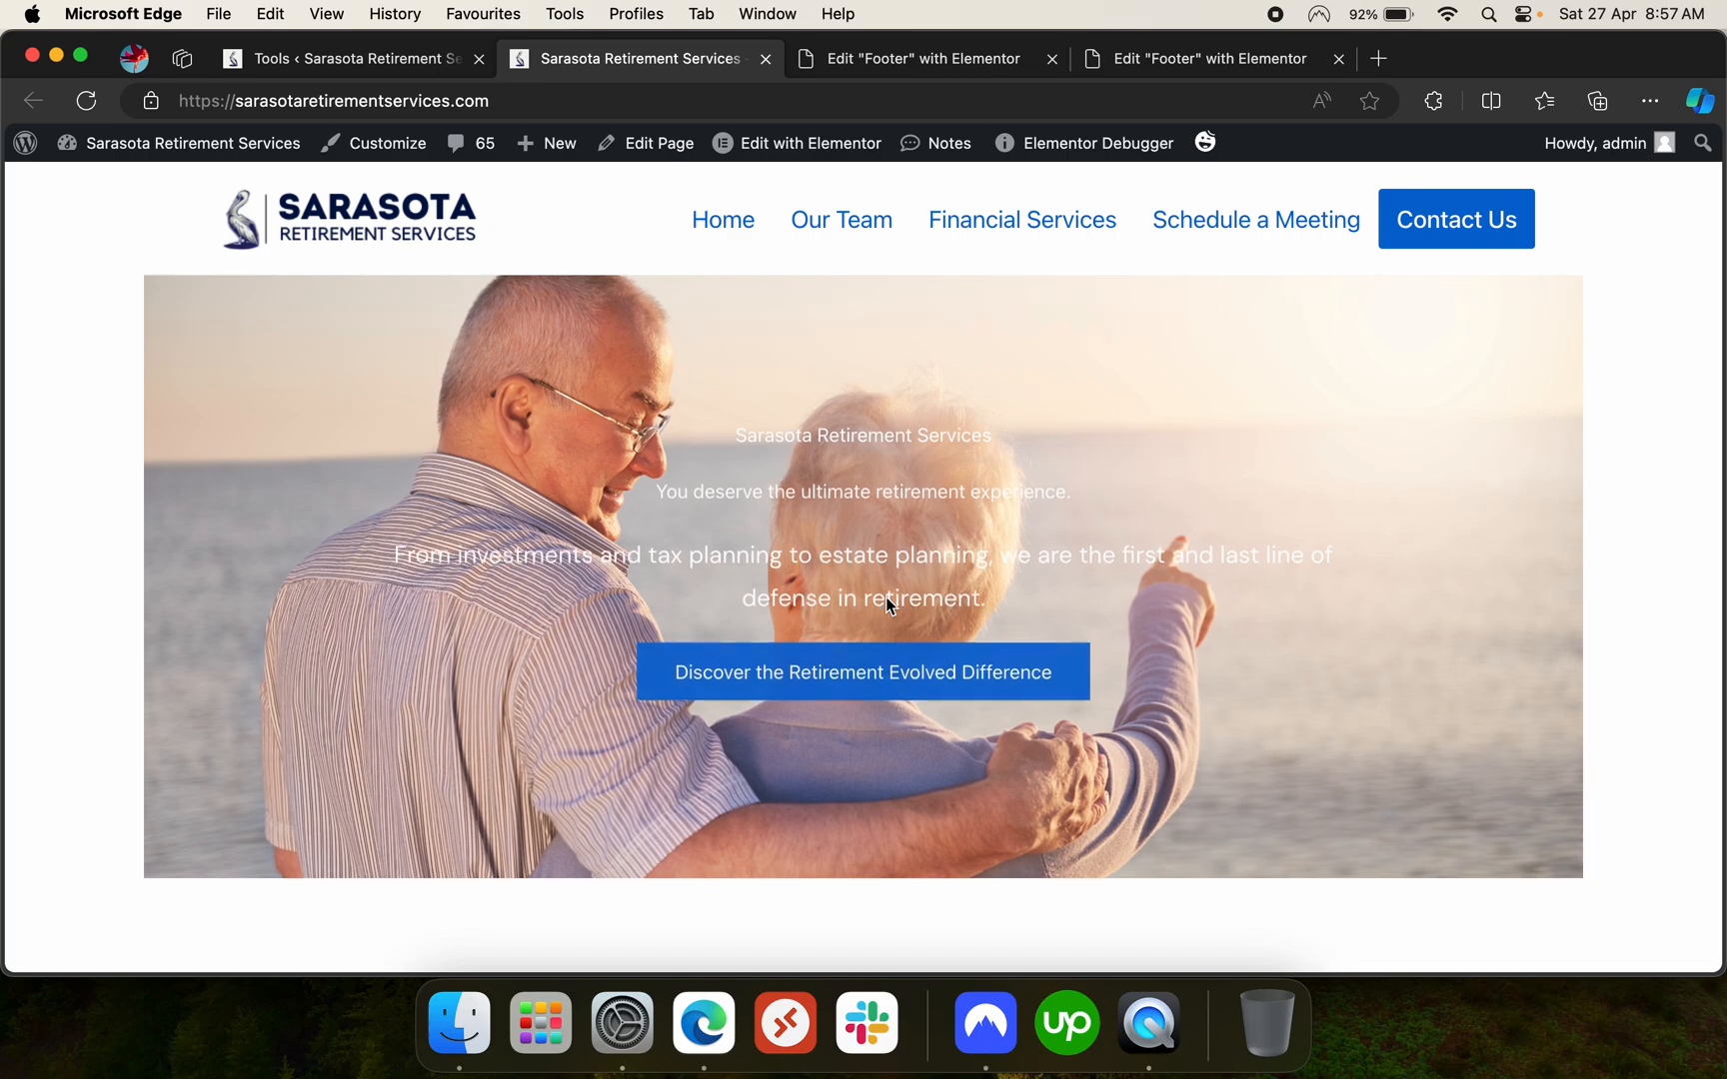
pyautogui.scroll(-3)
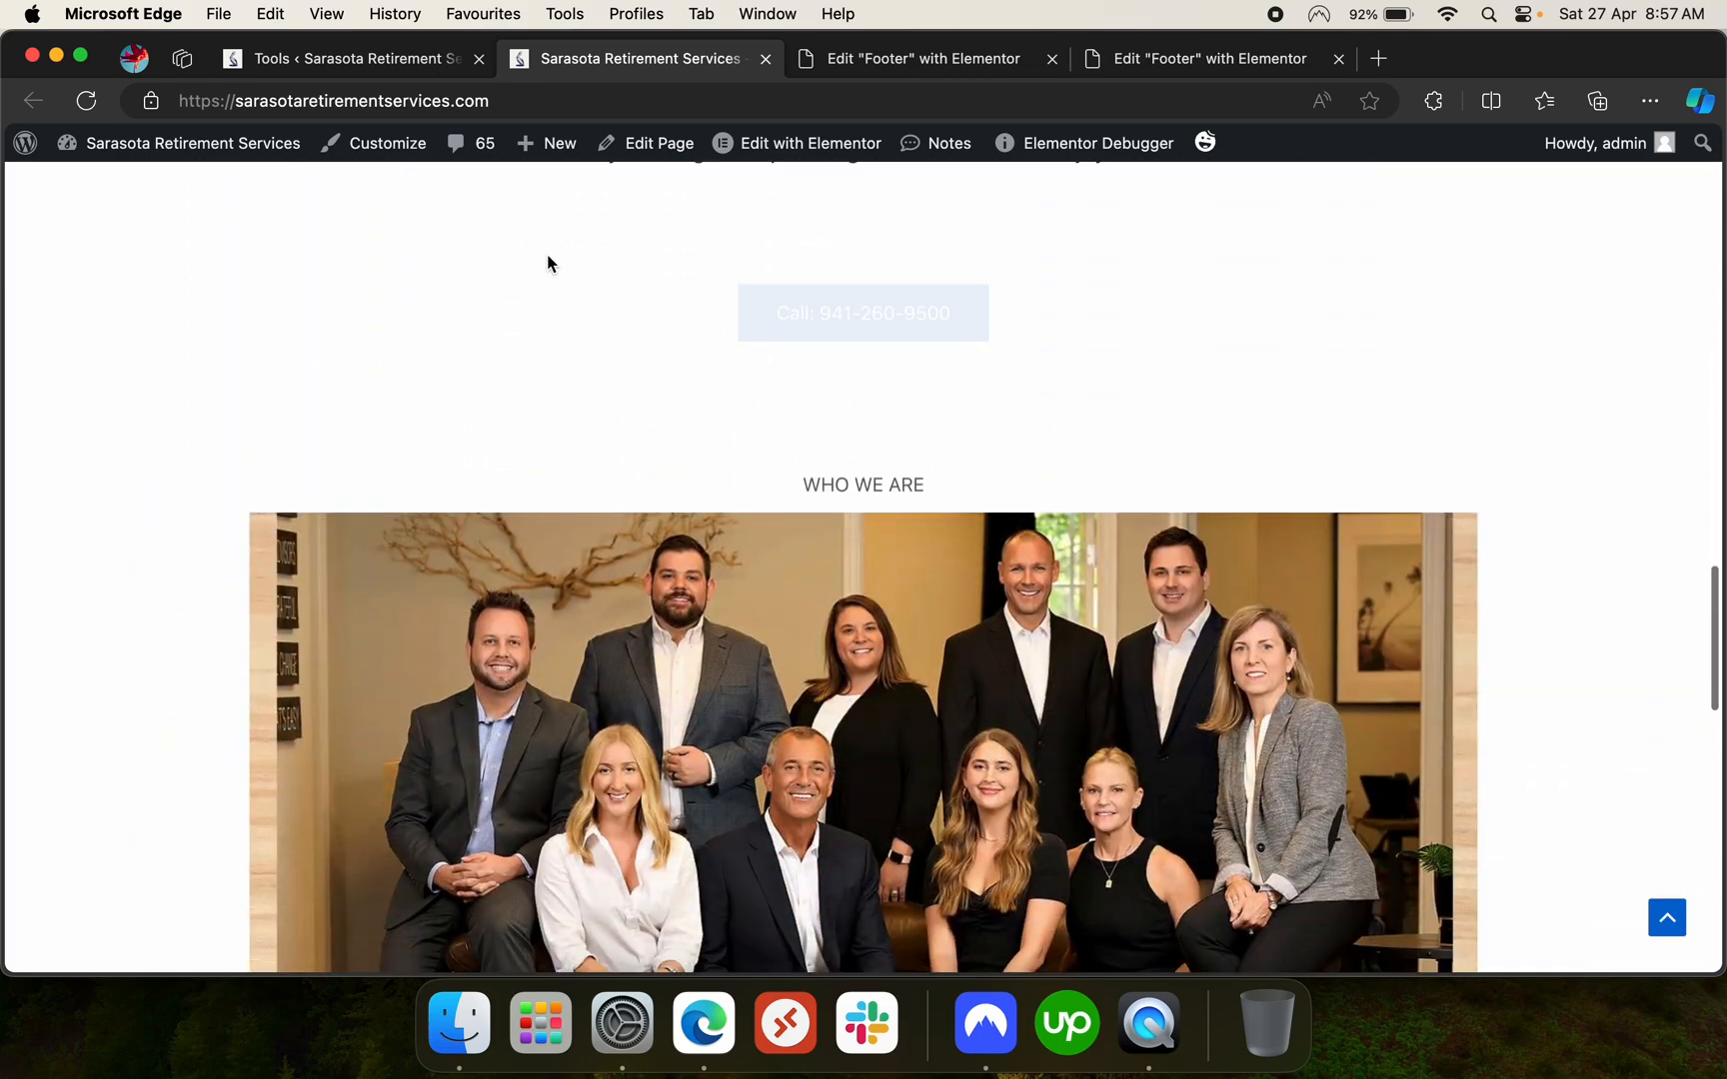
pyautogui.click(349, 58)
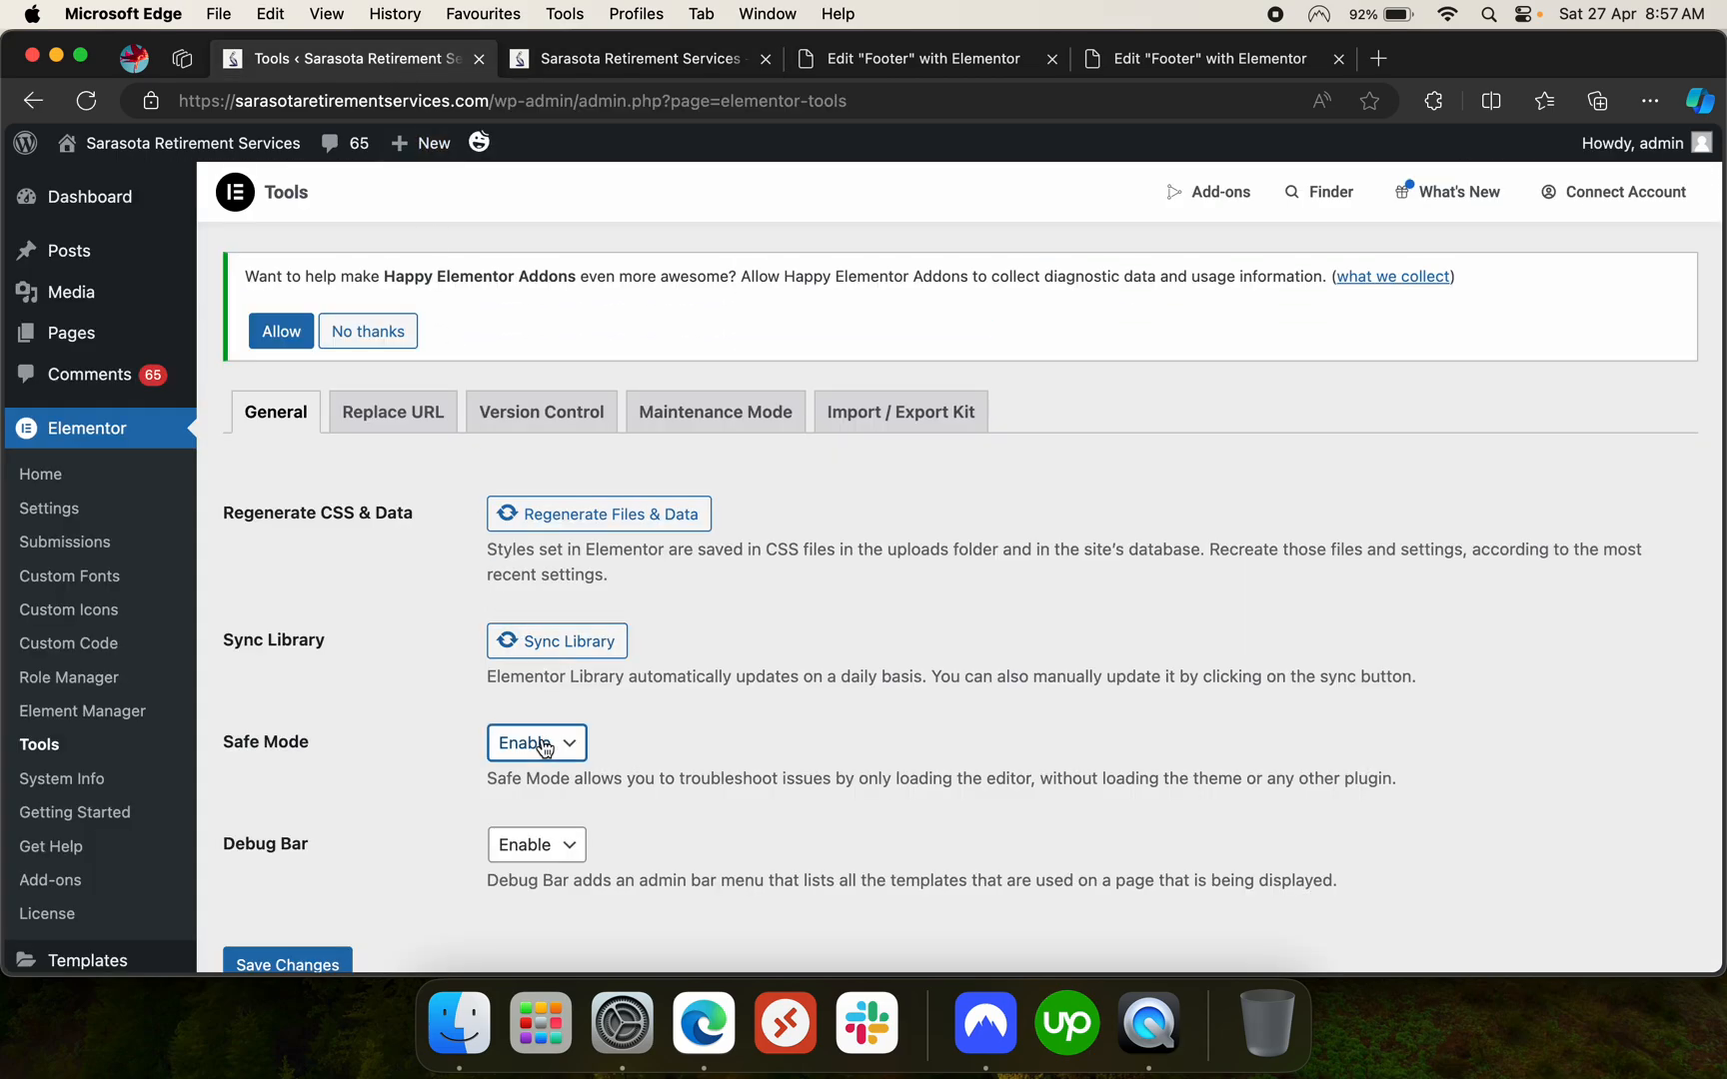
pyautogui.click(537, 743)
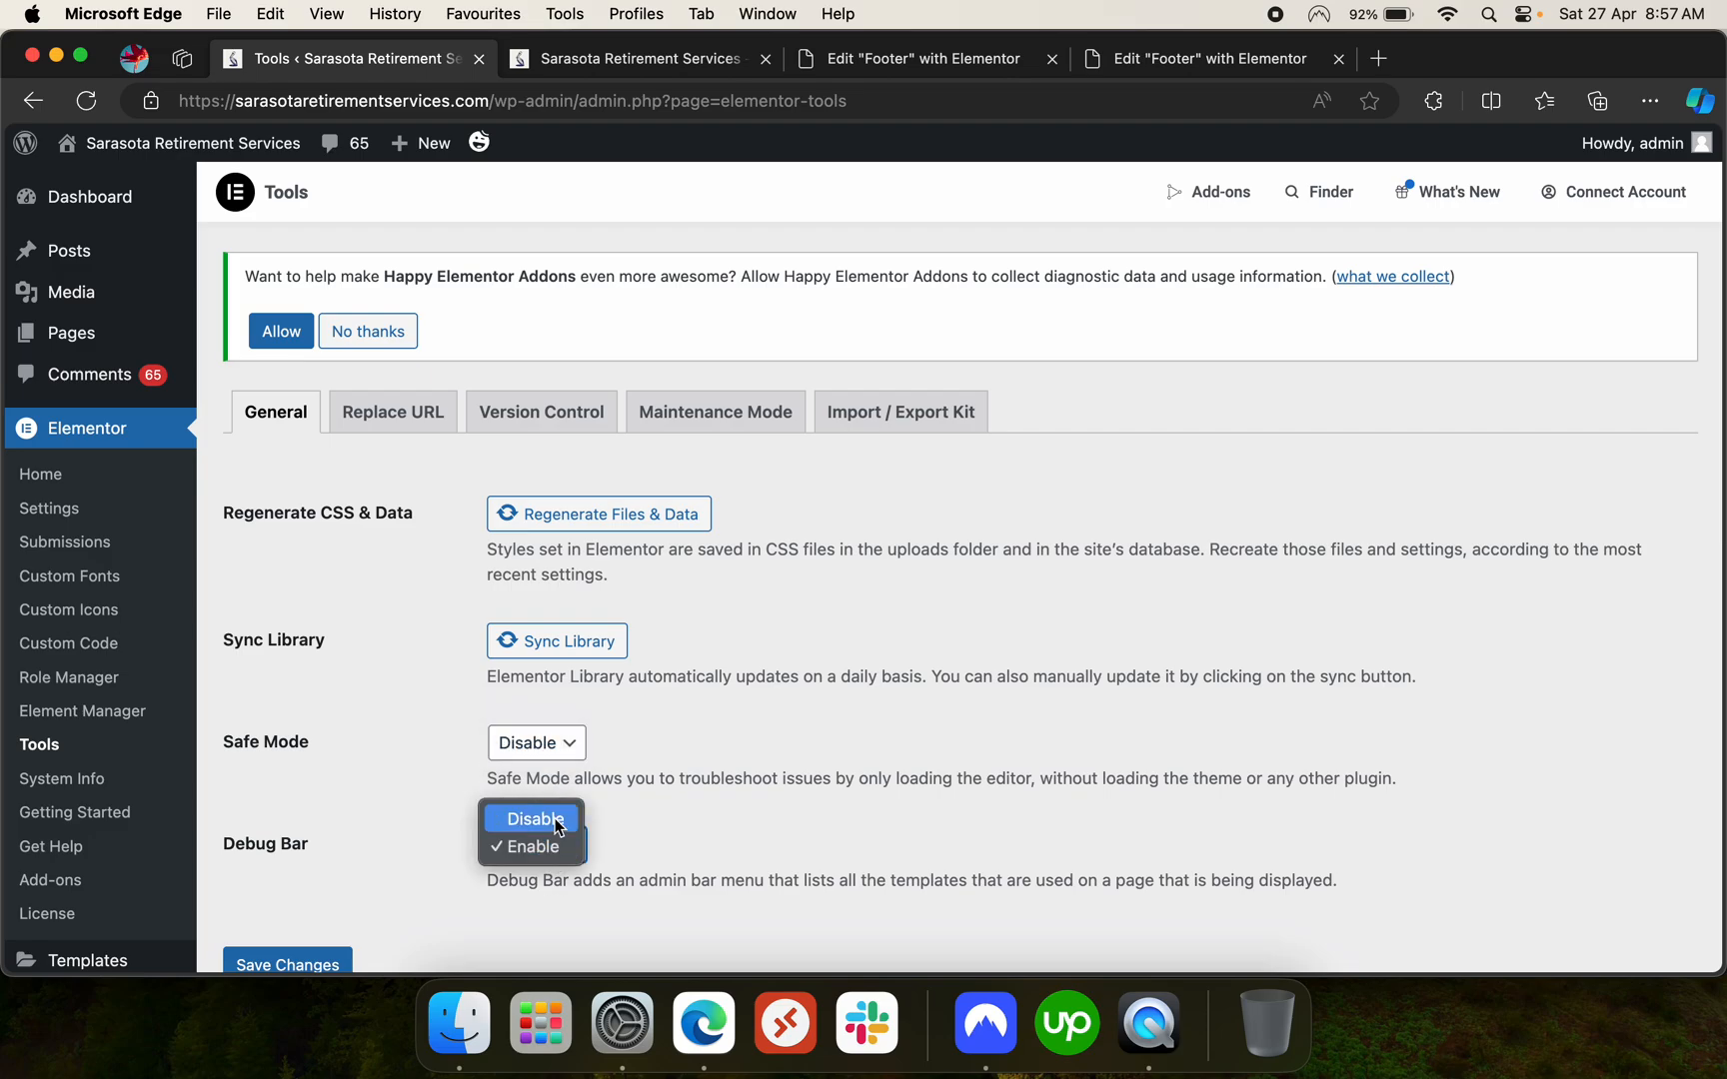
pyautogui.click(536, 819)
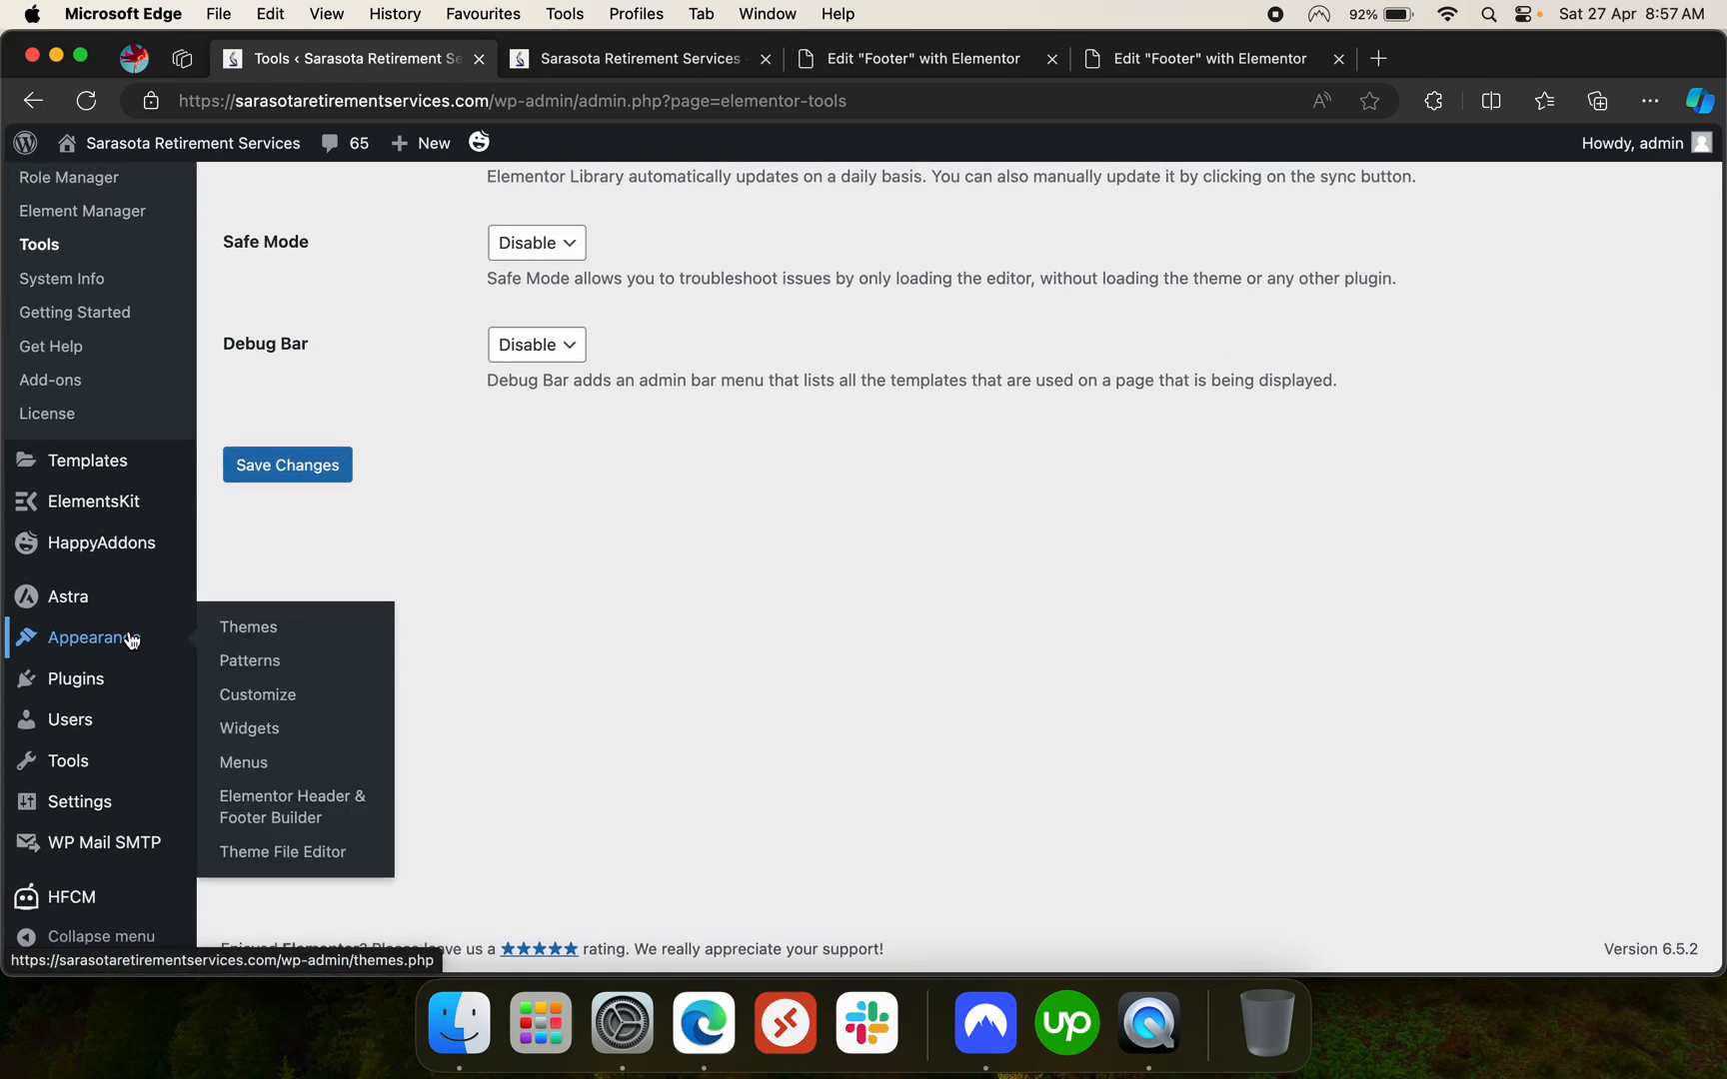
# View the installed themes under Appearance > Themes, with Astra active
pyautogui.click(249, 626)
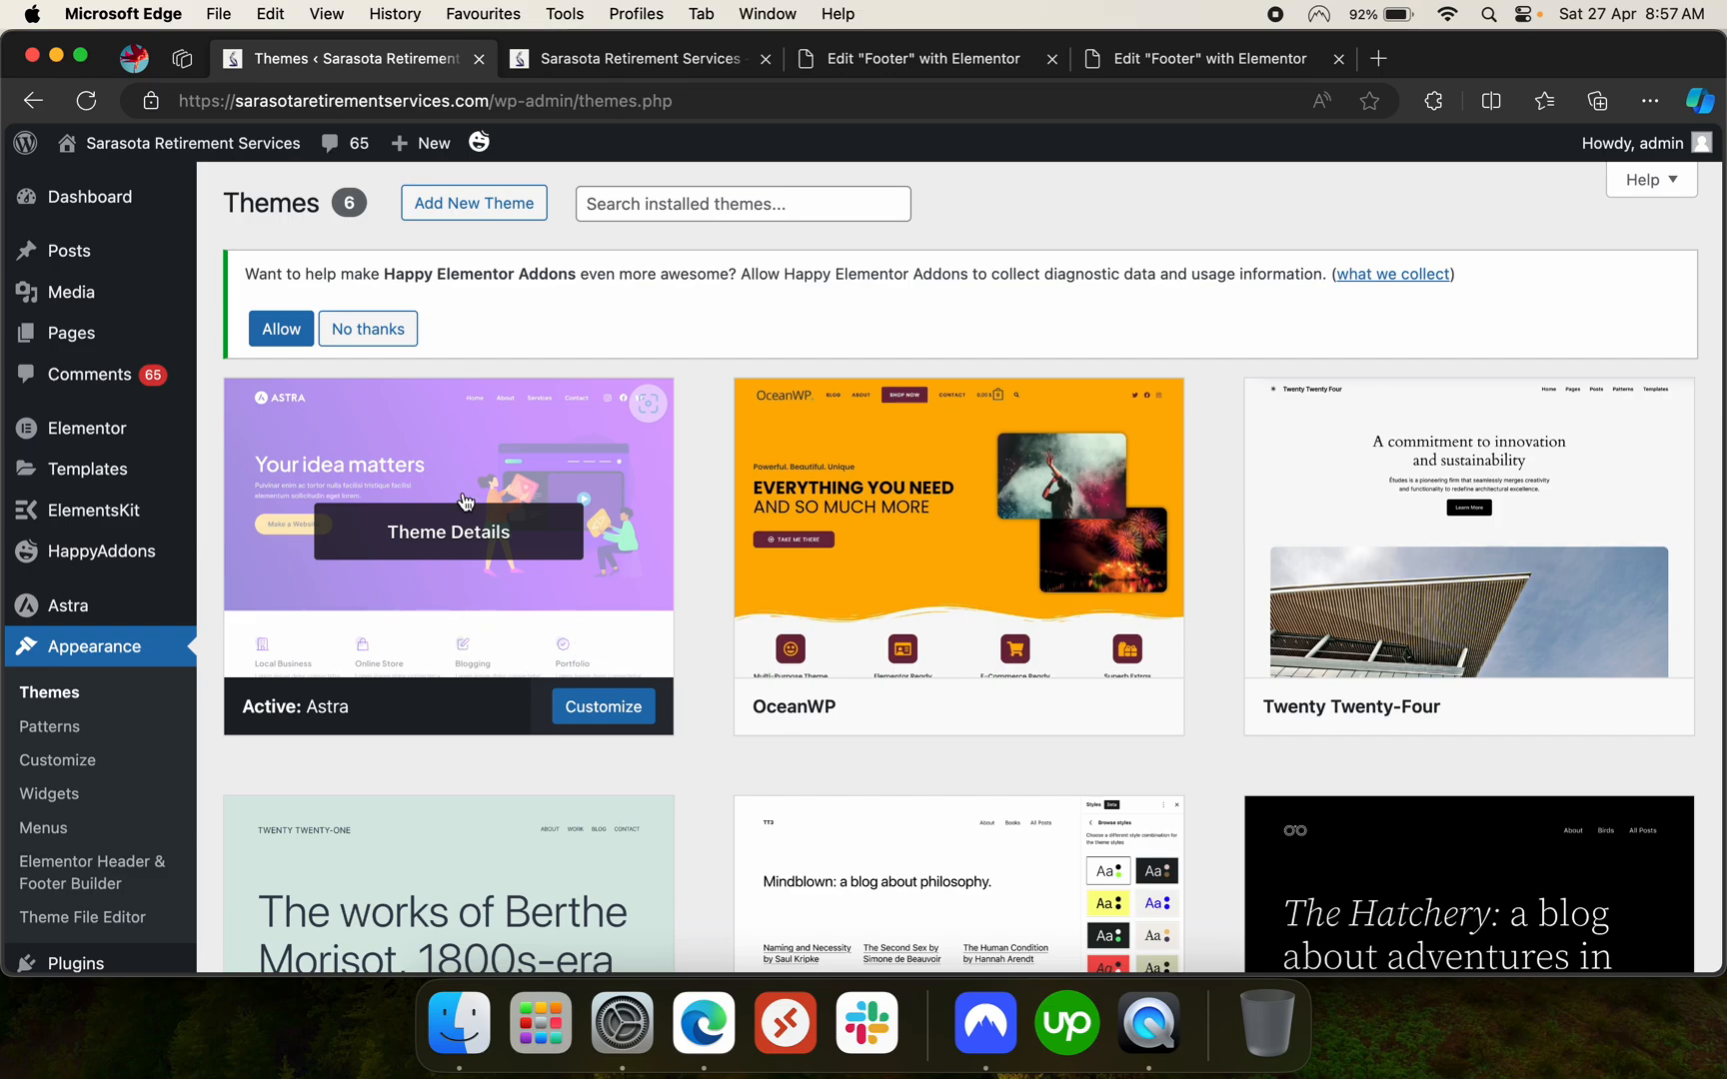
pyautogui.moveTo(89, 196)
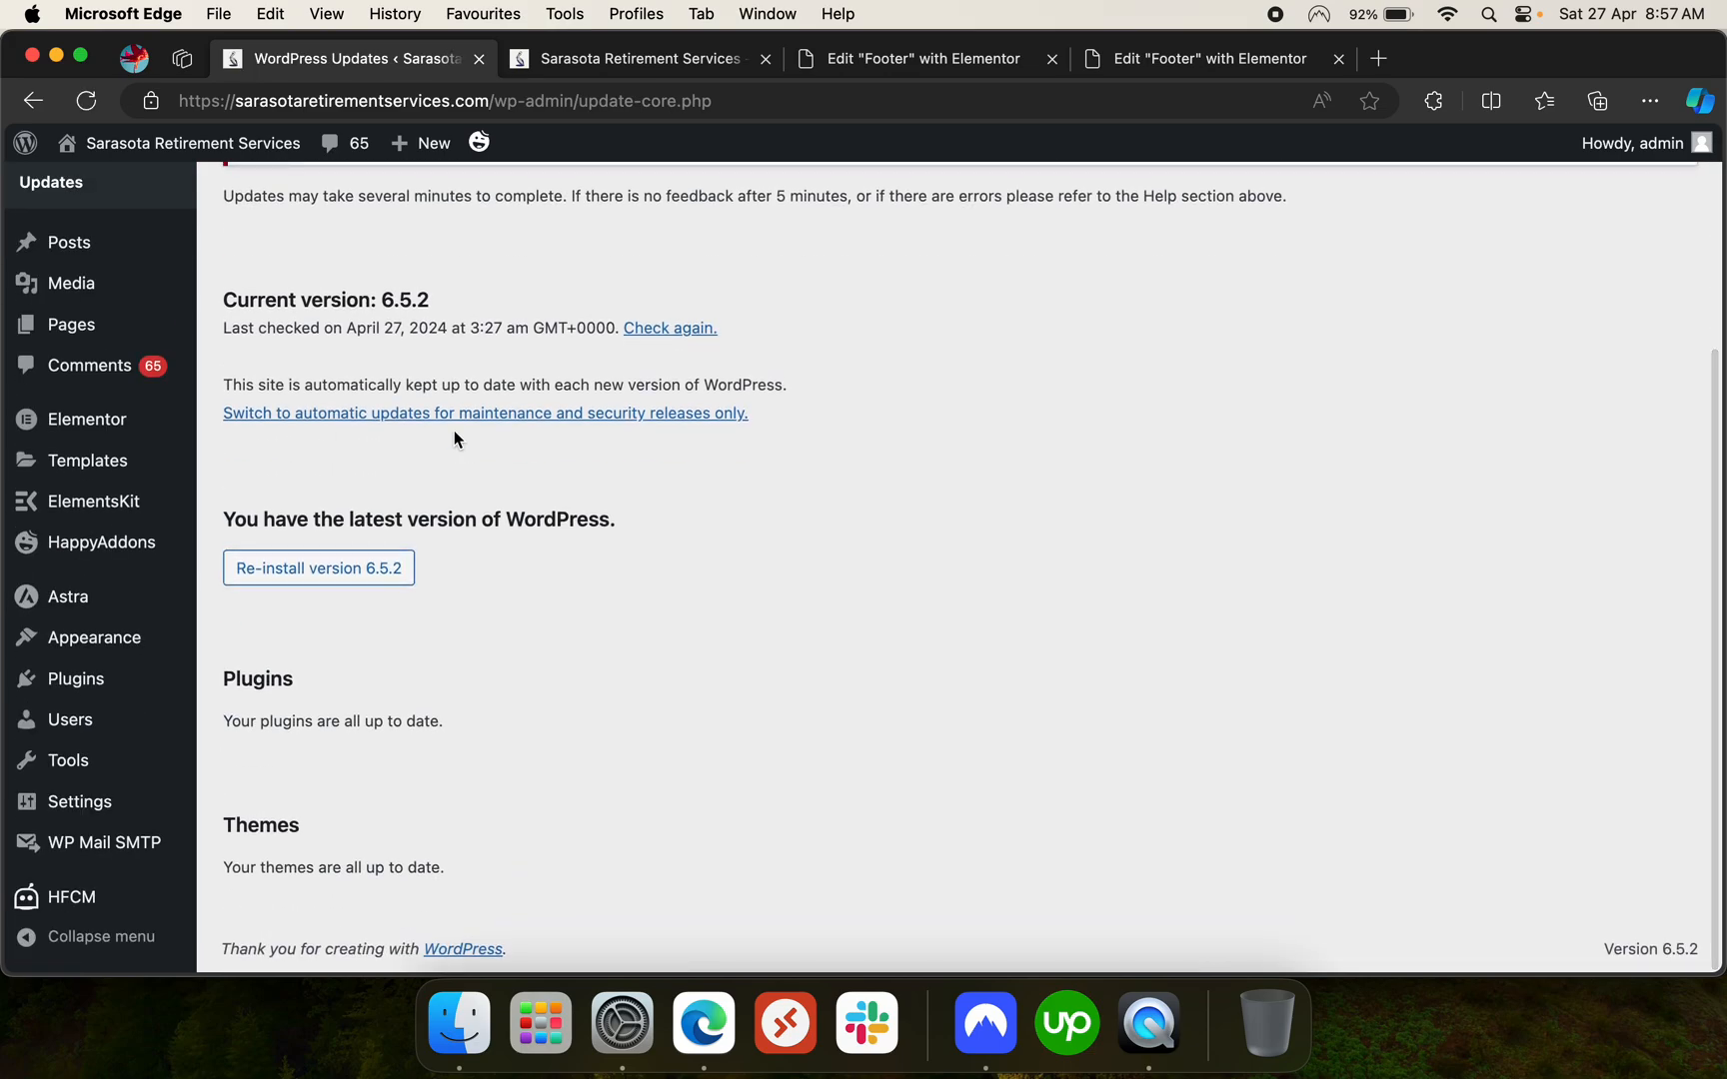
pyautogui.moveTo(67, 596)
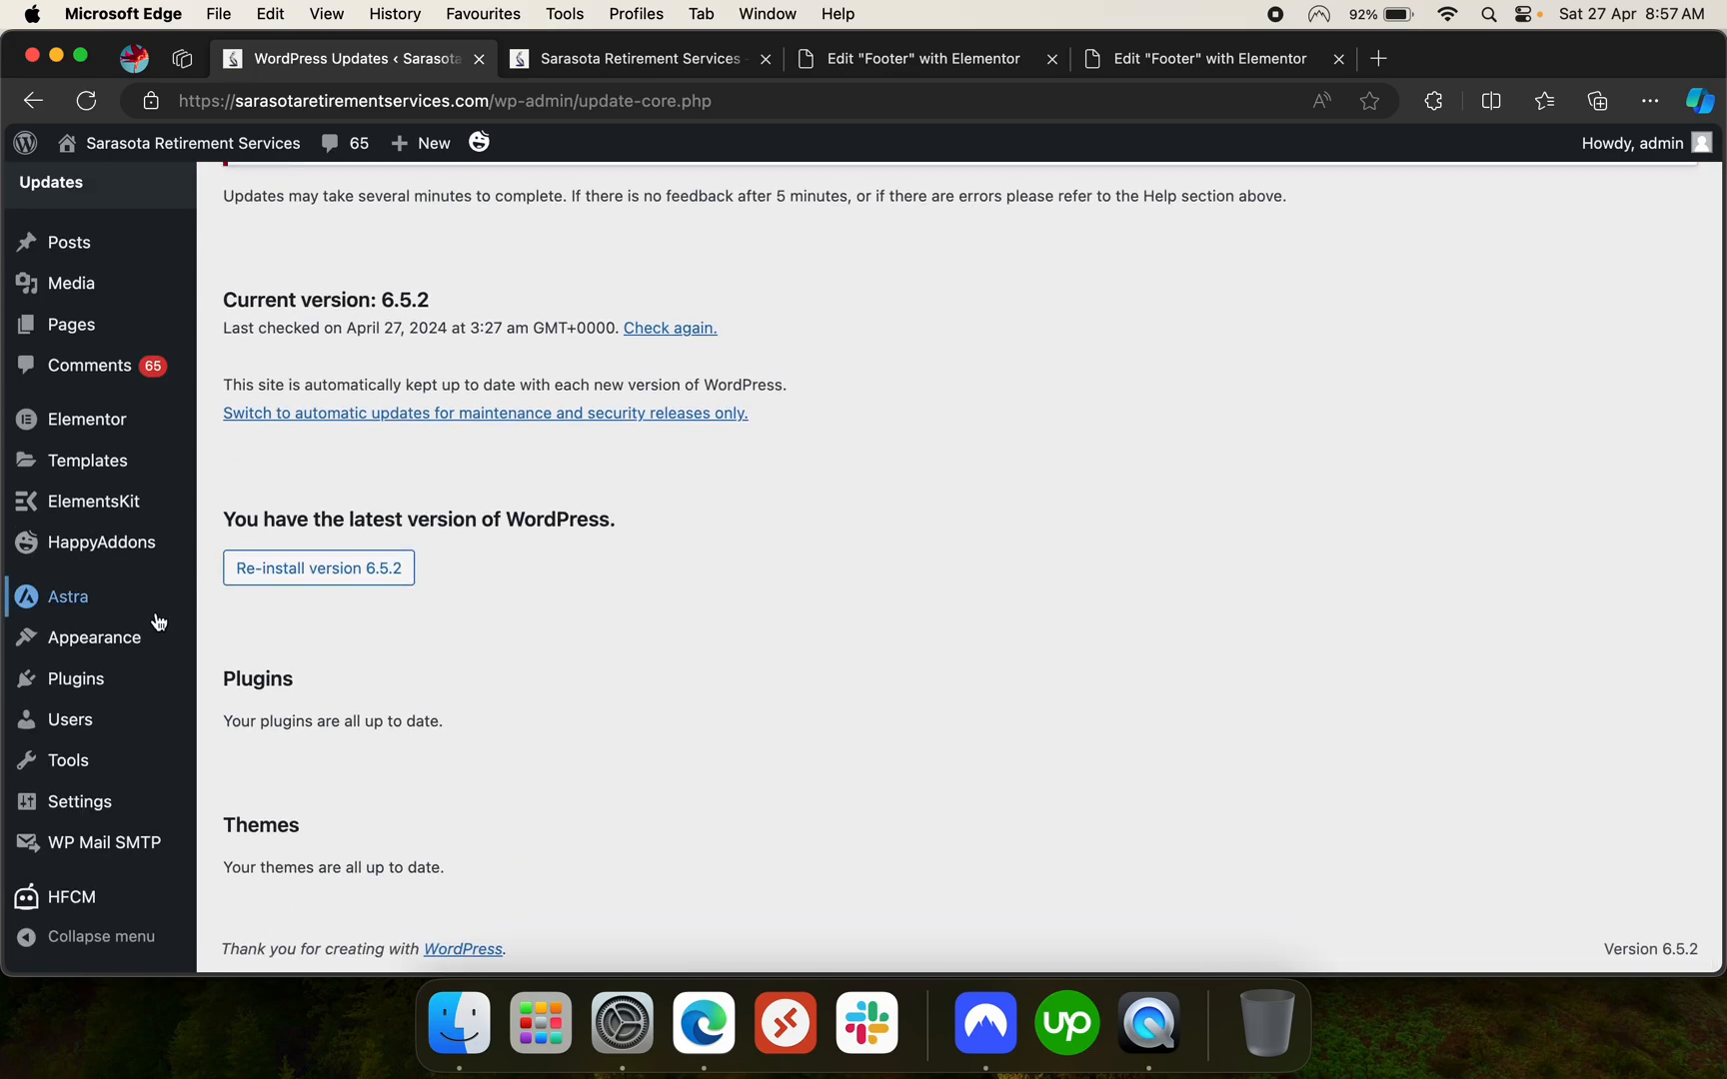
pyautogui.moveTo(76, 679)
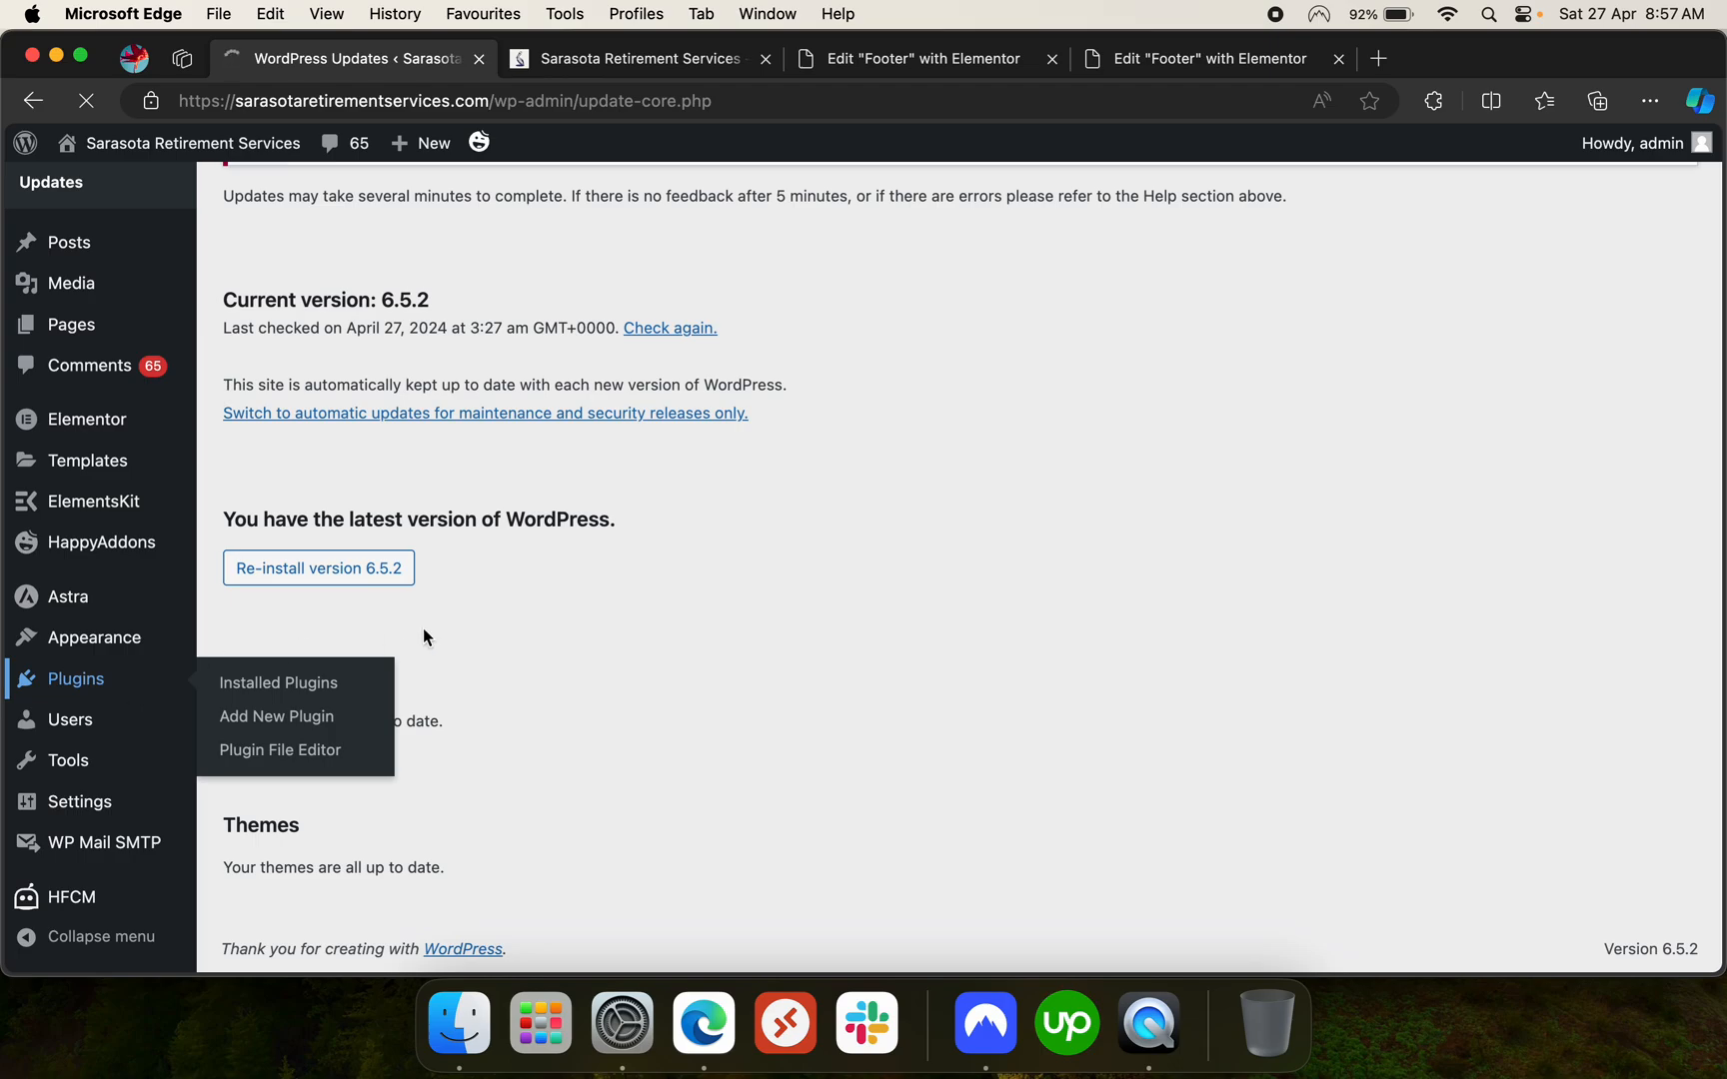
# Bulk-deactivate all nine installed plugins
pyautogui.click(278, 682)
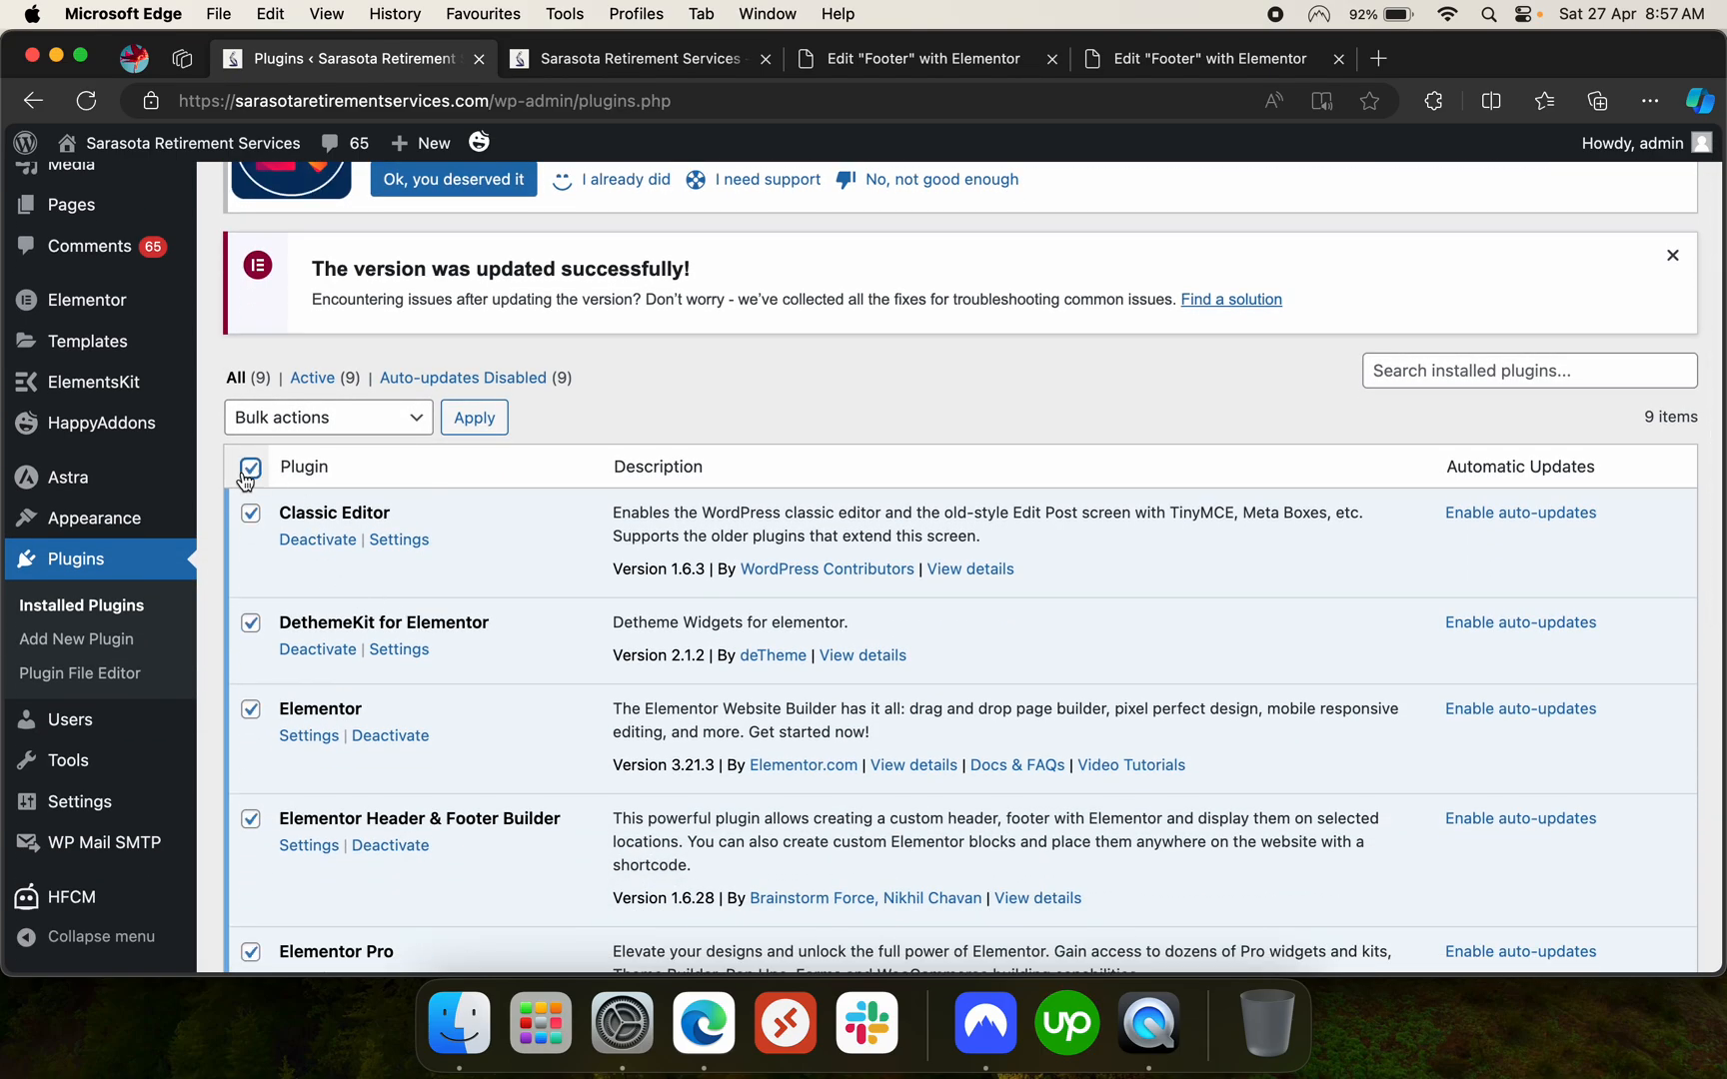
pyautogui.click(326, 417)
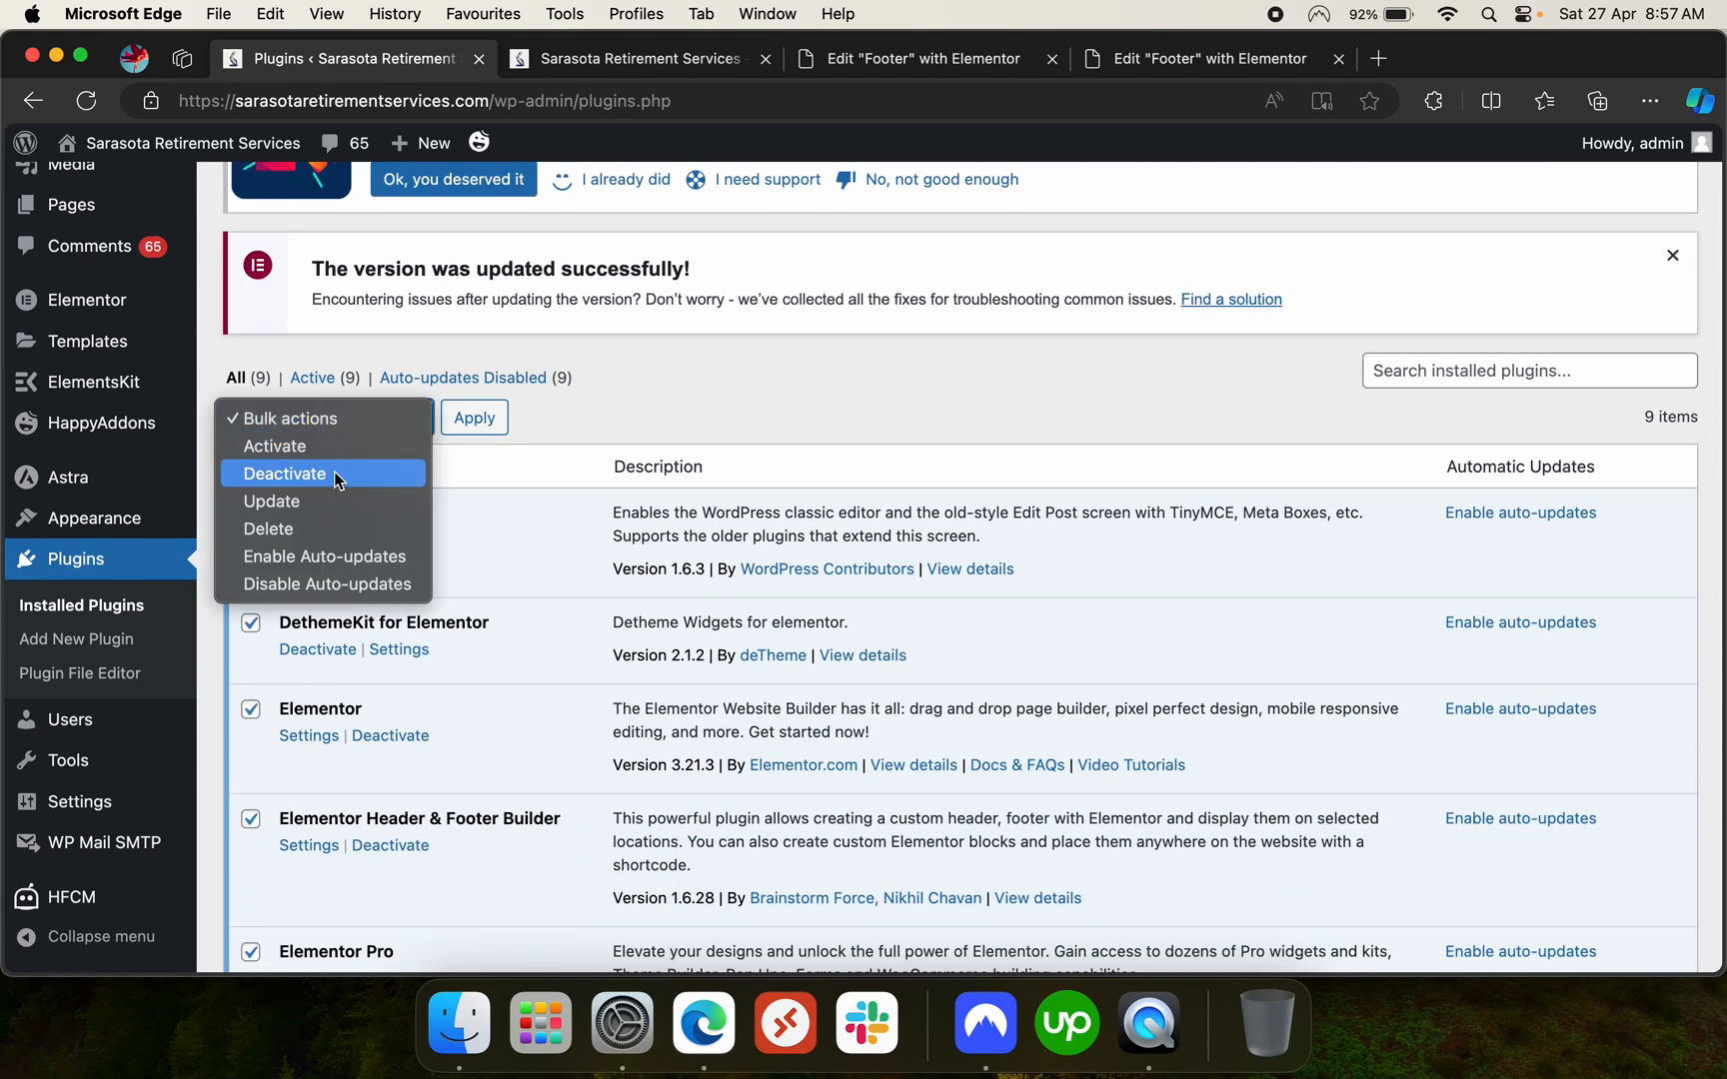
pyautogui.click(284, 474)
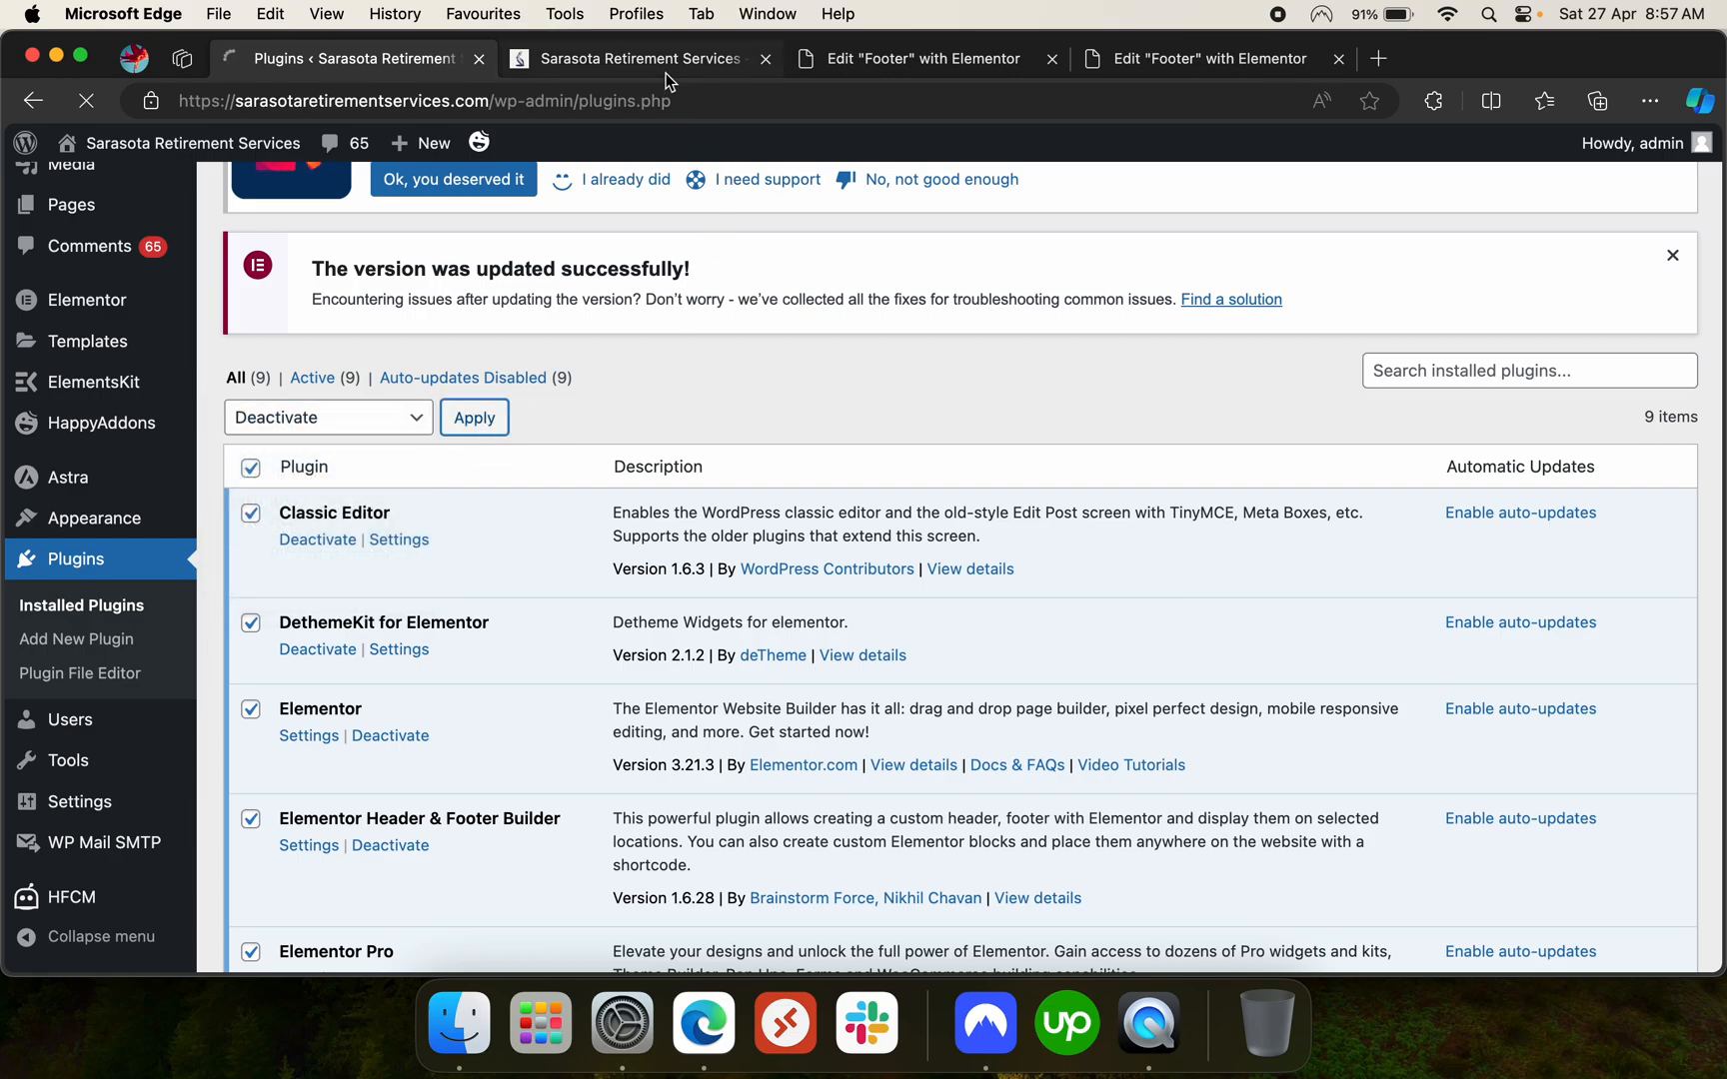
# Reload the live homepage to see it unstyled, then scroll the plugins list
pyautogui.click(638, 58)
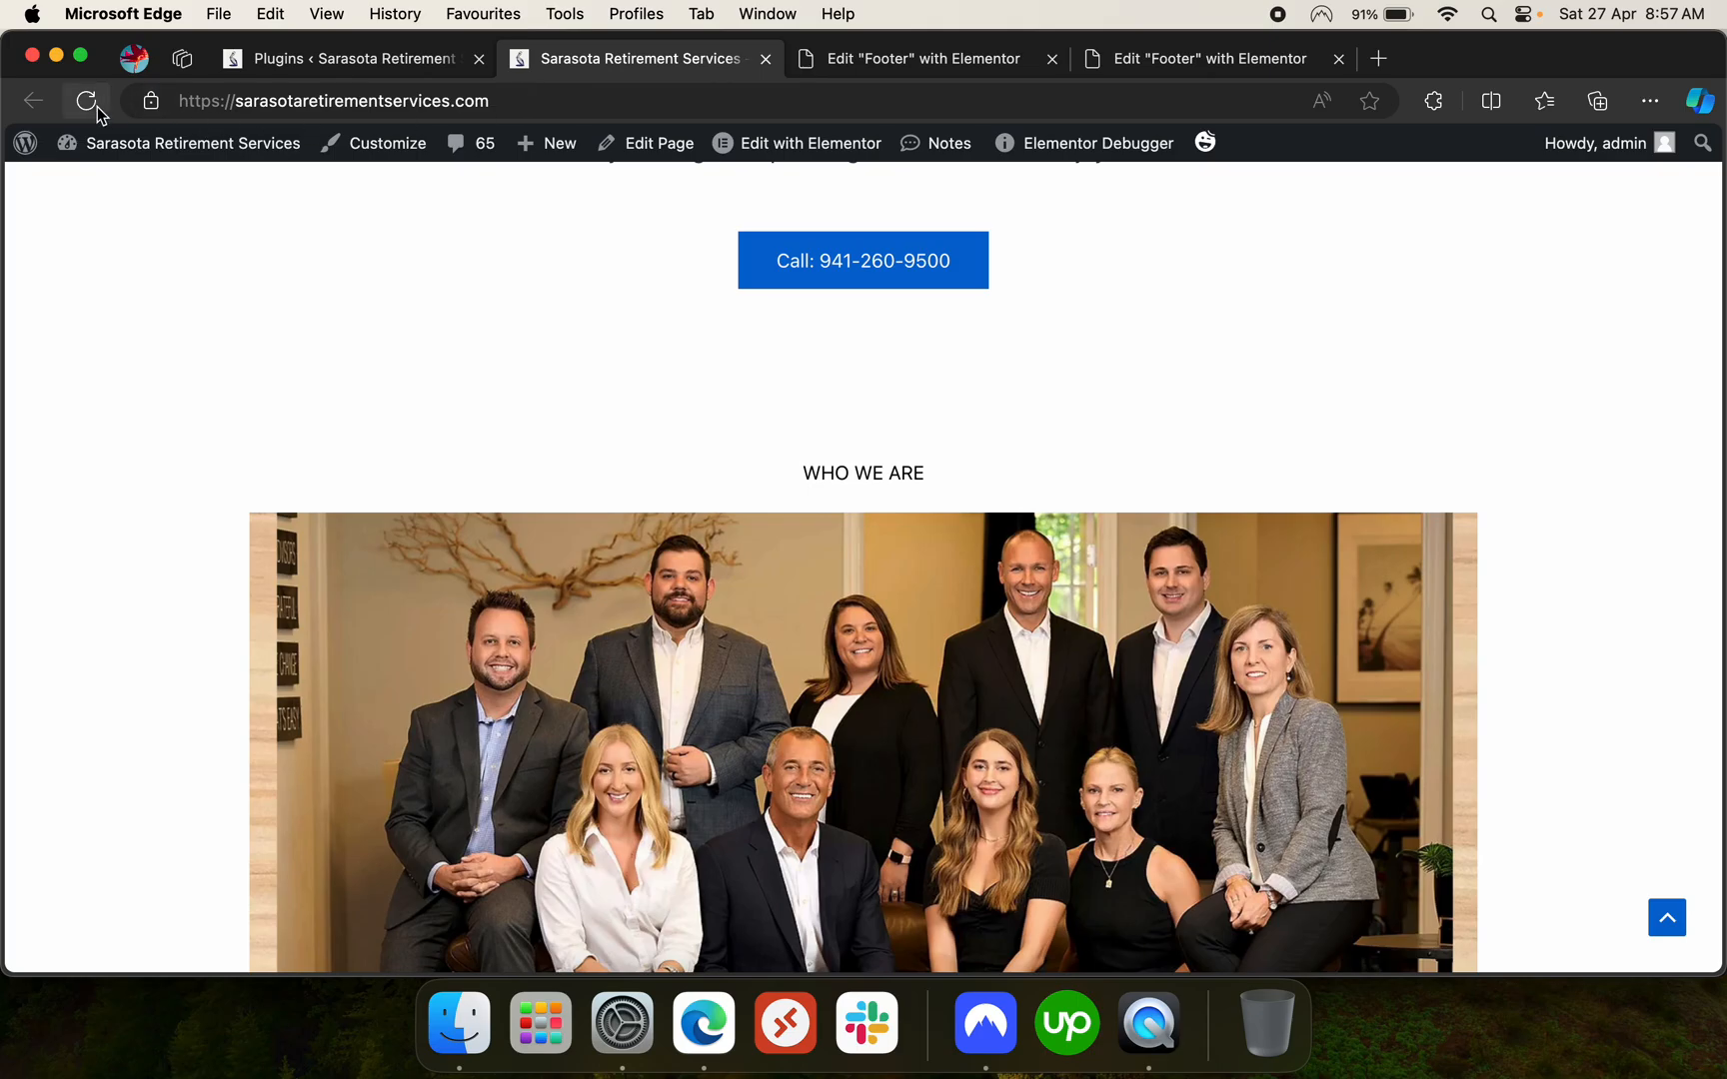
pyautogui.click(86, 100)
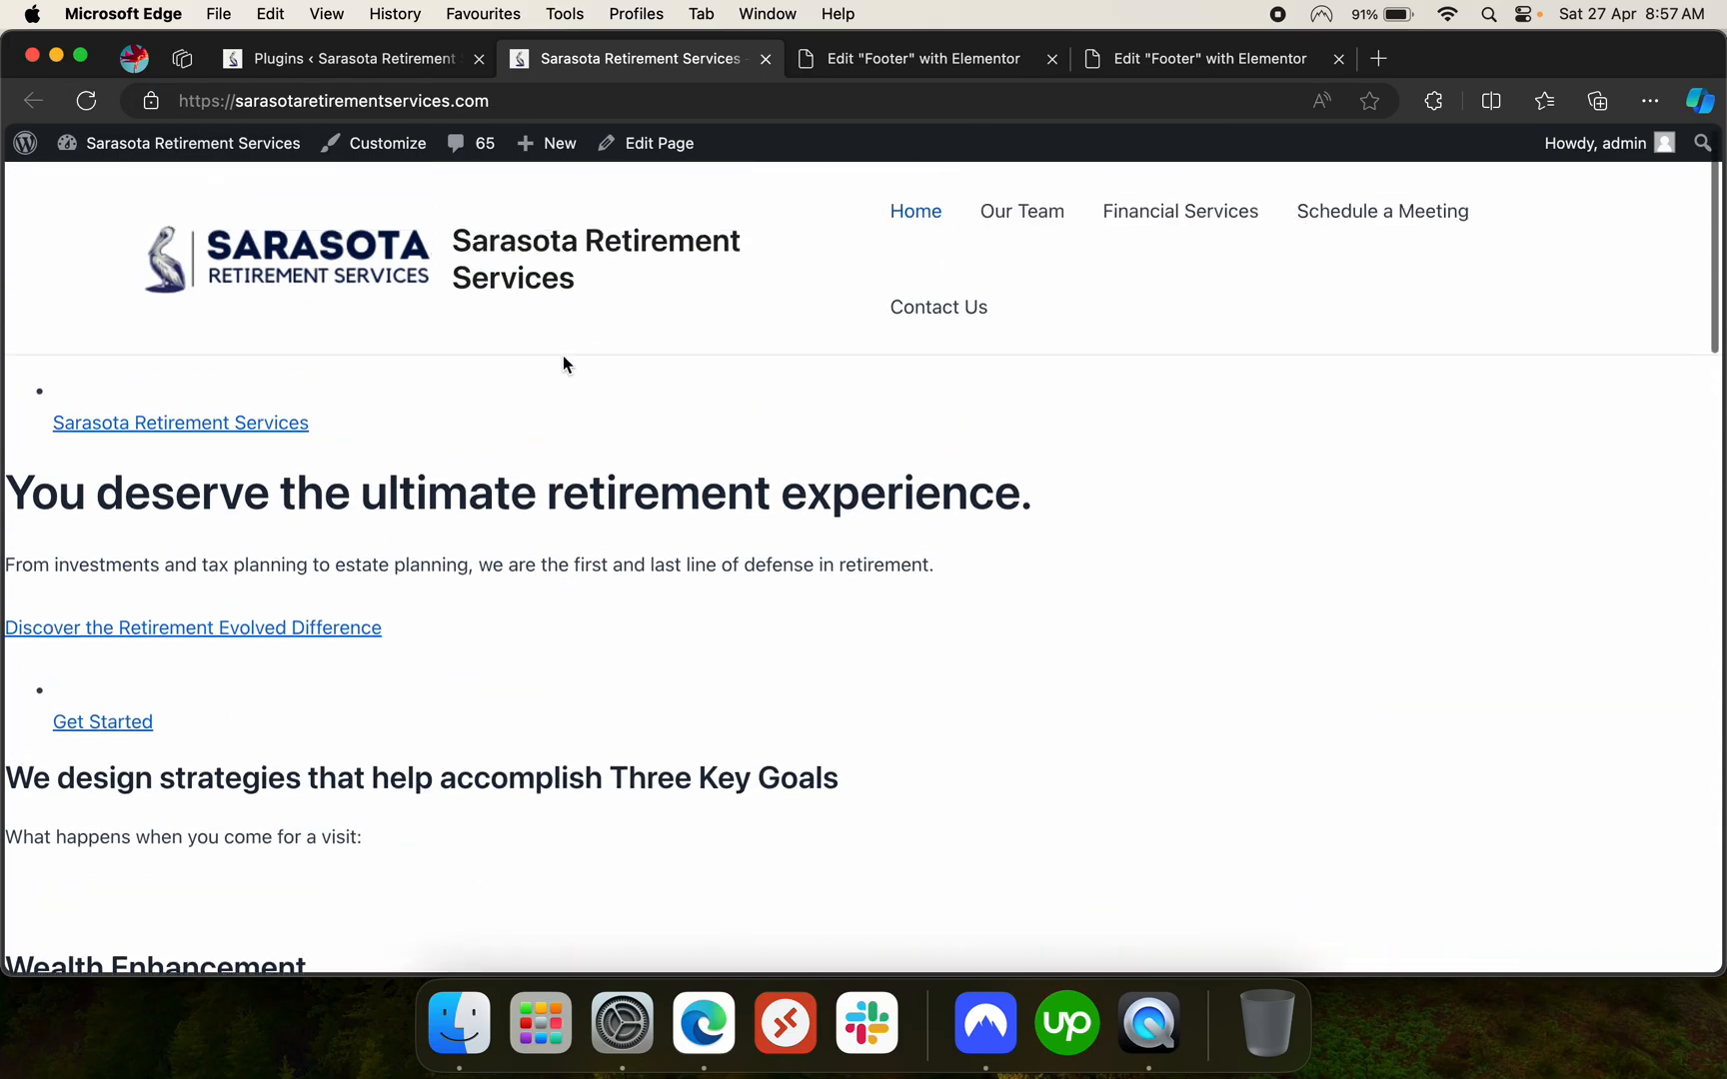
pyautogui.click(353, 58)
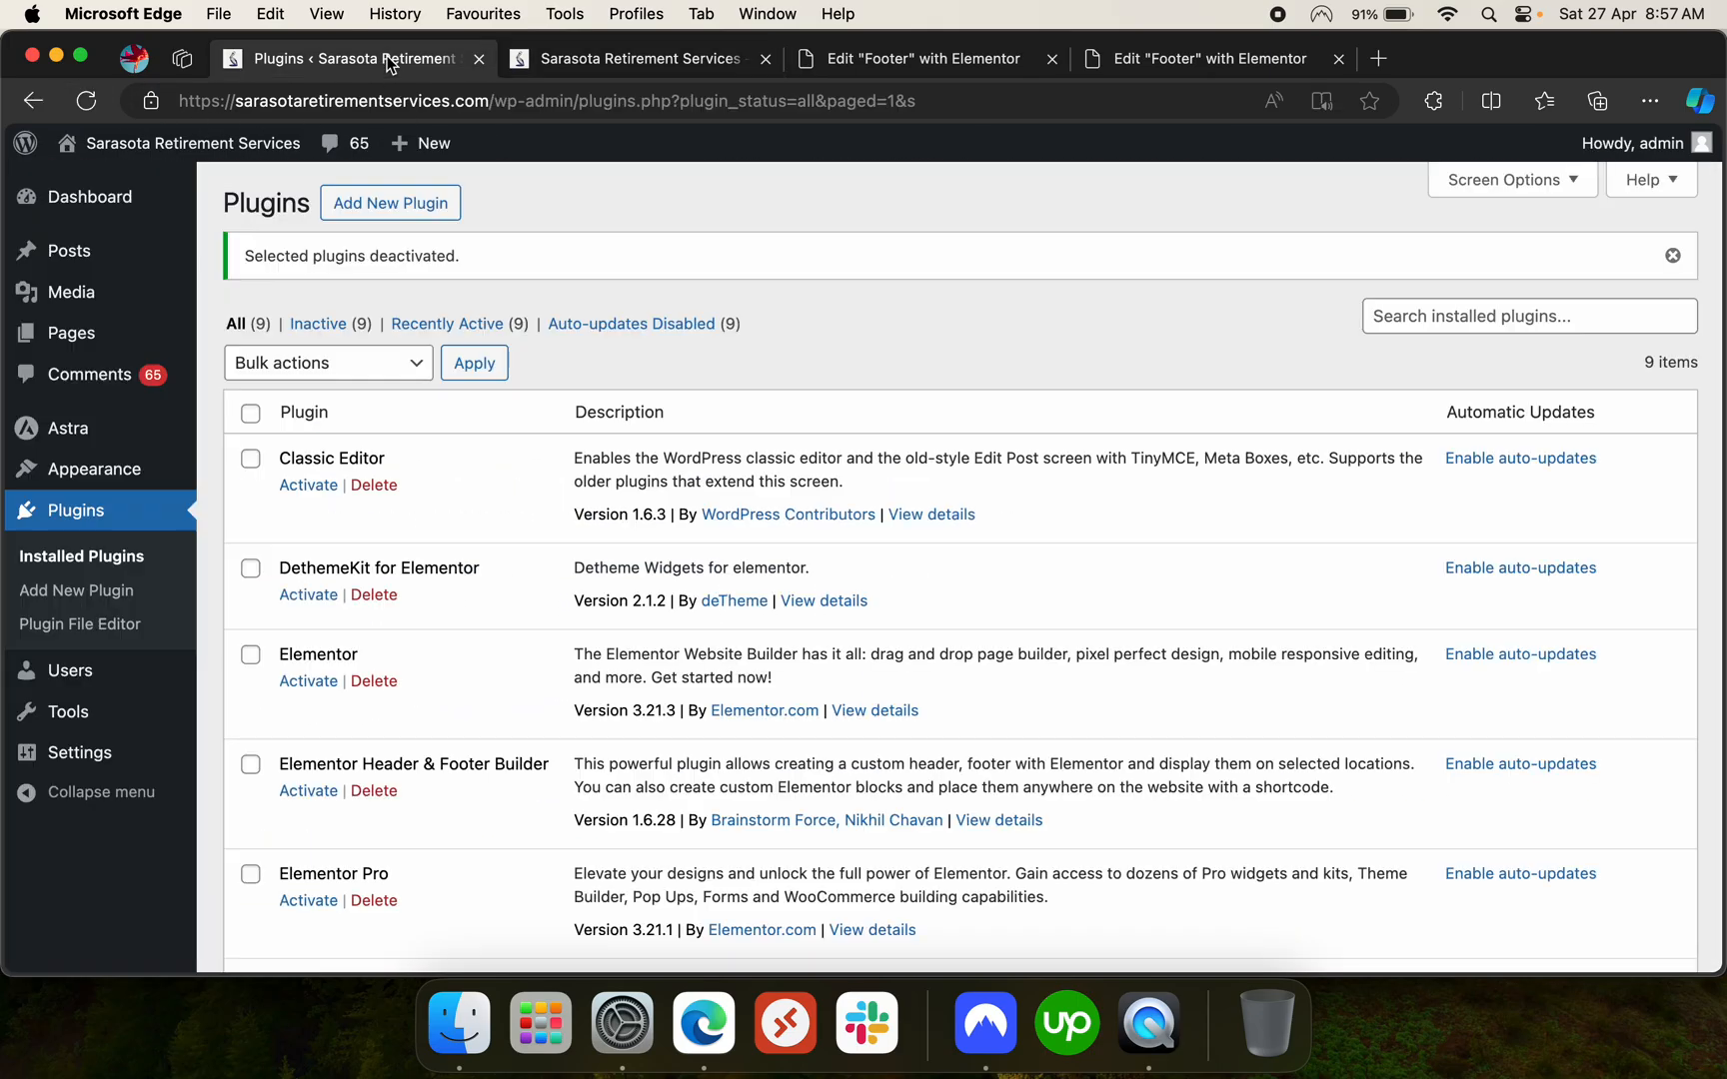
pyautogui.scroll(-3)
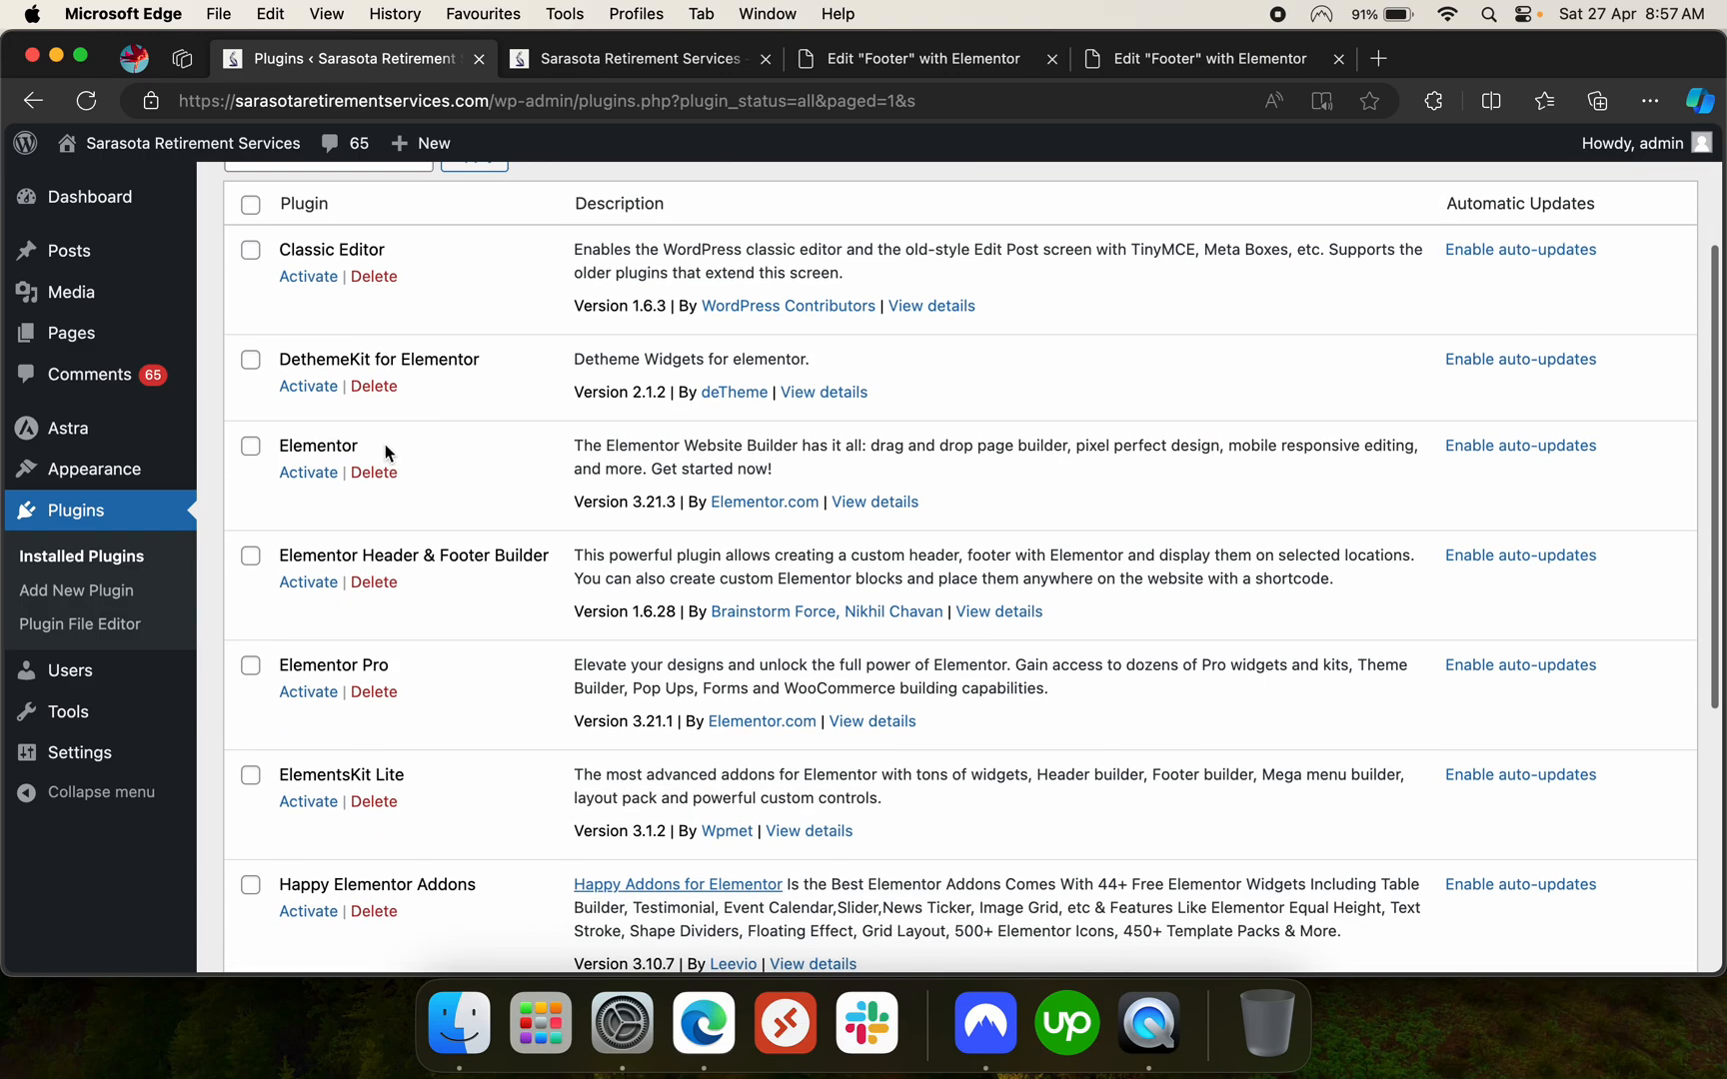
# Activate Elementor and reload the homepage to check its styling
pyautogui.click(307, 472)
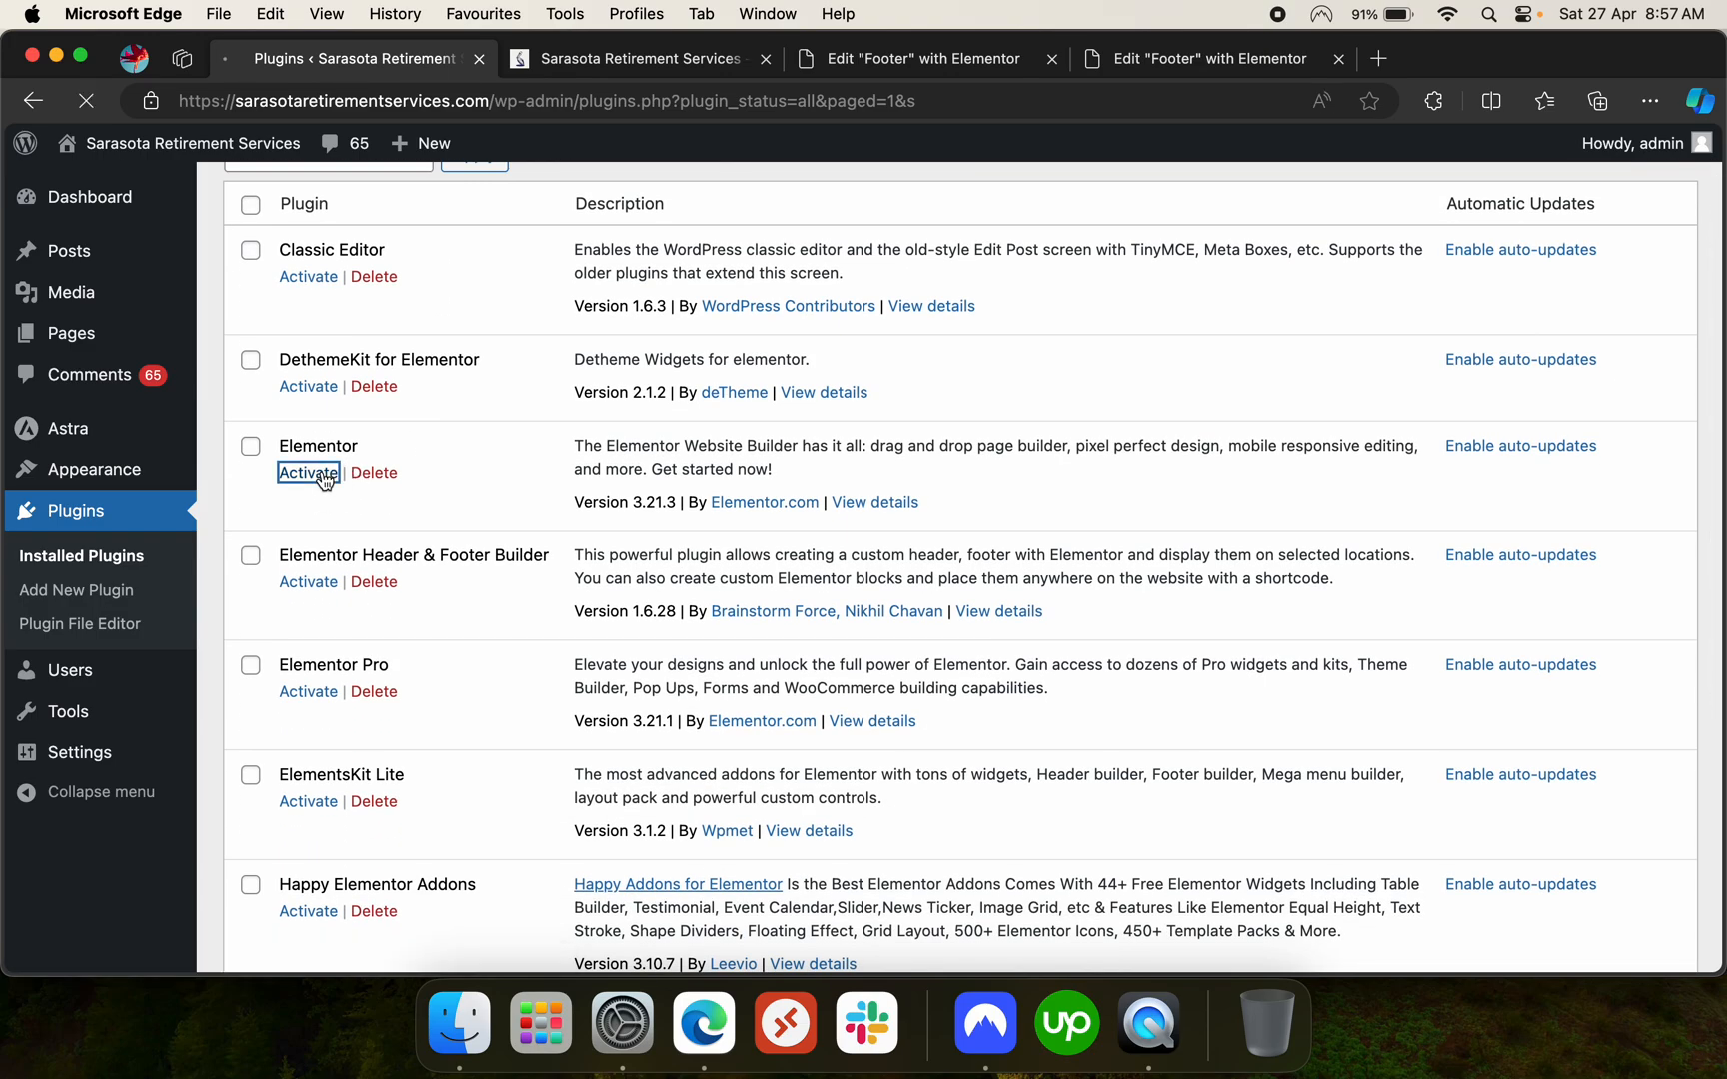
pyautogui.click(307, 473)
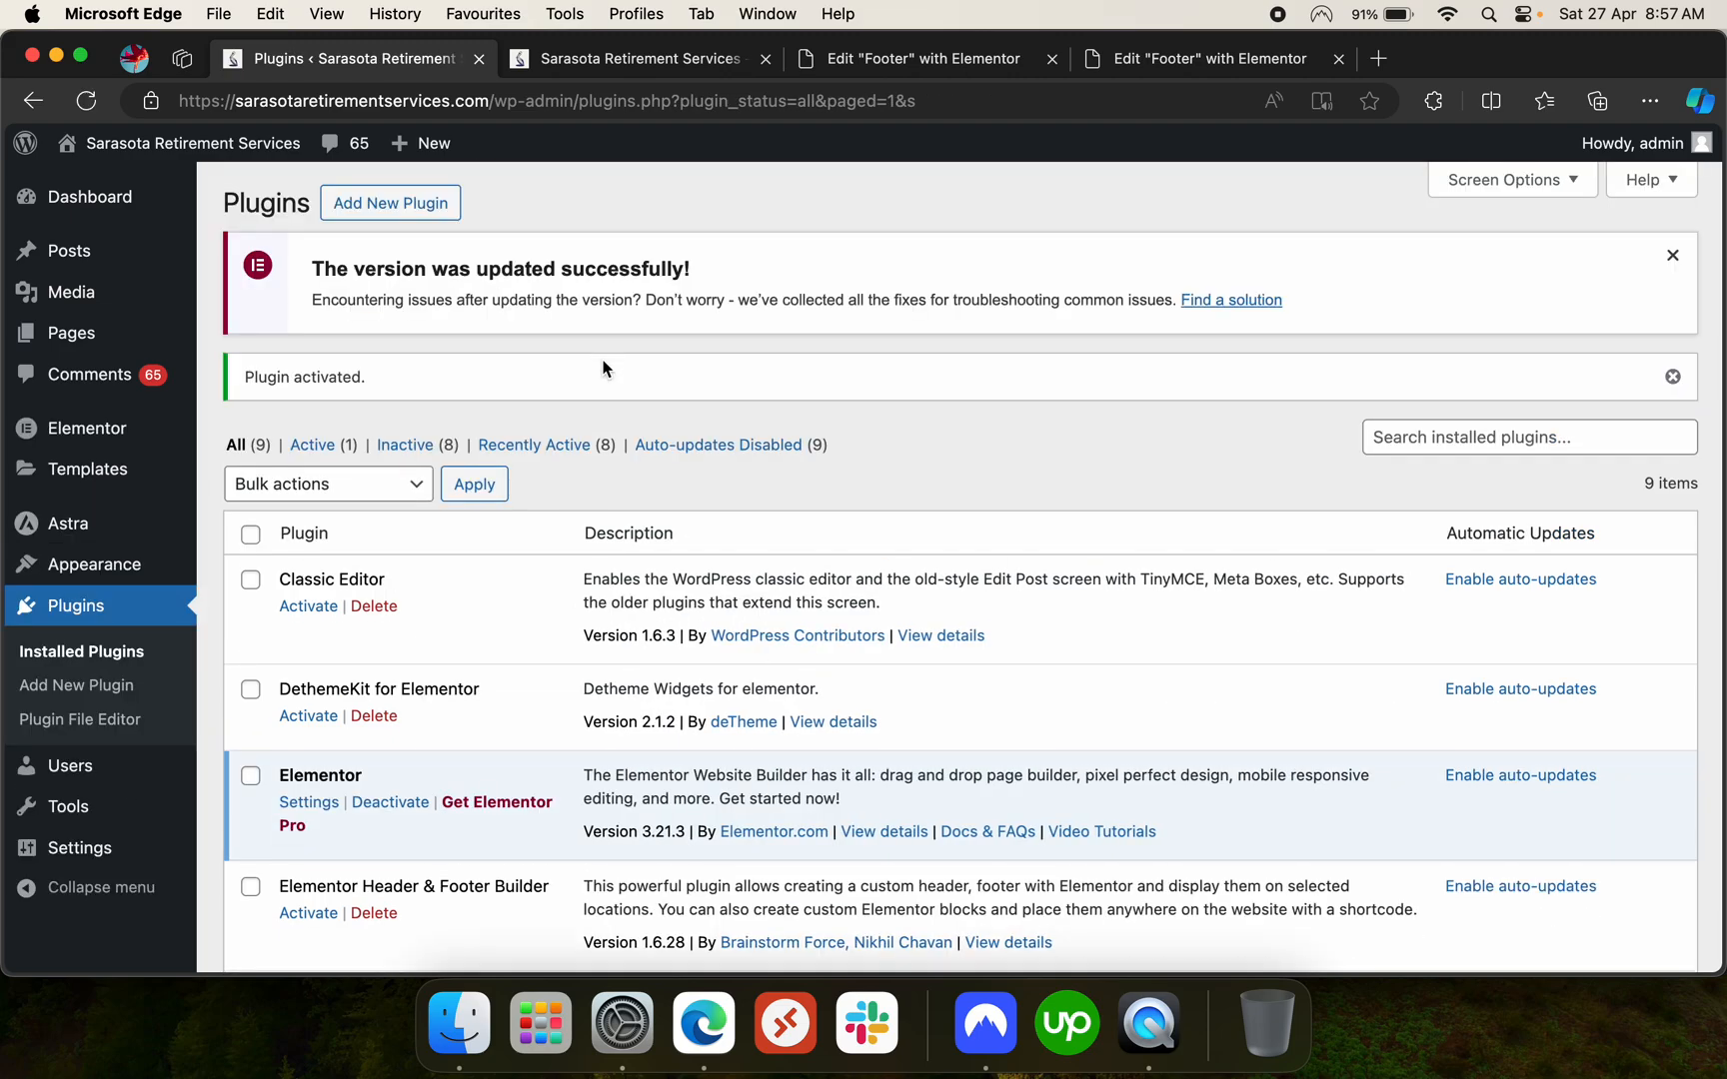
pyautogui.click(639, 58)
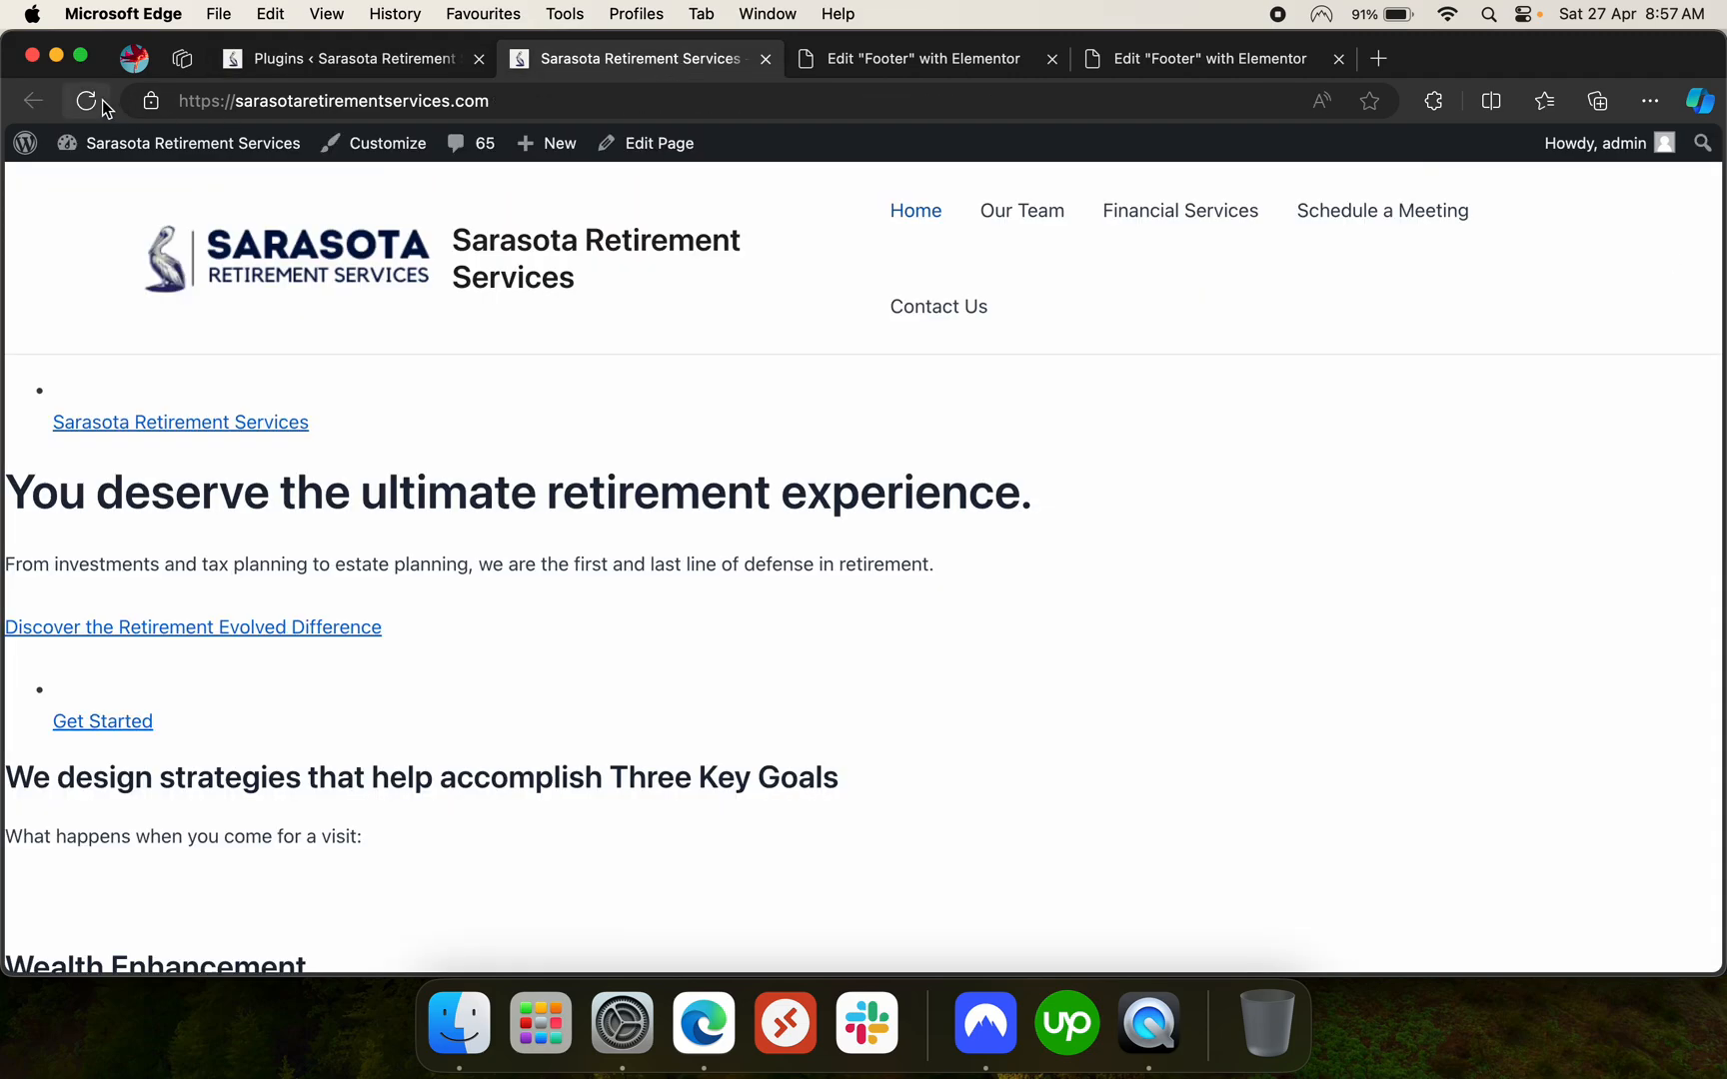
pyautogui.click(86, 100)
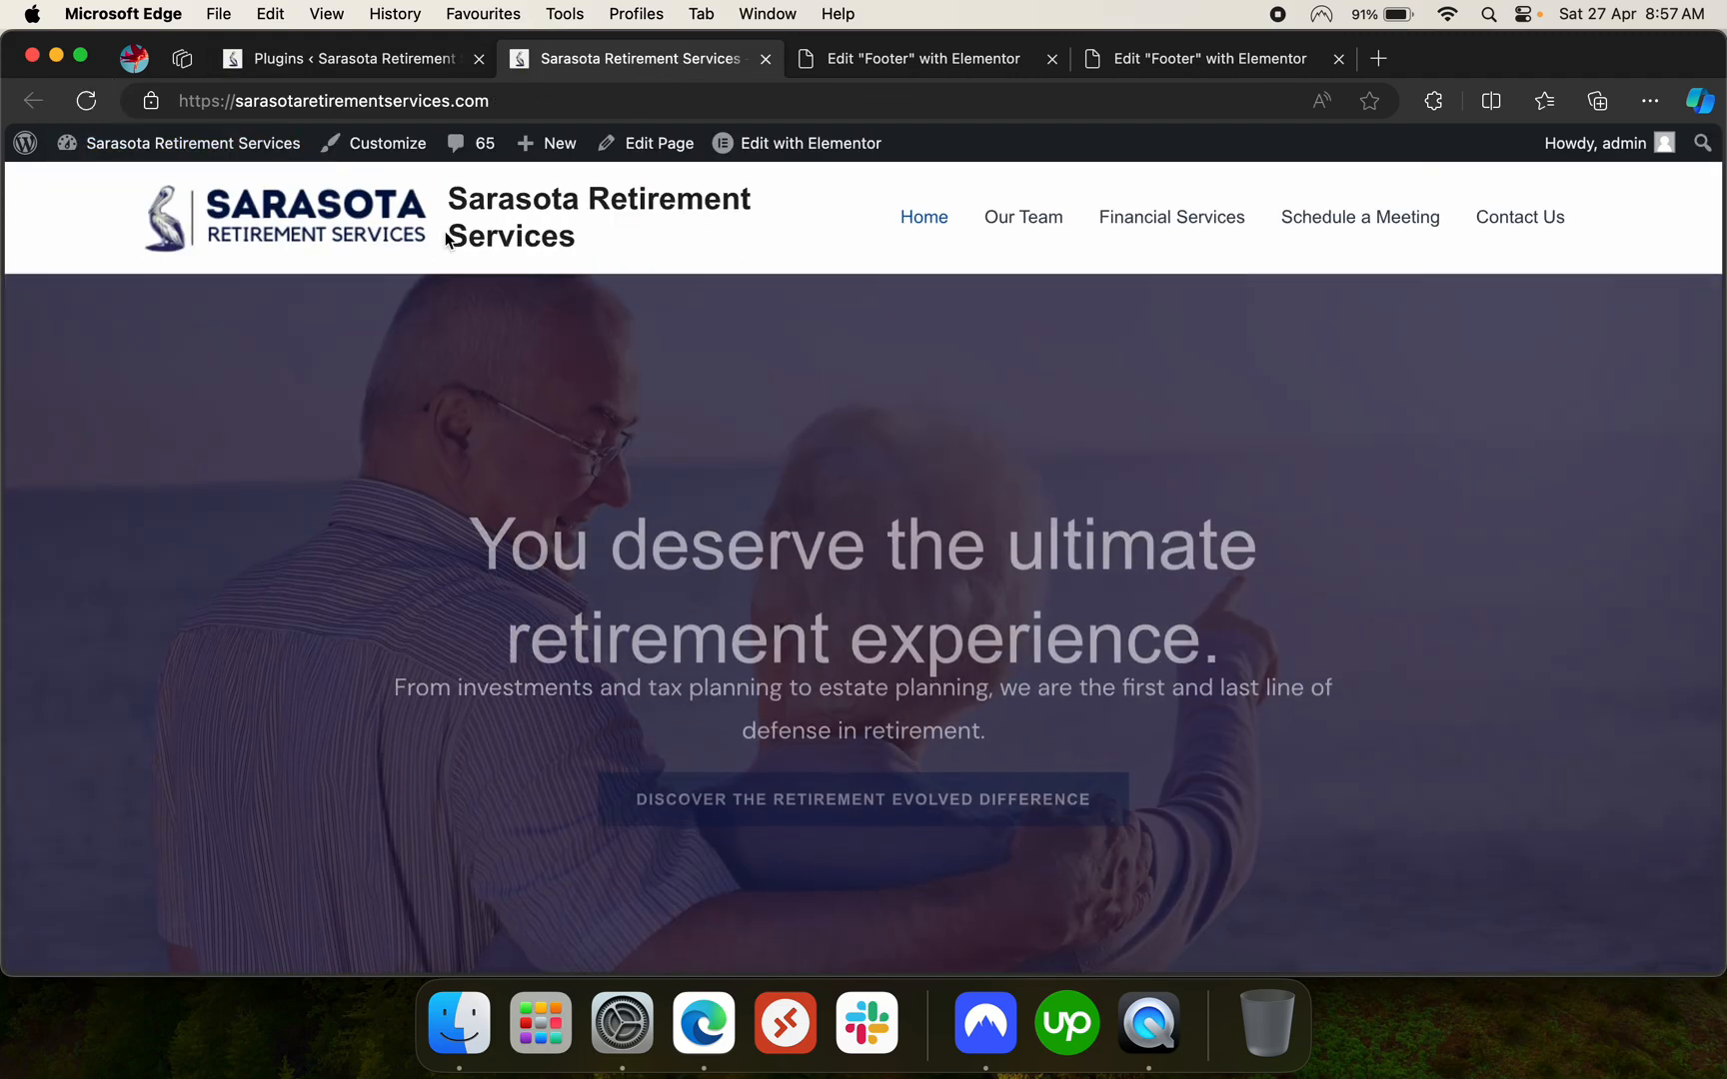
pyautogui.scroll(-3)
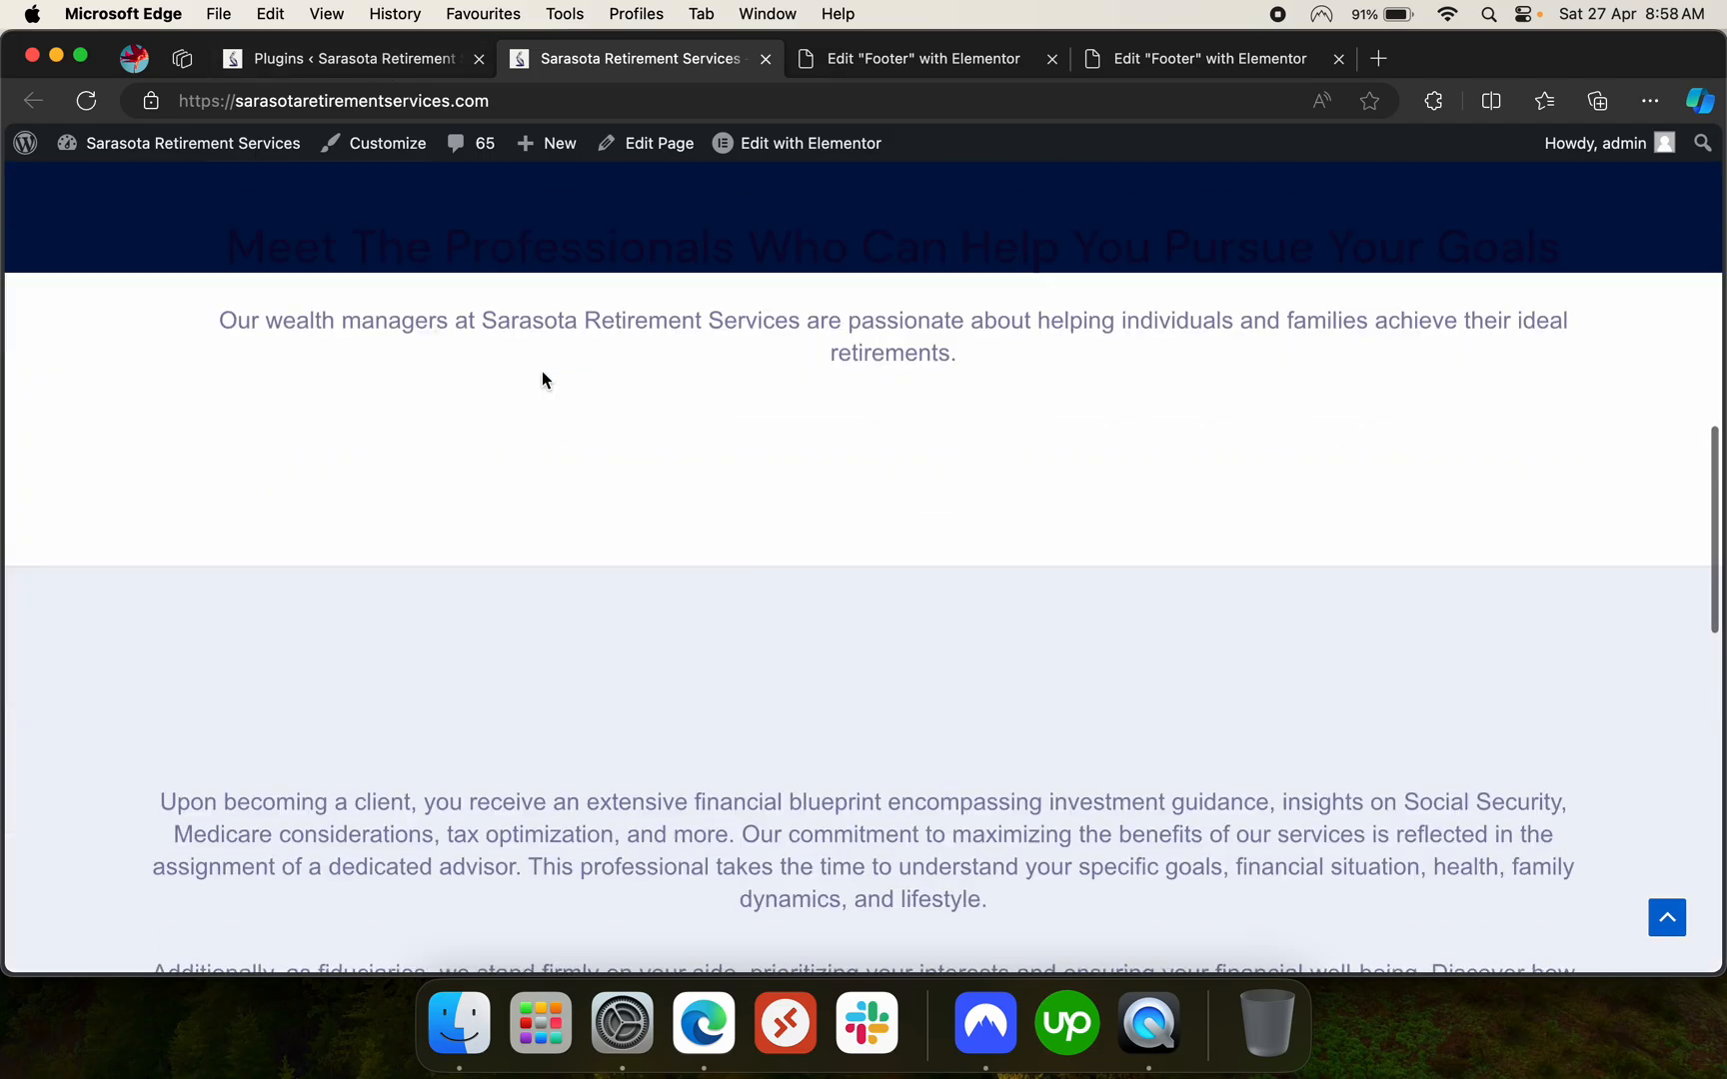
pyautogui.scroll(-3)
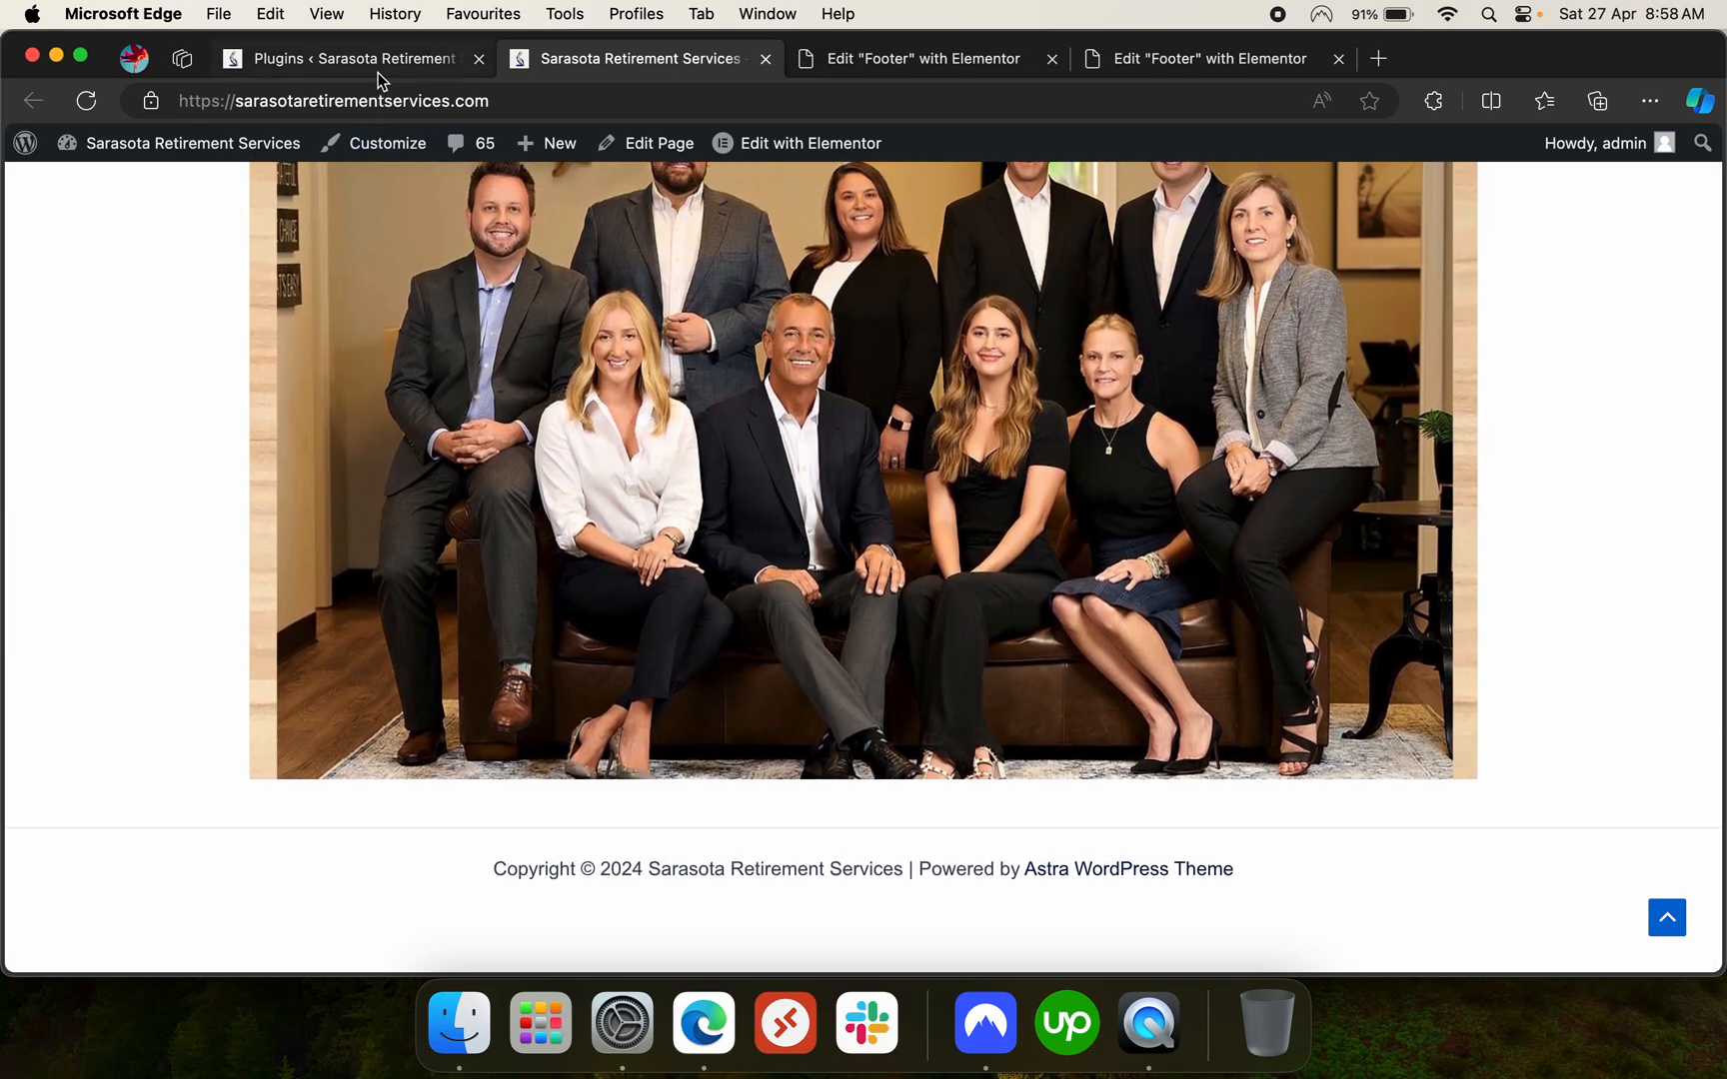
pyautogui.click(342, 57)
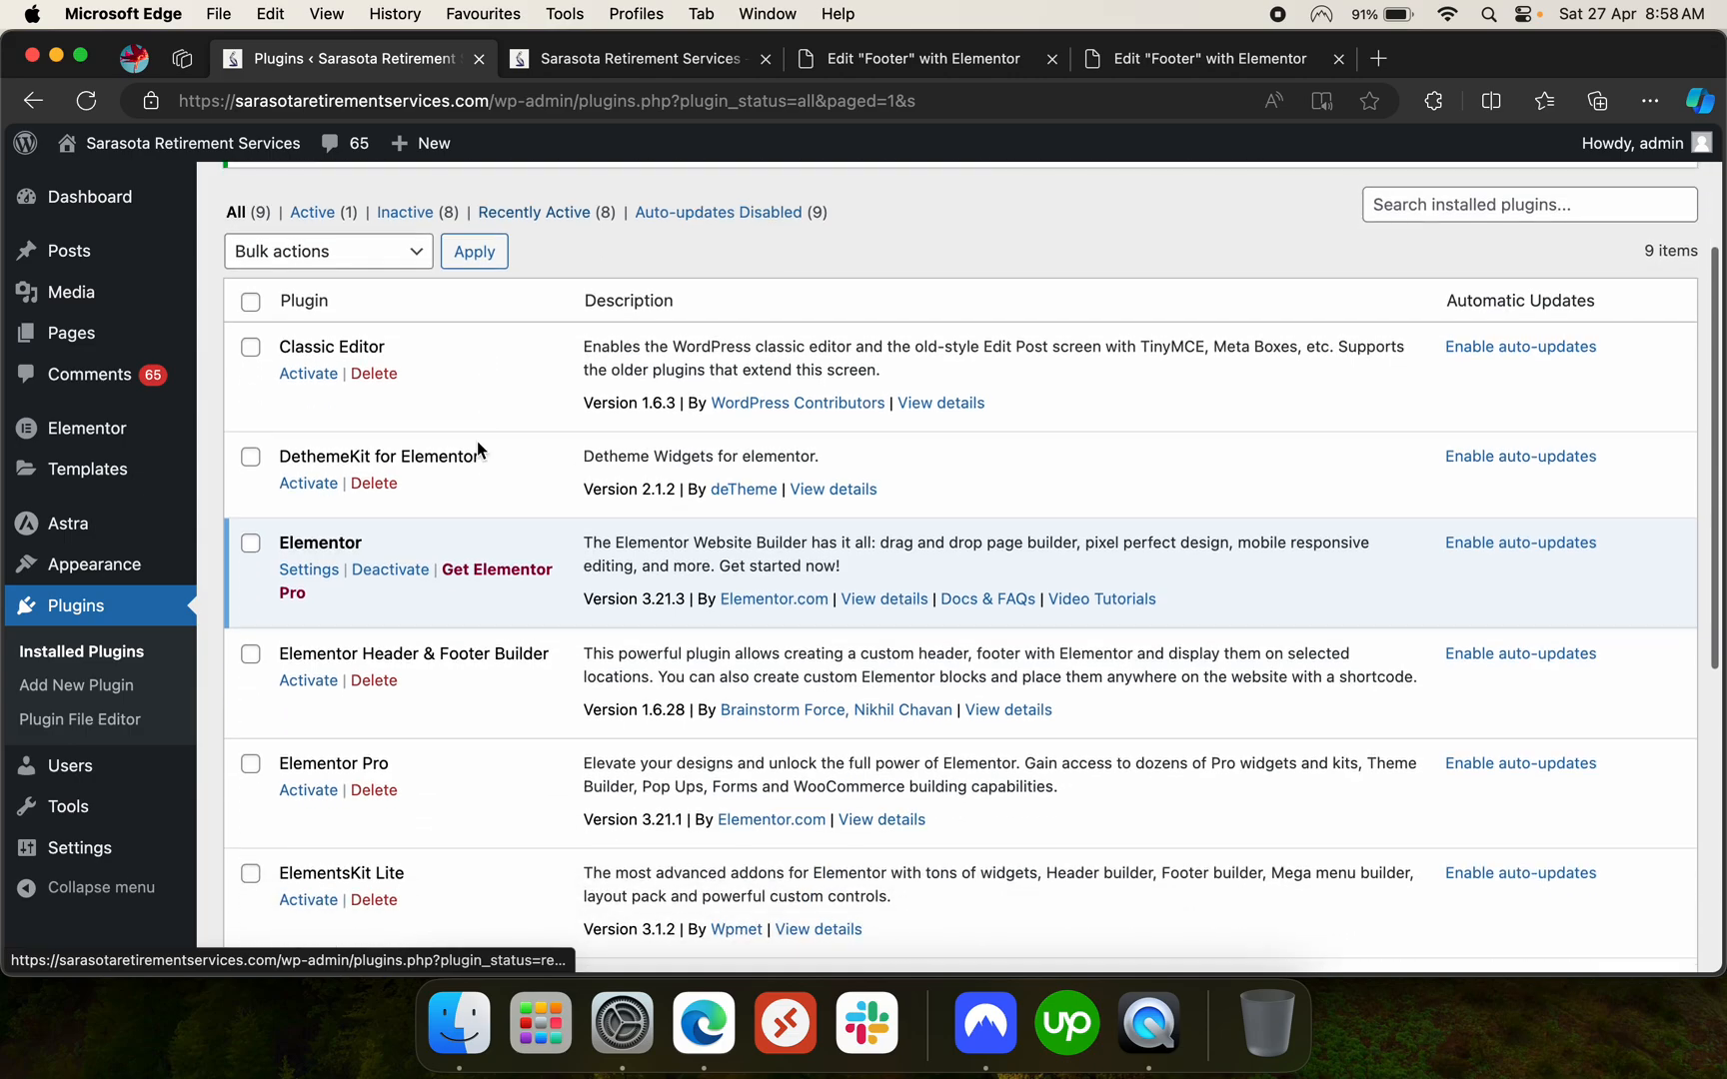
# Activate Elementor Header & Footer Builder and Elementor Pro, checking the footer after each
pyautogui.scroll(-3)
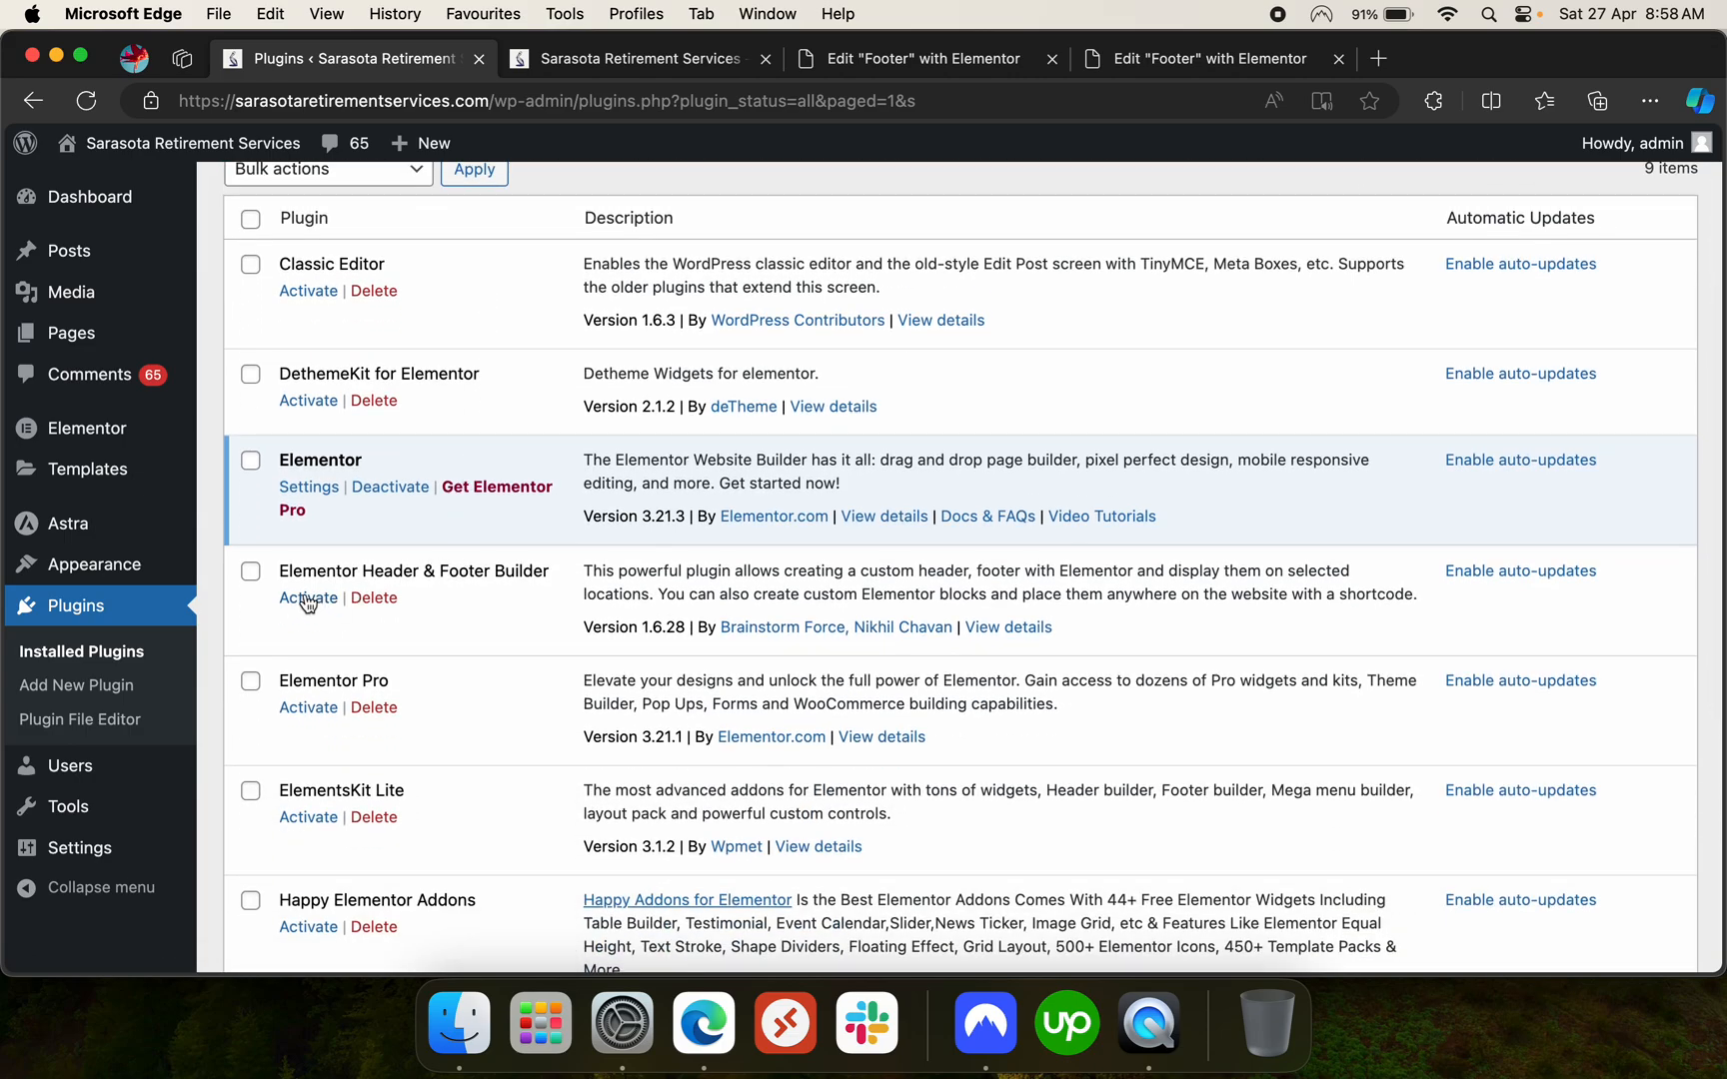
pyautogui.click(307, 597)
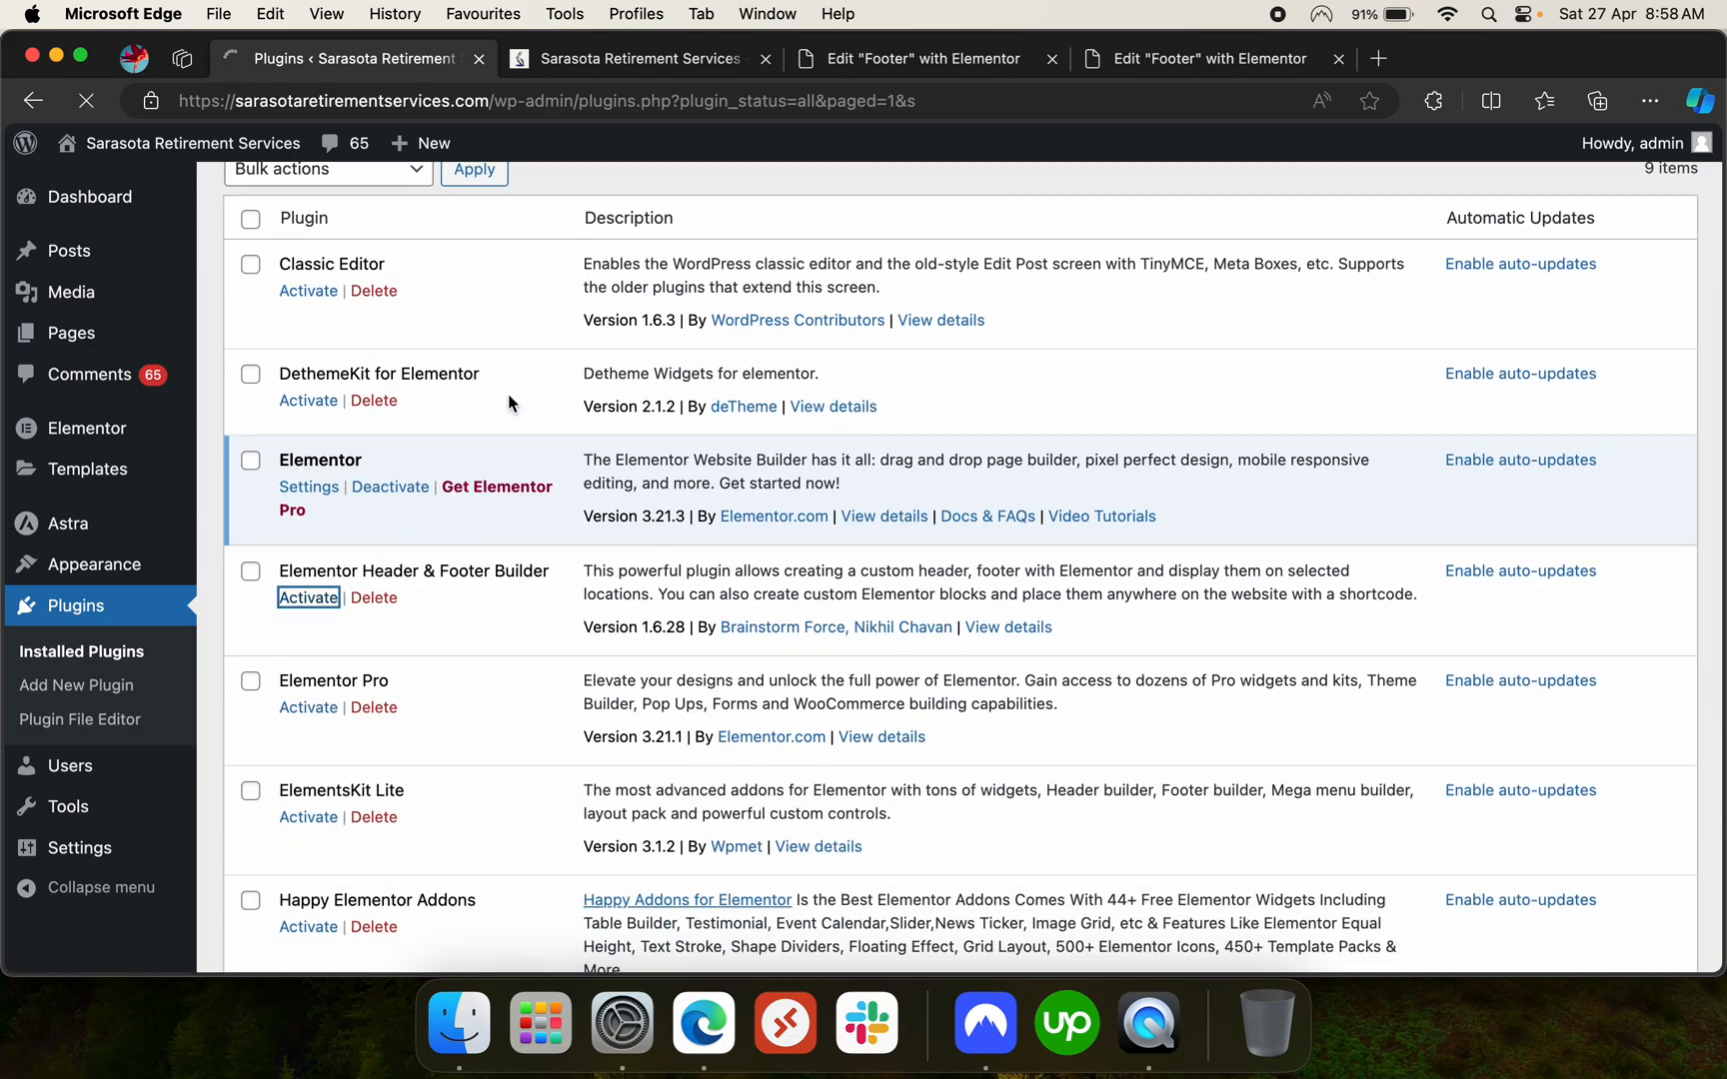
pyautogui.click(638, 58)
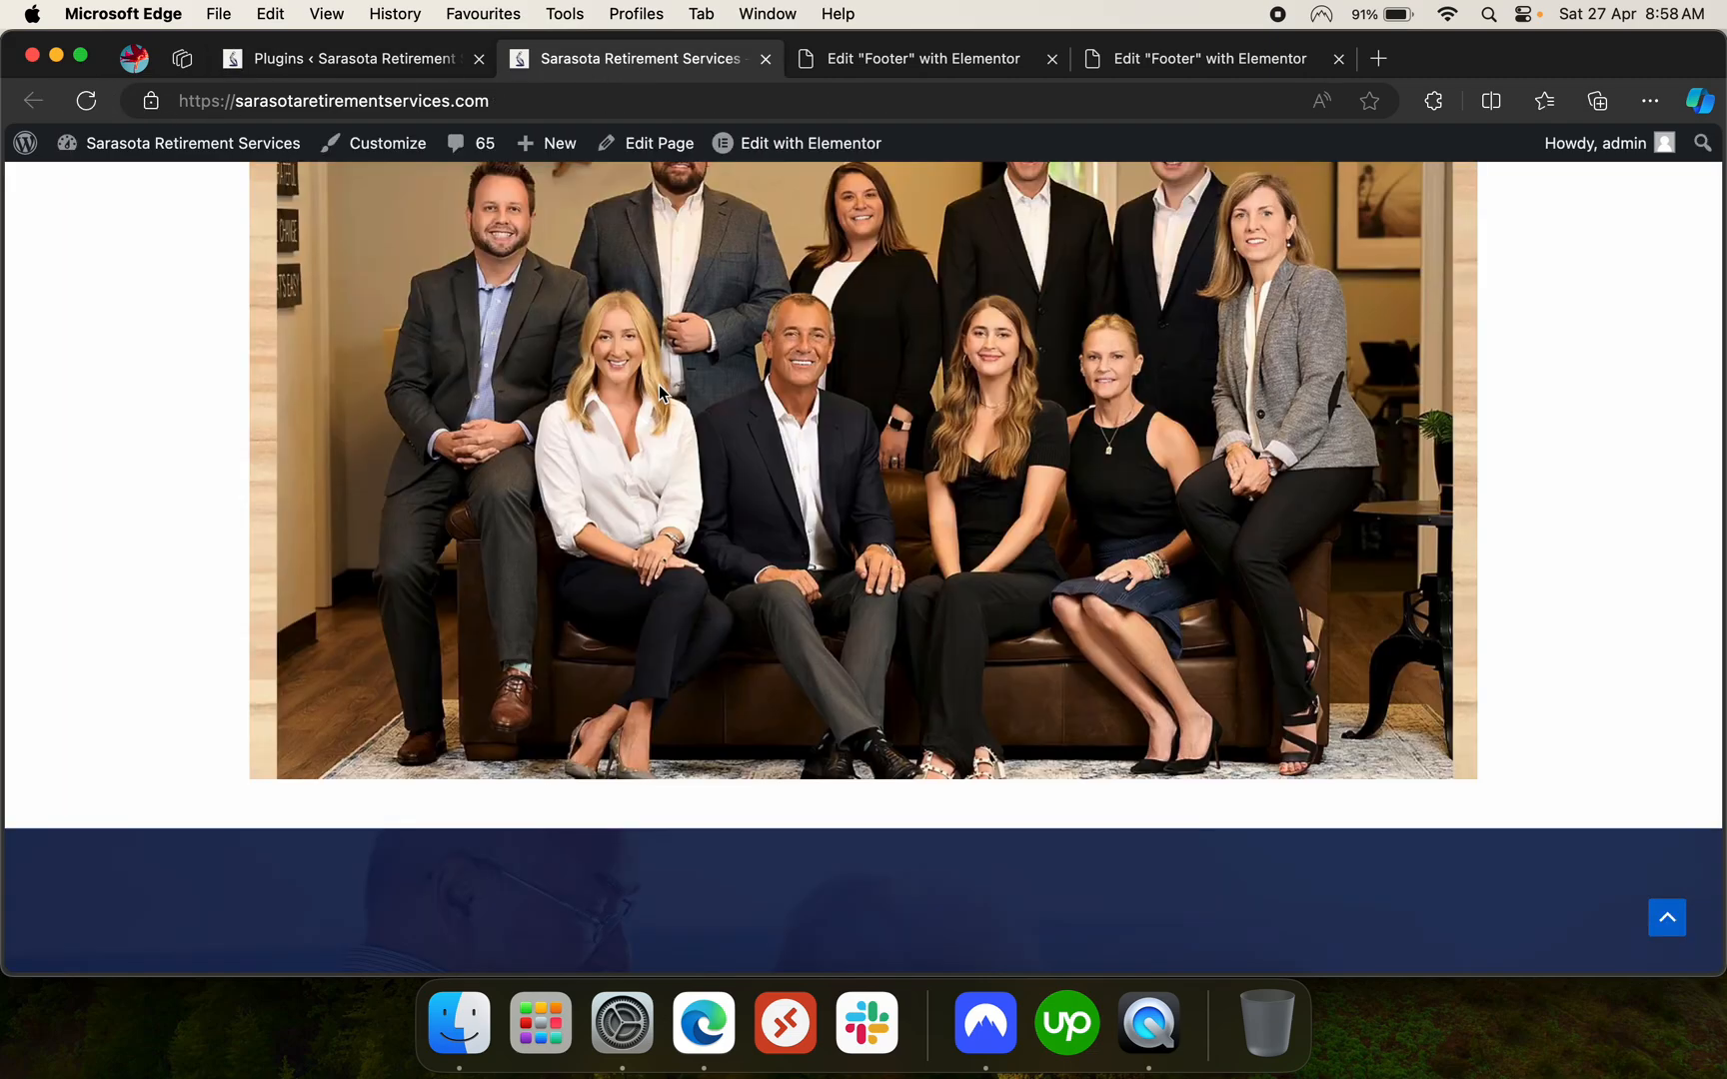
pyautogui.scroll(-3)
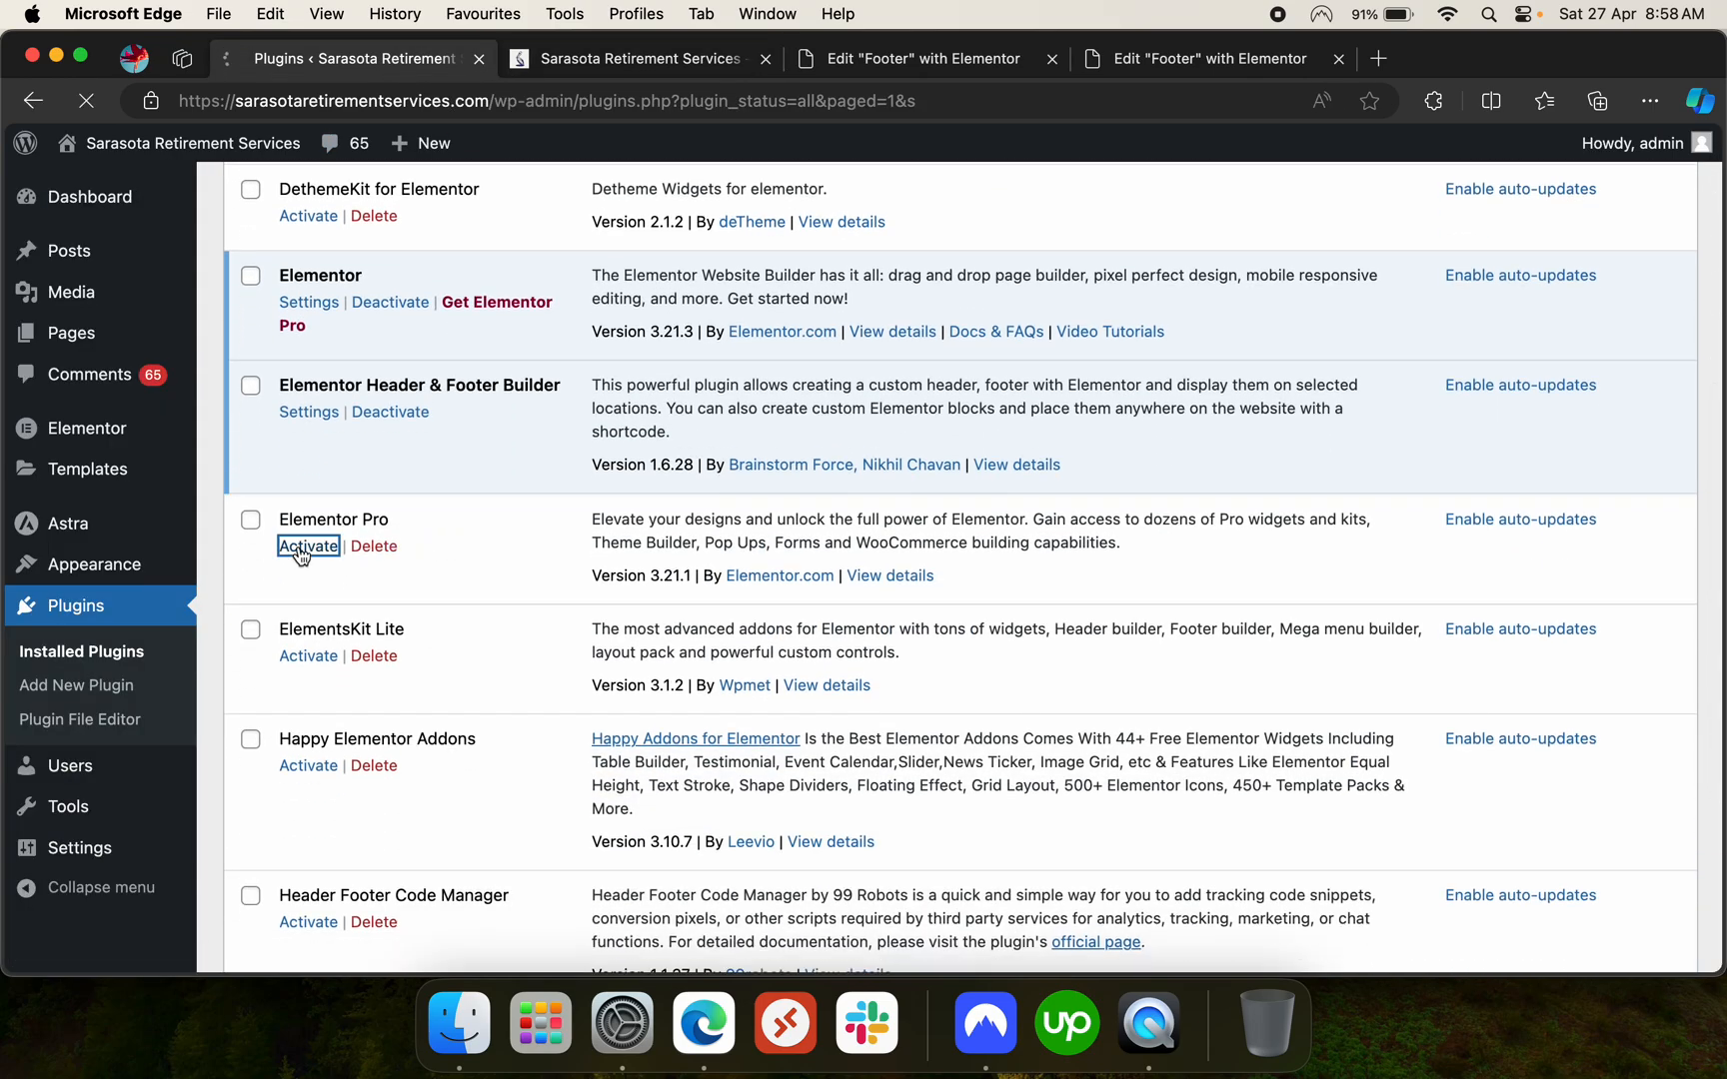
pyautogui.click(309, 546)
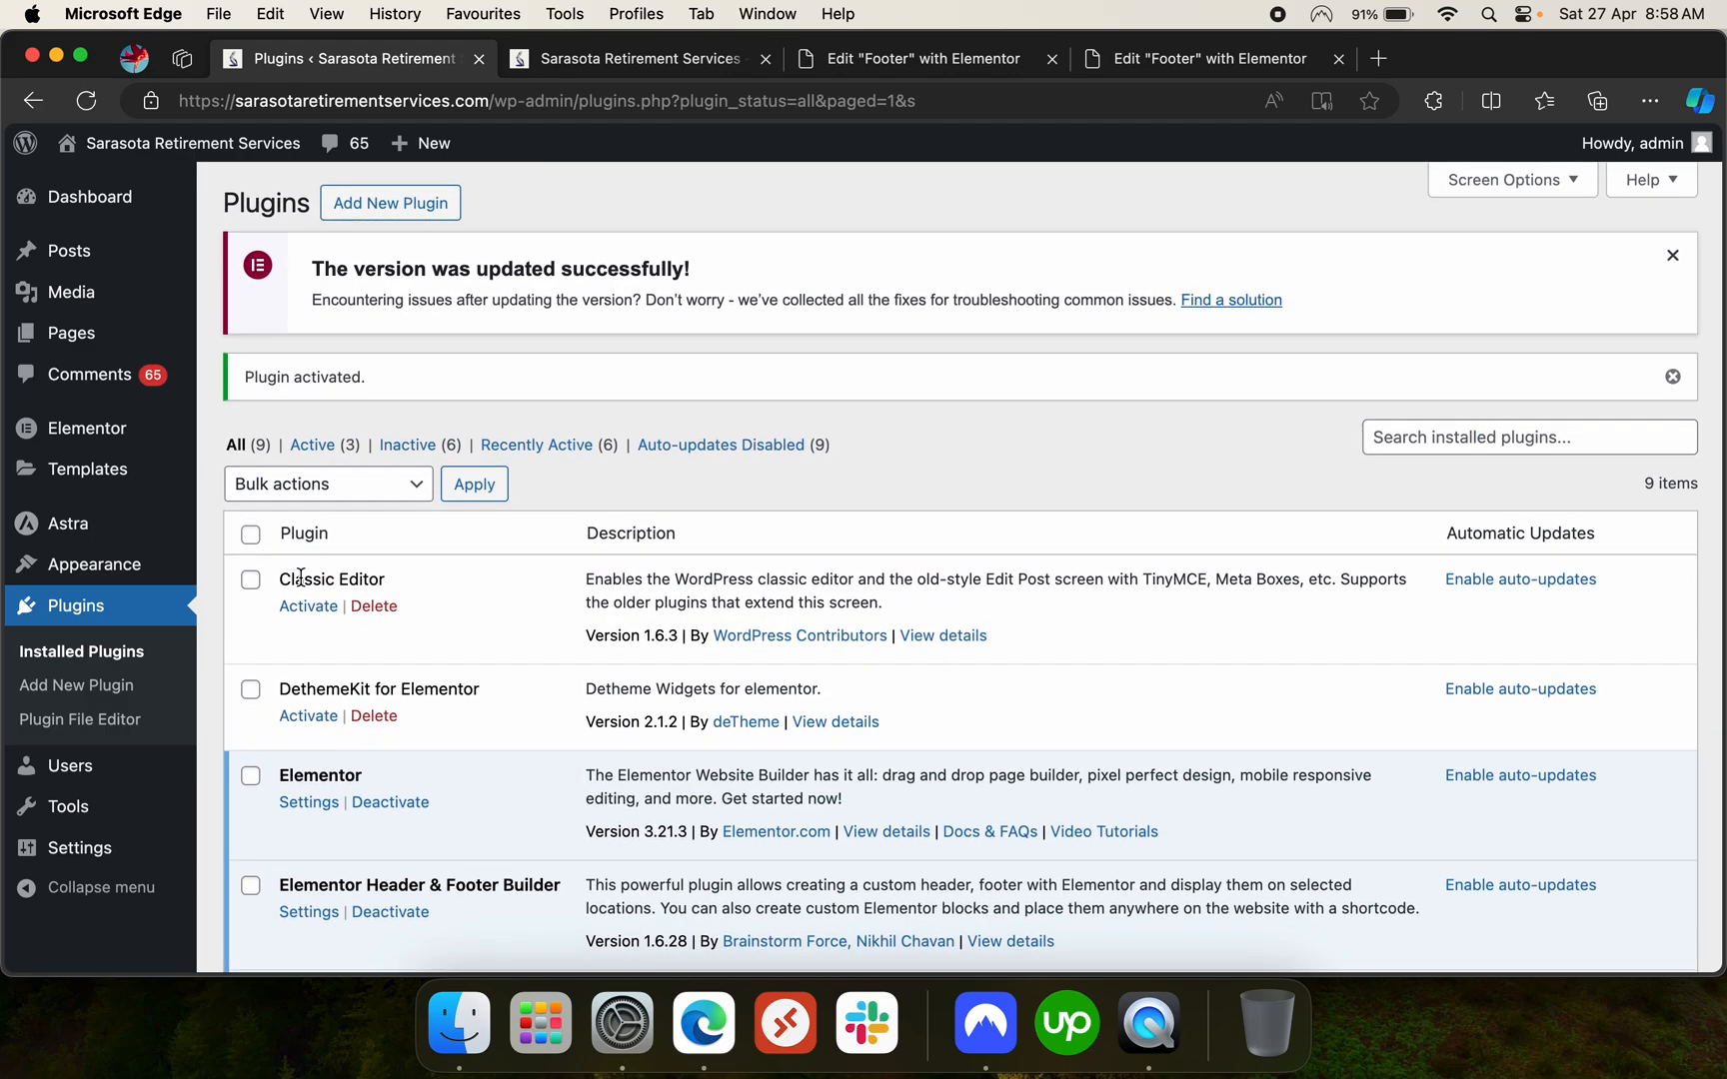
pyautogui.click(639, 58)
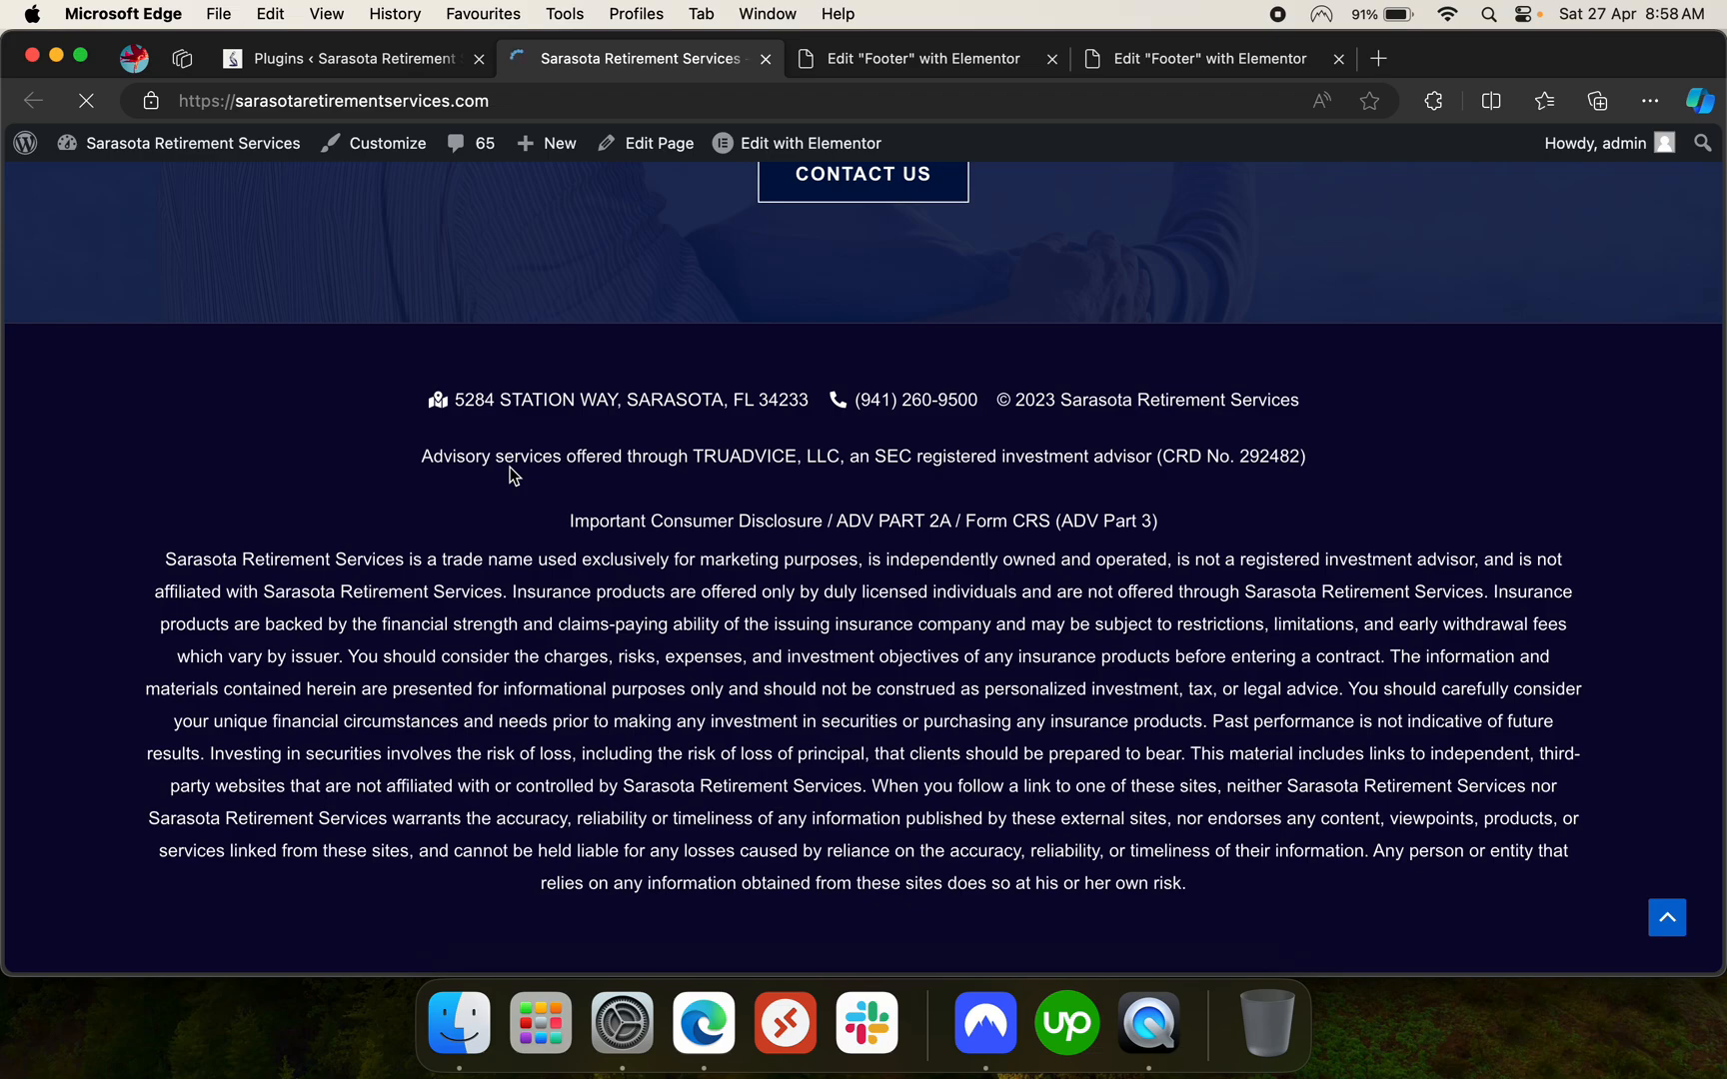
pyautogui.click(347, 58)
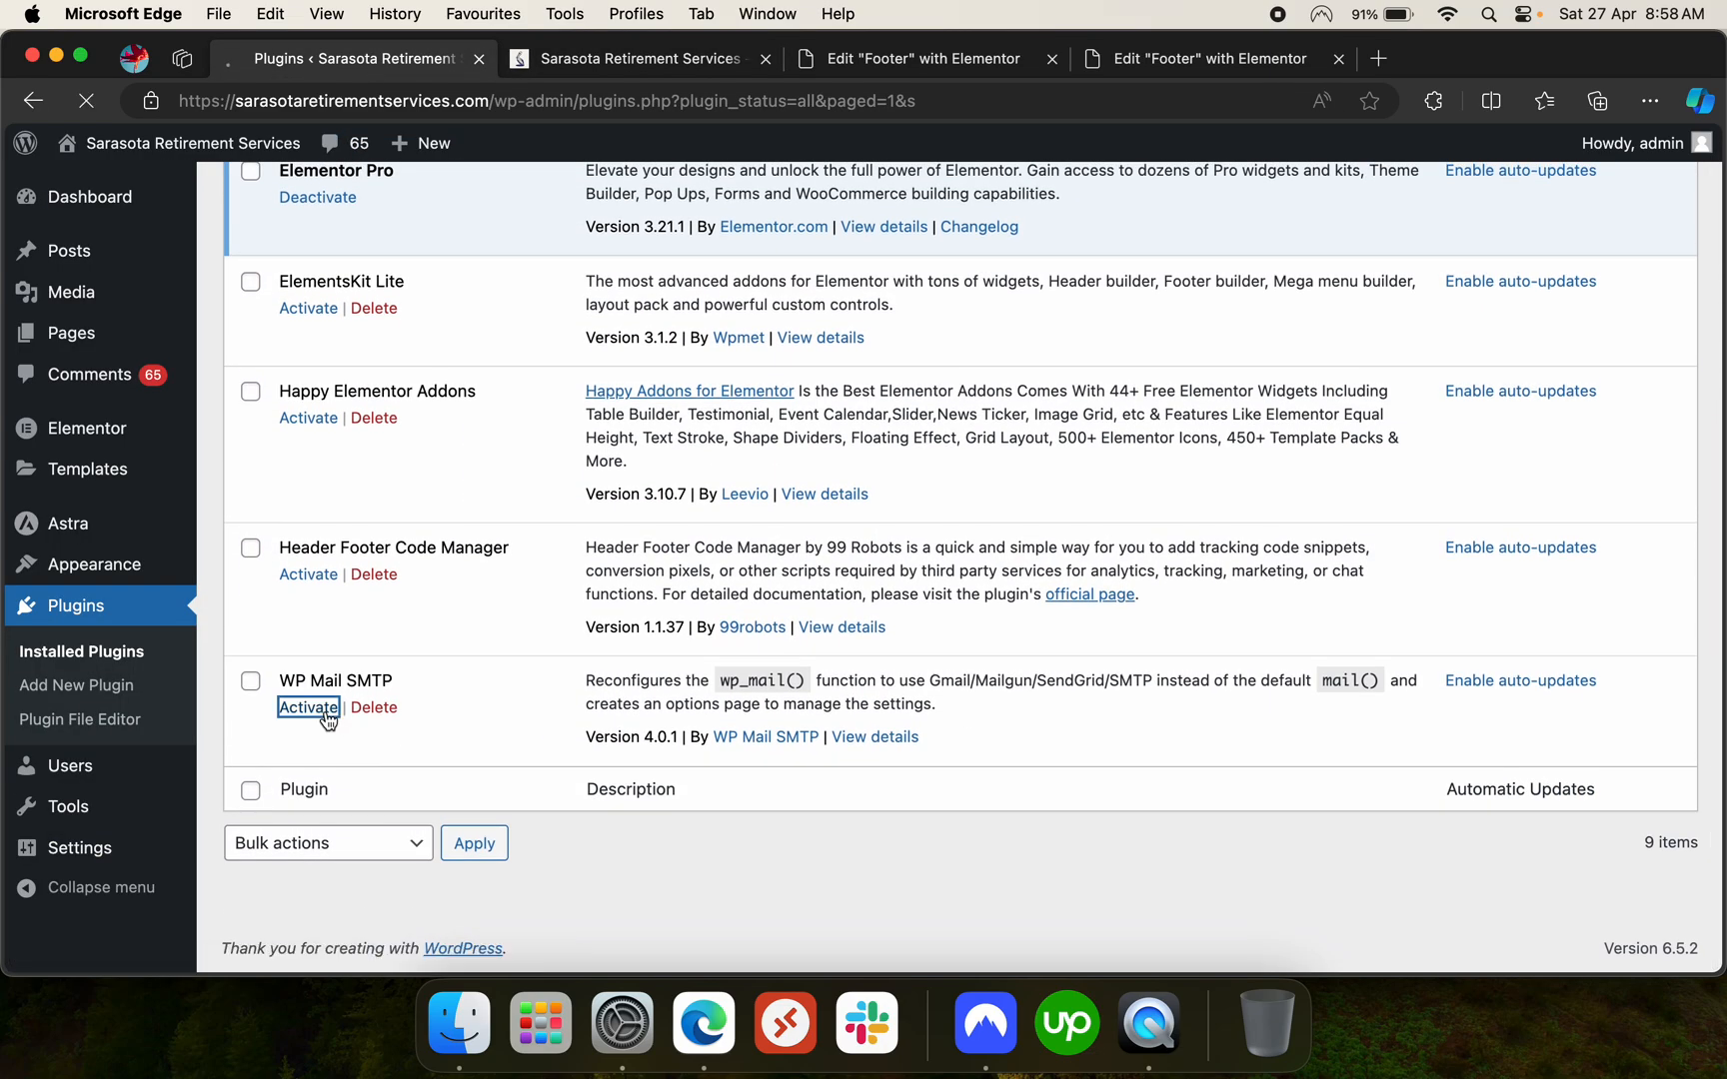
# Activate WP Mail SMTP and DethemeKit for Elementor, checking the site in between
pyautogui.click(306, 707)
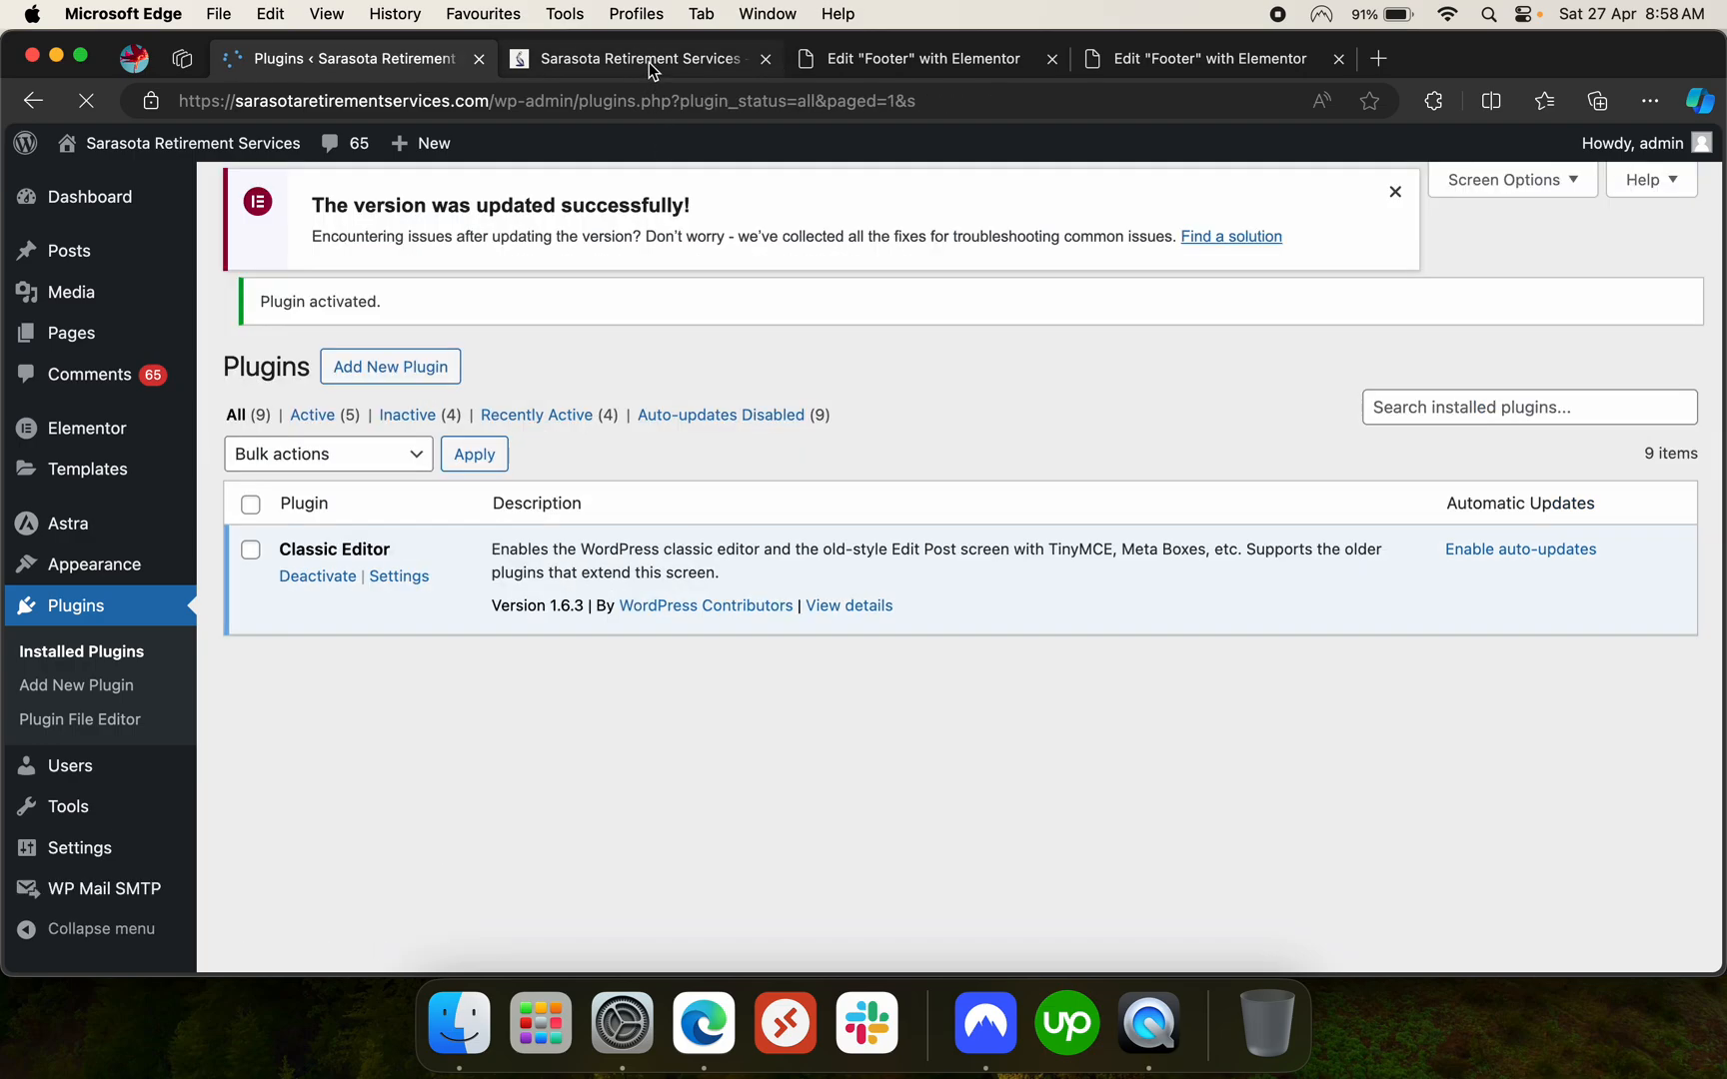
pyautogui.click(639, 58)
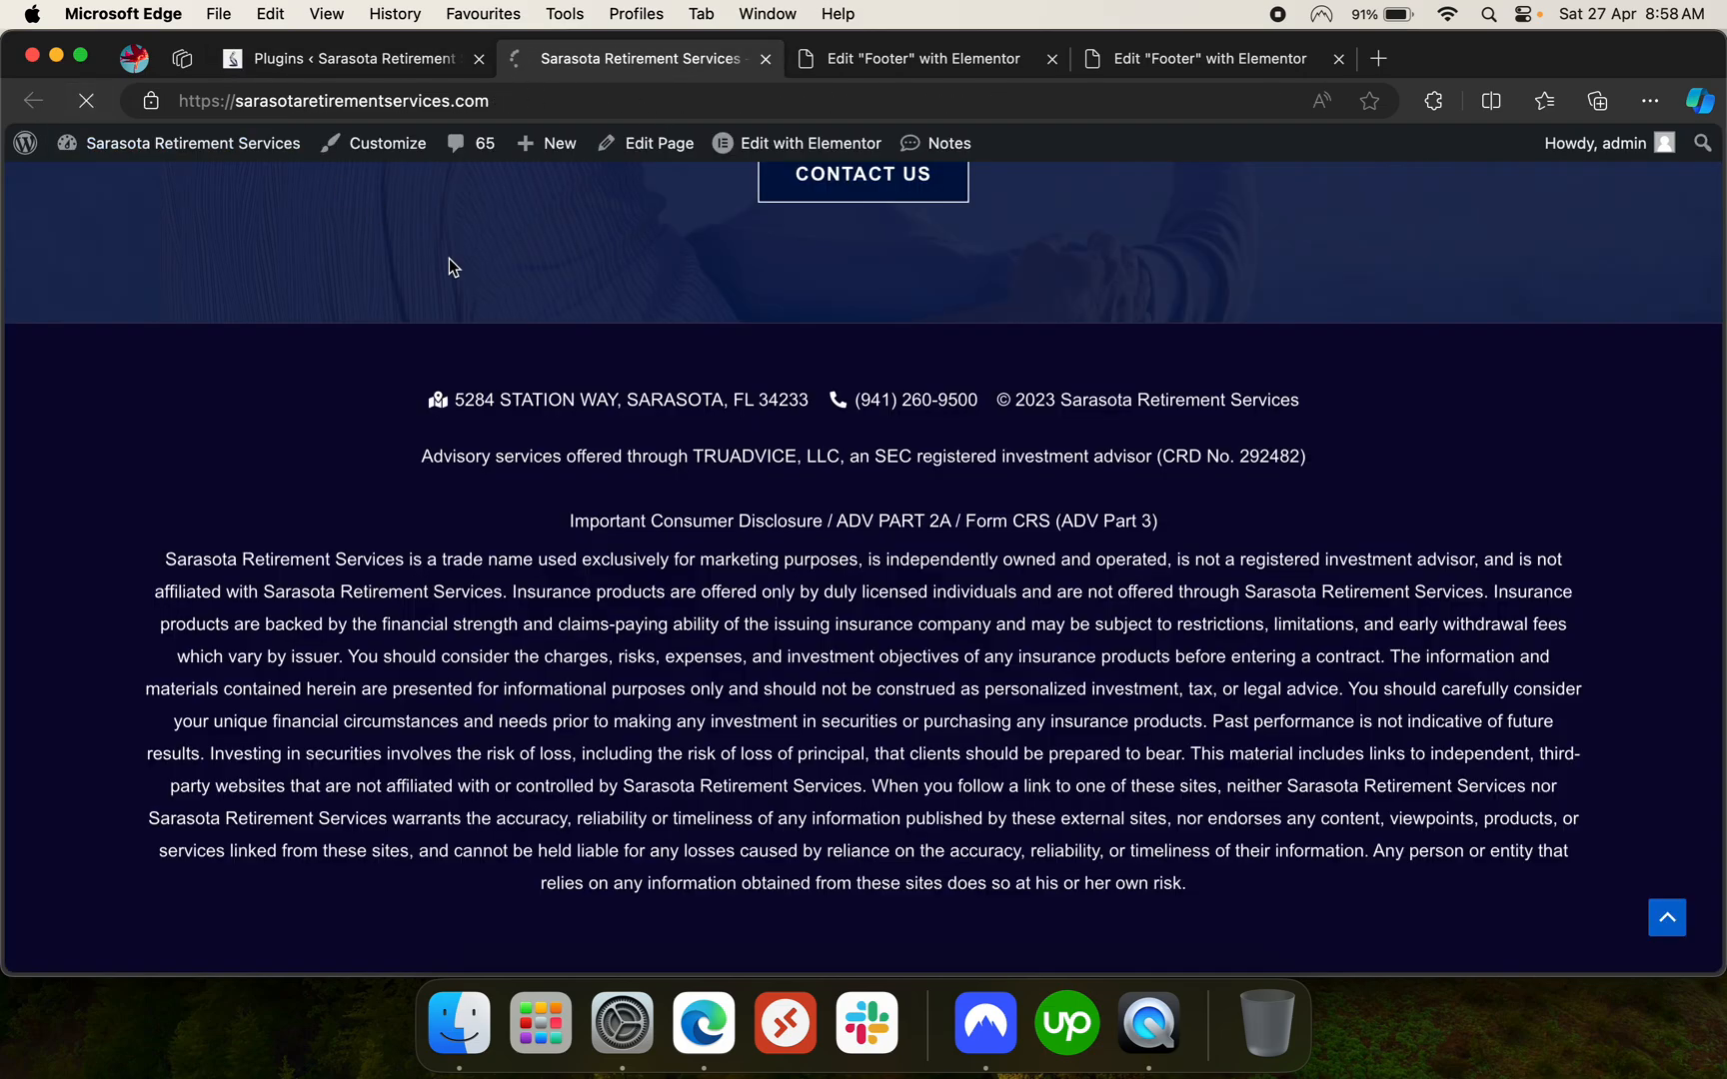
pyautogui.click(342, 58)
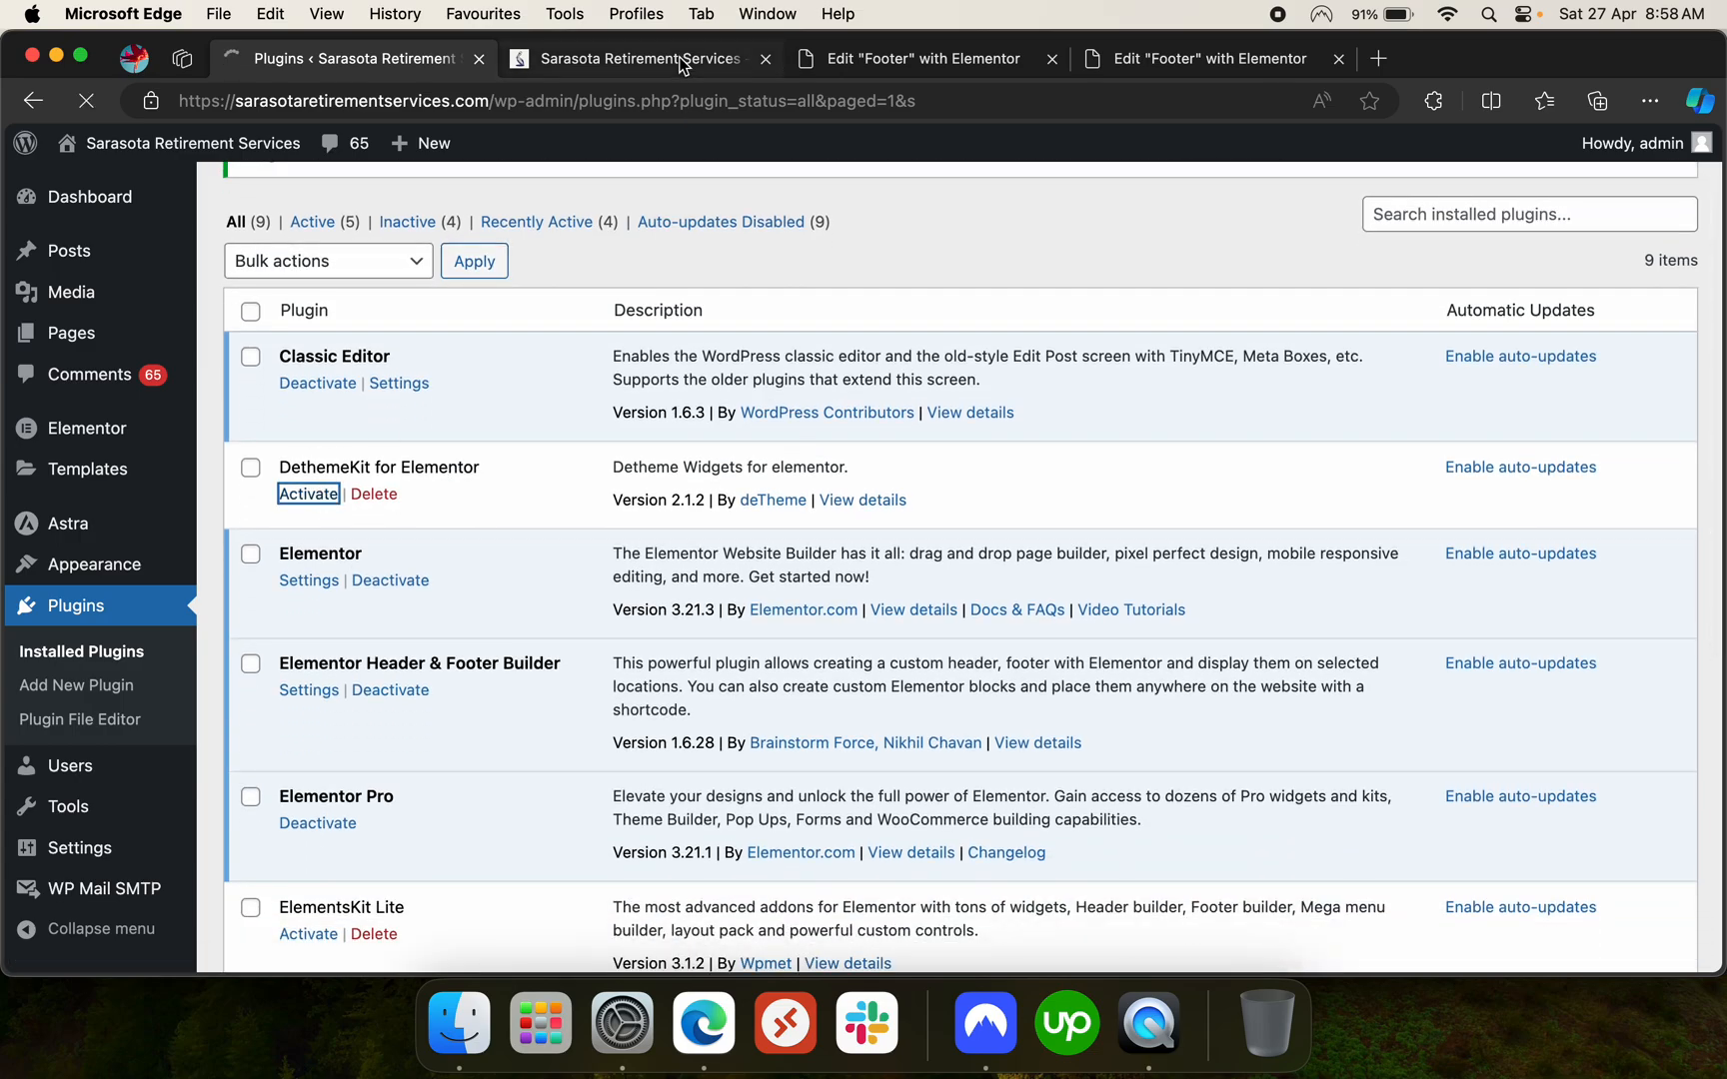
pyautogui.click(639, 58)
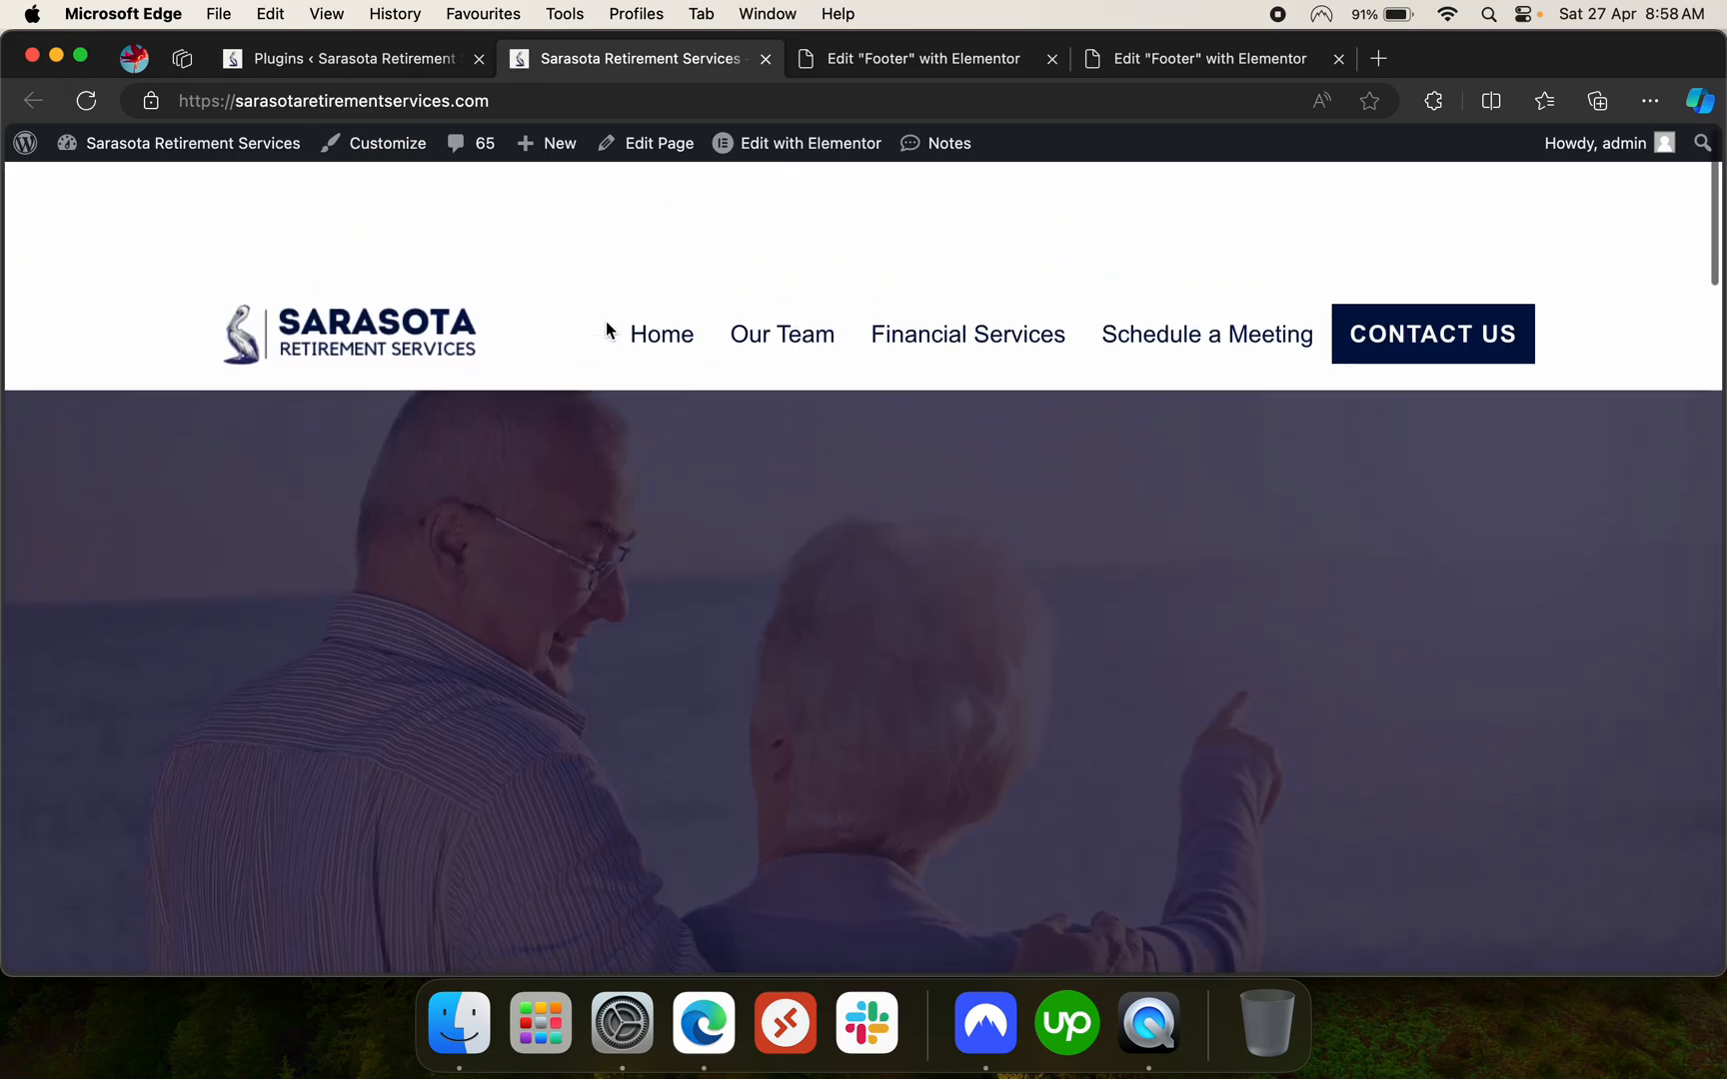
pyautogui.click(353, 58)
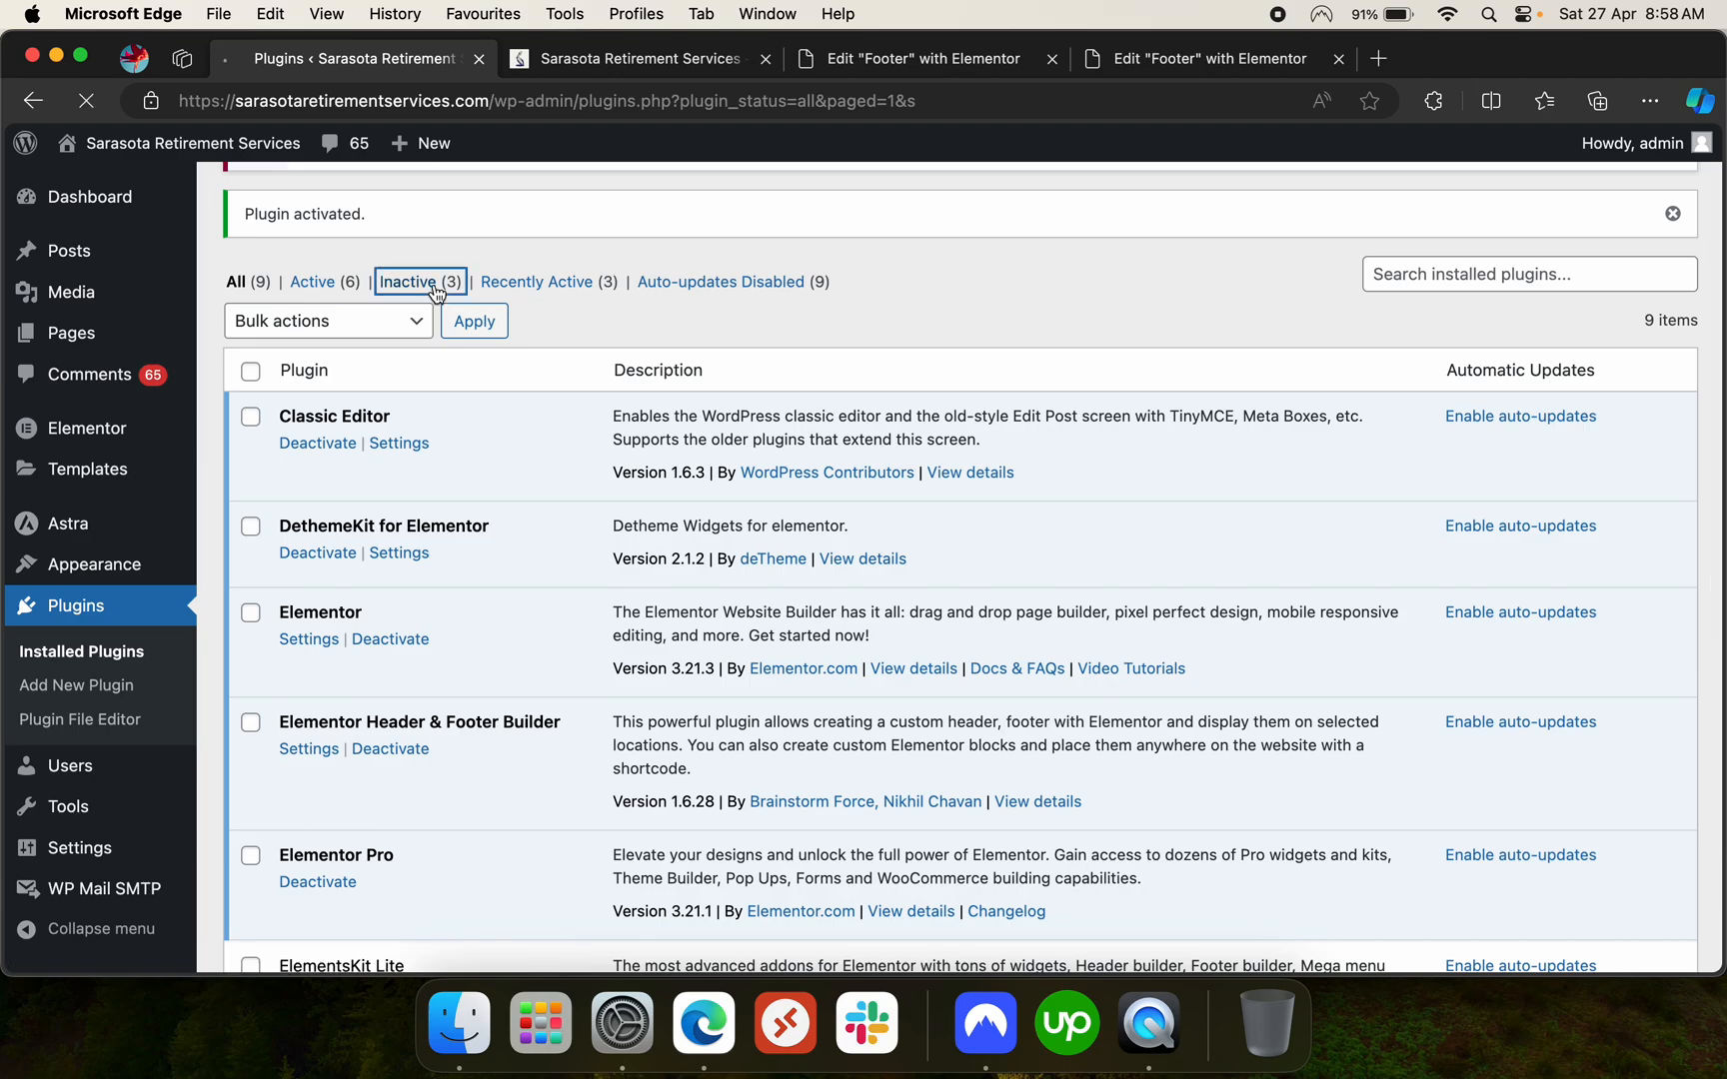
# Filter to inactive plugins, activate Happy Elementor Addons, and check the site
pyautogui.click(419, 281)
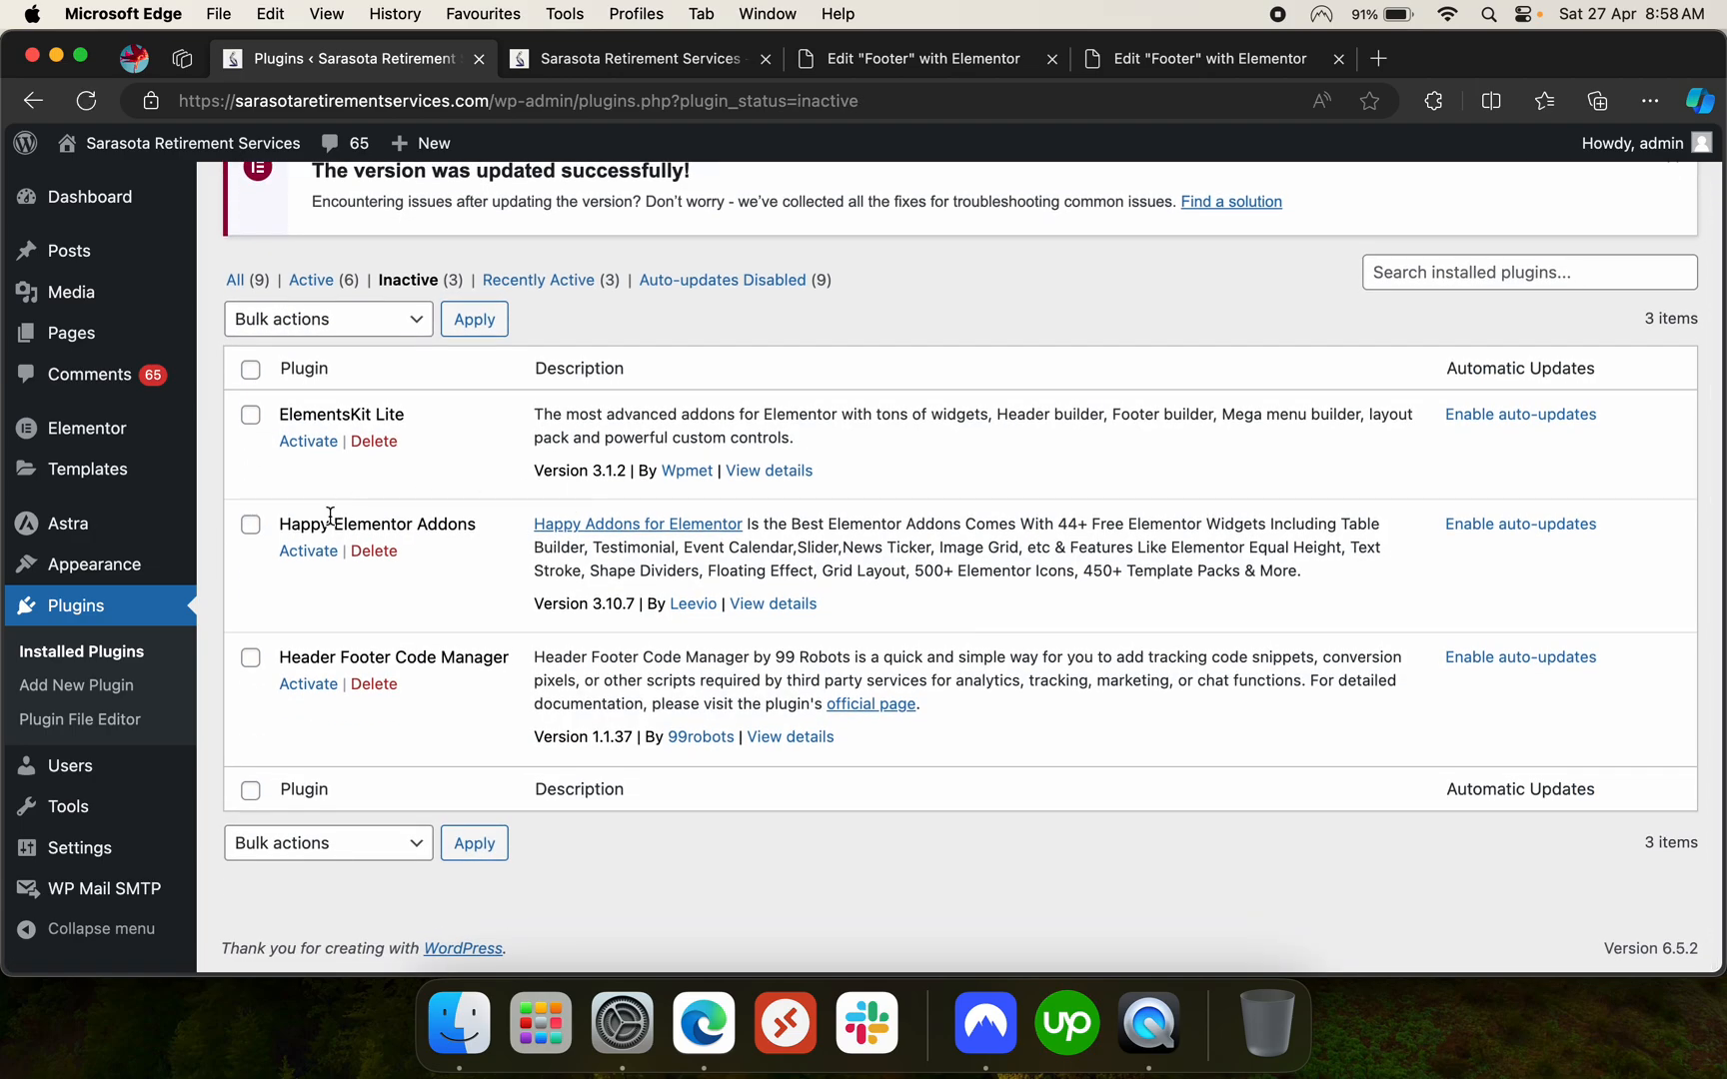
pyautogui.click(307, 550)
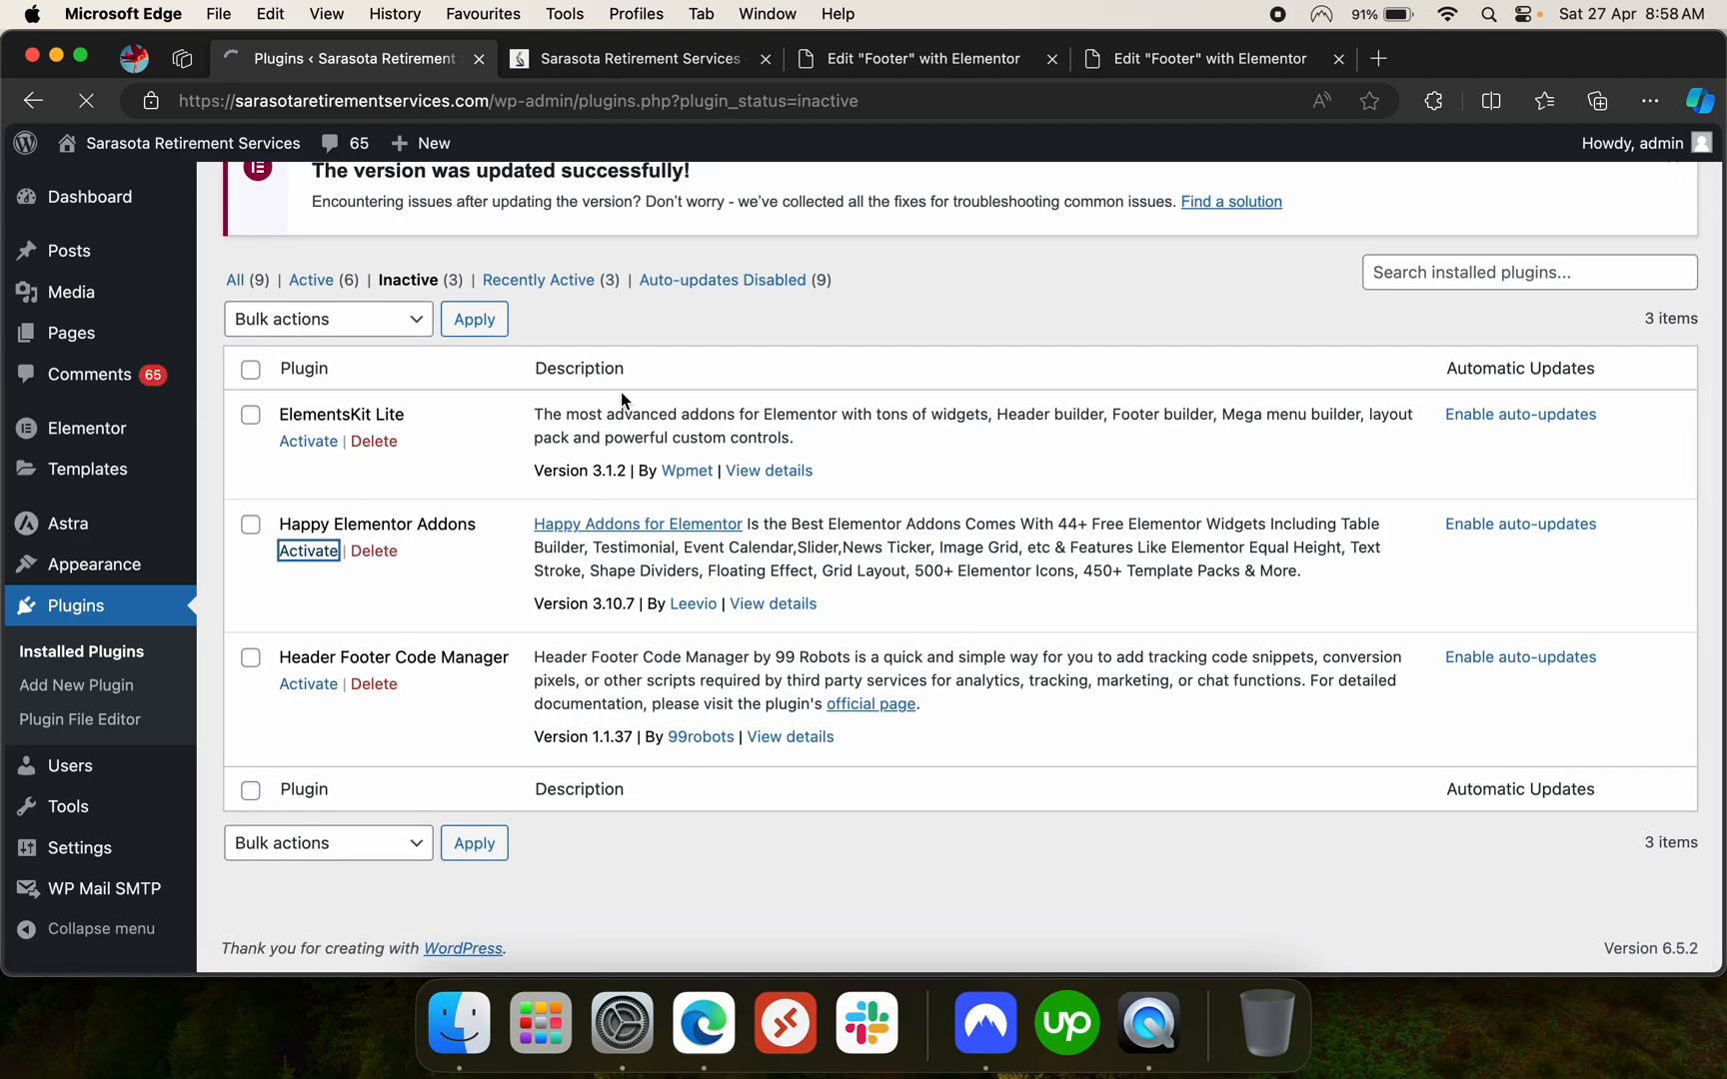
pyautogui.click(309, 550)
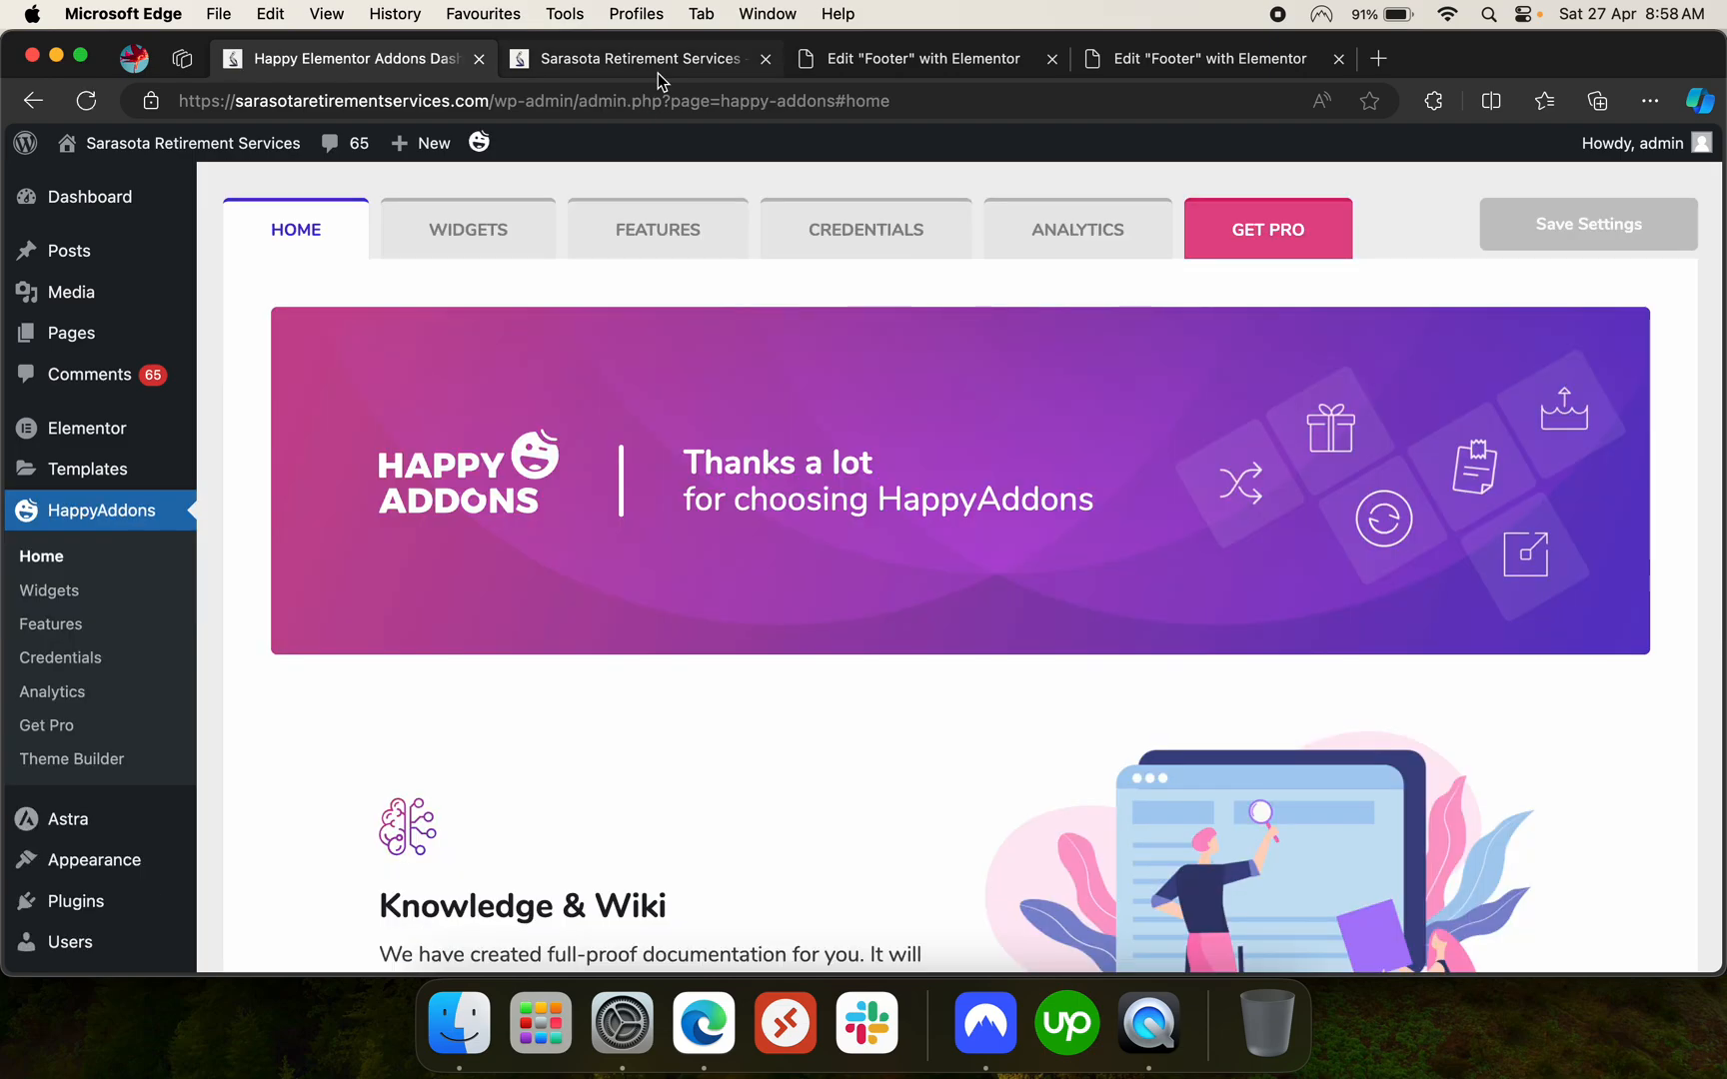
pyautogui.click(636, 58)
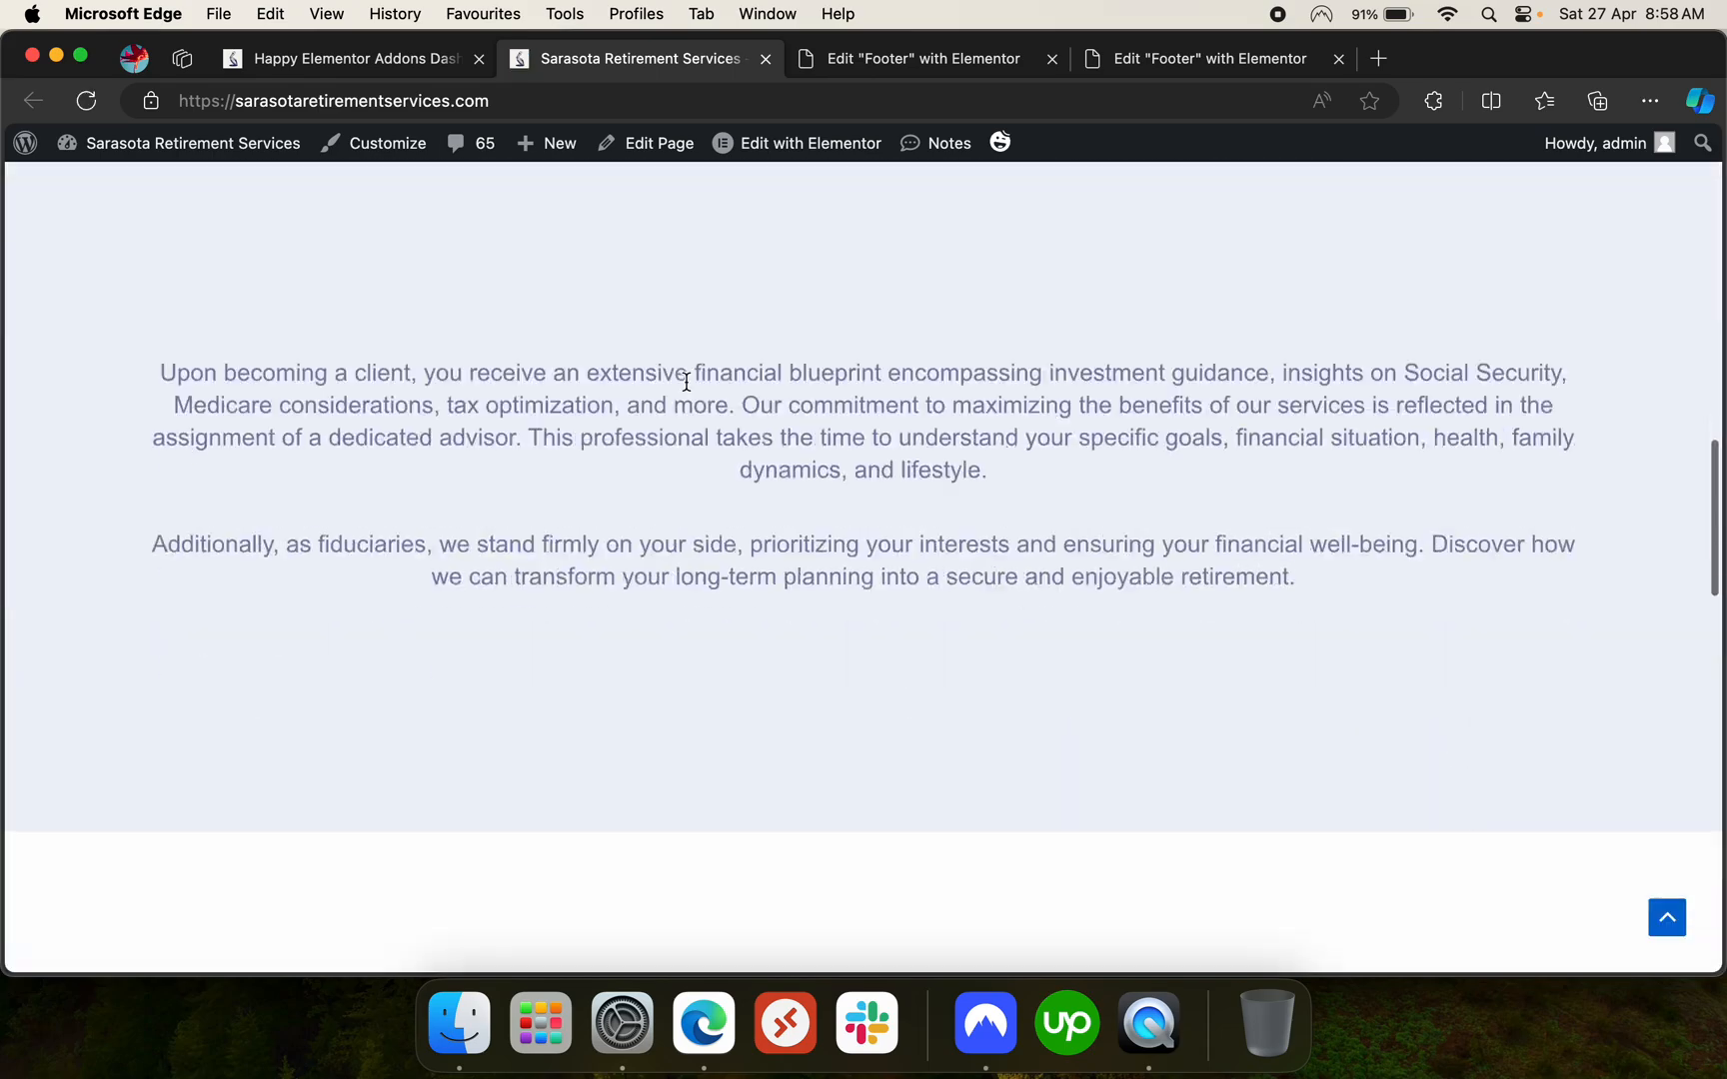
pyautogui.click(353, 58)
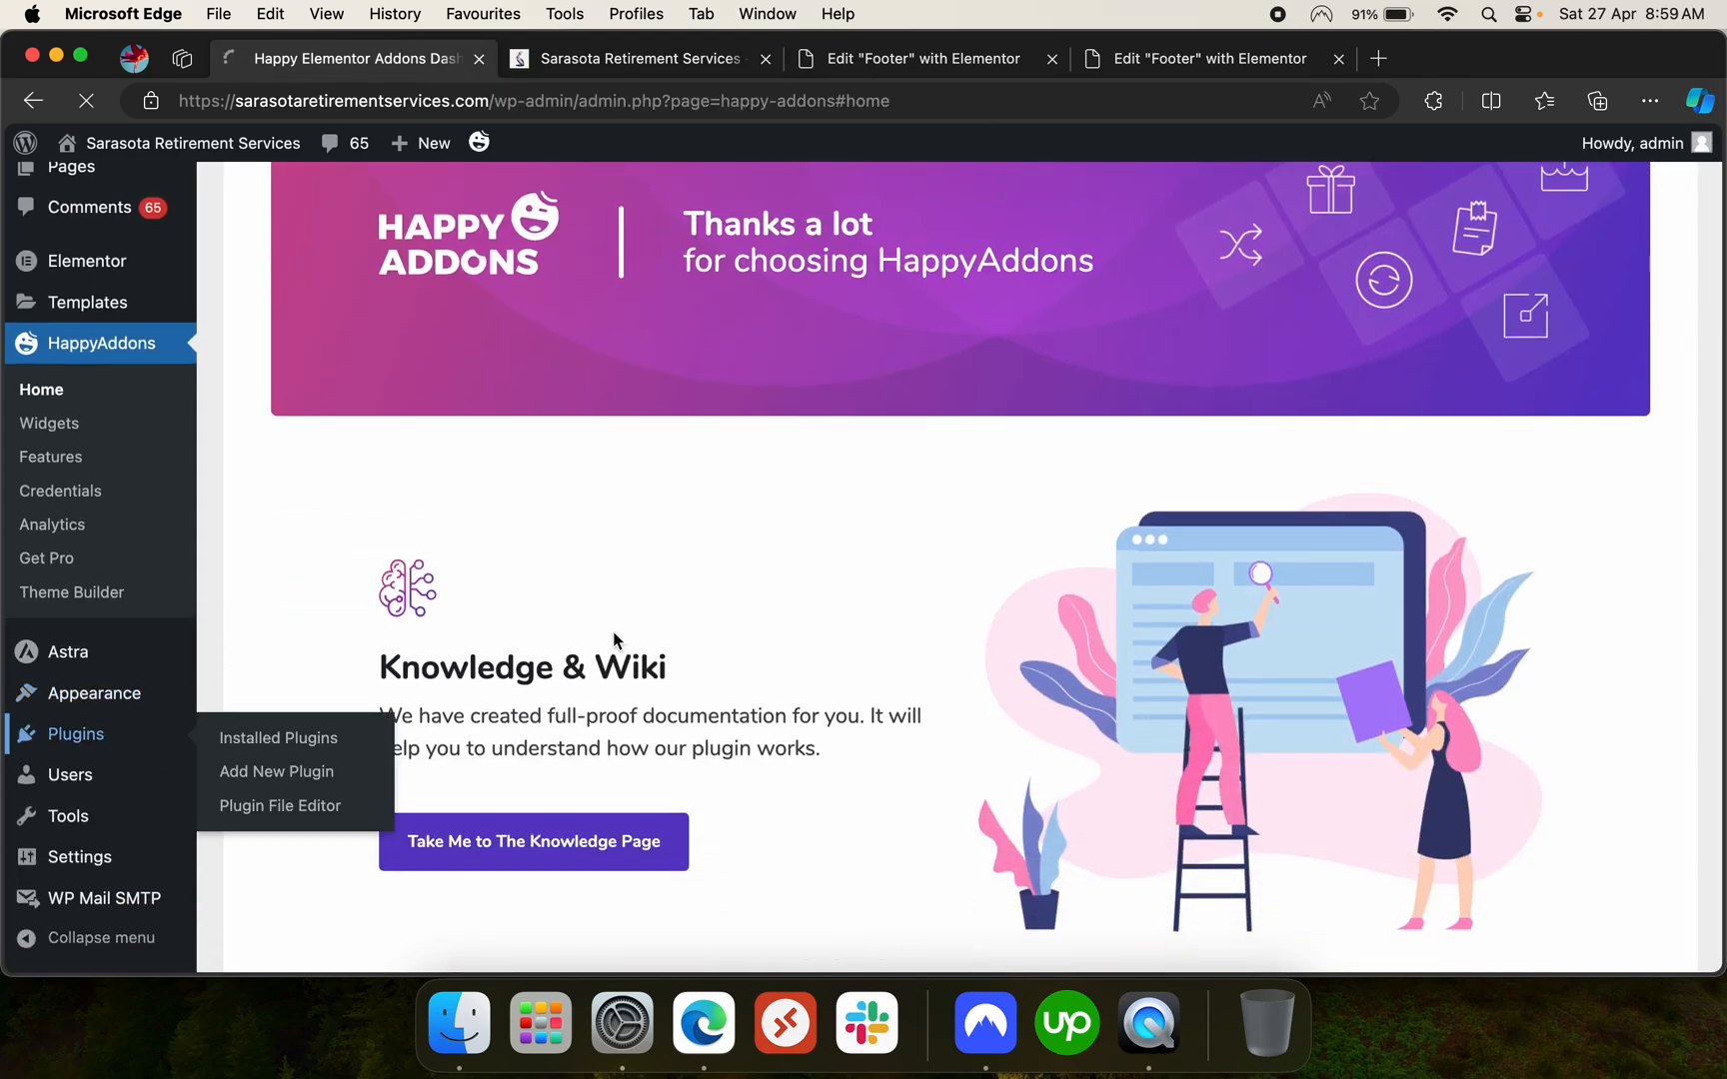
# Activate Header Footer Code Manager and reload the live homepage
pyautogui.click(279, 737)
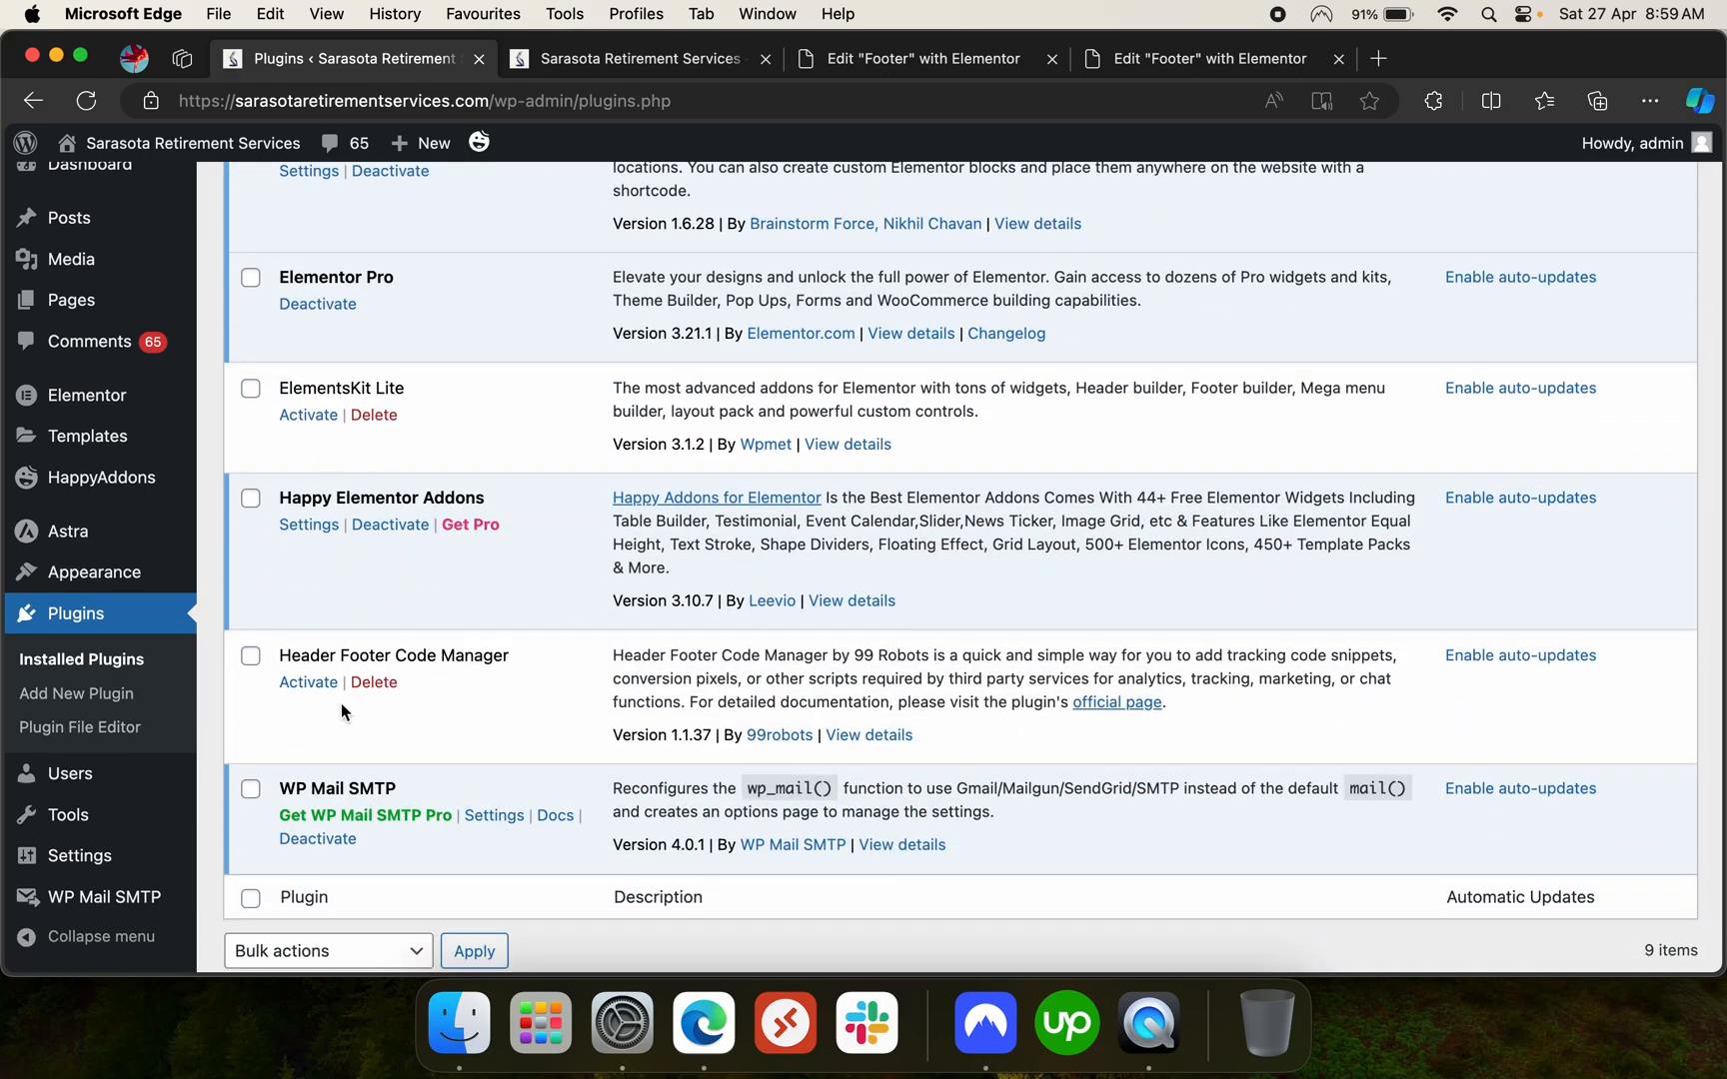
pyautogui.click(638, 58)
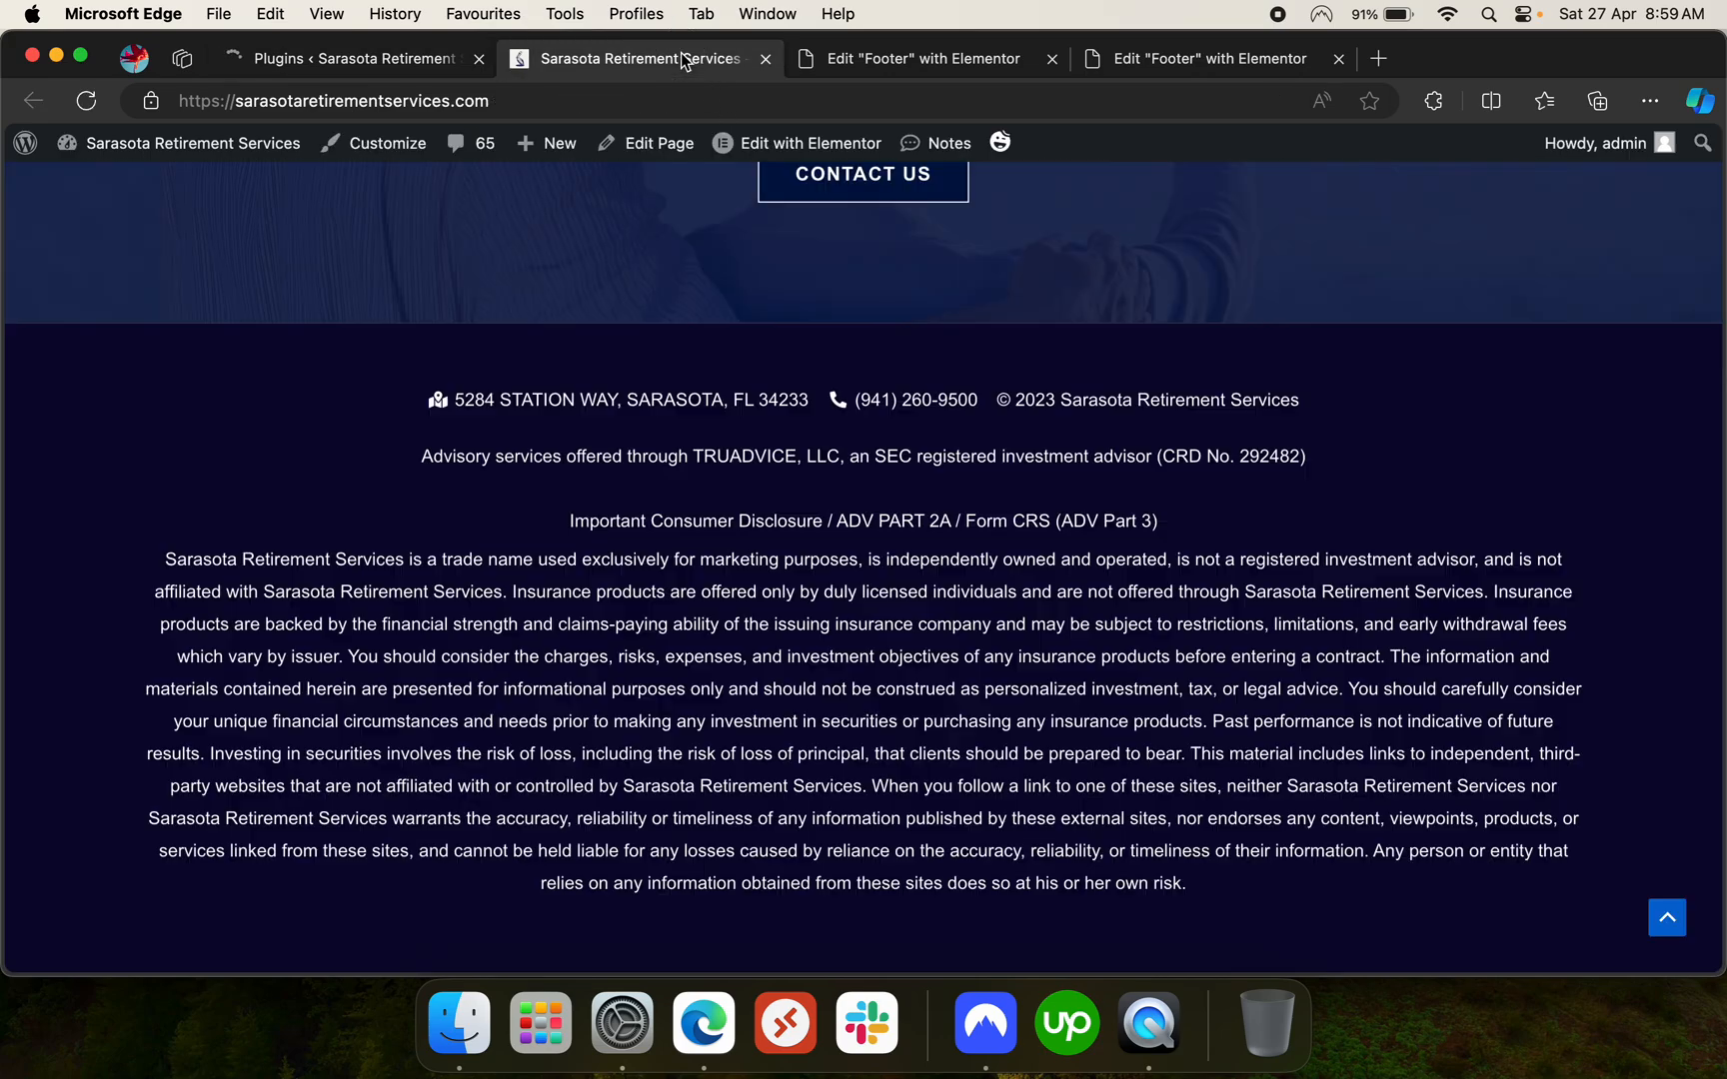
pyautogui.click(86, 100)
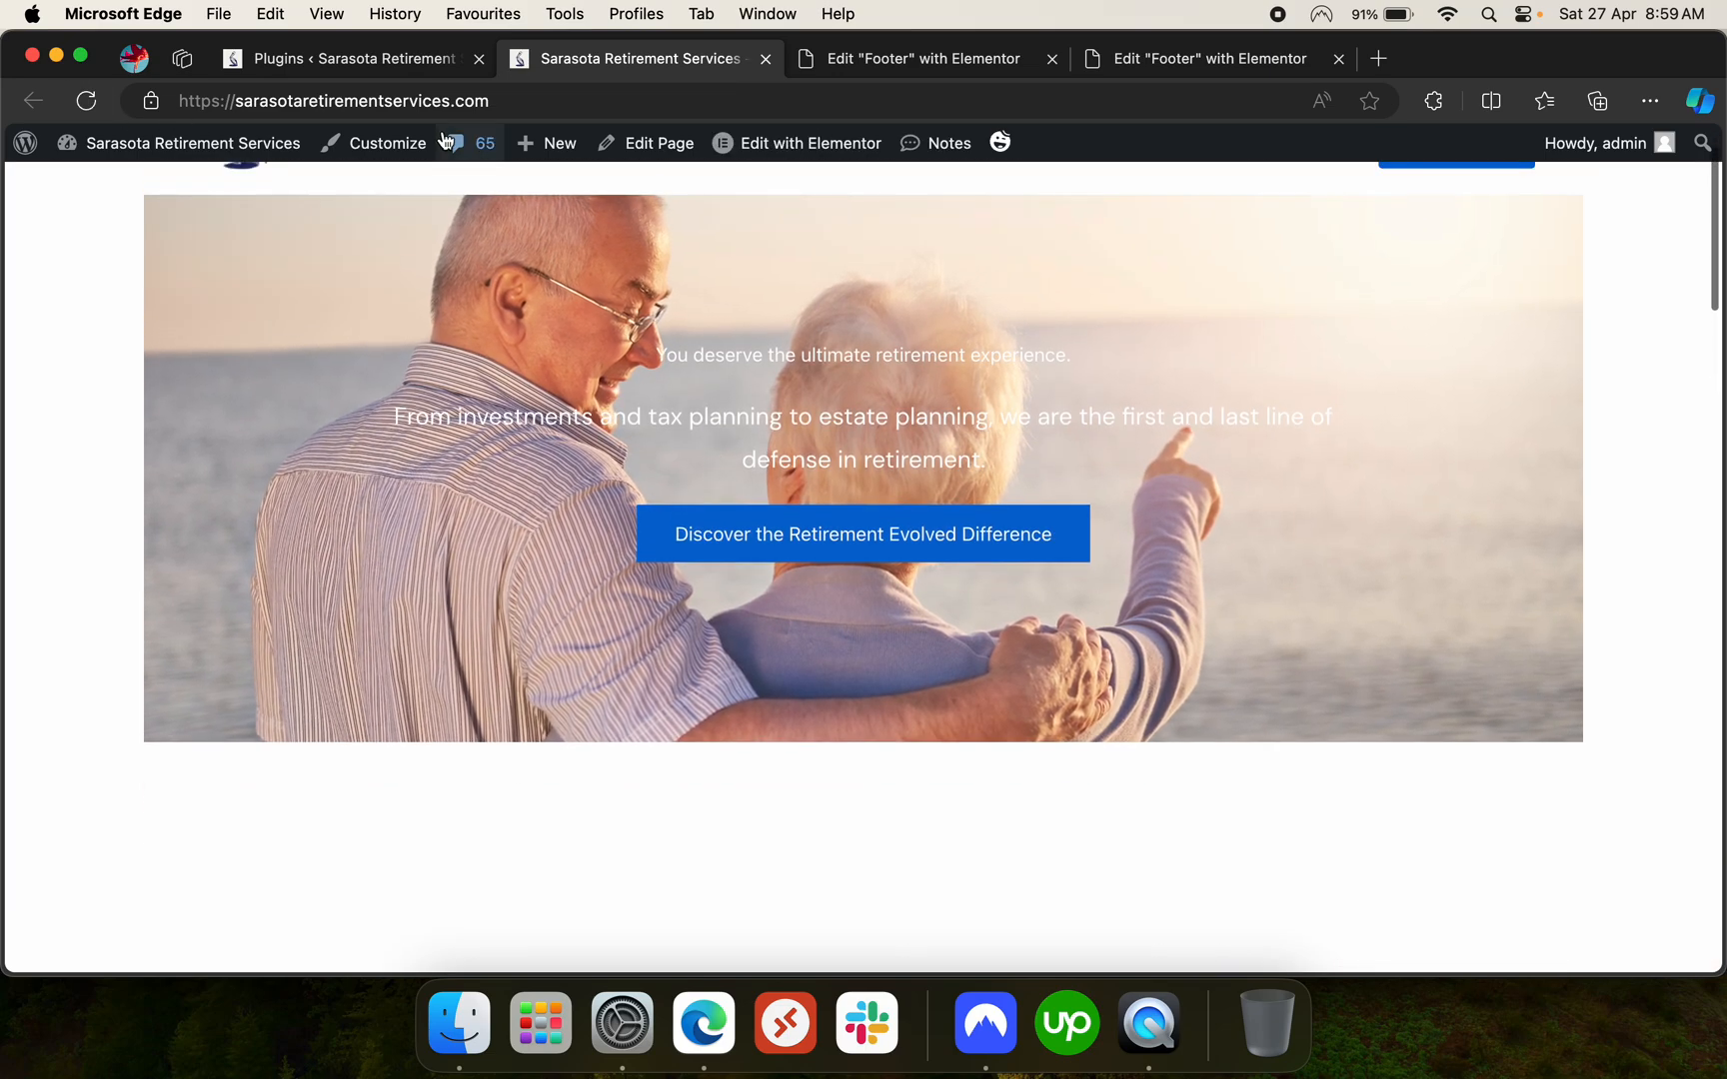
# Open HFCM All Snippets to view the single Gtag header snippet
pyautogui.click(344, 58)
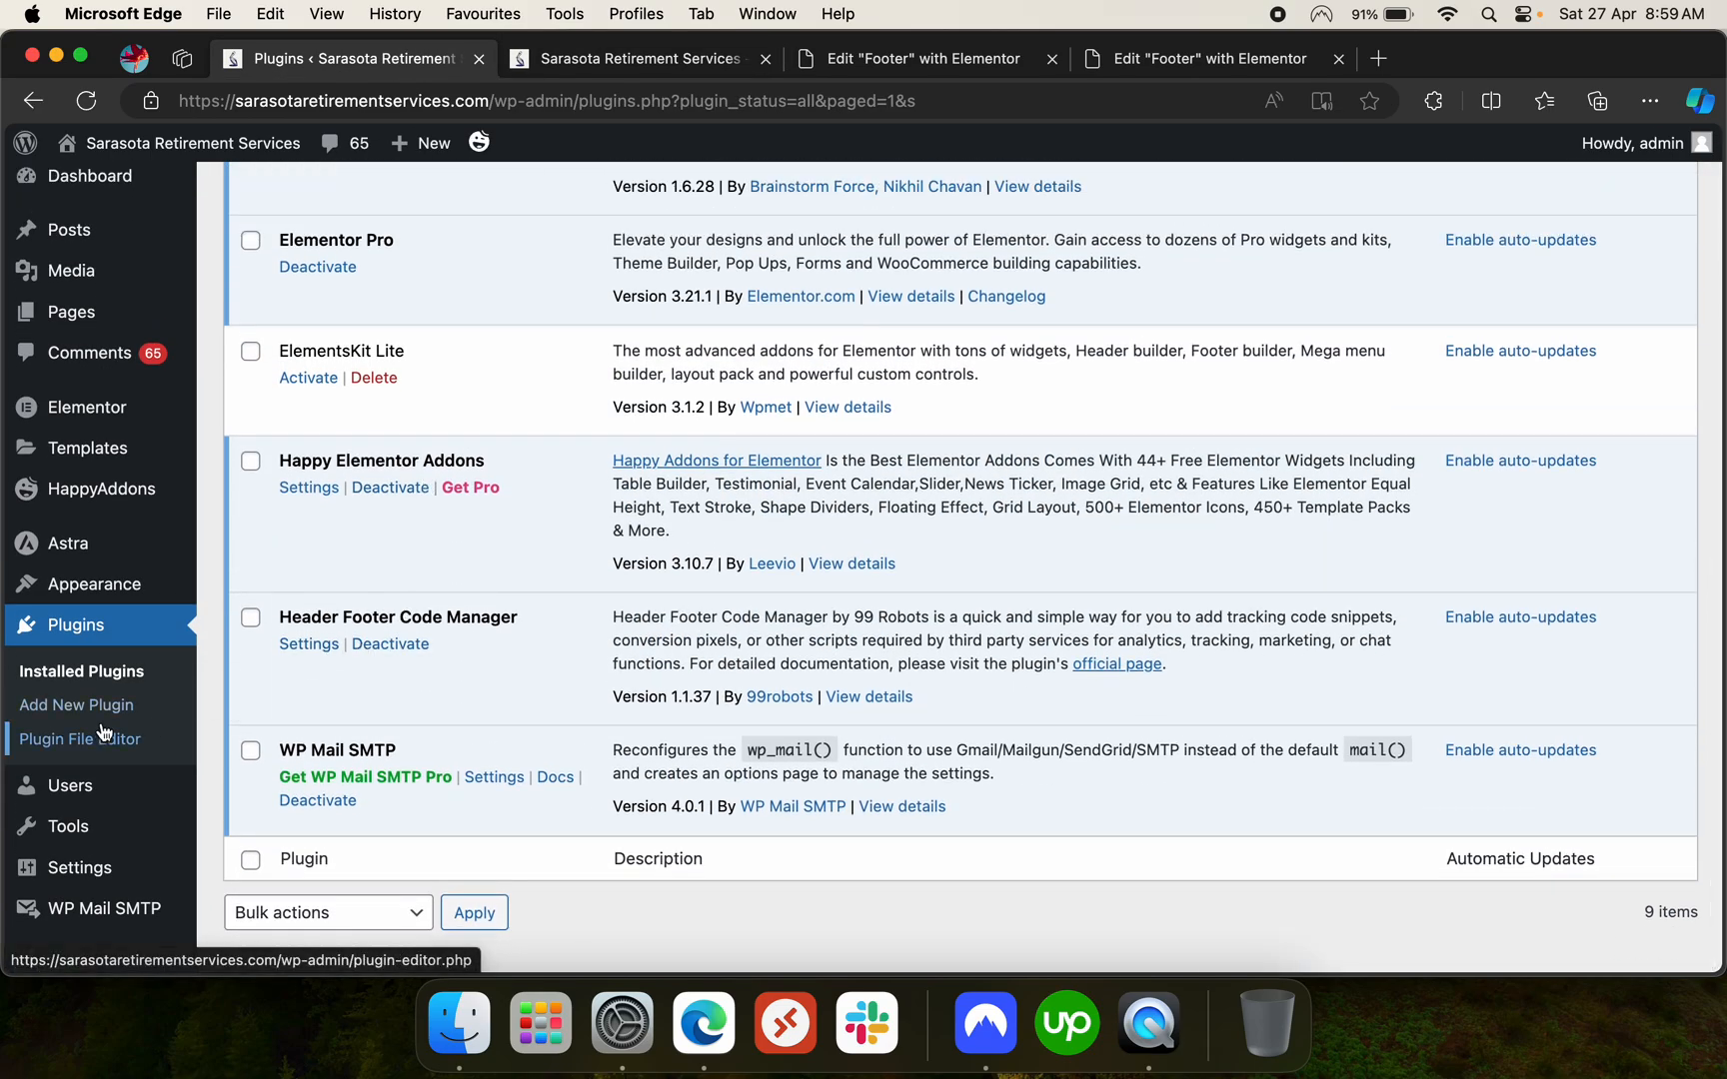
pyautogui.moveTo(78, 868)
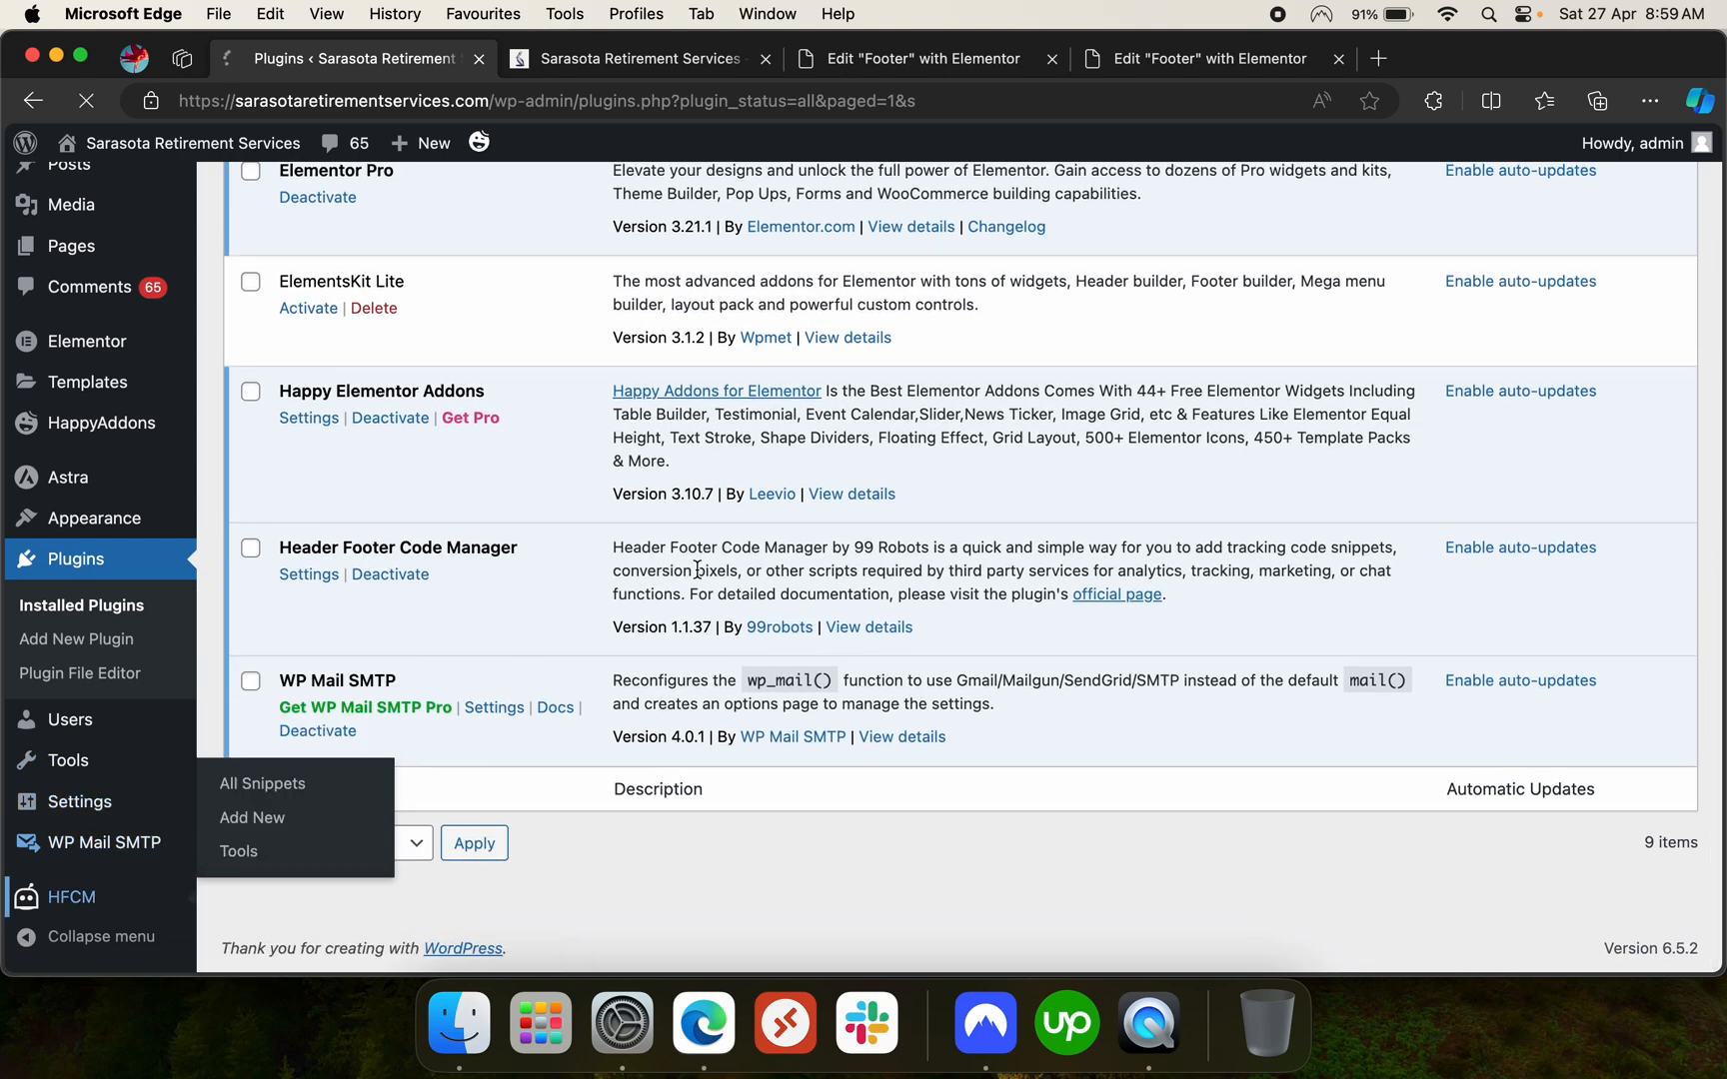
pyautogui.click(261, 783)
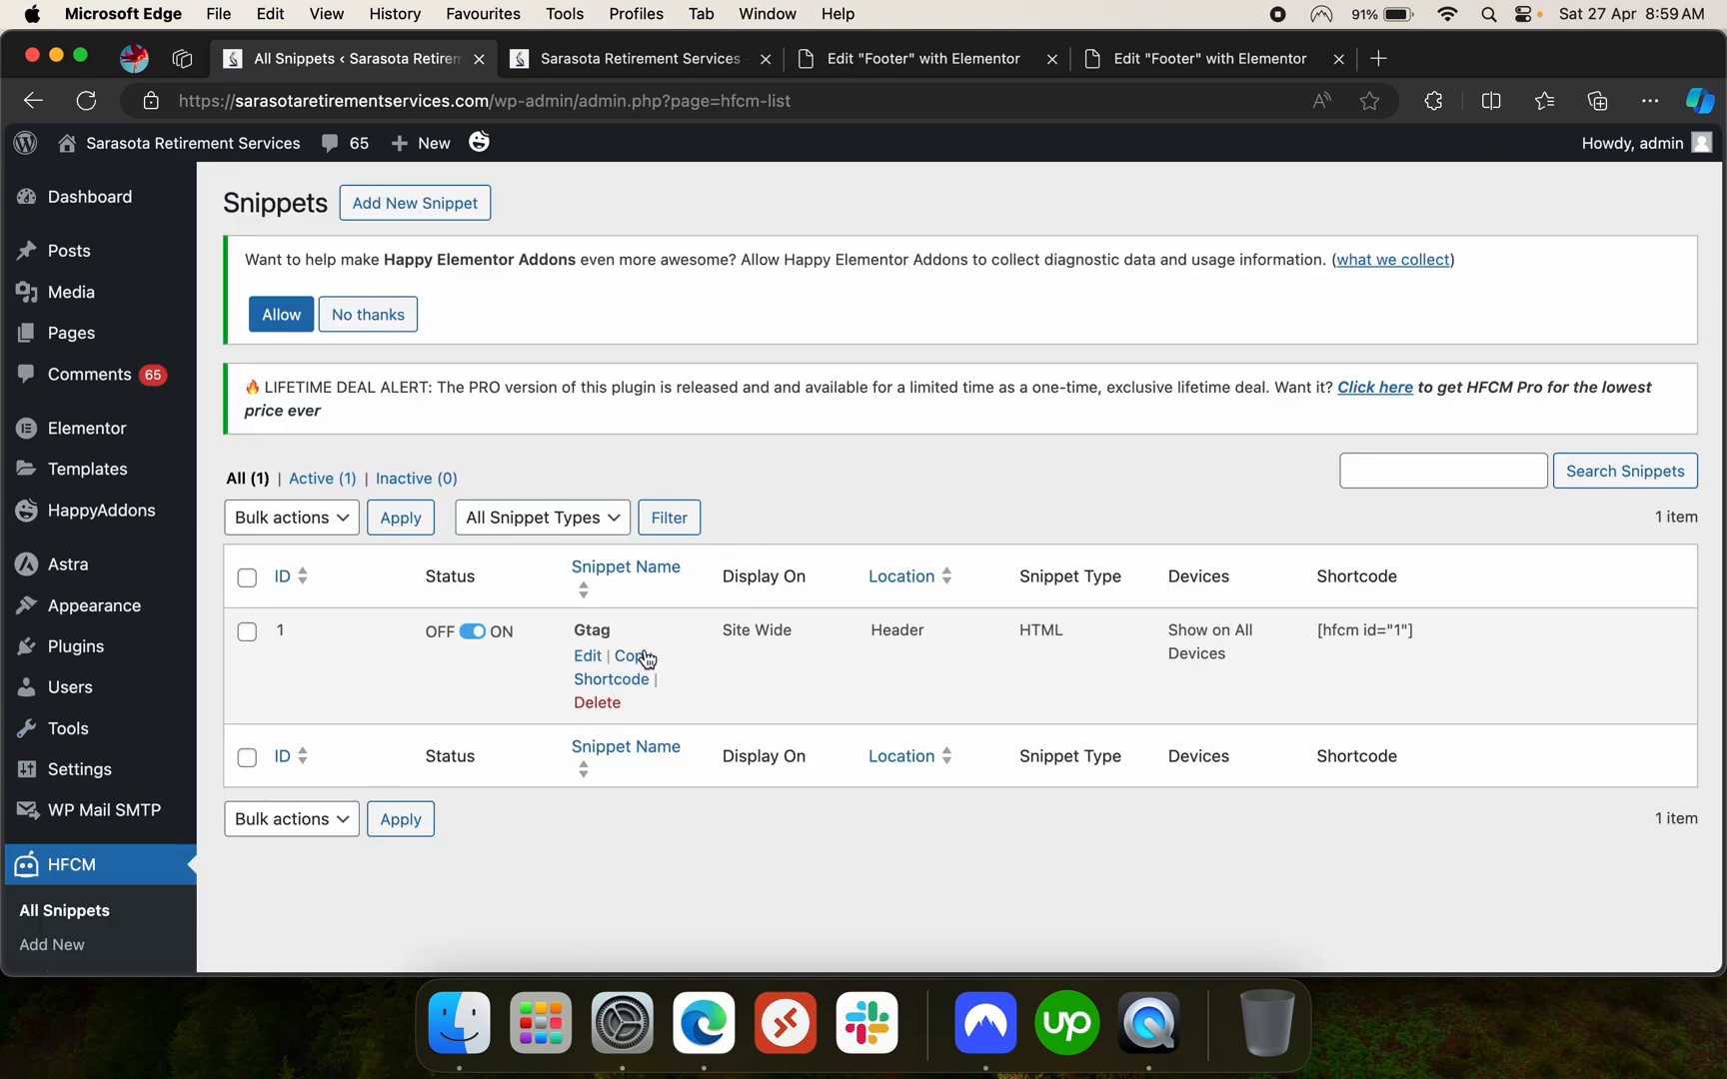
pyautogui.moveTo(586, 656)
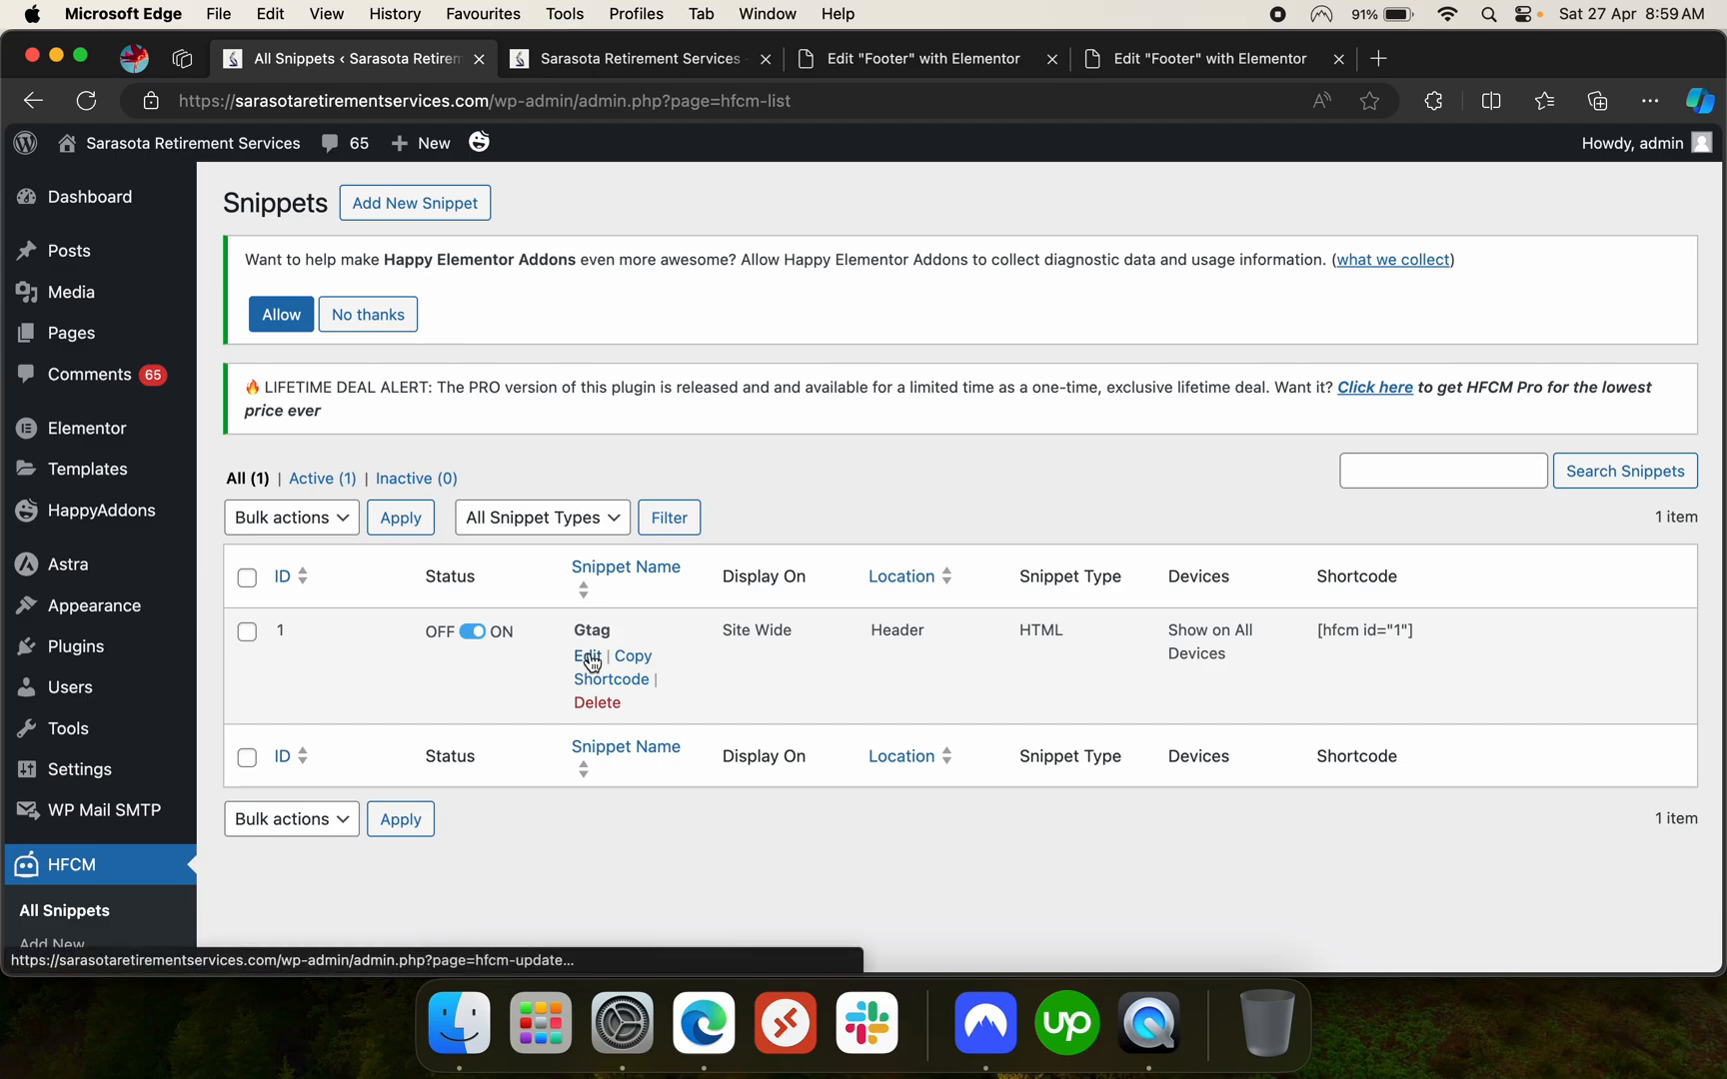
pyautogui.moveTo(550, 642)
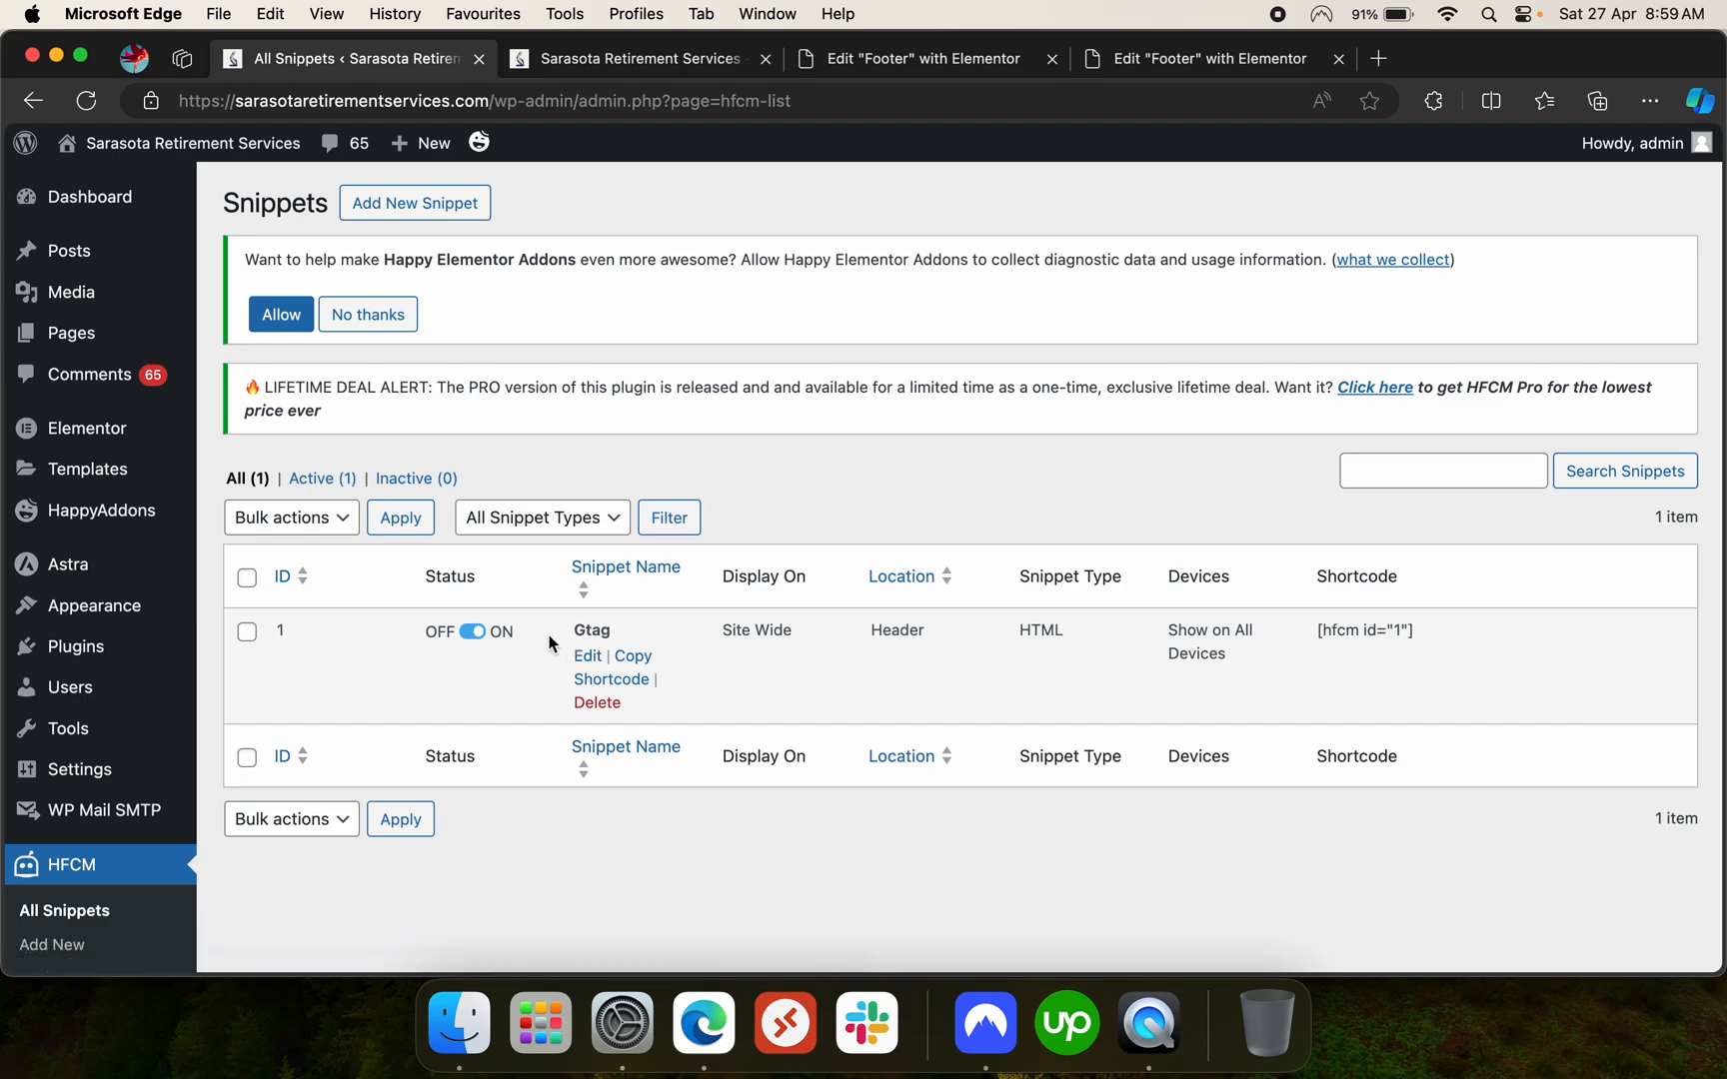
pyautogui.scroll(-3)
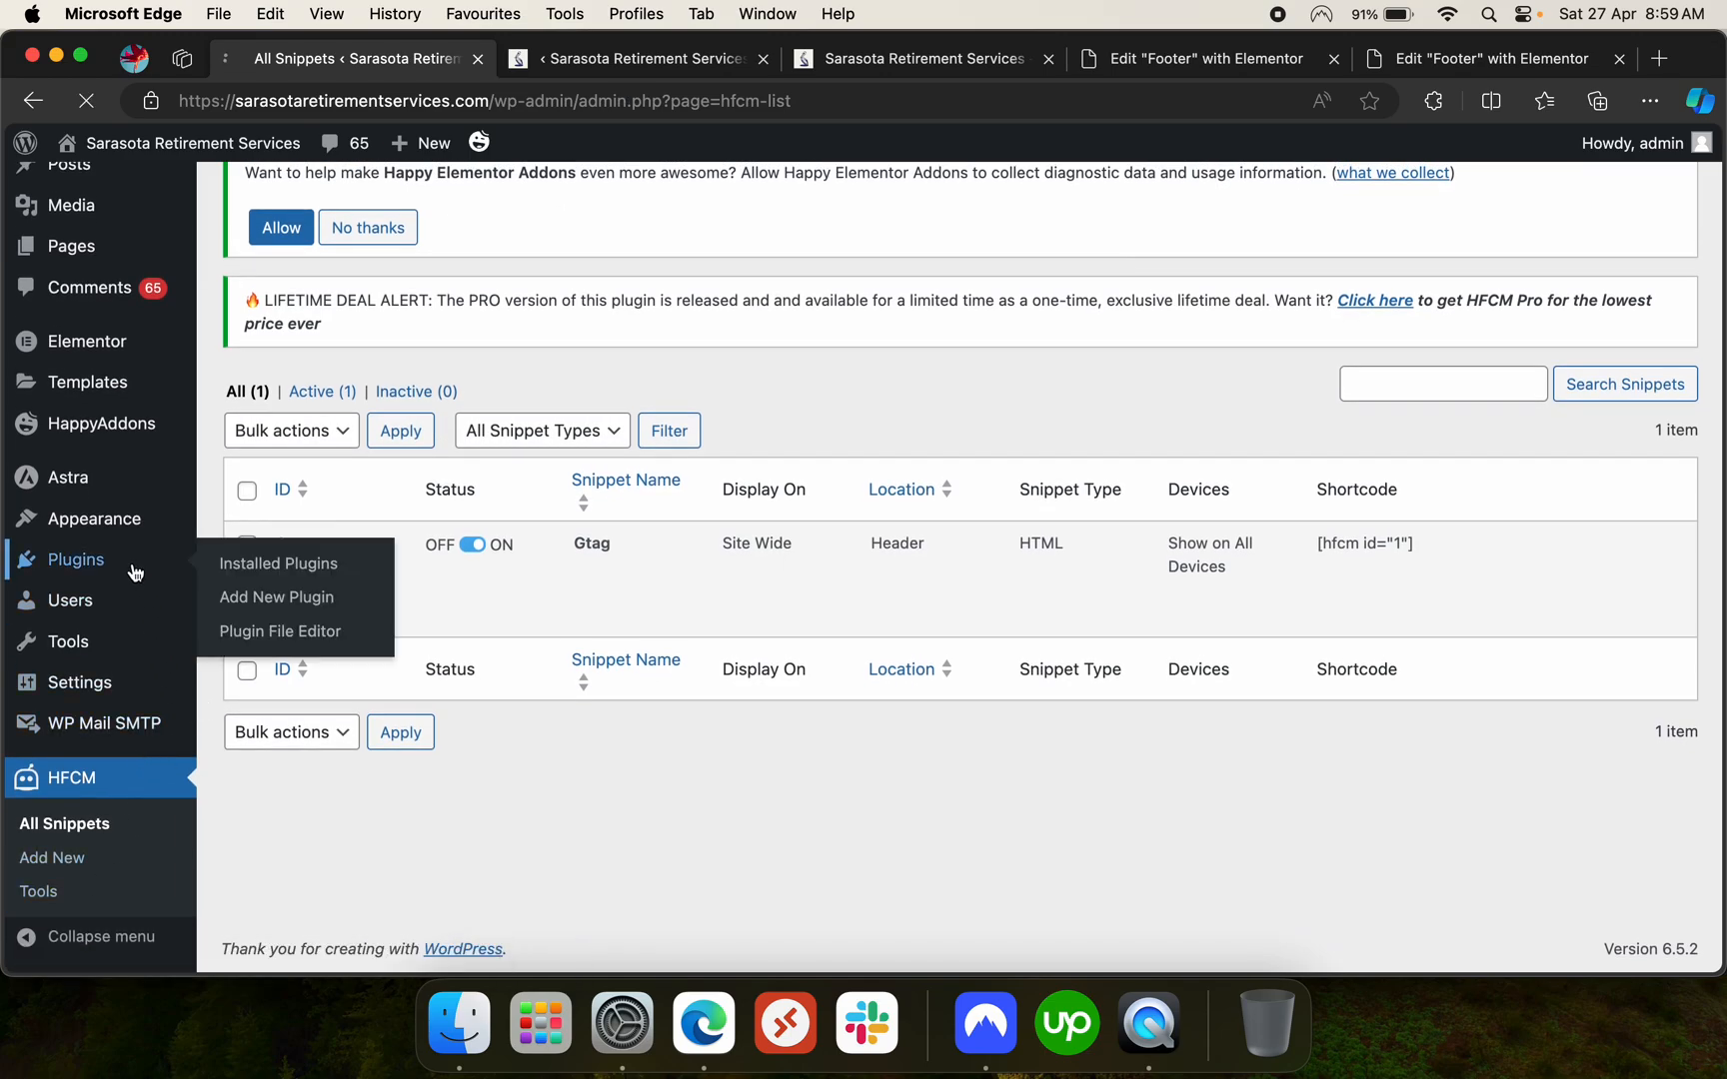
# Deactivate Header Footer Code Manager from Installed Plugins
pyautogui.click(277, 562)
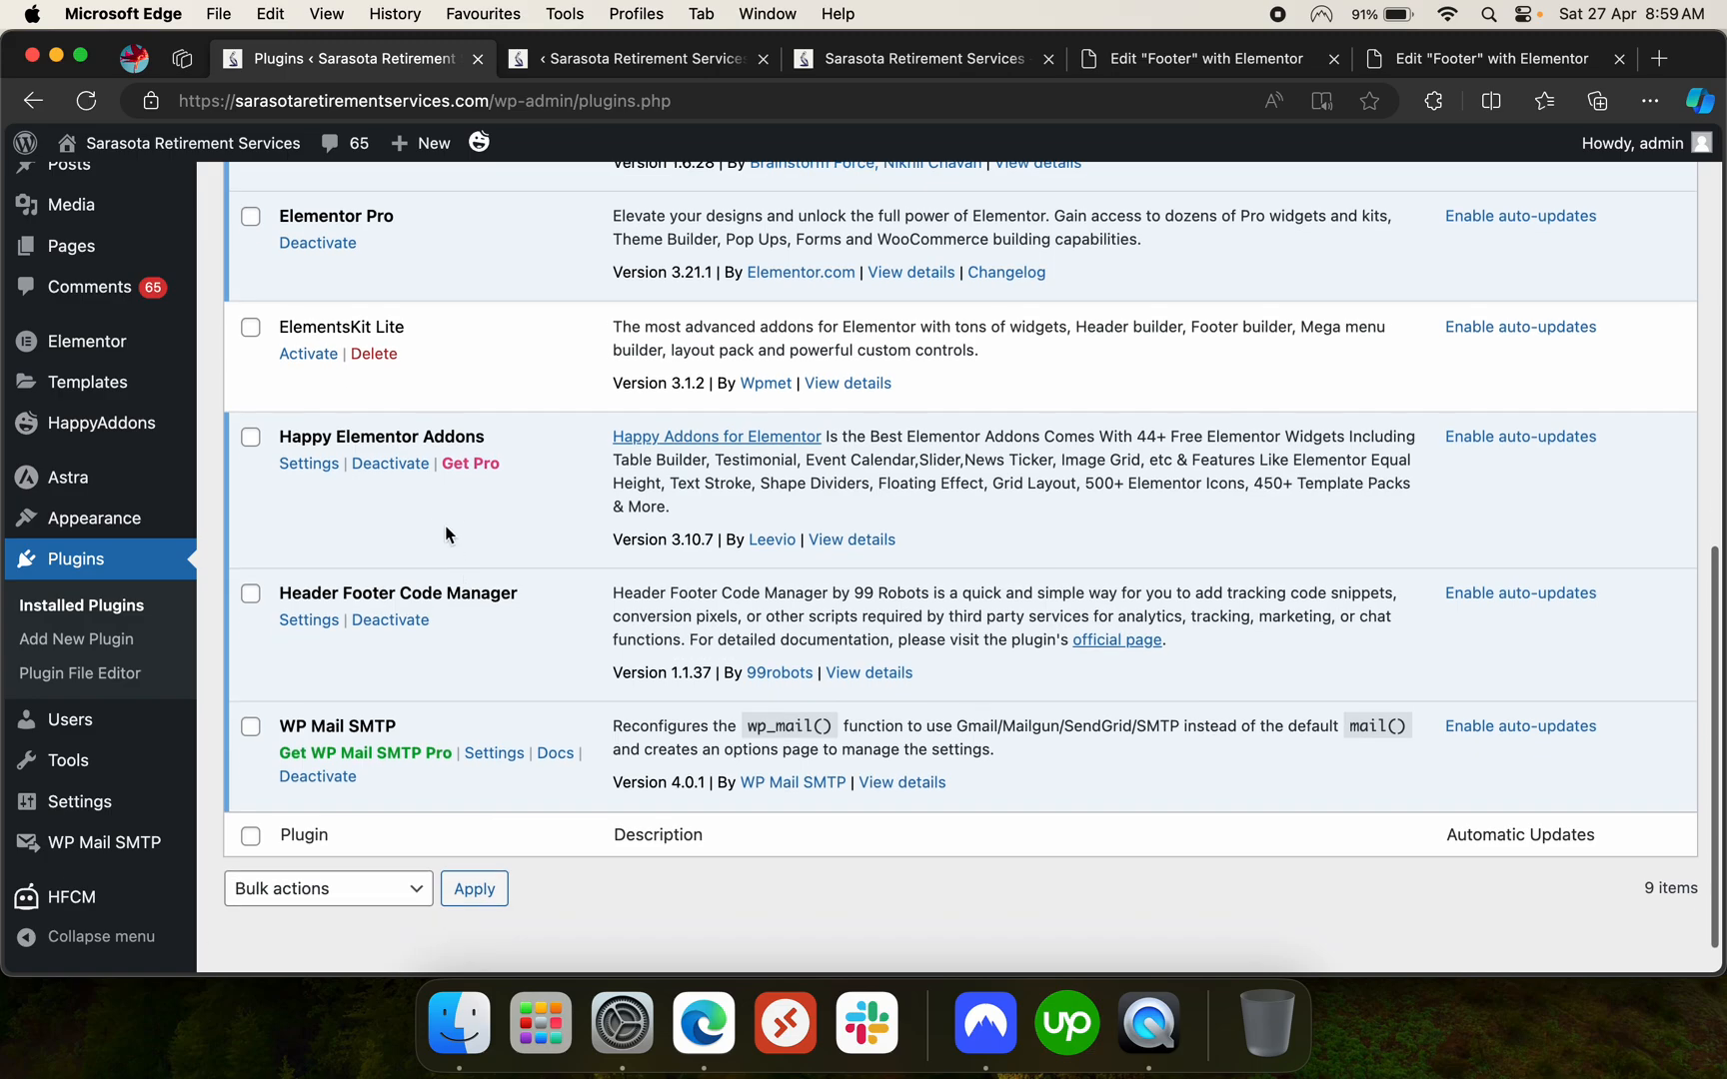
pyautogui.click(389, 619)
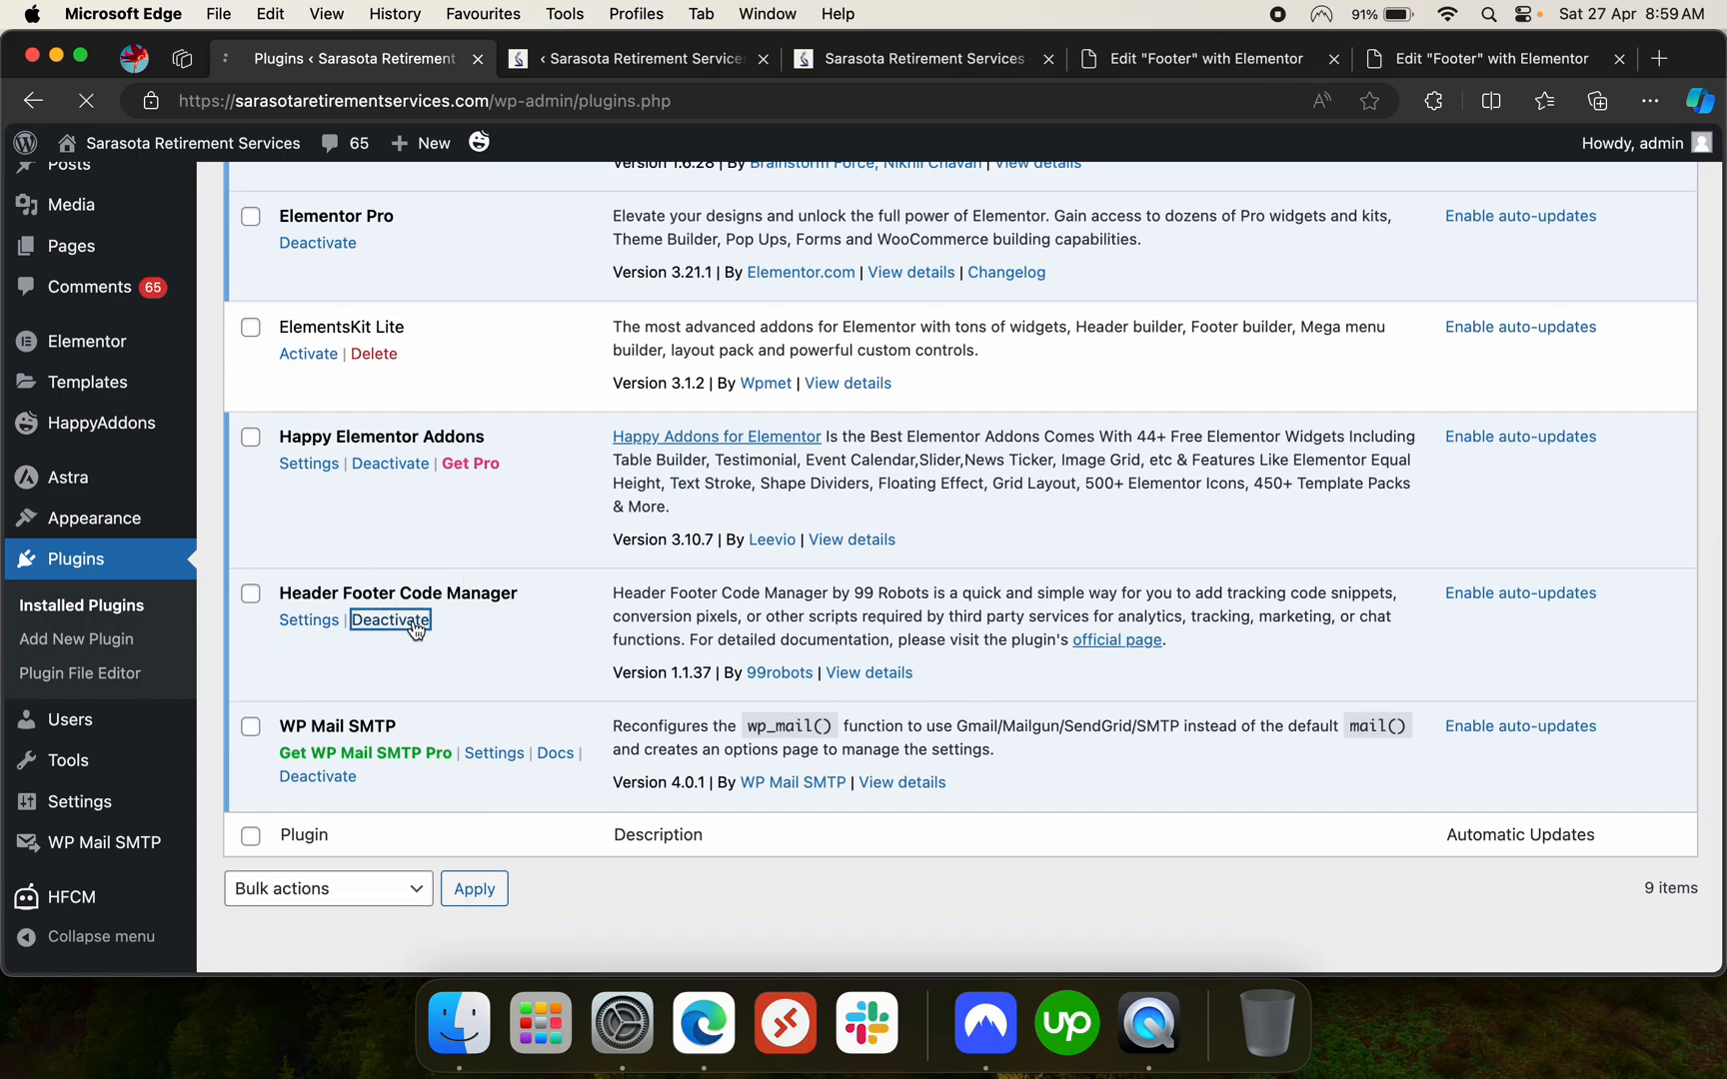
pyautogui.click(389, 620)
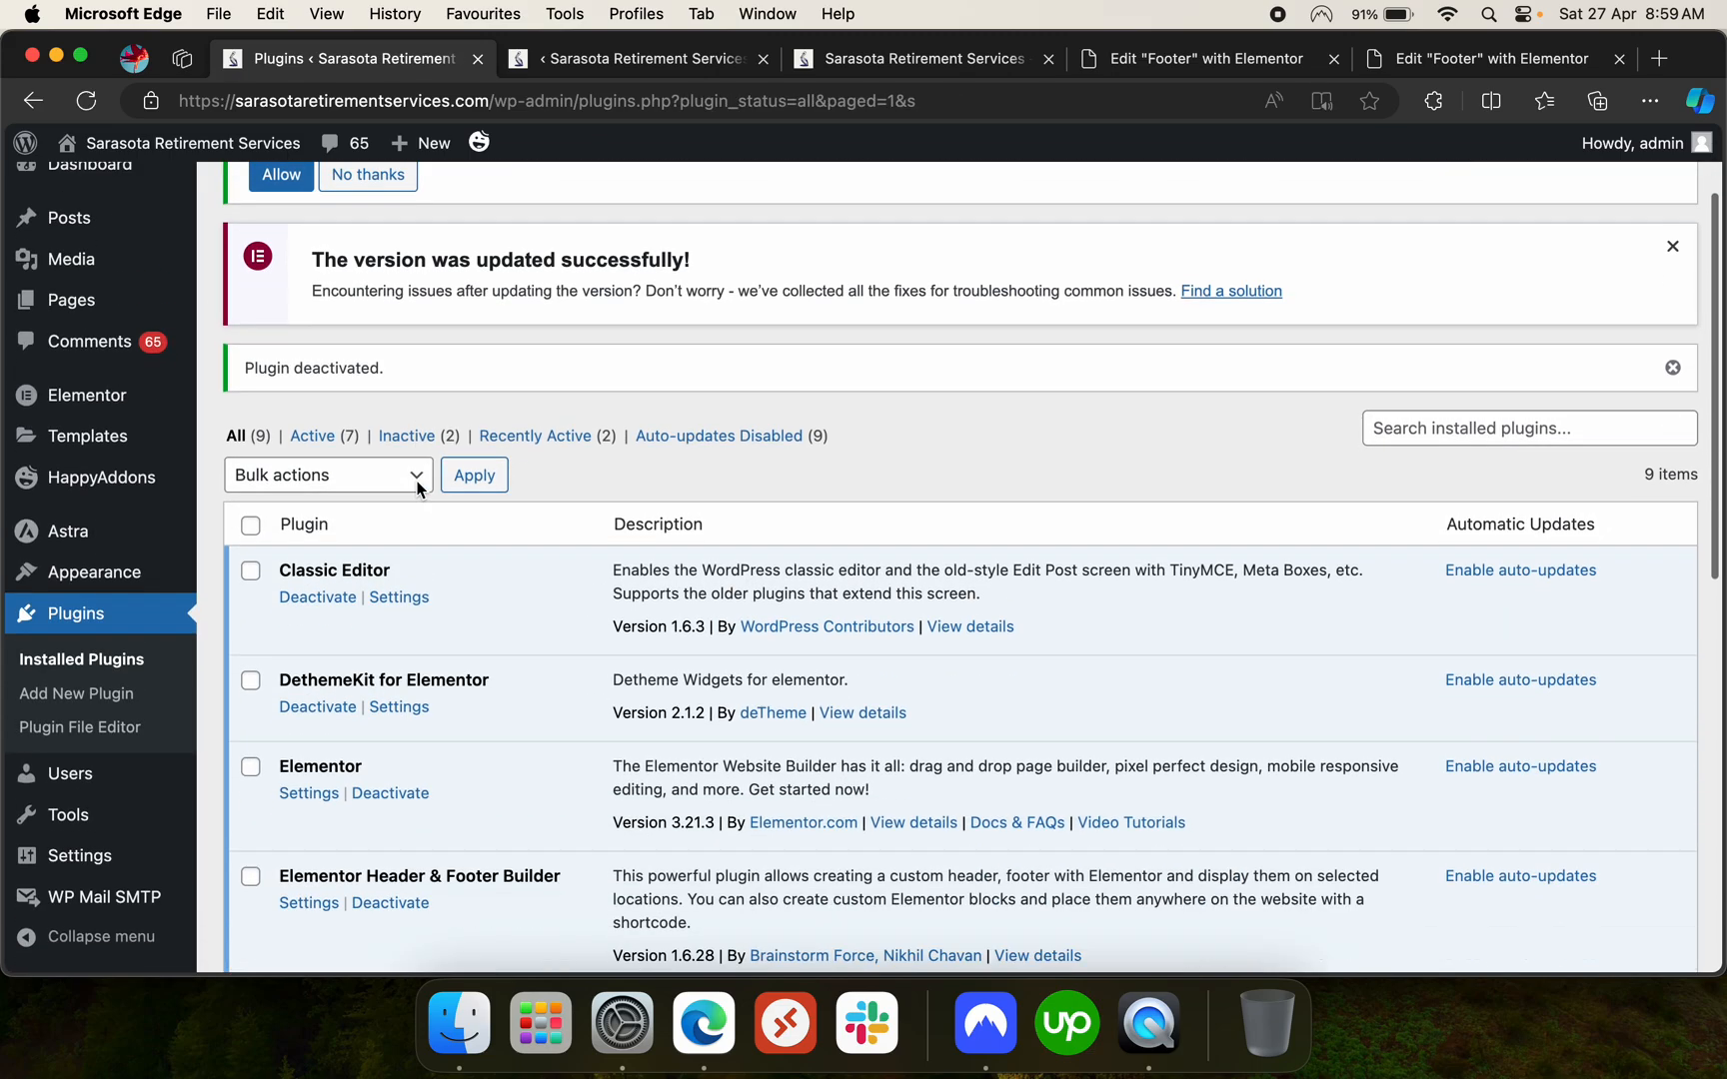
pyautogui.scroll(-3)
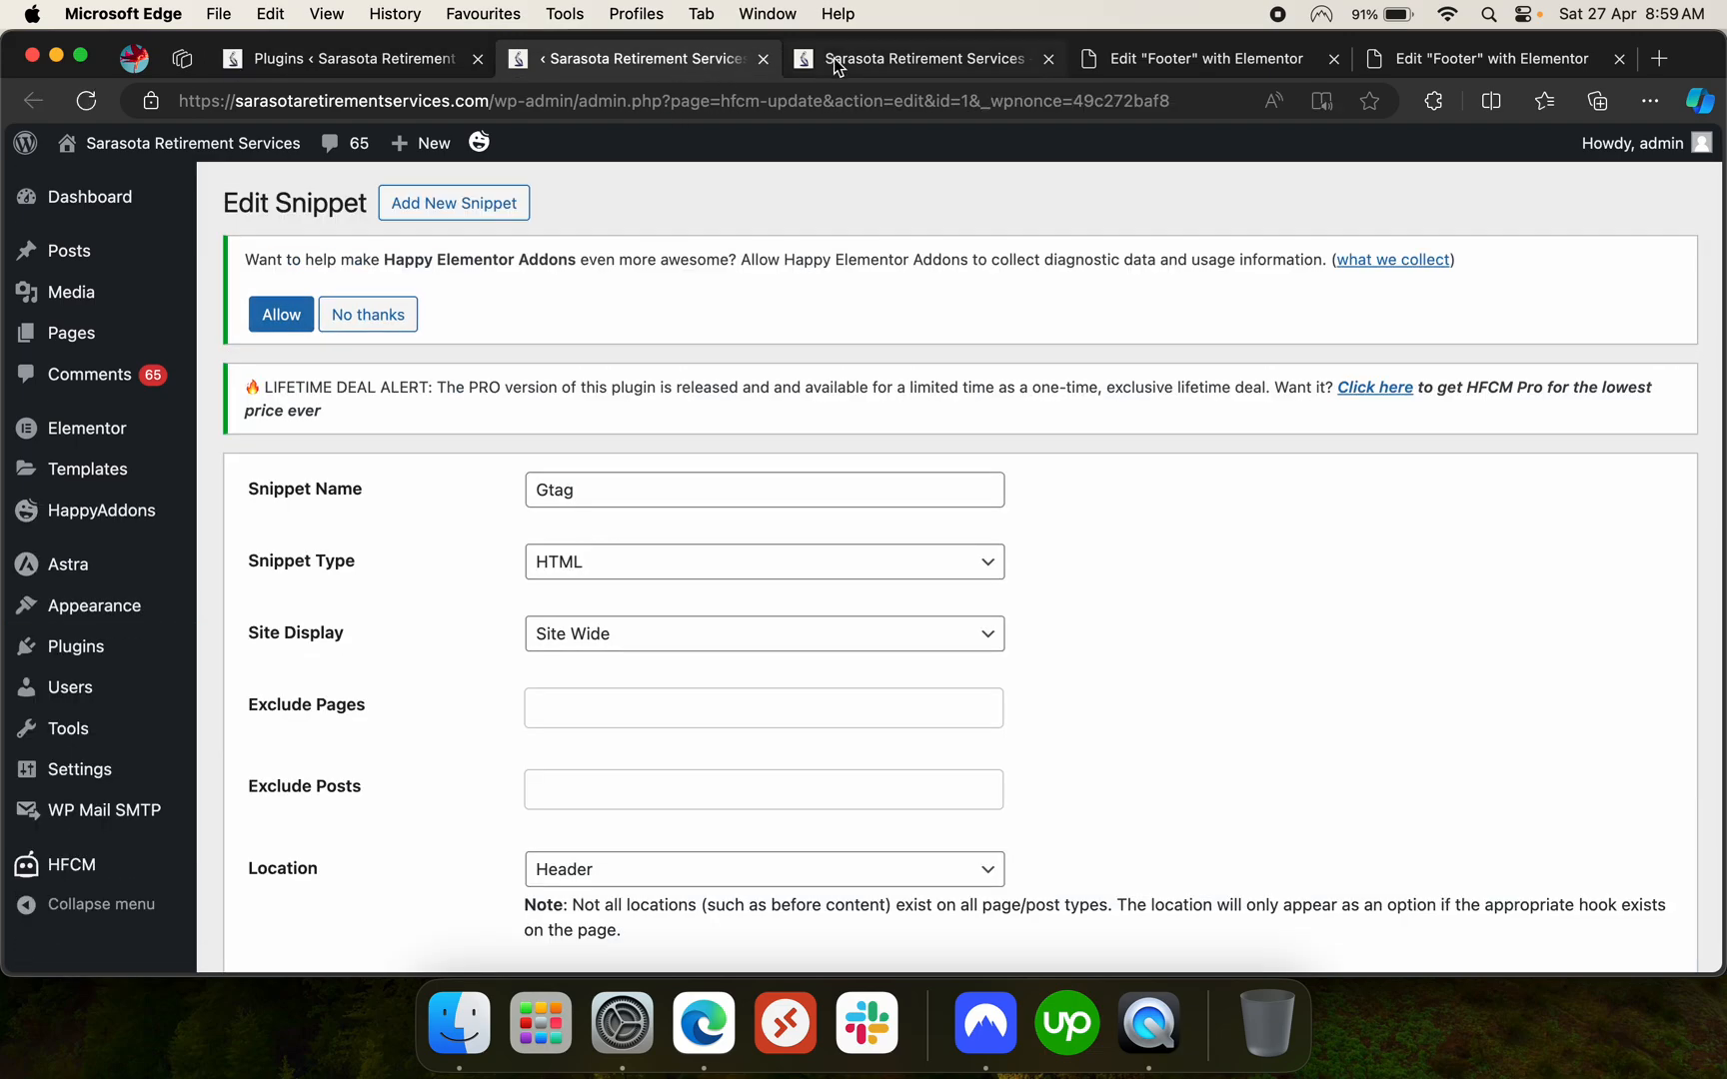
# Check the homepage, then reopen the footer in the Elementor editor, which now loads
pyautogui.click(923, 58)
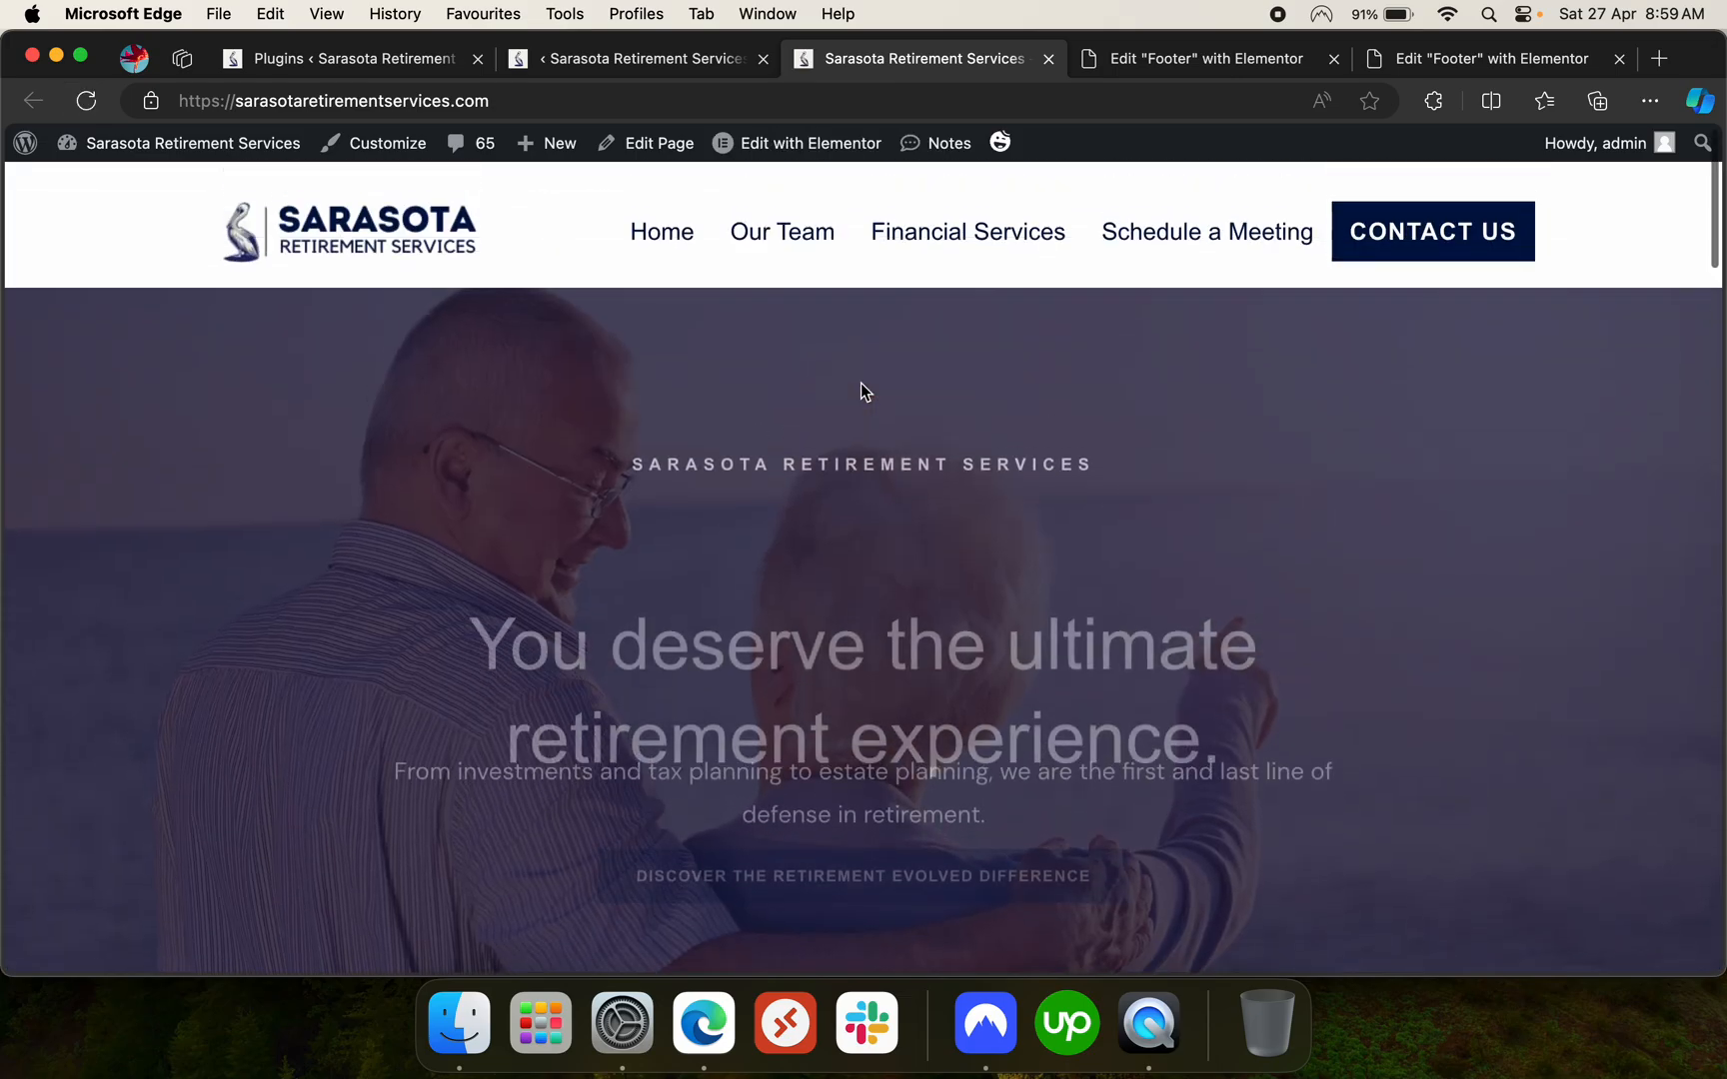
pyautogui.scroll(-3)
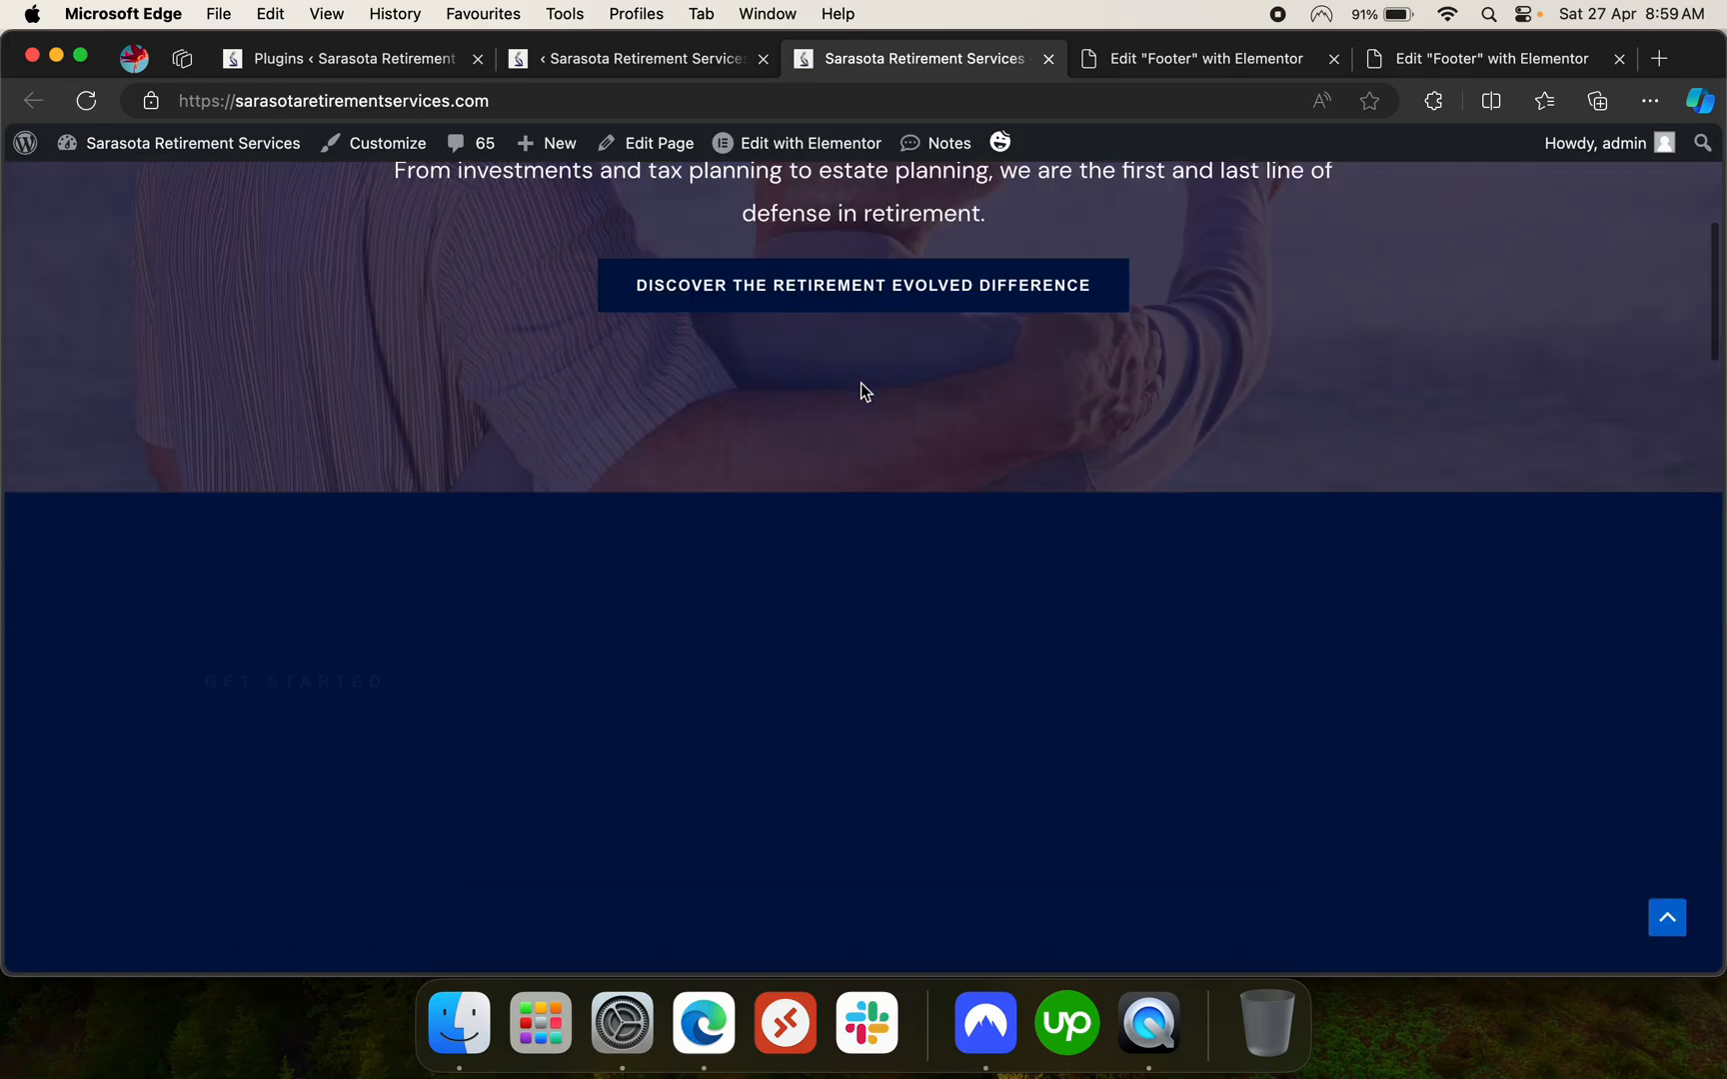
pyautogui.click(1200, 58)
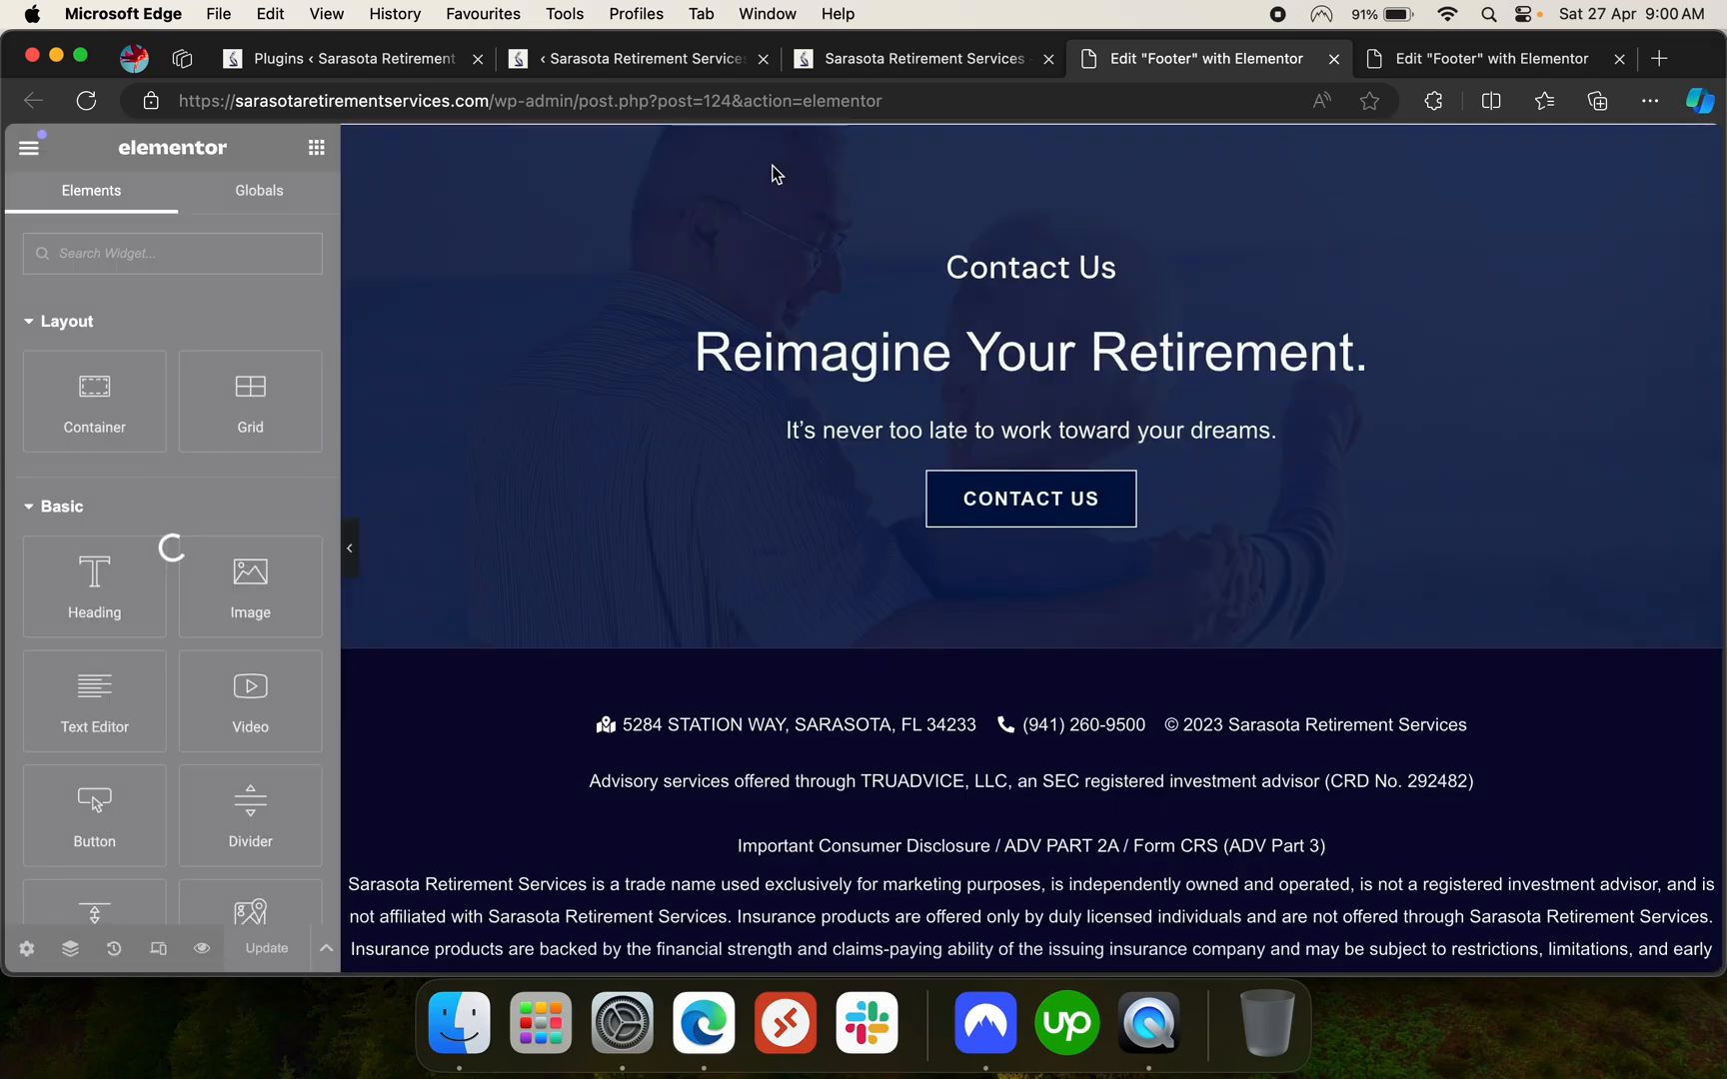
# Scroll the footer editor to confirm the disclaimer text loads, then return to the Gtag snippet page
pyautogui.scroll(-3)
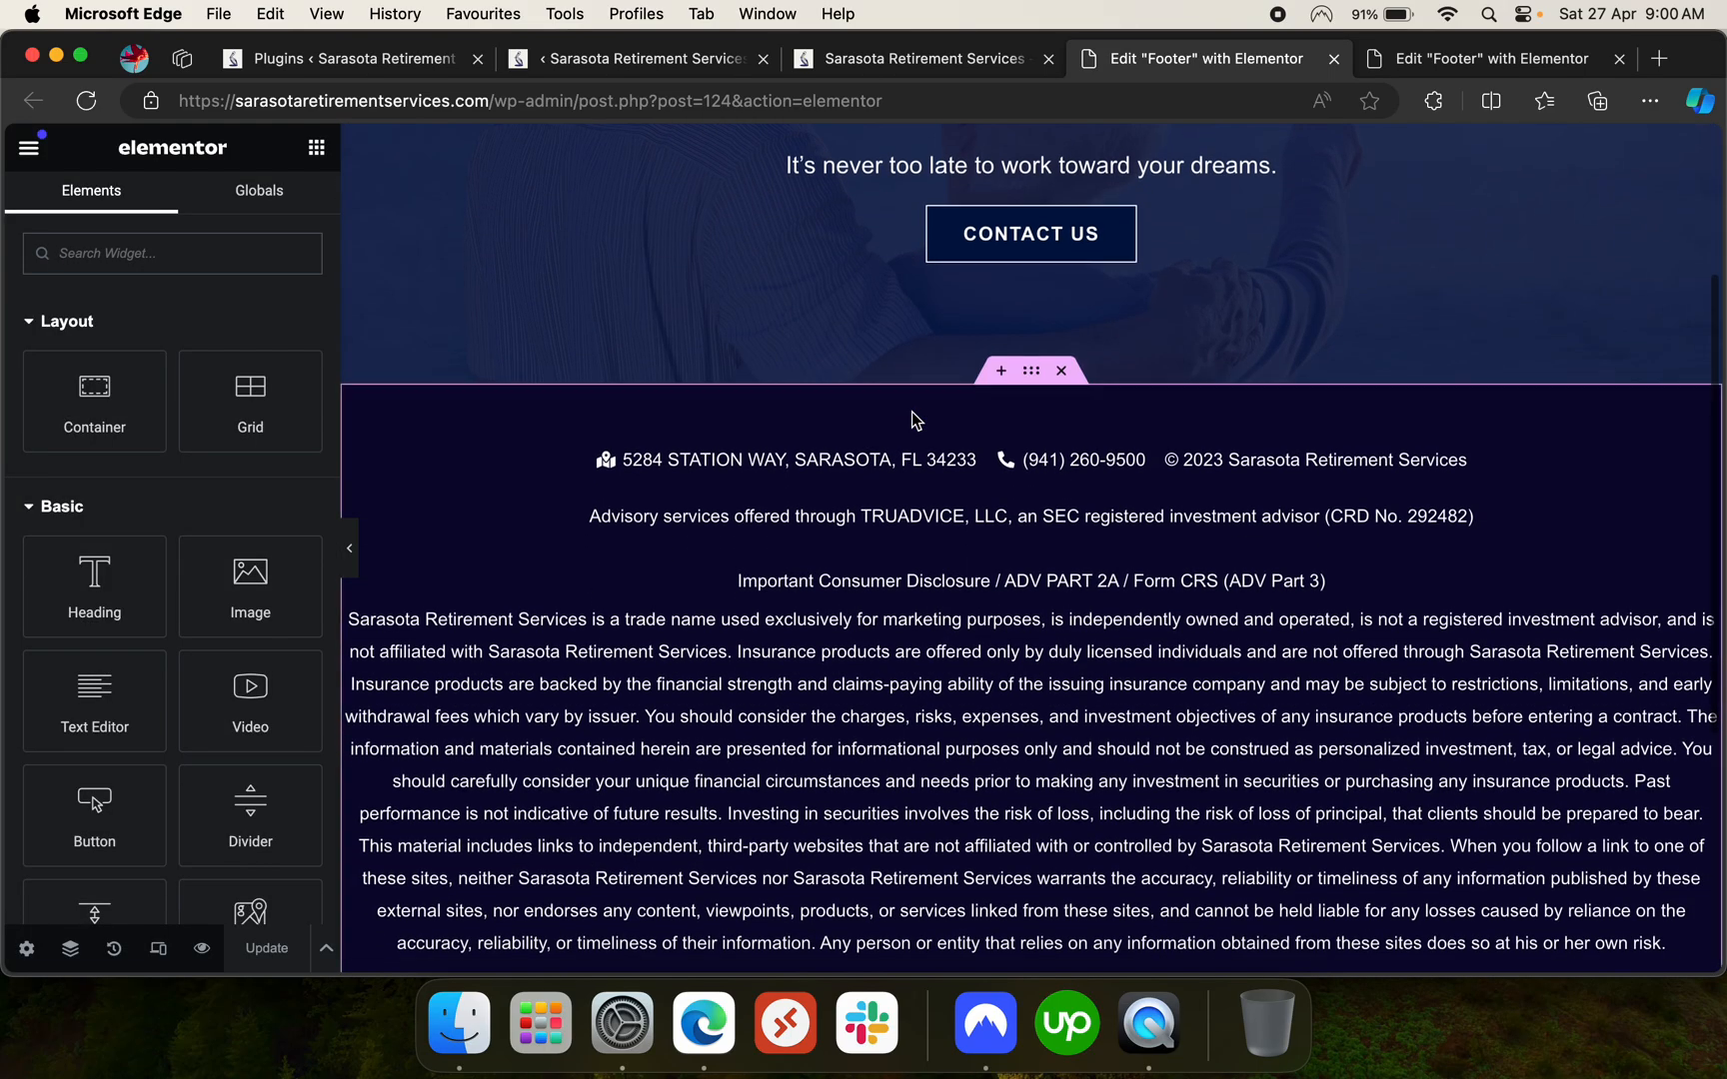
pyautogui.click(631, 57)
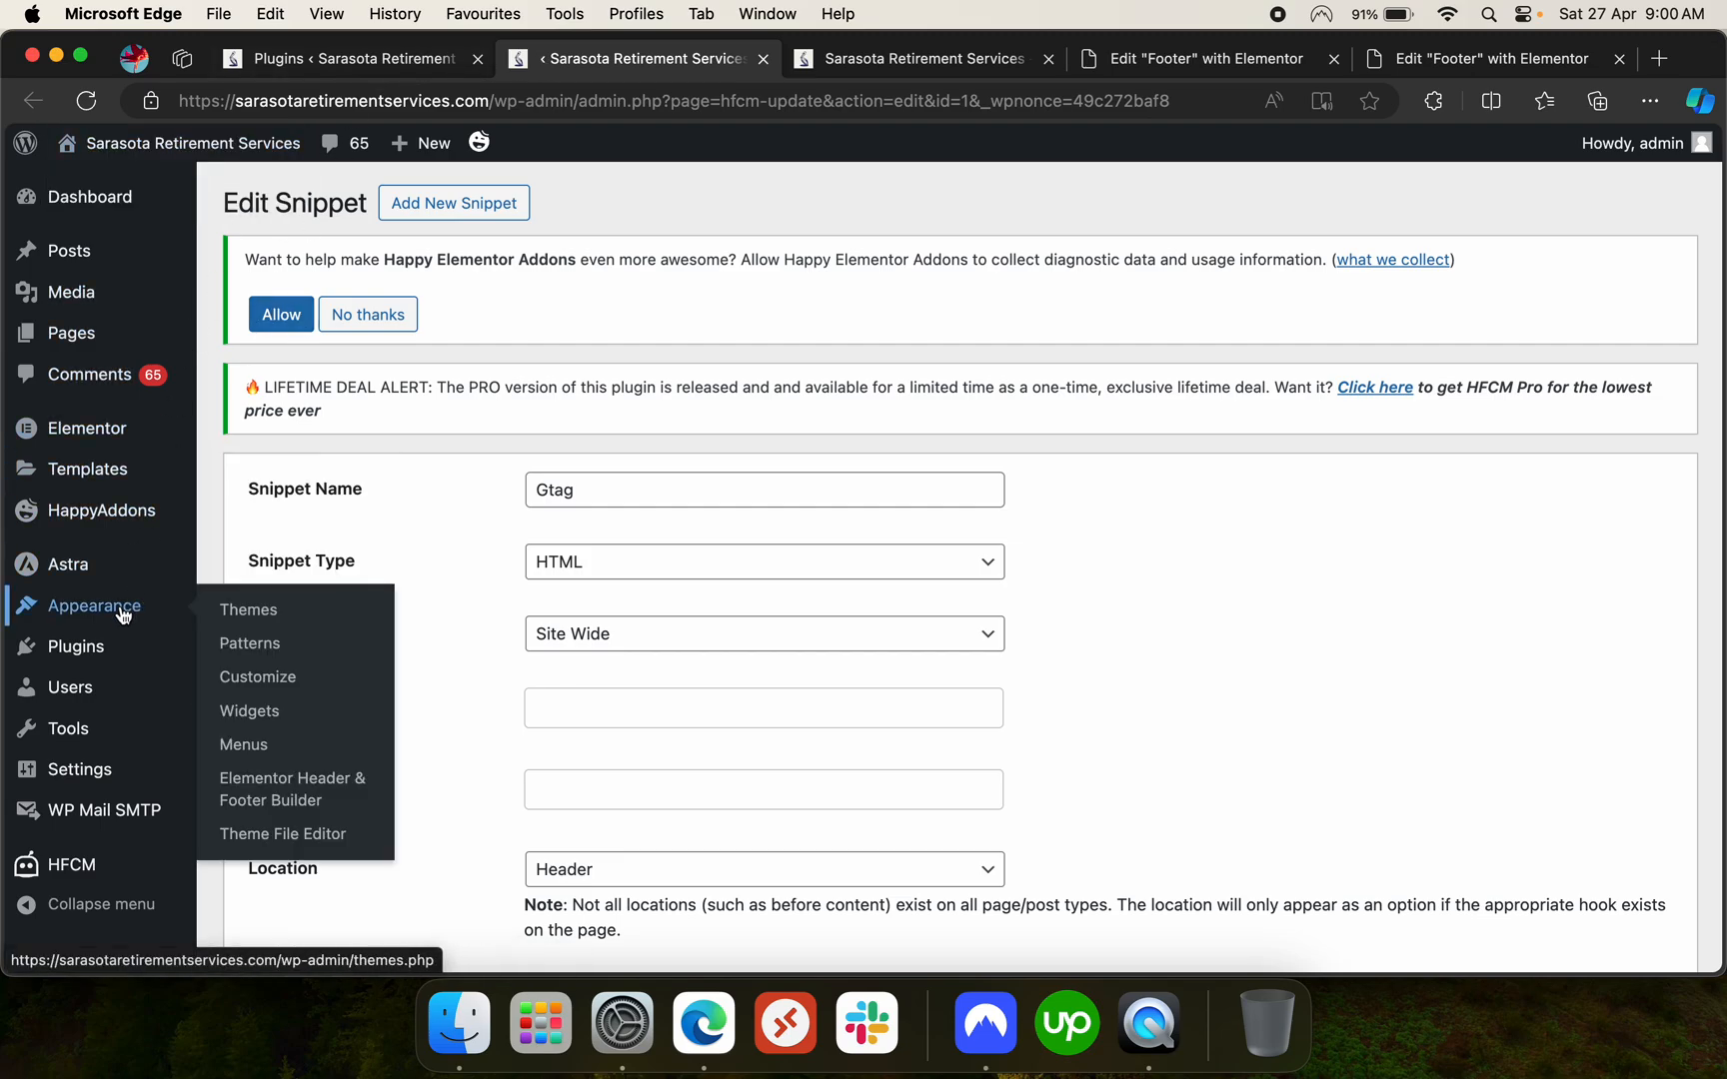
# Open Appearance > Themes to list the six installed themes with Astra active
pyautogui.click(247, 609)
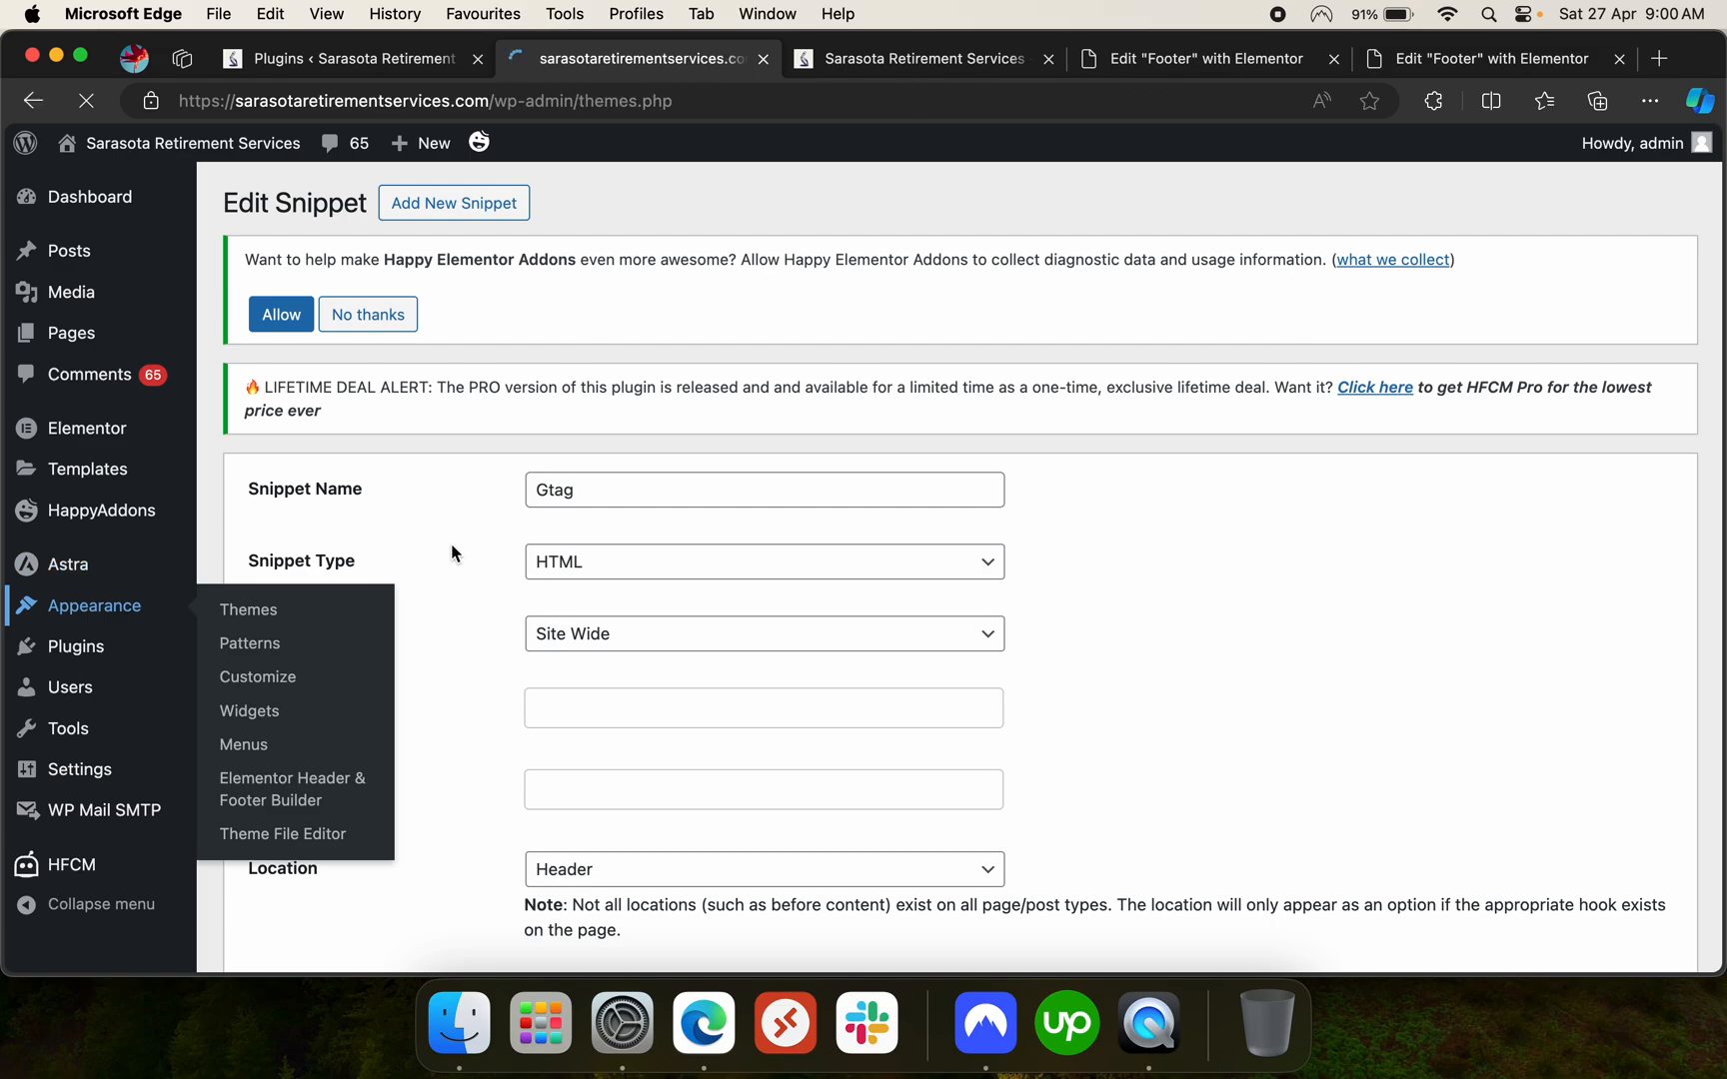
pyautogui.click(248, 608)
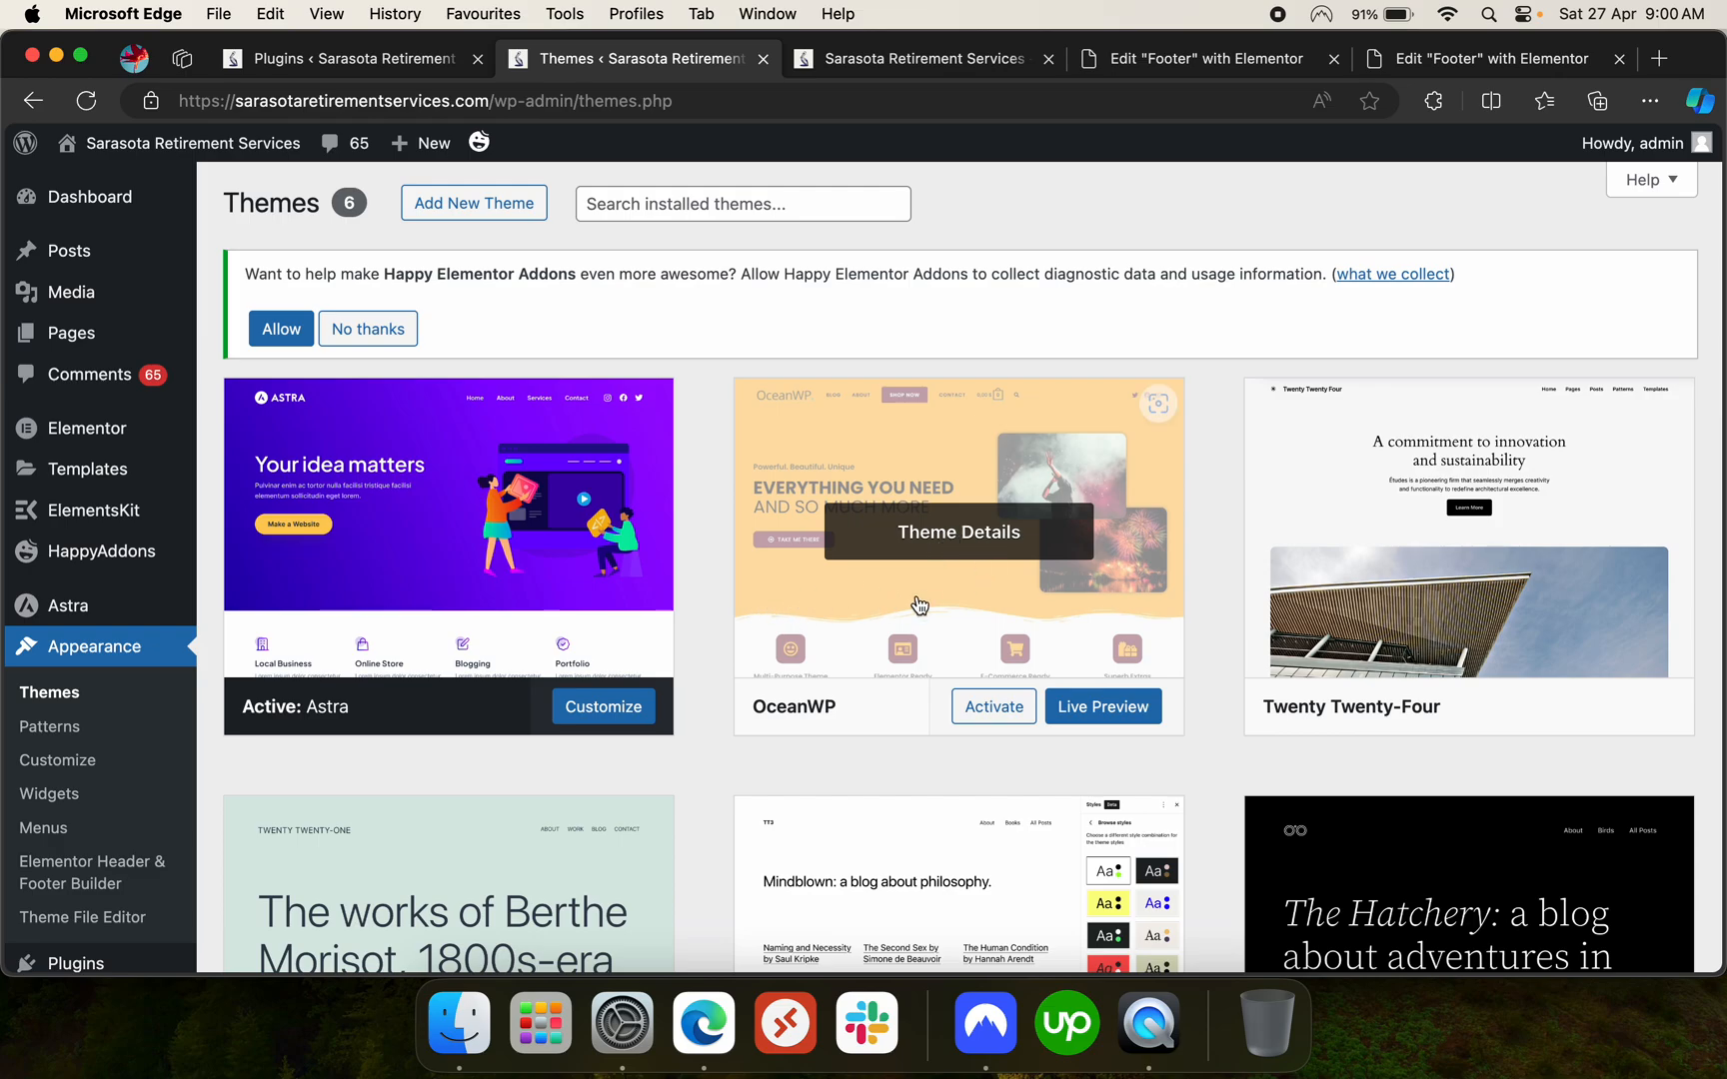
pyautogui.moveTo(618, 262)
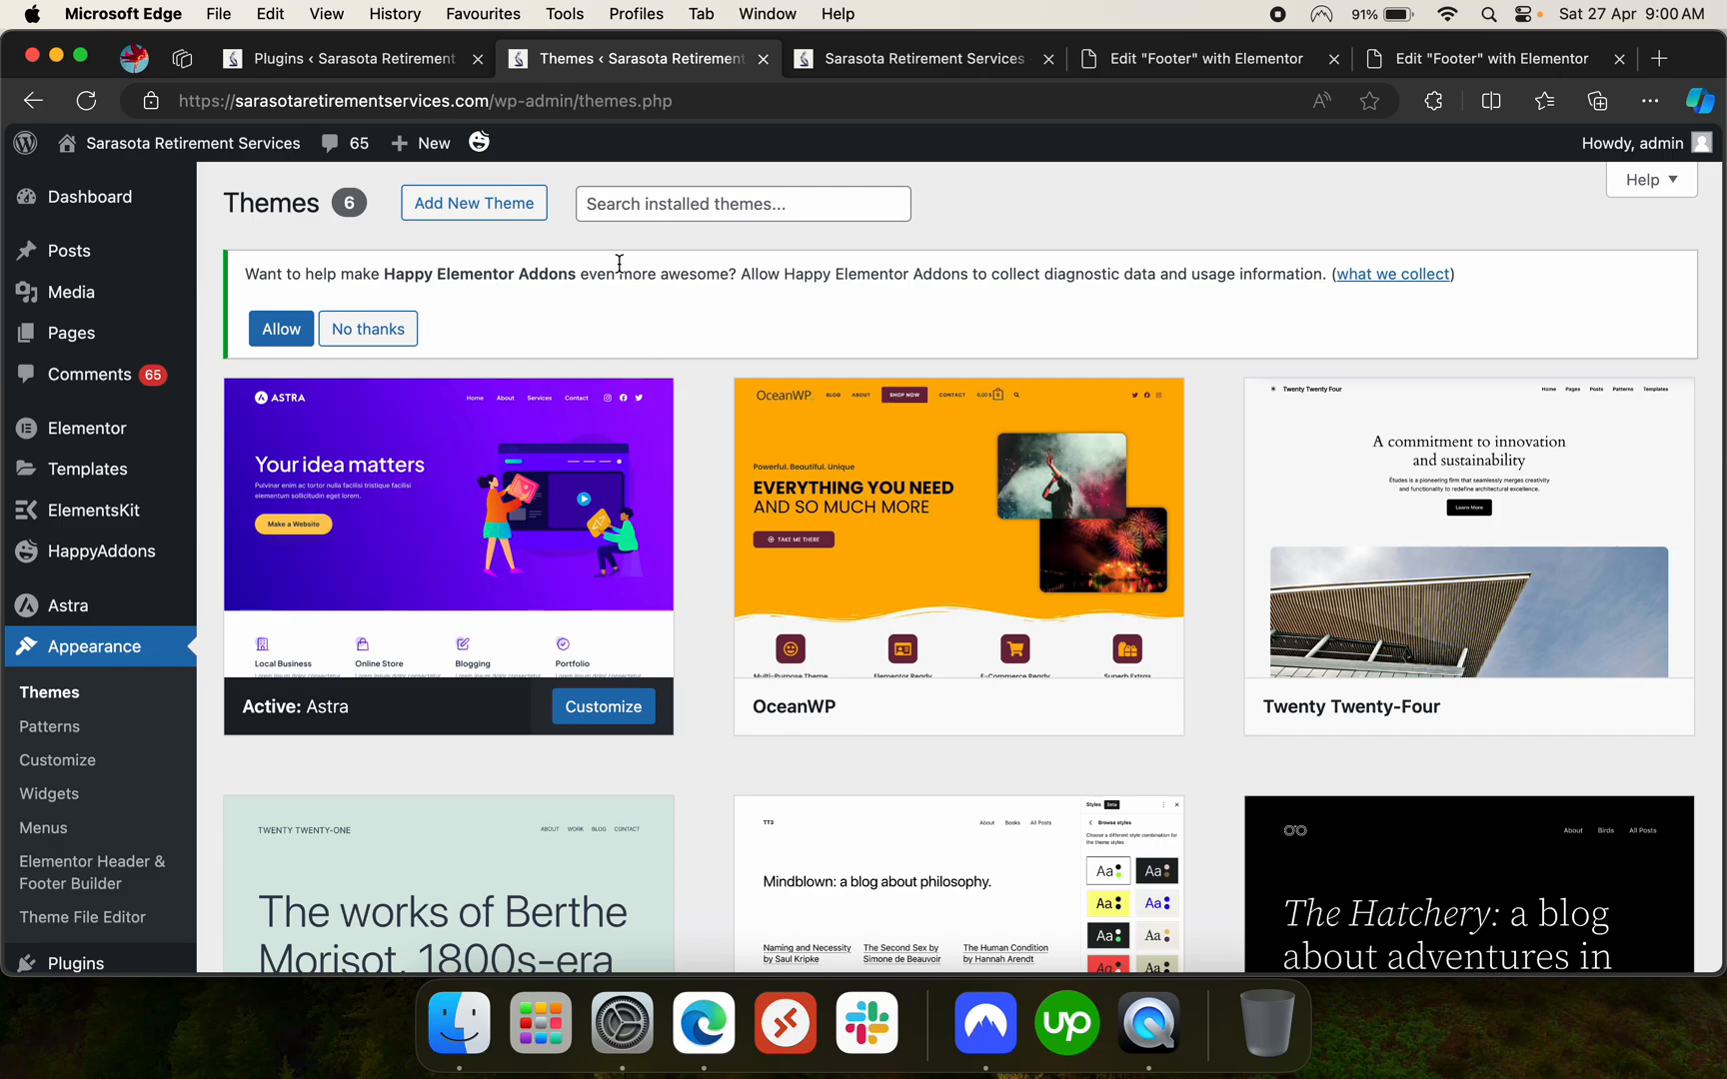
pyautogui.moveTo(755, 276)
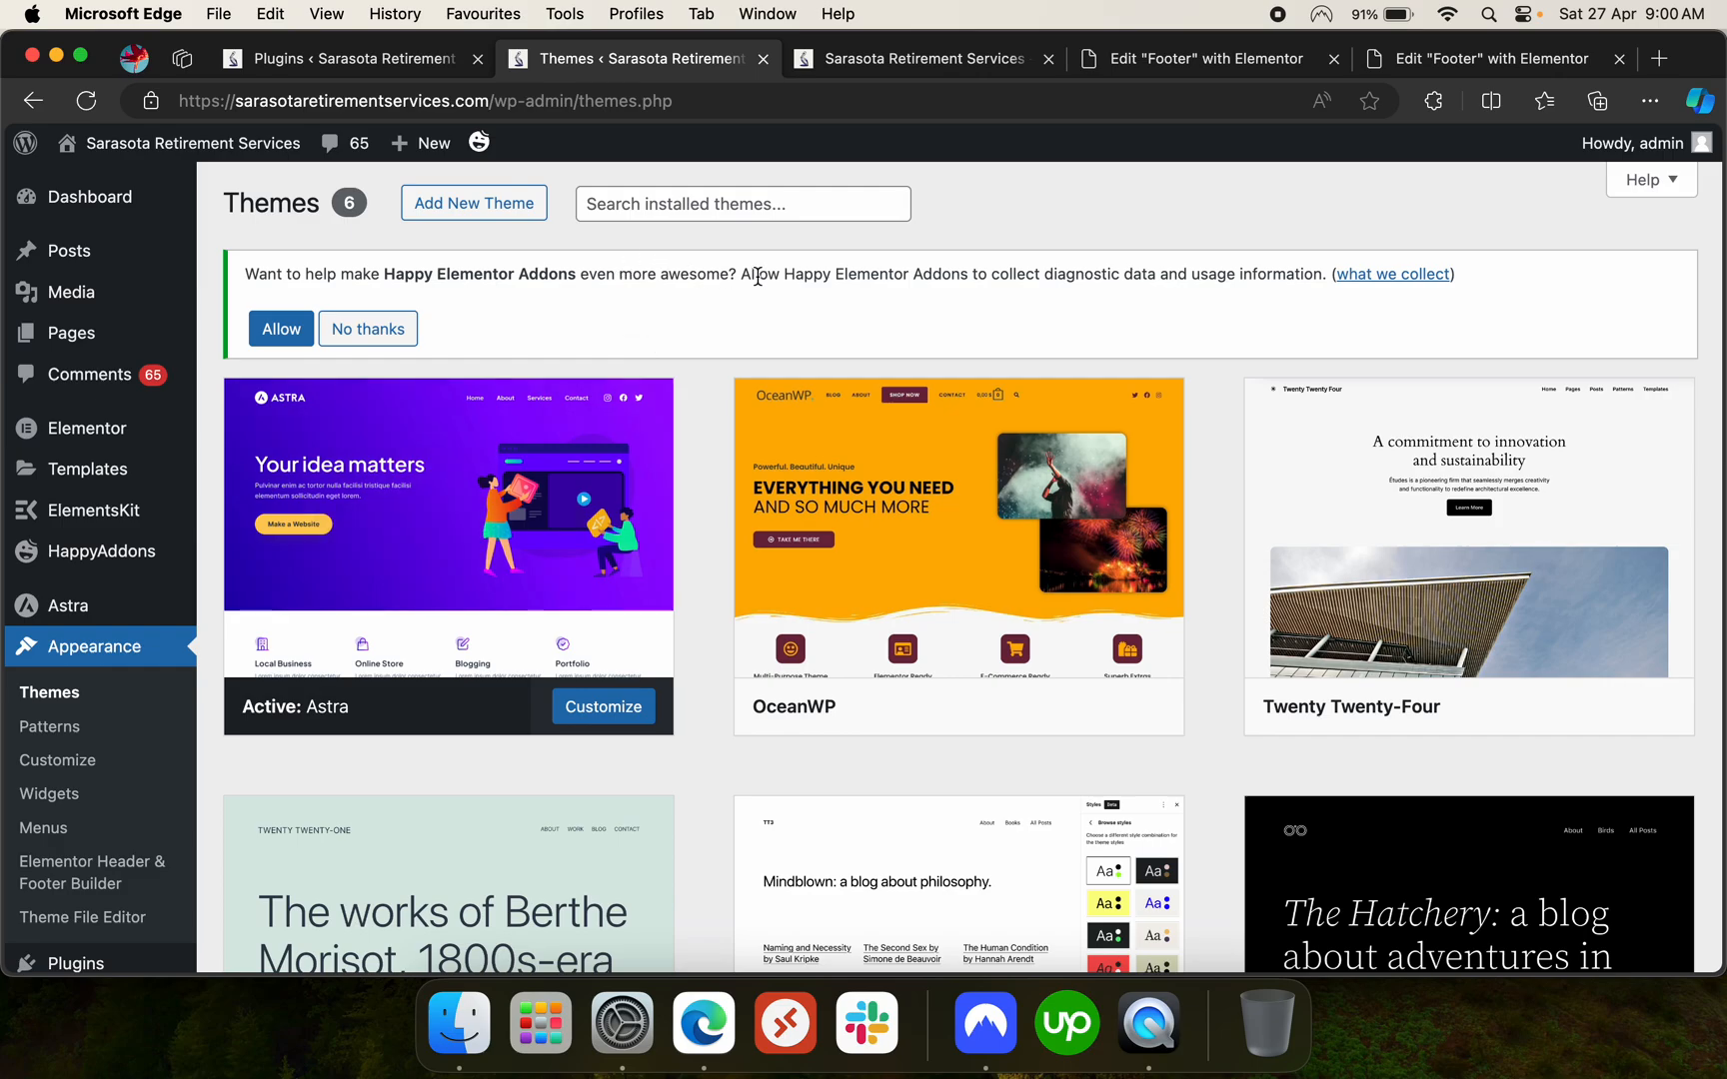
pyautogui.moveTo(914, 266)
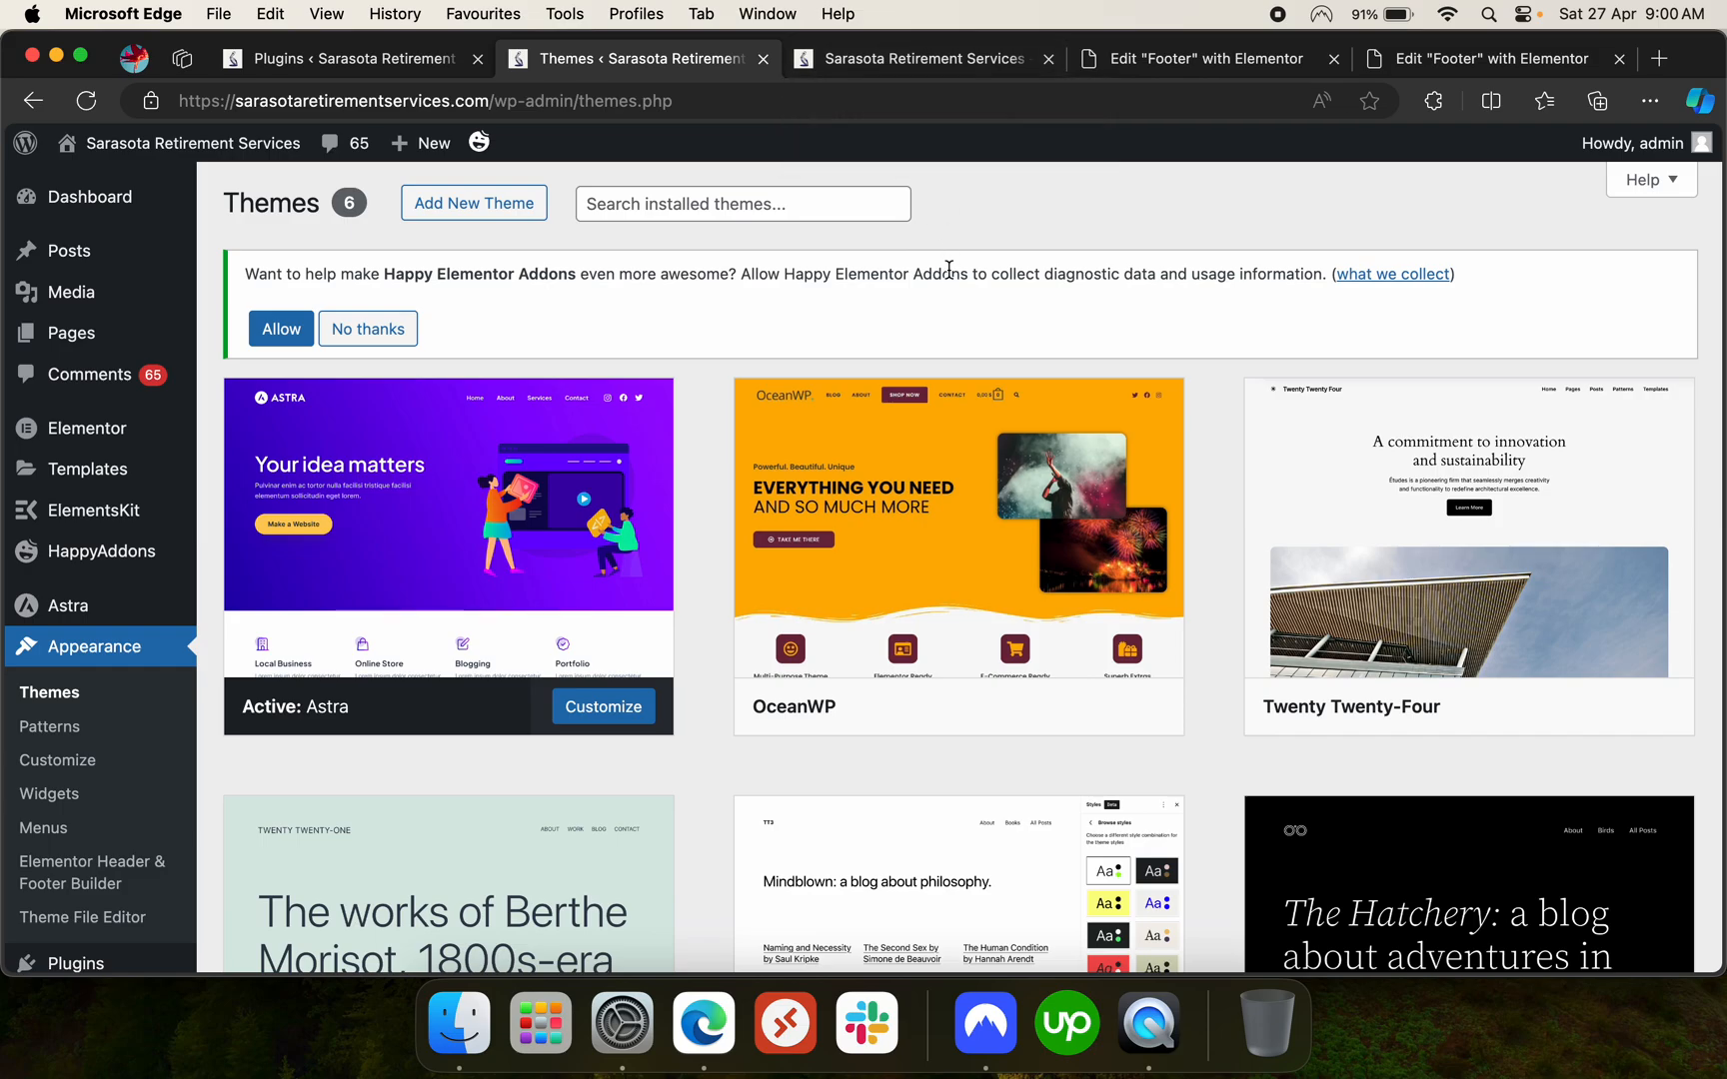
pyautogui.moveTo(928, 292)
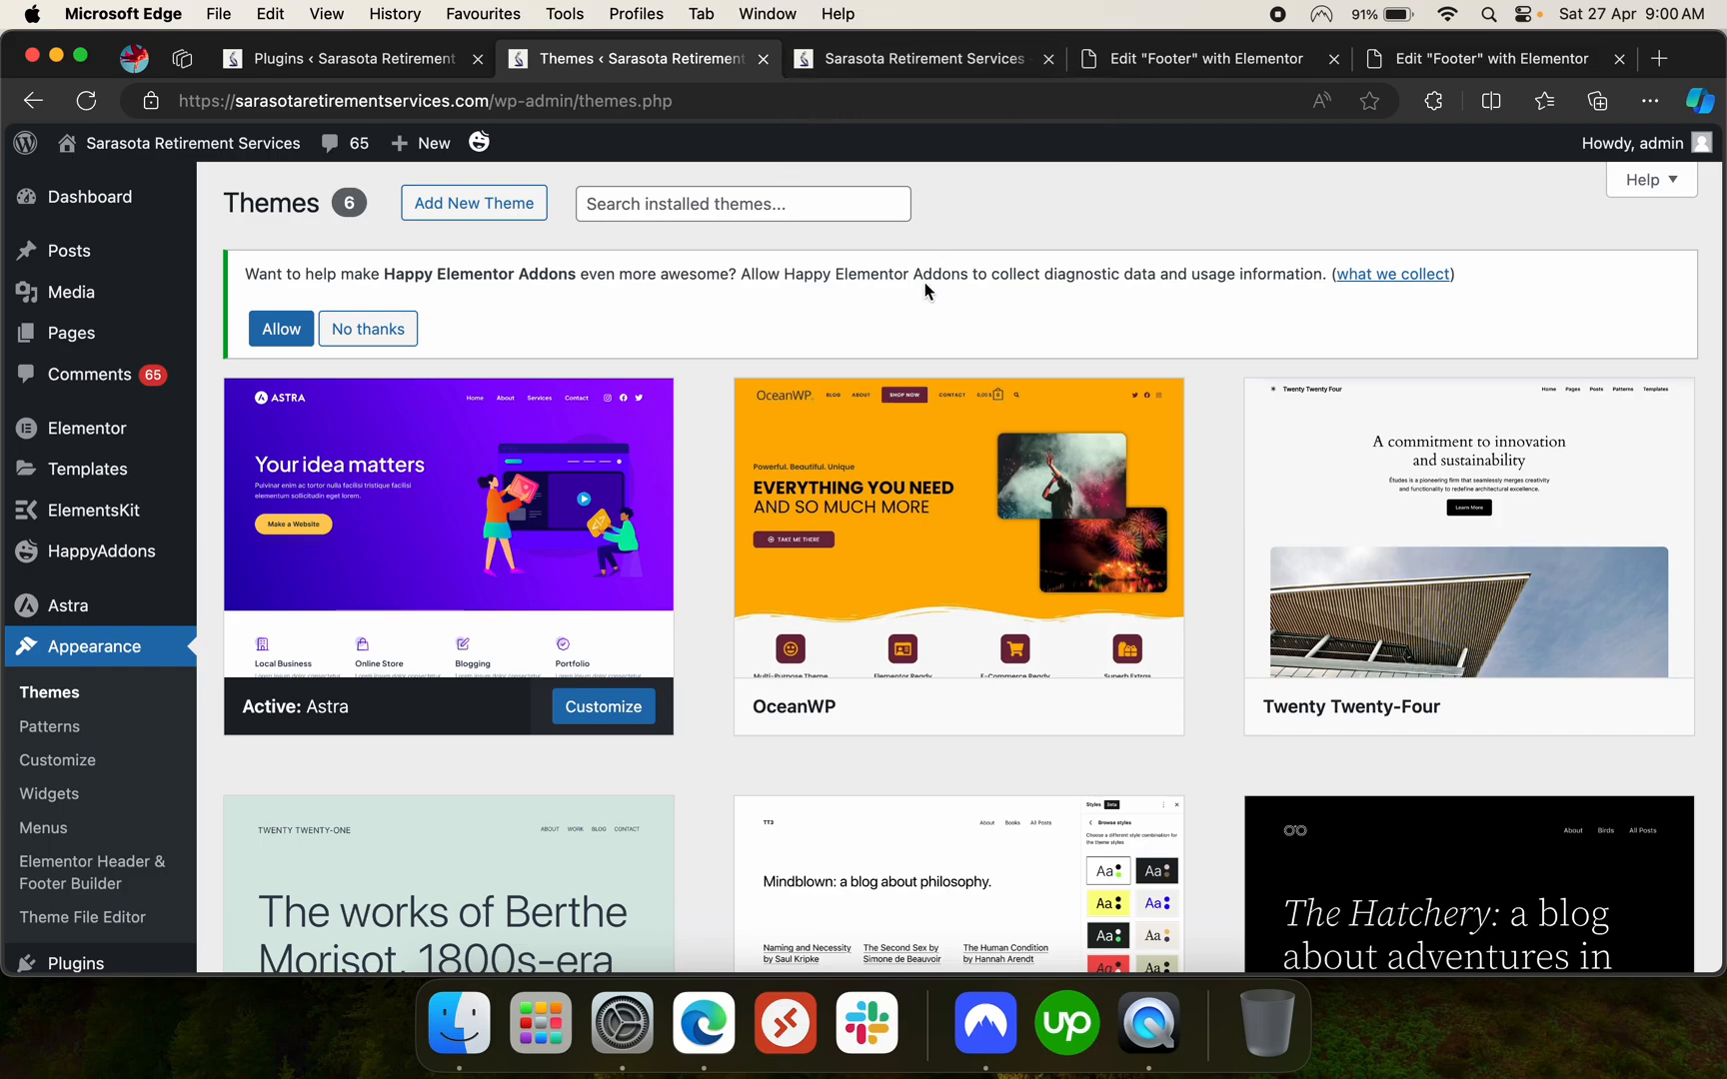
pyautogui.moveTo(1027, 261)
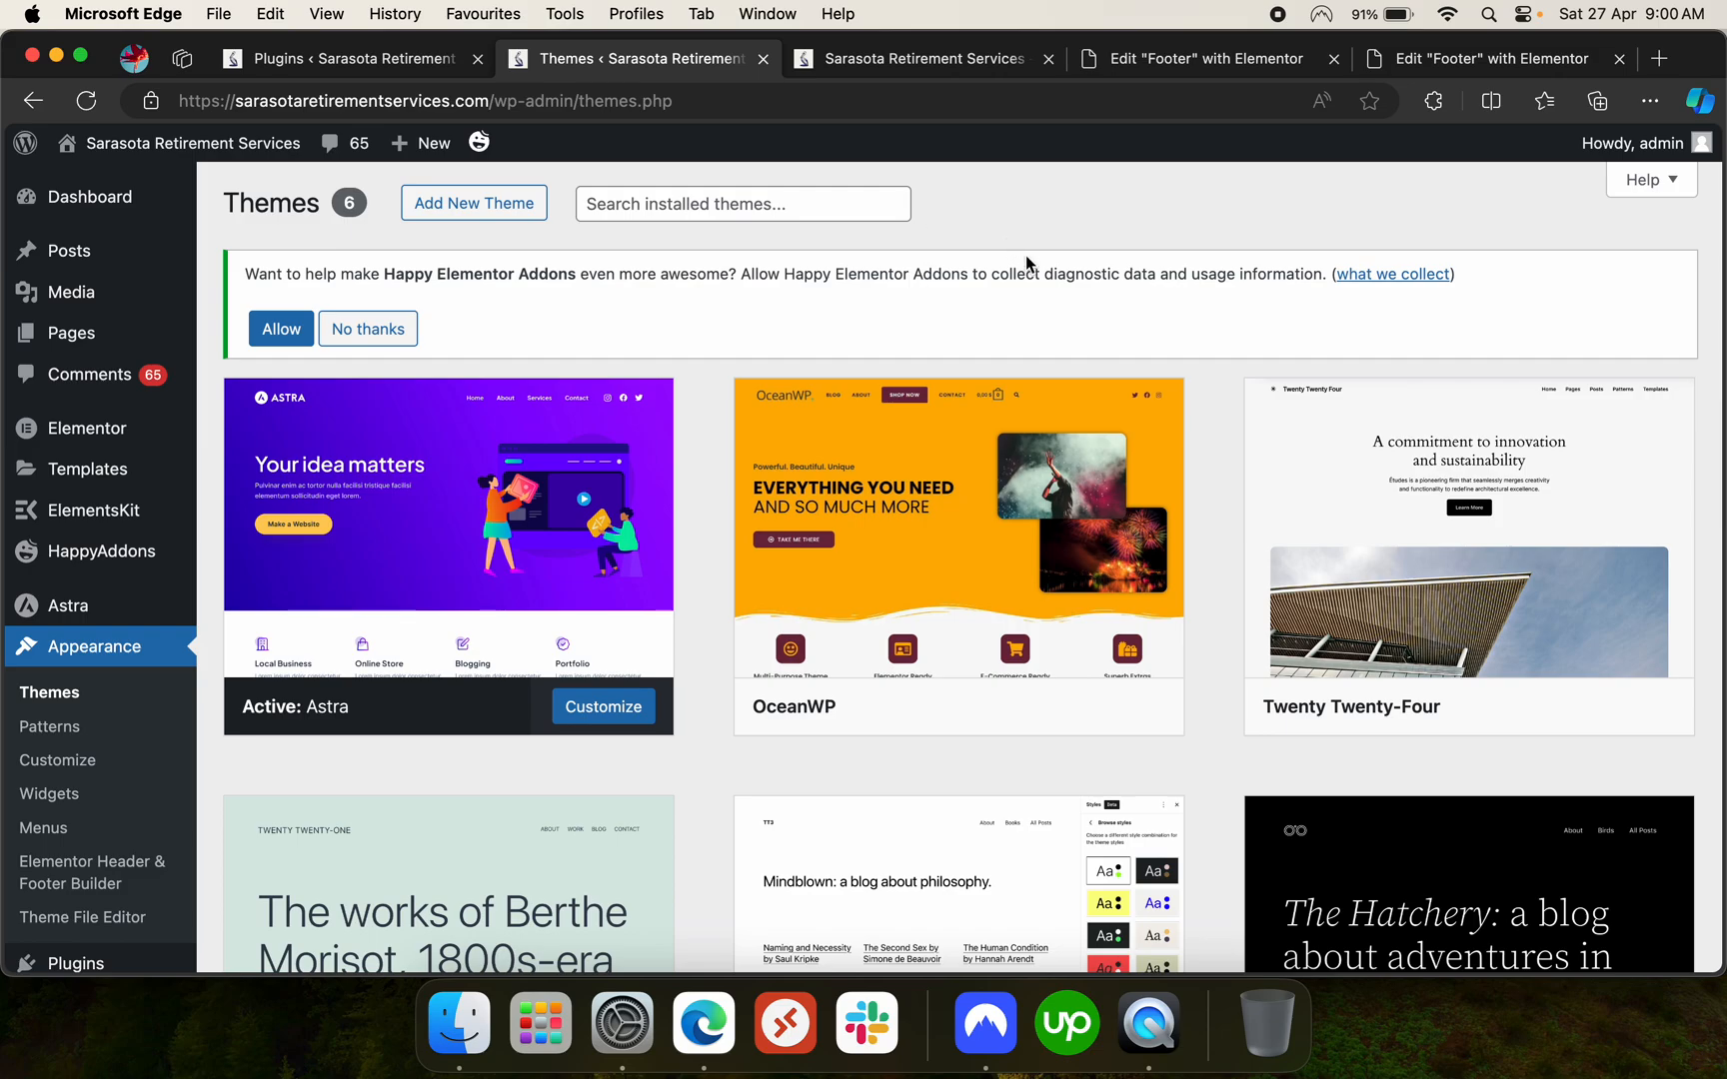
pyautogui.moveTo(1178, 191)
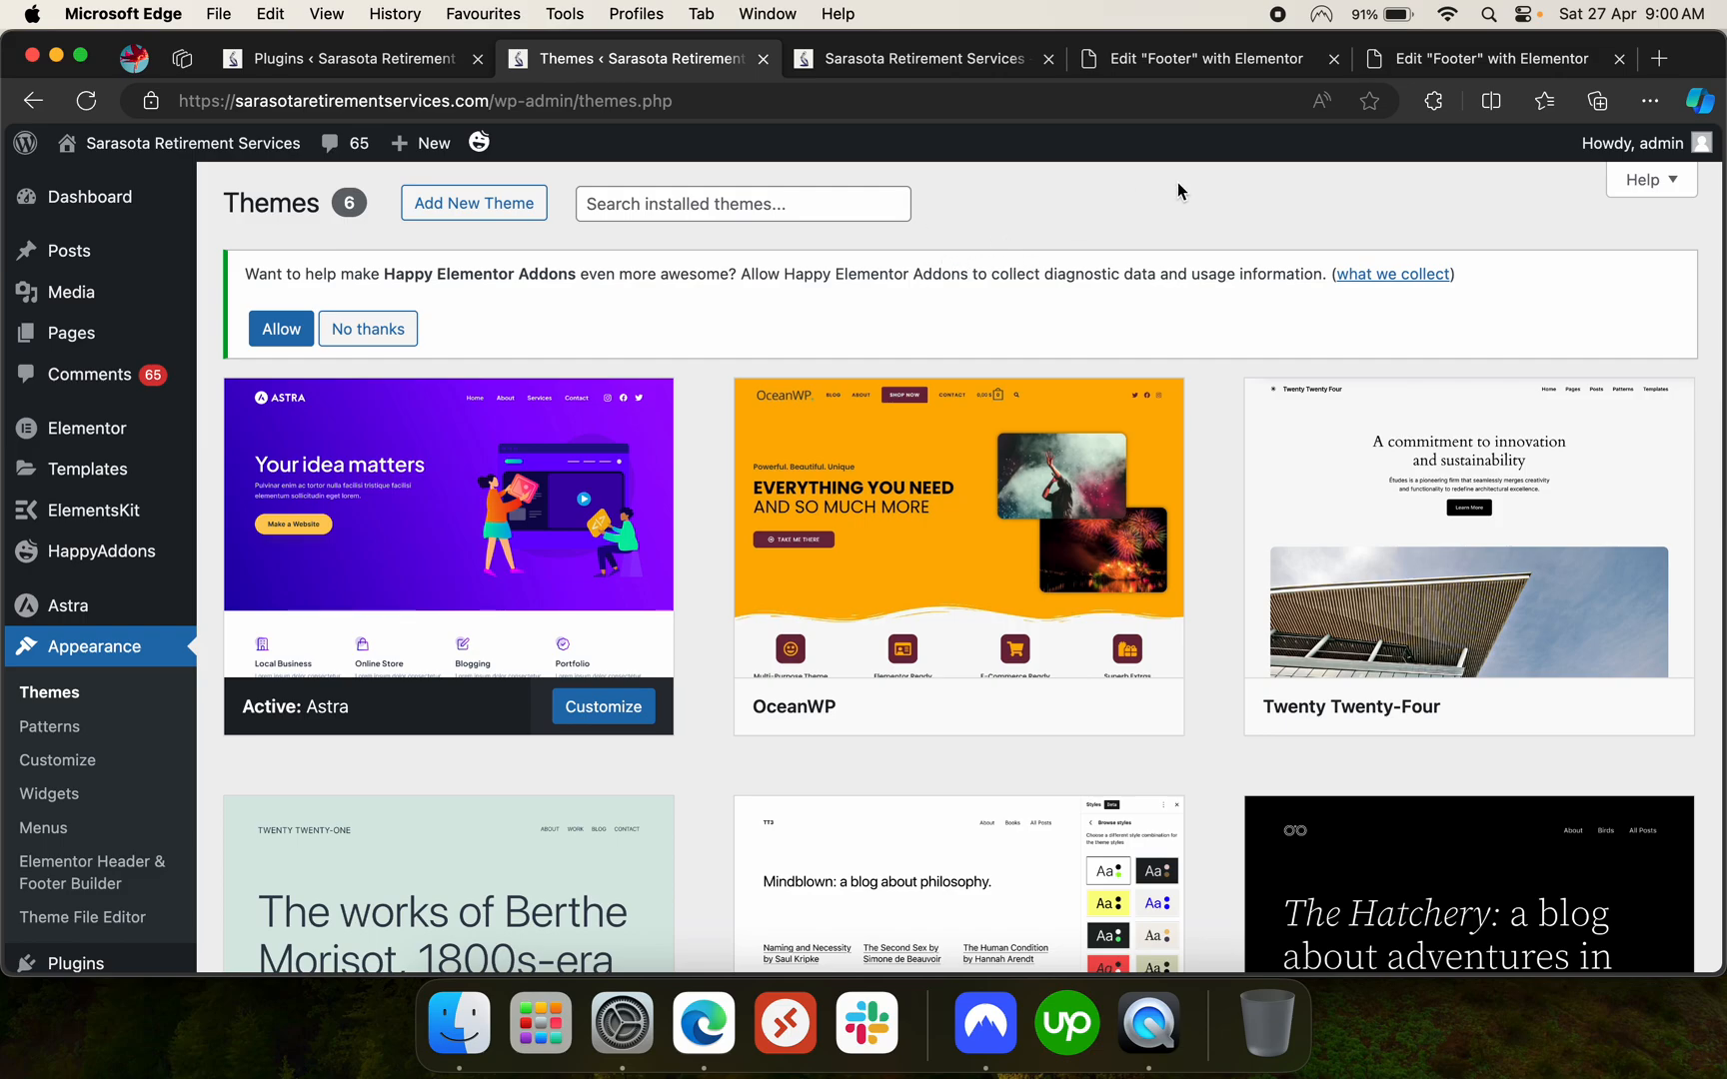